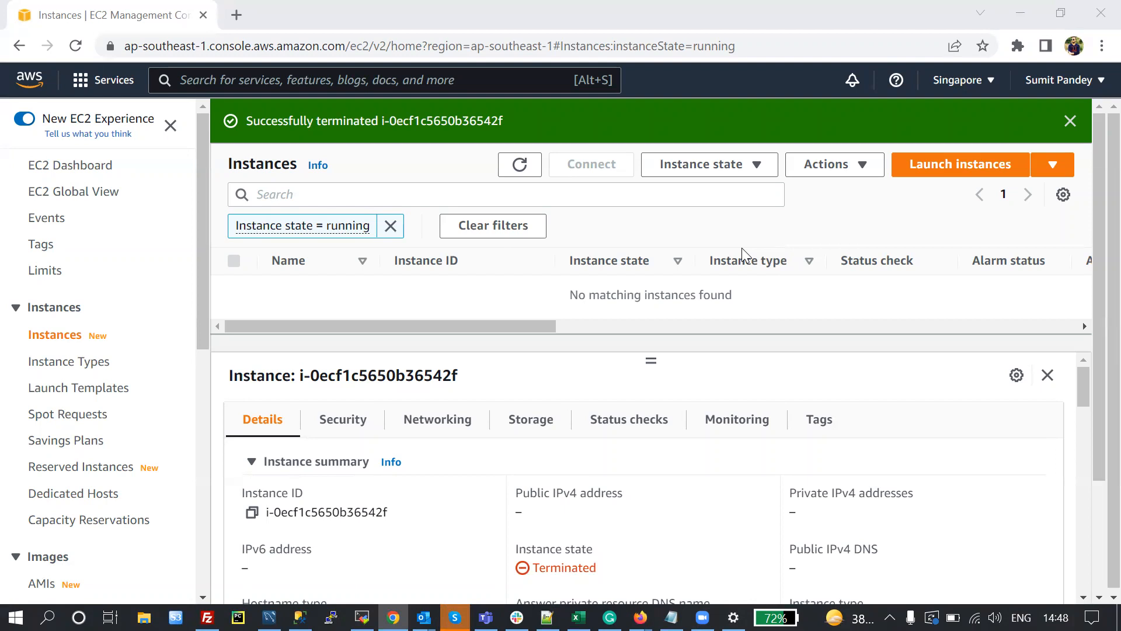
pyautogui.moveTo(587, 320)
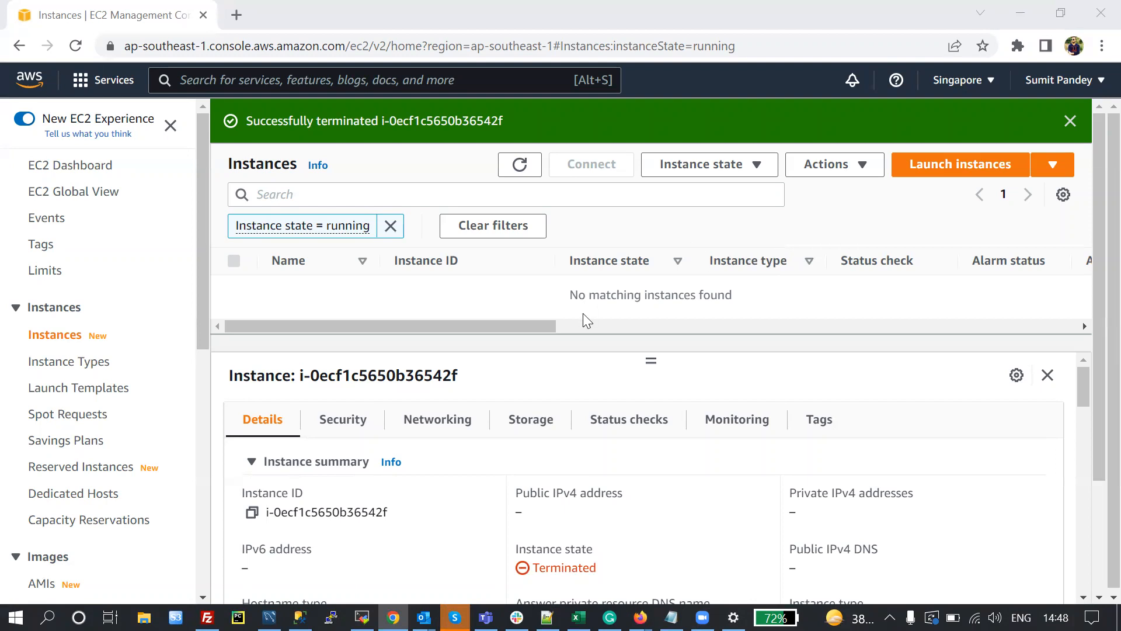
pyautogui.moveTo(532, 227)
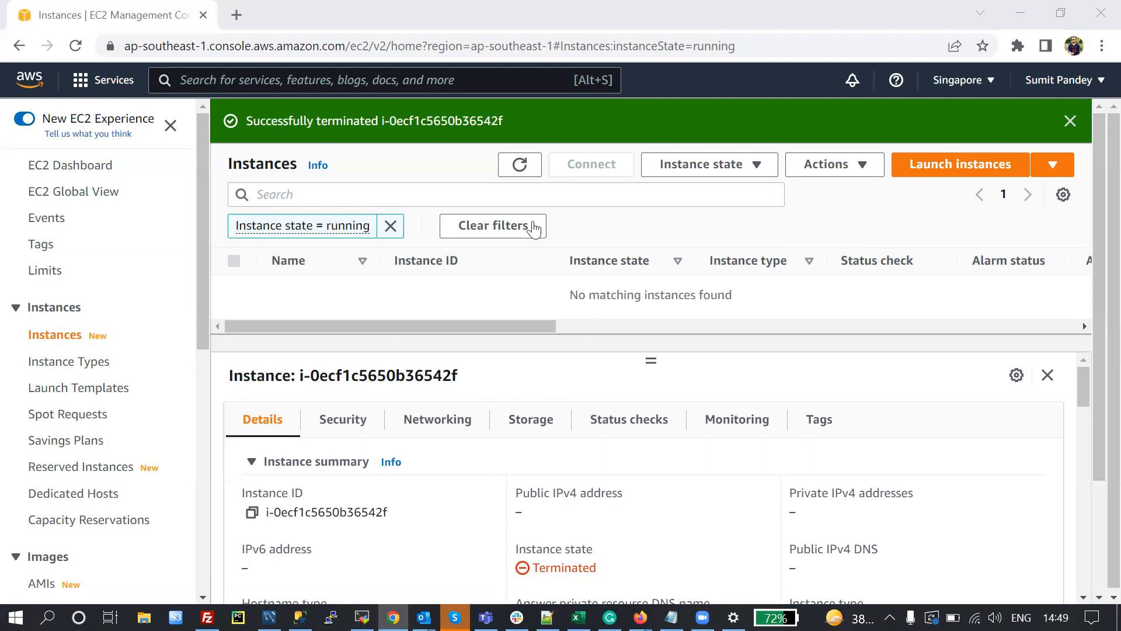
pyautogui.moveTo(512, 319)
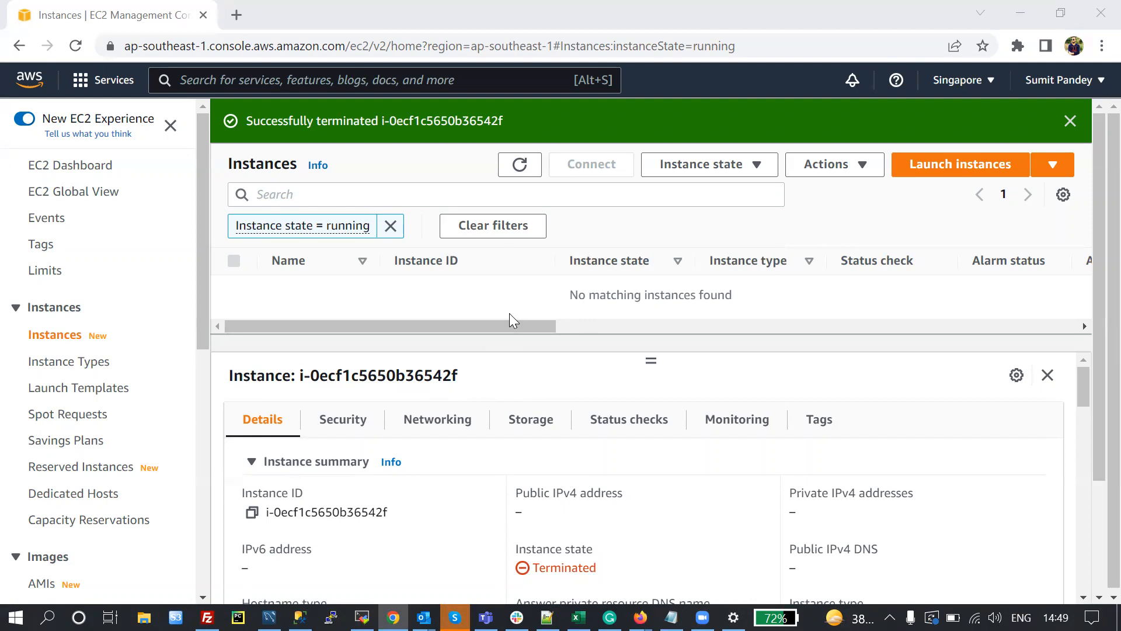
pyautogui.moveTo(428, 316)
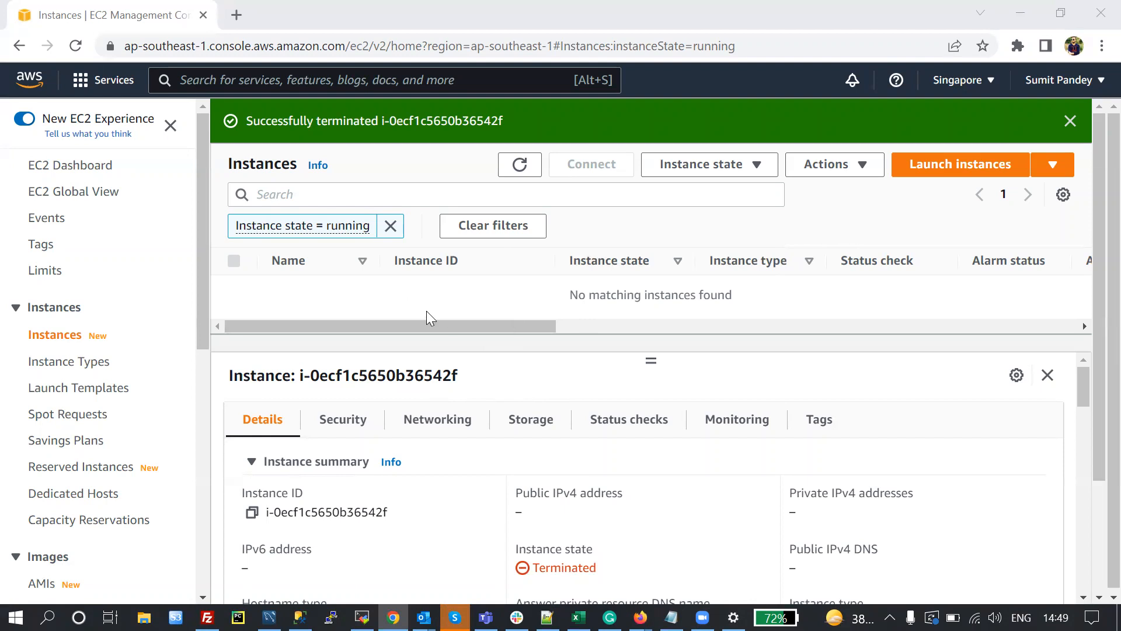
pyautogui.moveTo(519, 268)
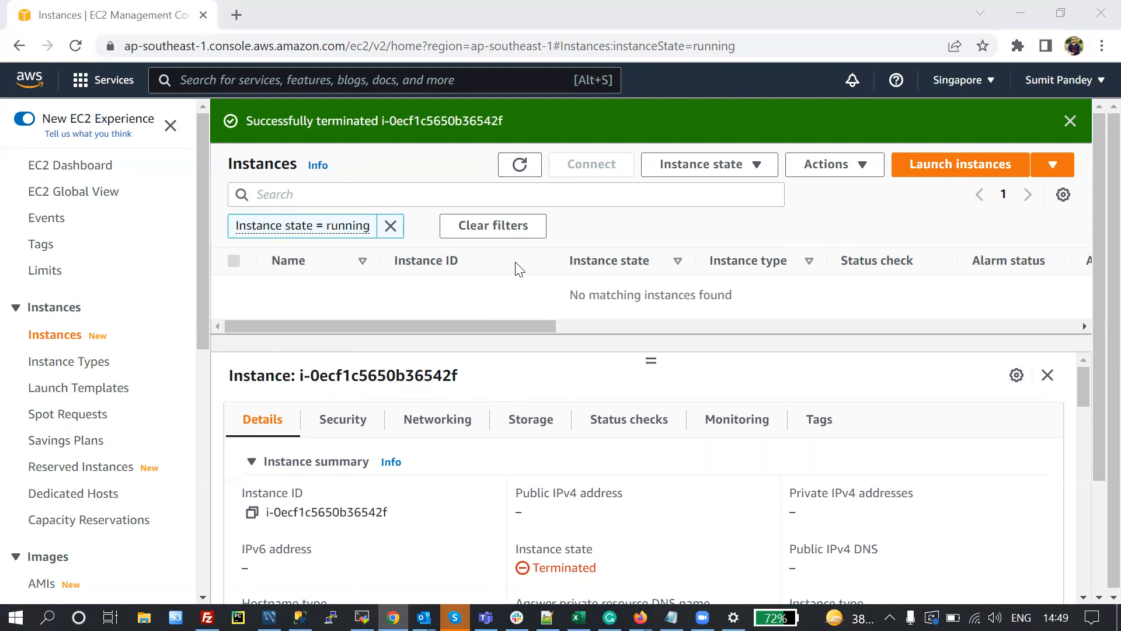
# - Open the Services menu to see recently visited AWS services
pyautogui.click(103, 79)
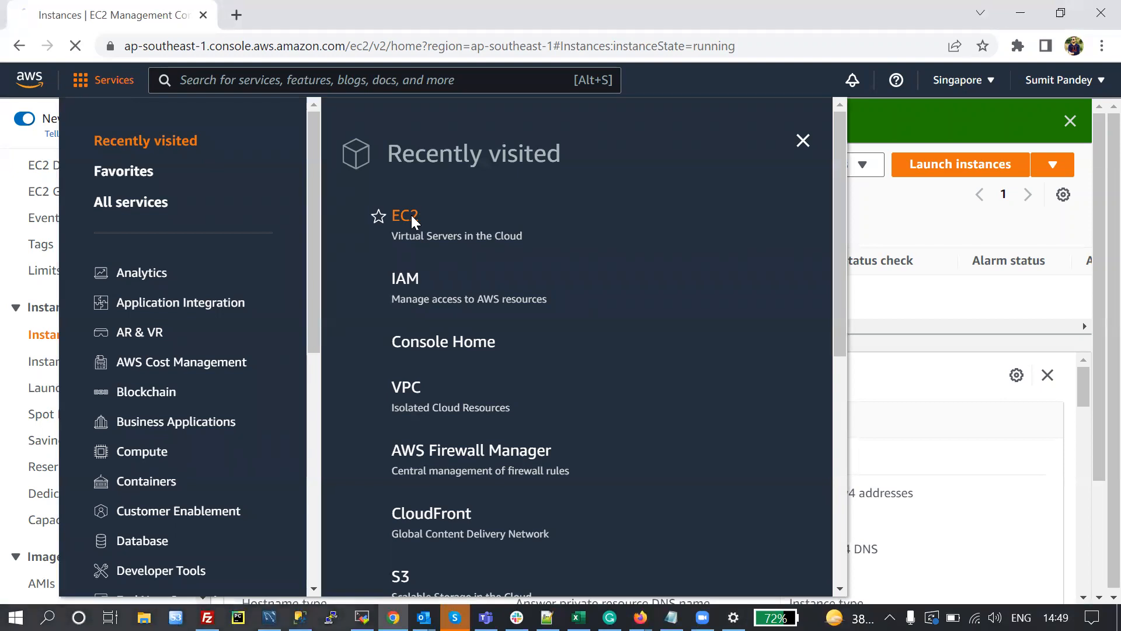
# - Open the Singapore-region EC2 Dashboard from the recently visited services
pyautogui.click(407, 216)
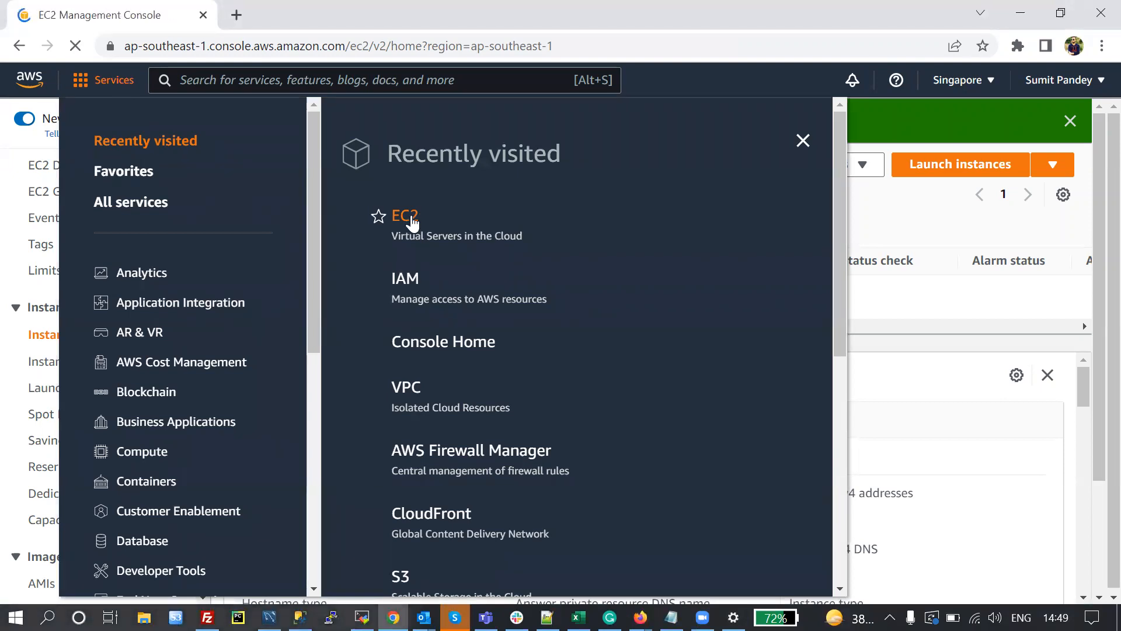
pyautogui.click(404, 215)
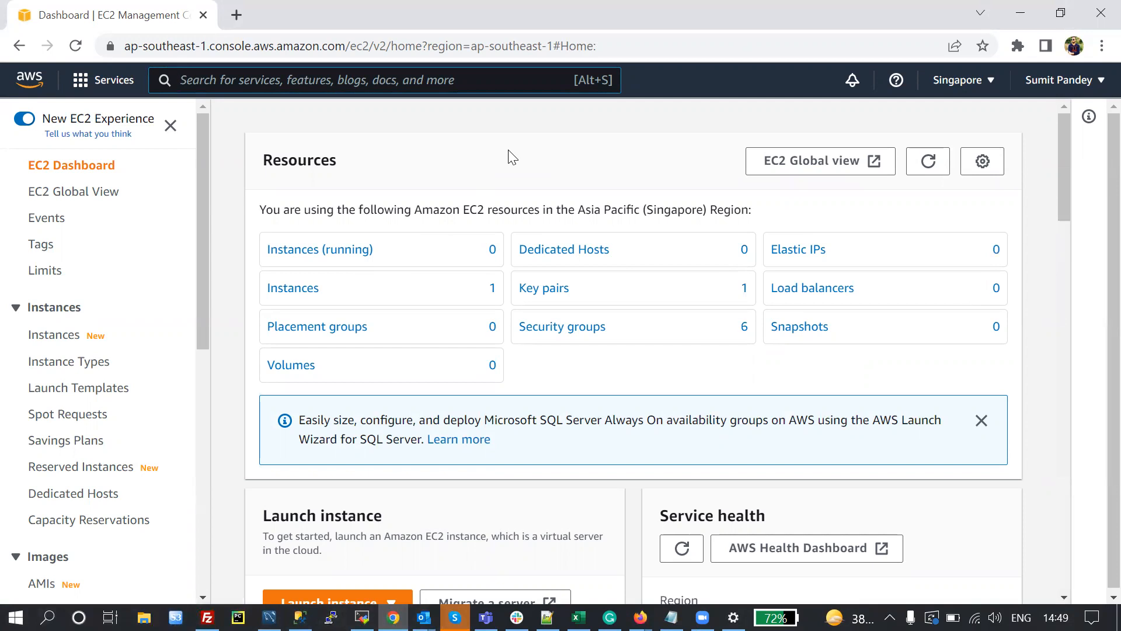
pyautogui.moveTo(482, 169)
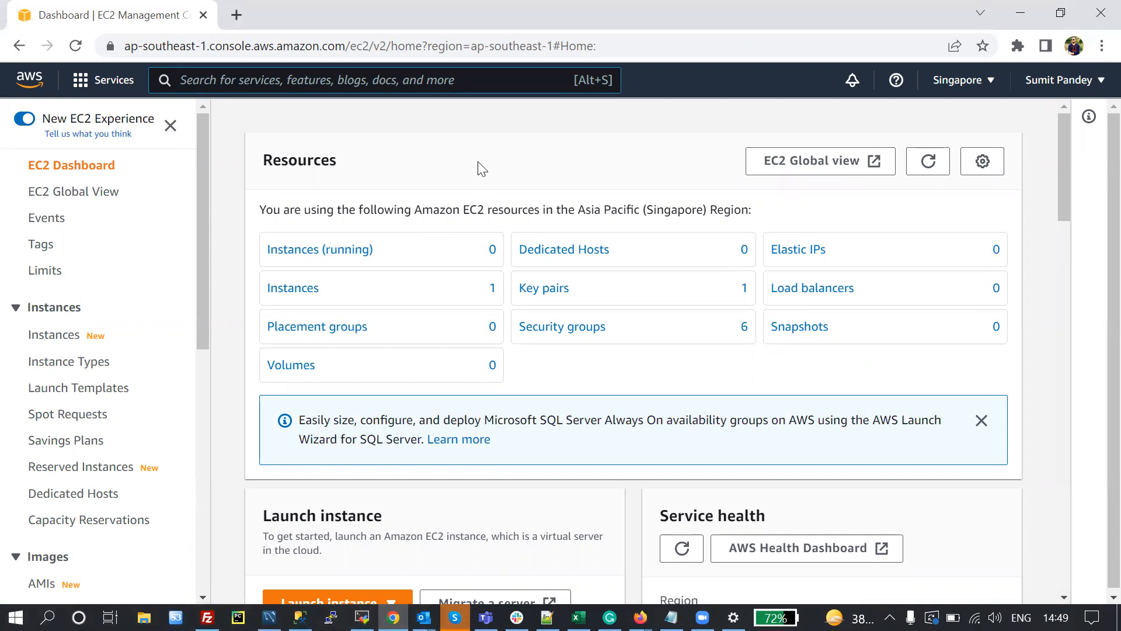
pyautogui.moveTo(436, 174)
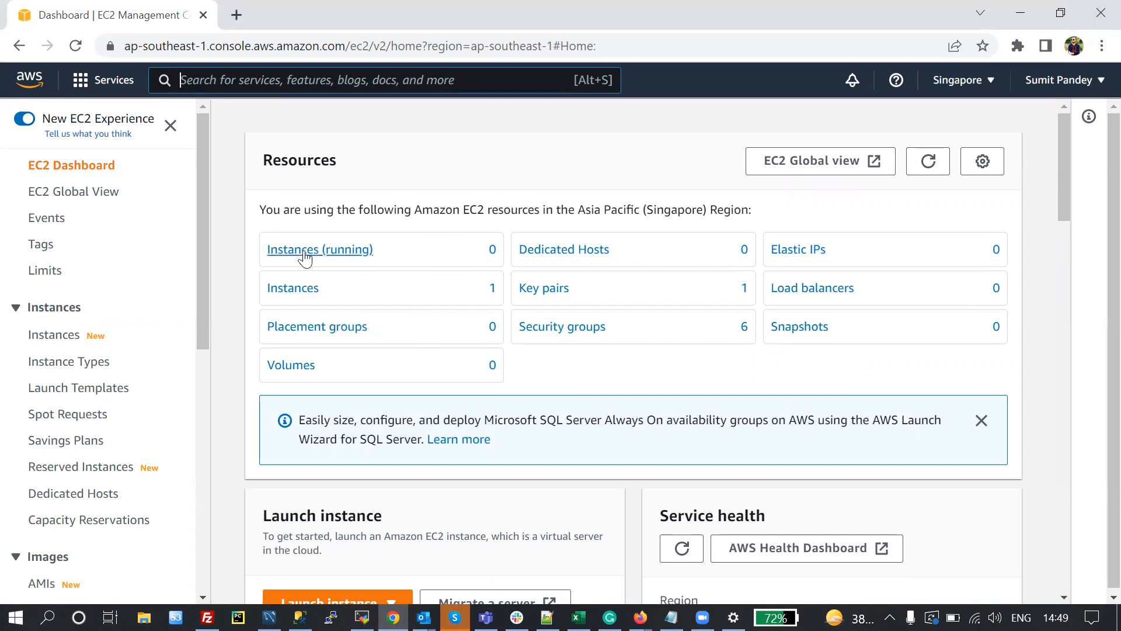
# - Launch a new instance from the Amazon Linux 2 AMI with the t2.micro type
pyautogui.click(319, 249)
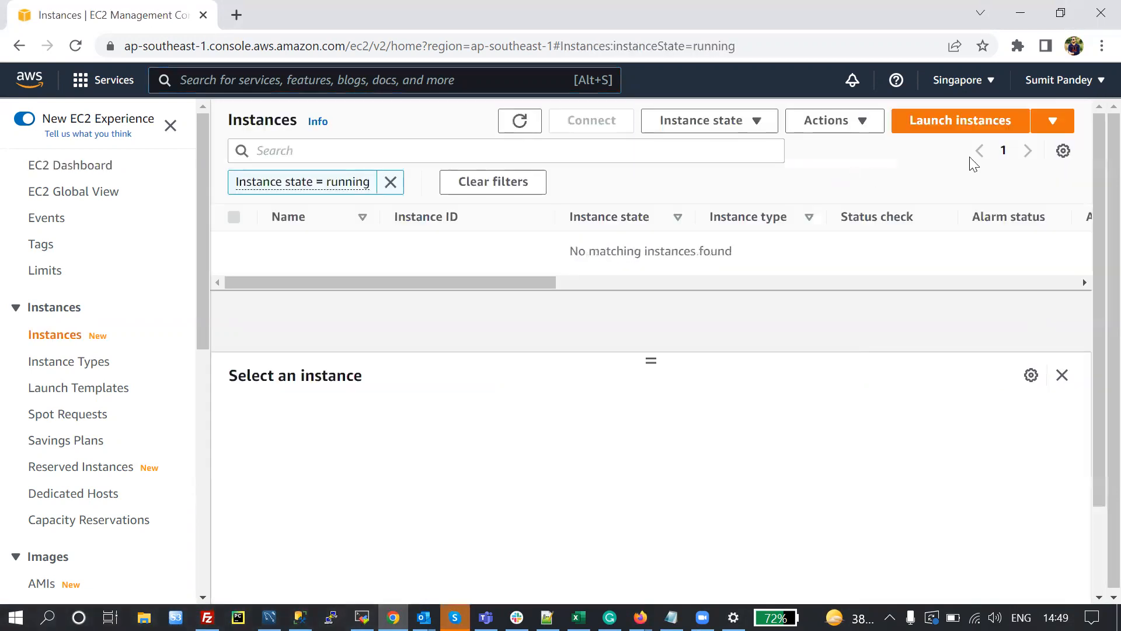
pyautogui.click(960, 119)
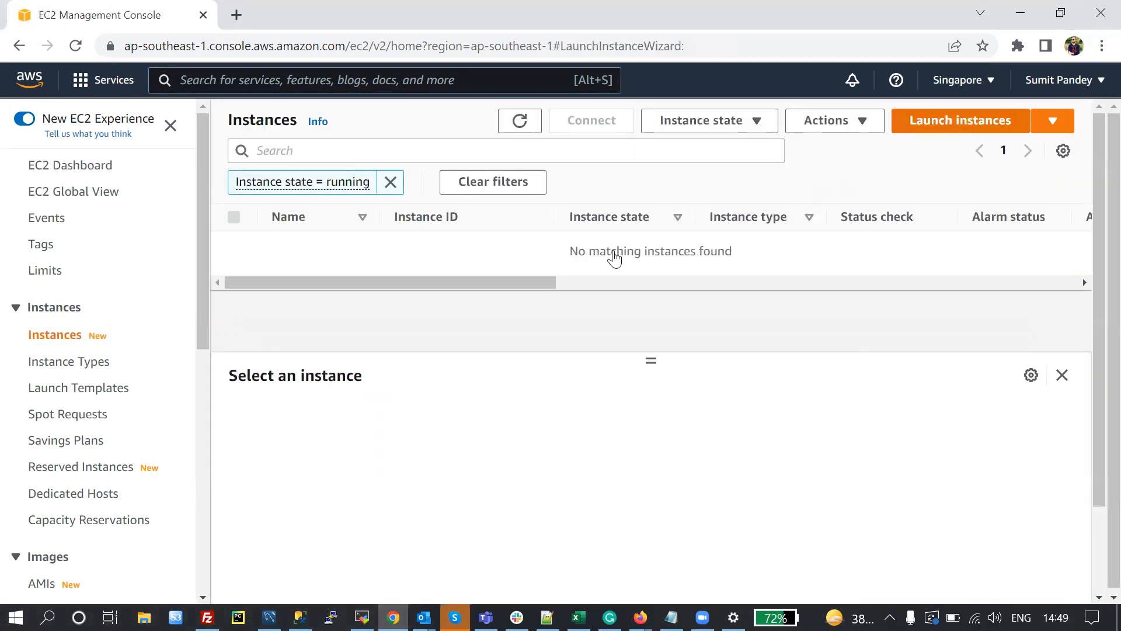
pyautogui.click(960, 119)
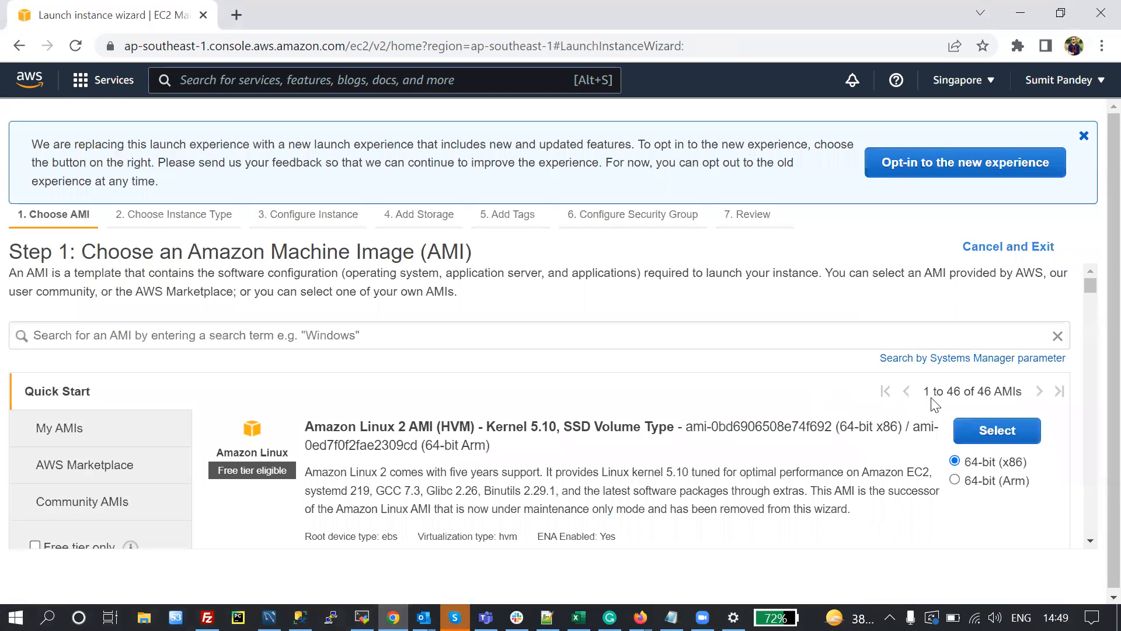
pyautogui.click(995, 430)
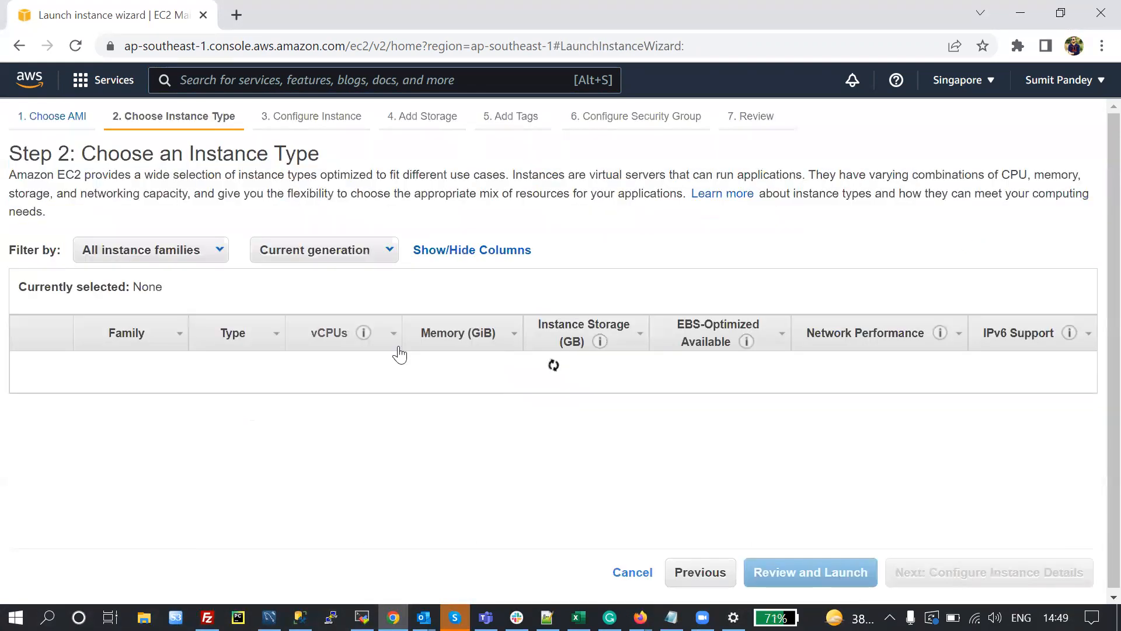
pyautogui.moveTo(959, 519)
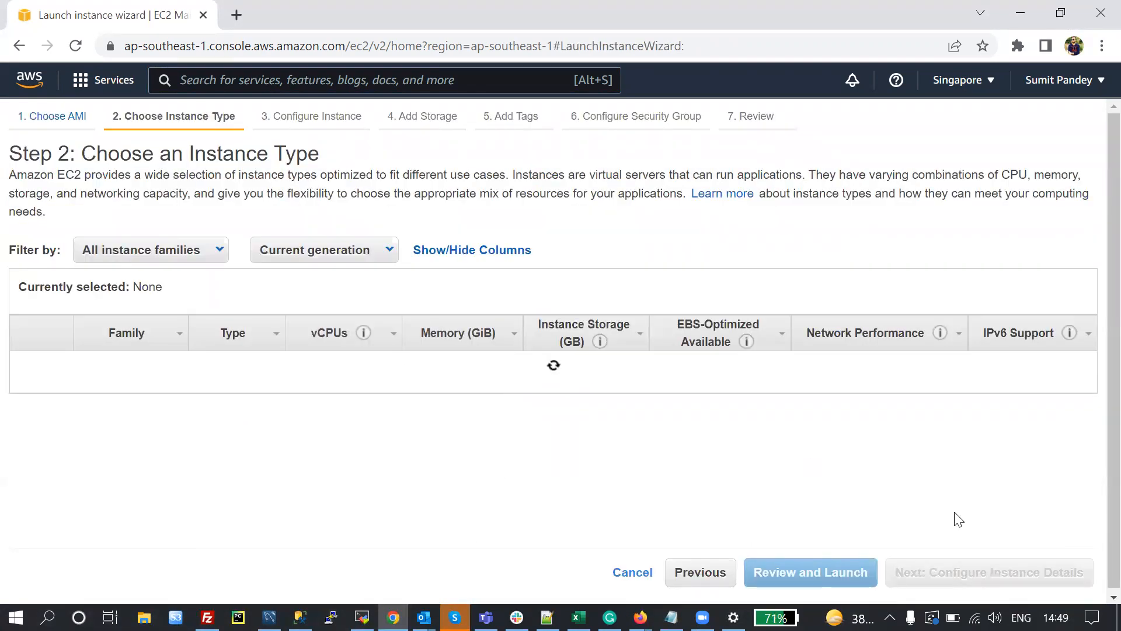
pyautogui.click(26, 426)
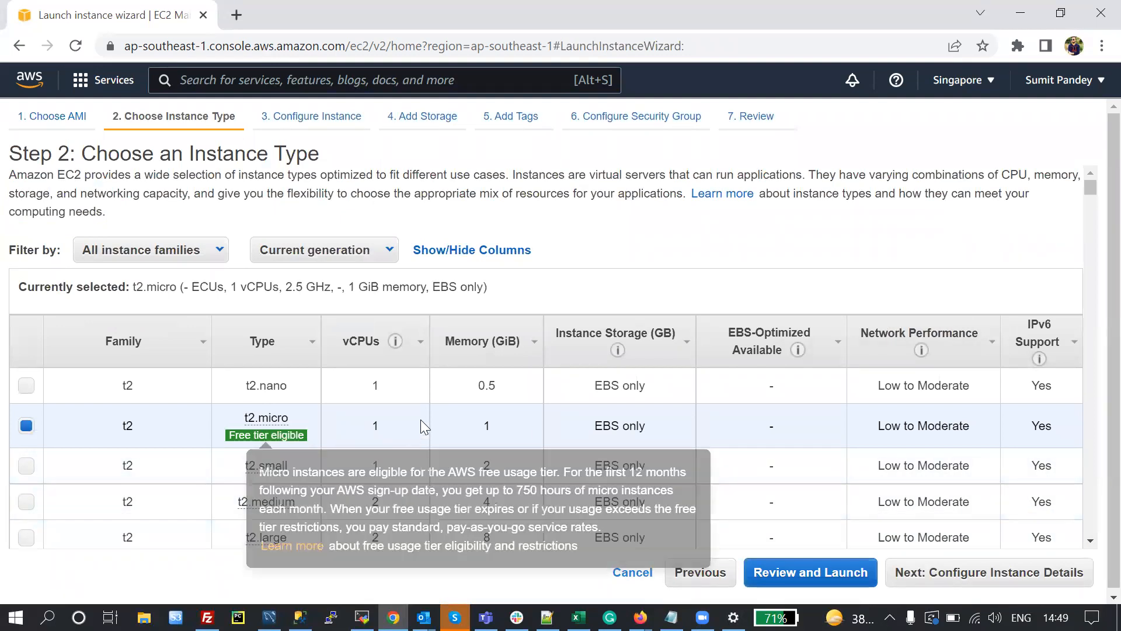
pyautogui.moveTo(426, 426)
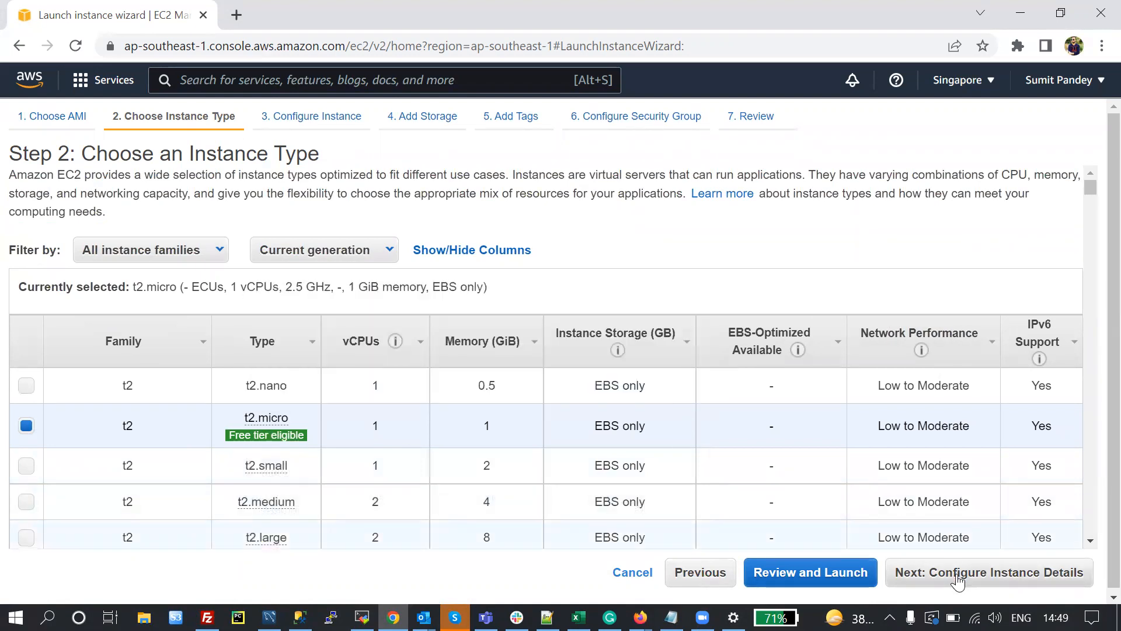
# - Review the default instance details unchanged and advance the wizard to Add Storage
pyautogui.click(988, 572)
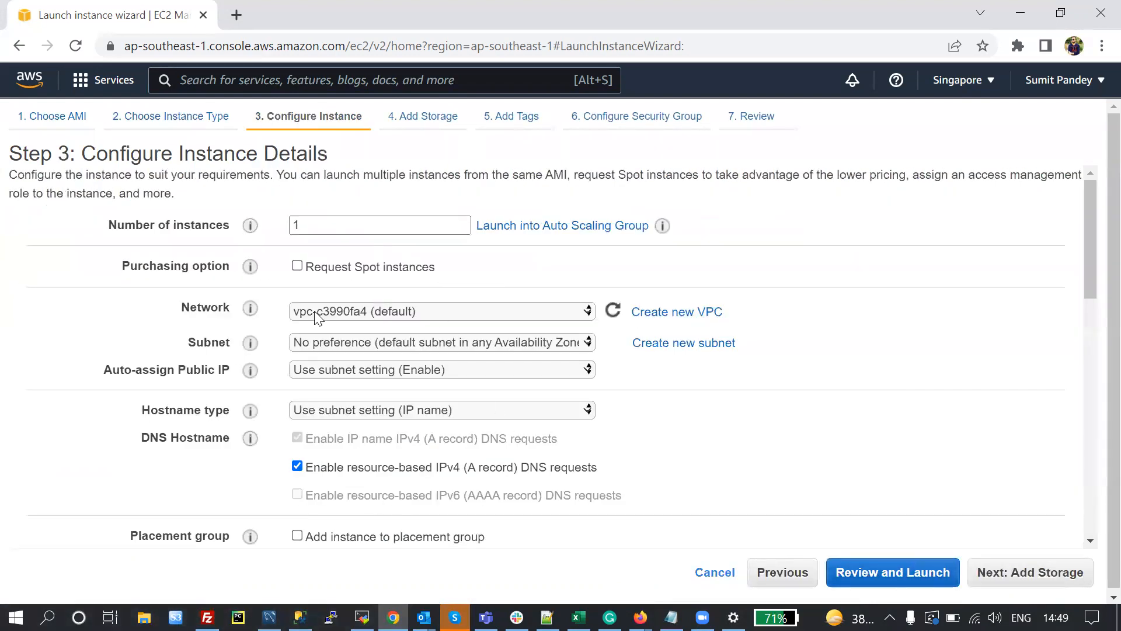
pyautogui.moveTo(208, 469)
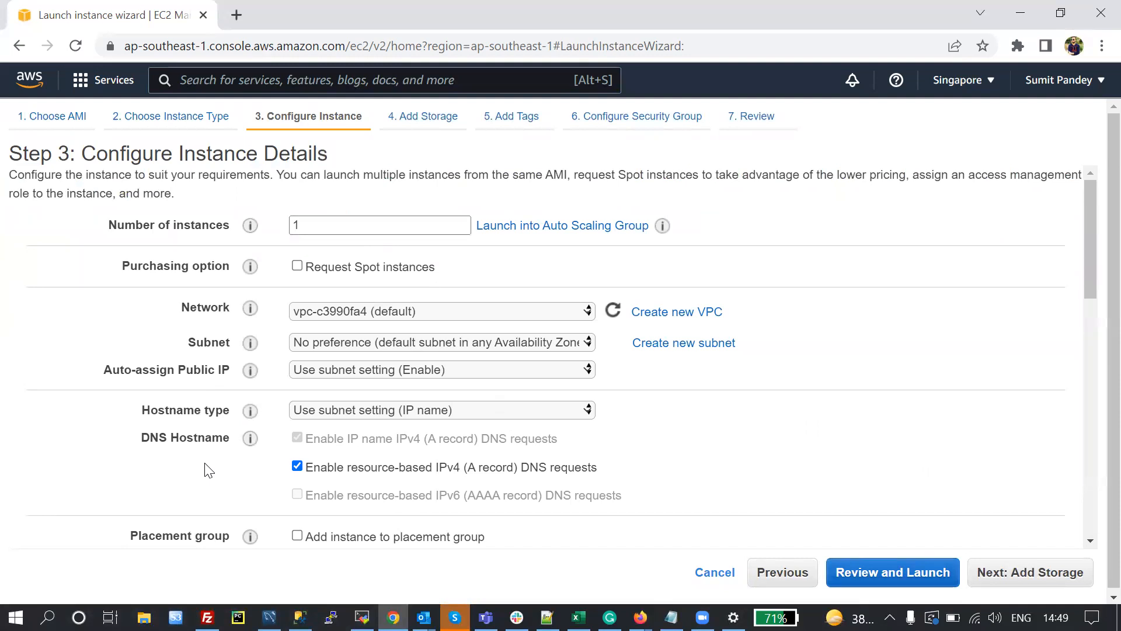
pyautogui.moveTo(421, 324)
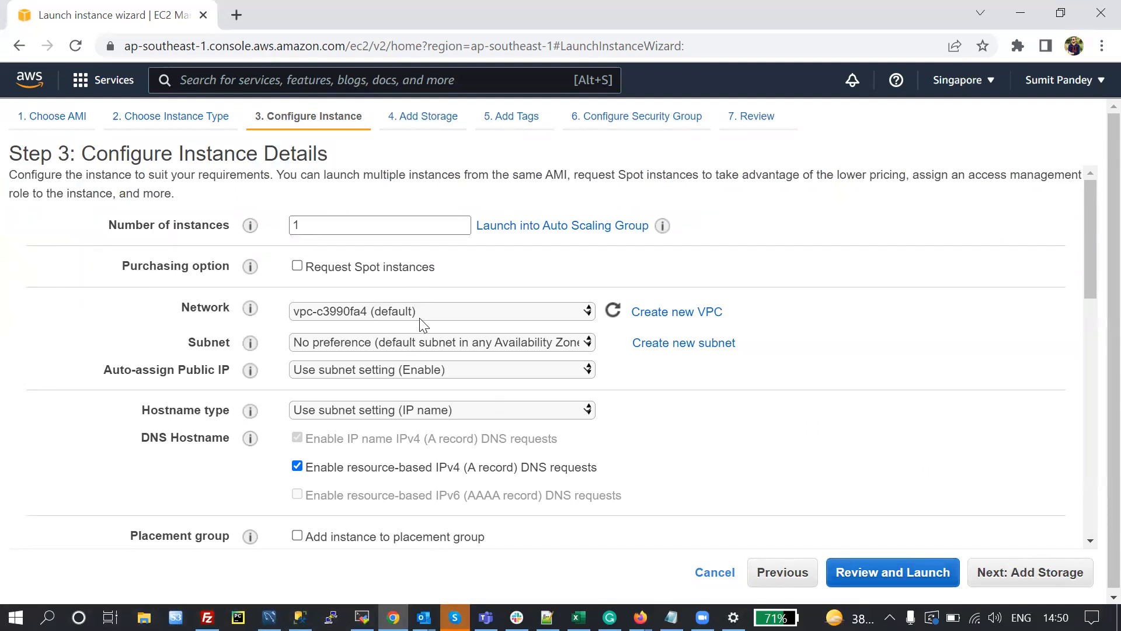
pyautogui.moveTo(490, 311)
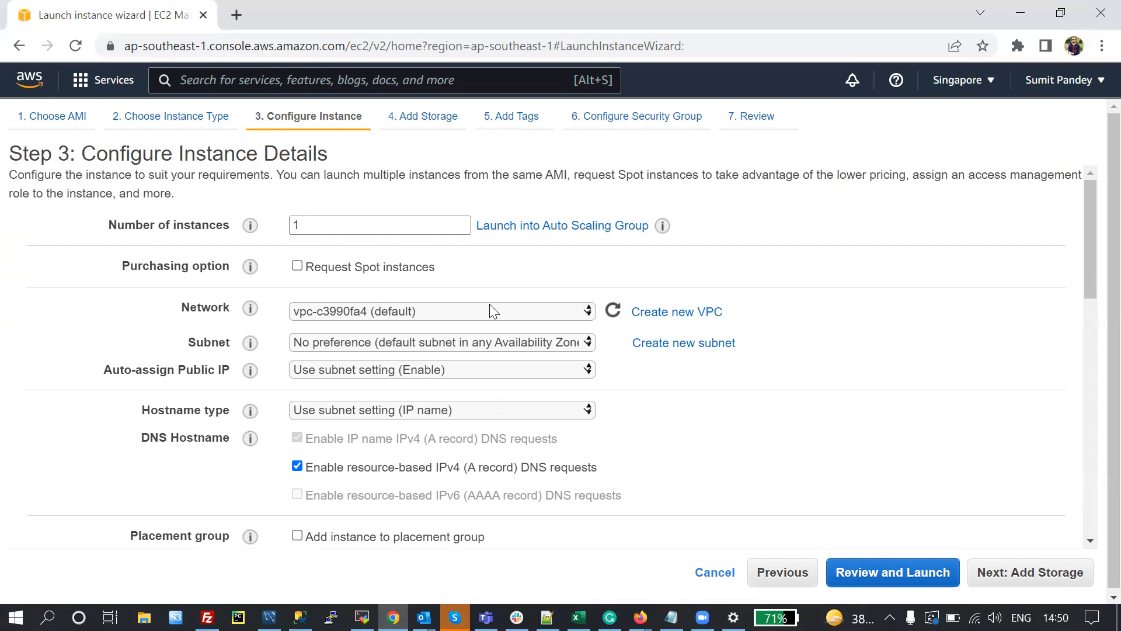
pyautogui.moveTo(568, 308)
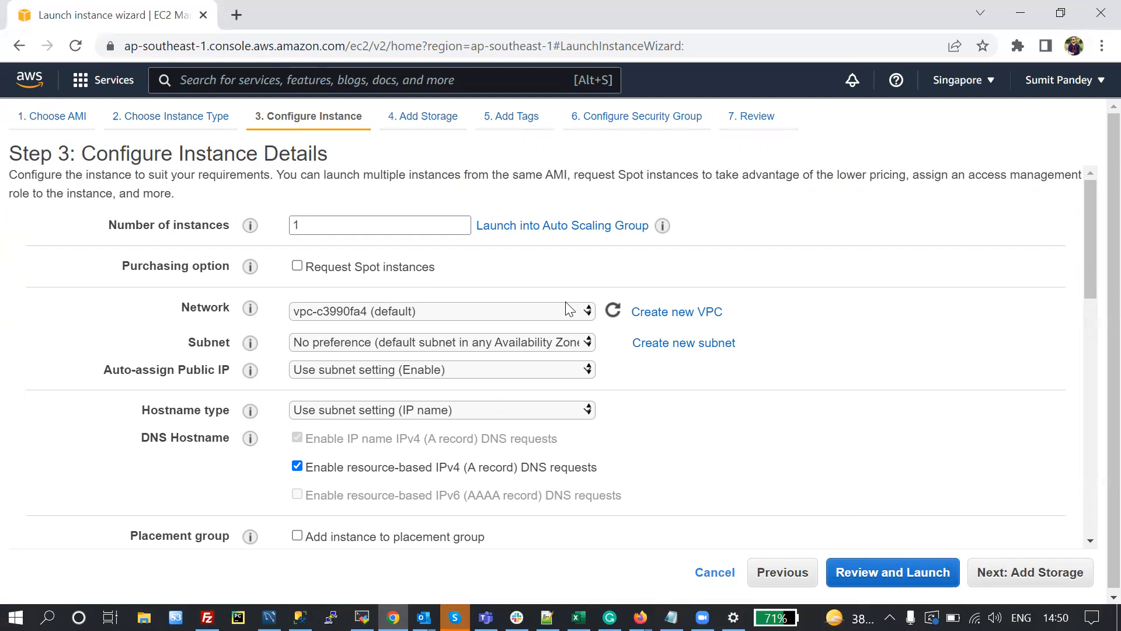
pyautogui.moveTo(440, 369)
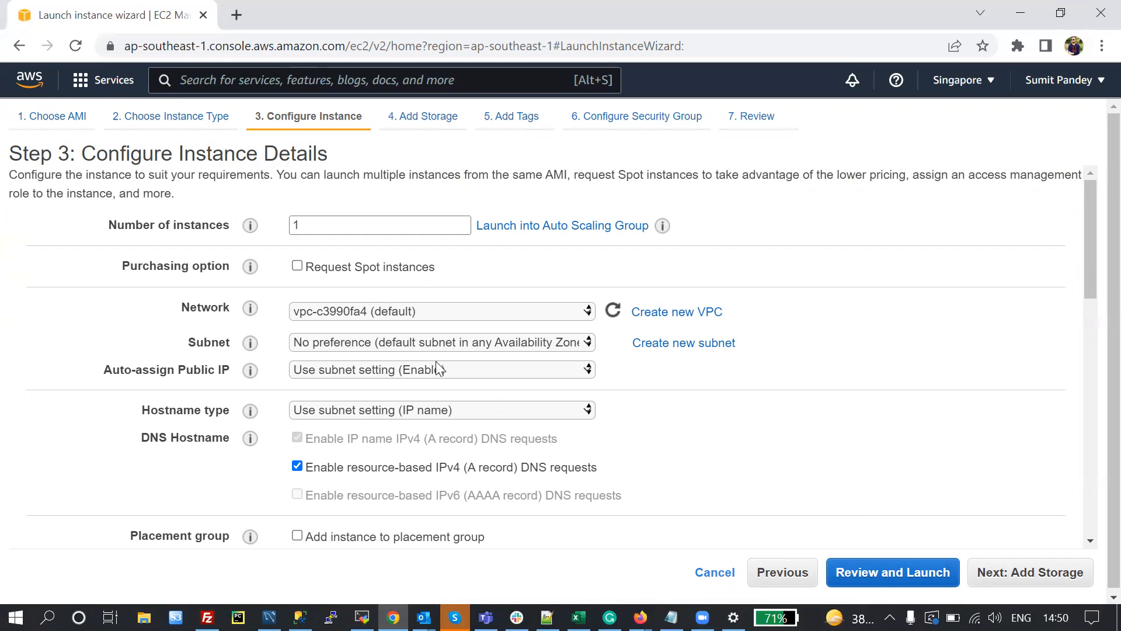
pyautogui.scroll(-3)
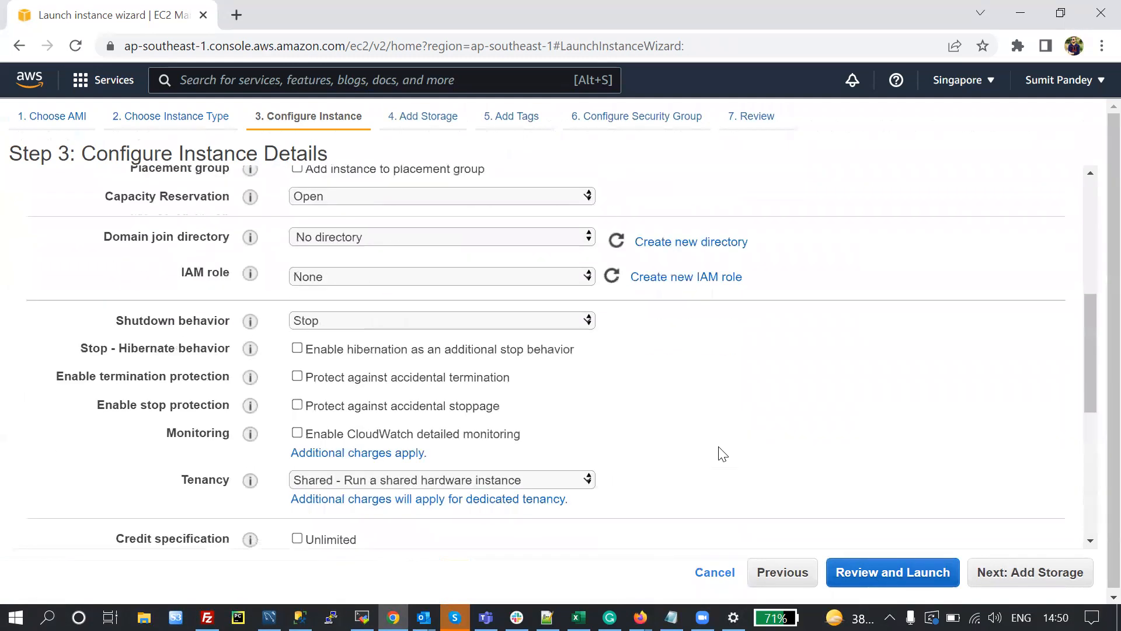
pyautogui.scroll(-3)
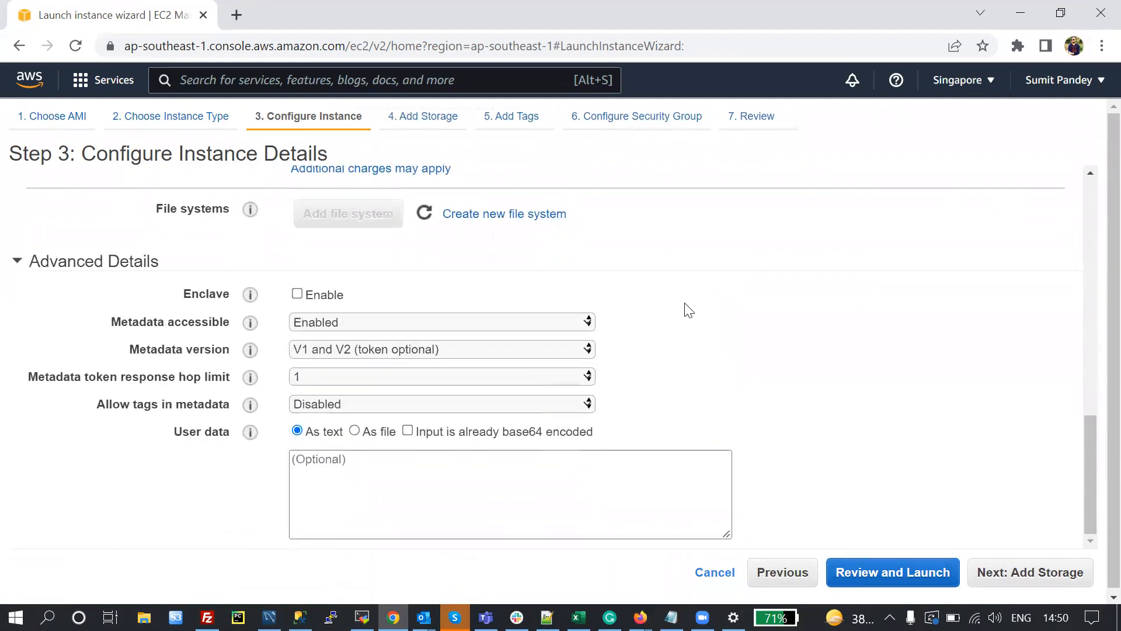
pyautogui.scroll(3)
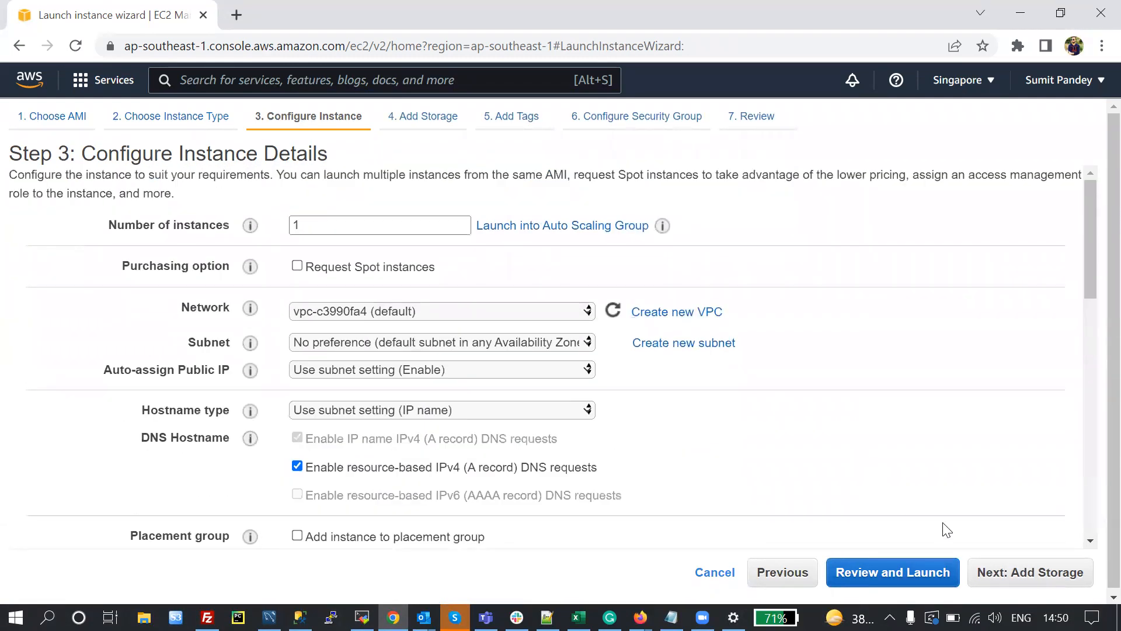
pyautogui.moveTo(974, 547)
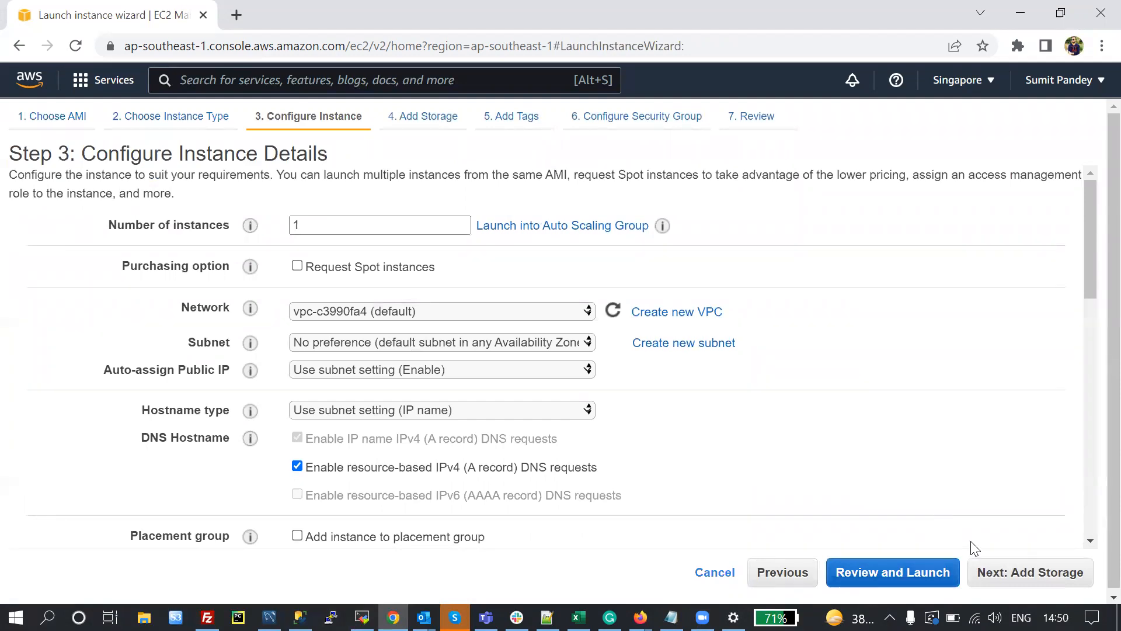
pyautogui.click(1030, 572)
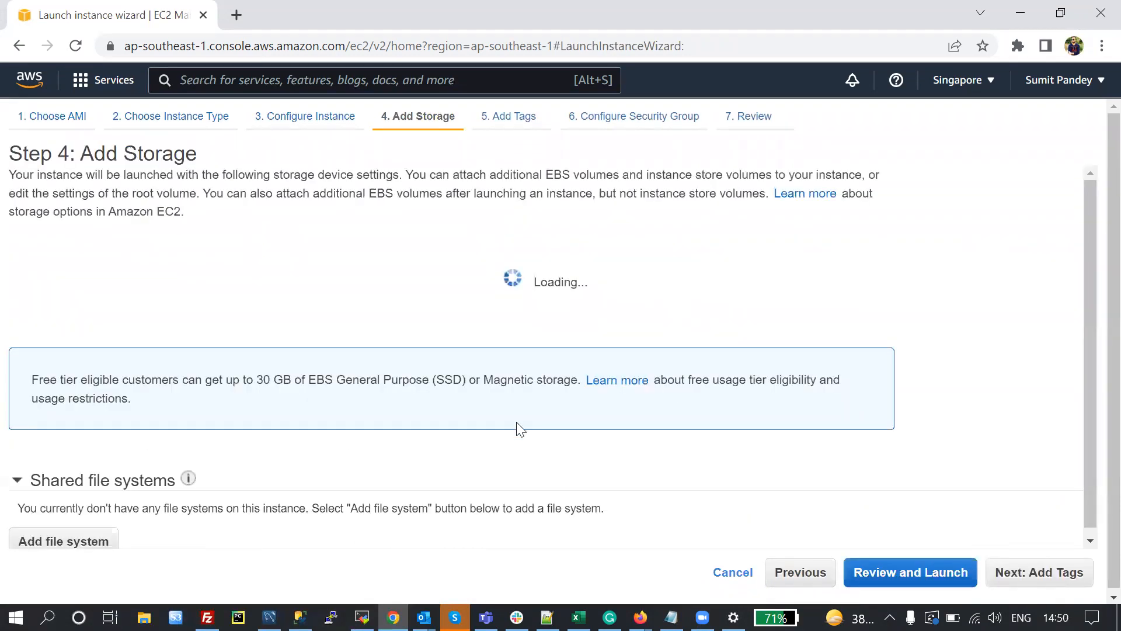
# - Keep default storage, add a Name tag 'Grafana', and continue to security groups
pyautogui.click(1038, 572)
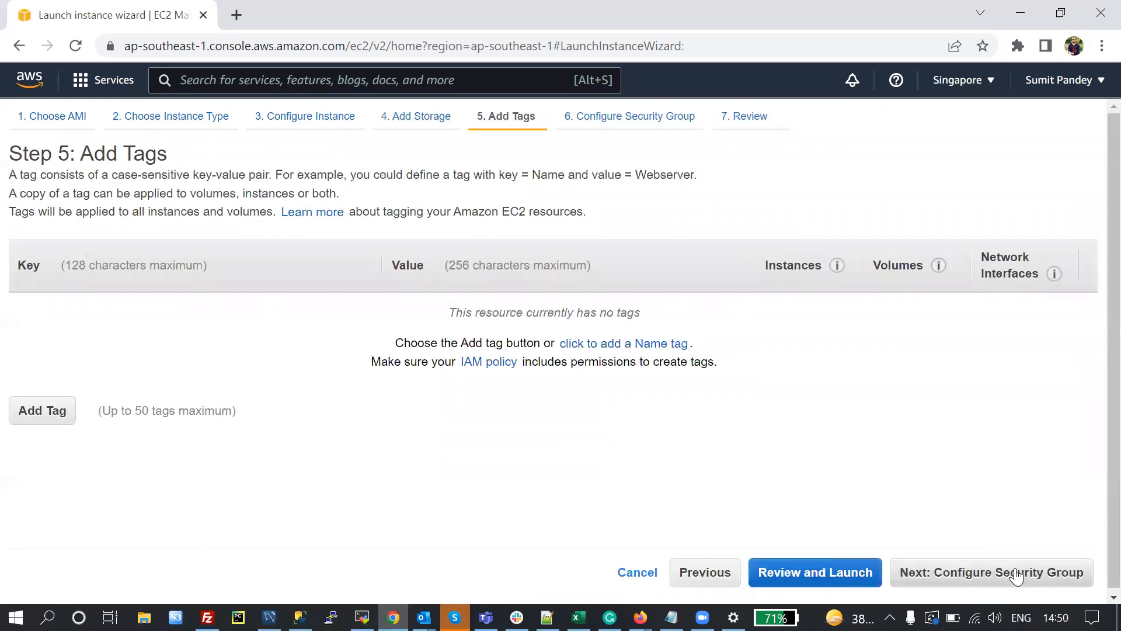
pyautogui.click(42, 410)
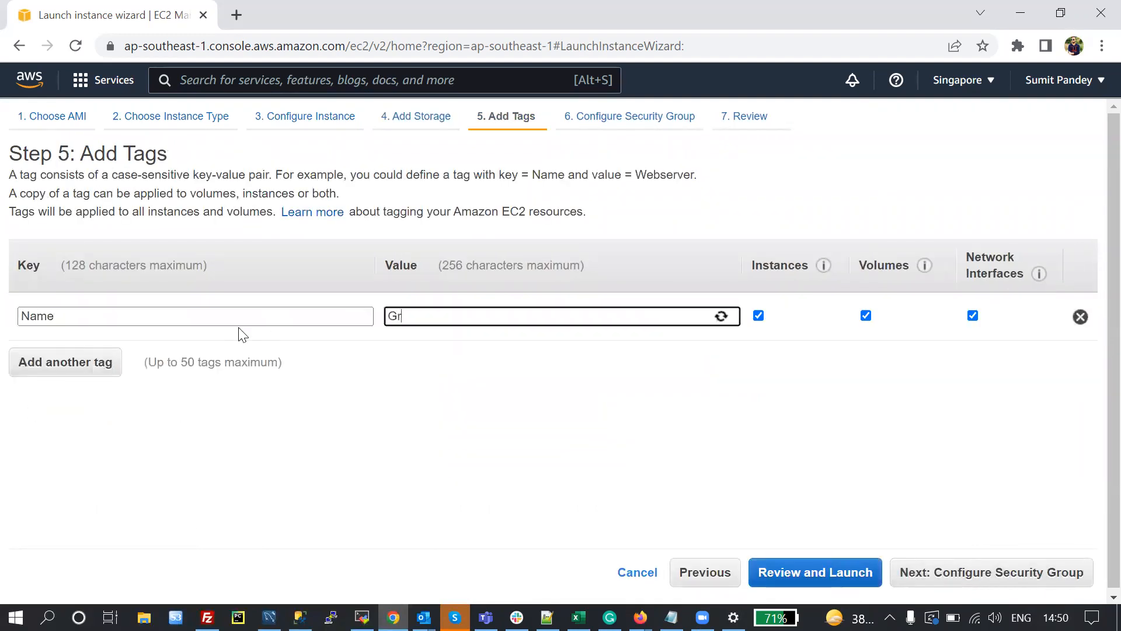
pyautogui.write('afana')
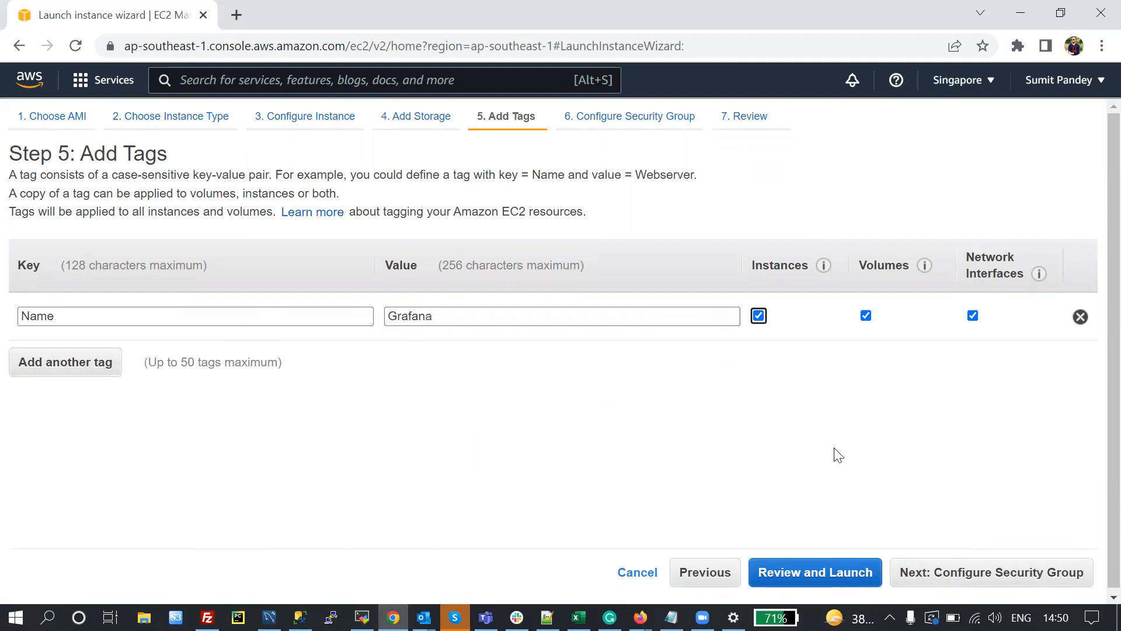
pyautogui.click(991, 572)
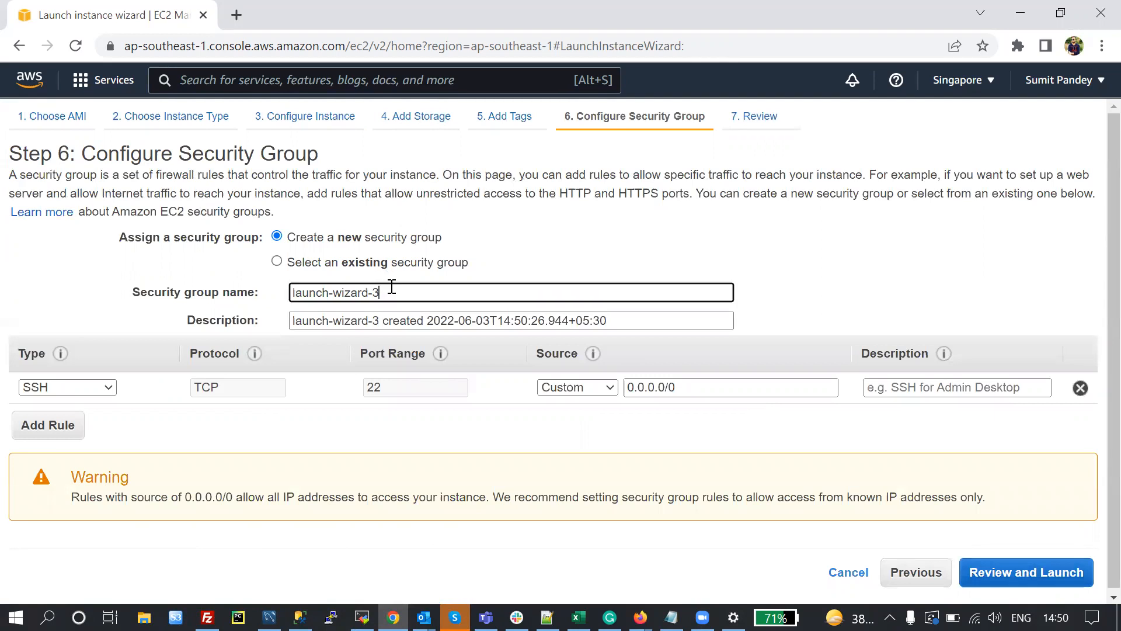
# - Create security group 'Grafana-SG' with description 'Grafana-SG' and go to review
pyautogui.write('Grafana-SG')
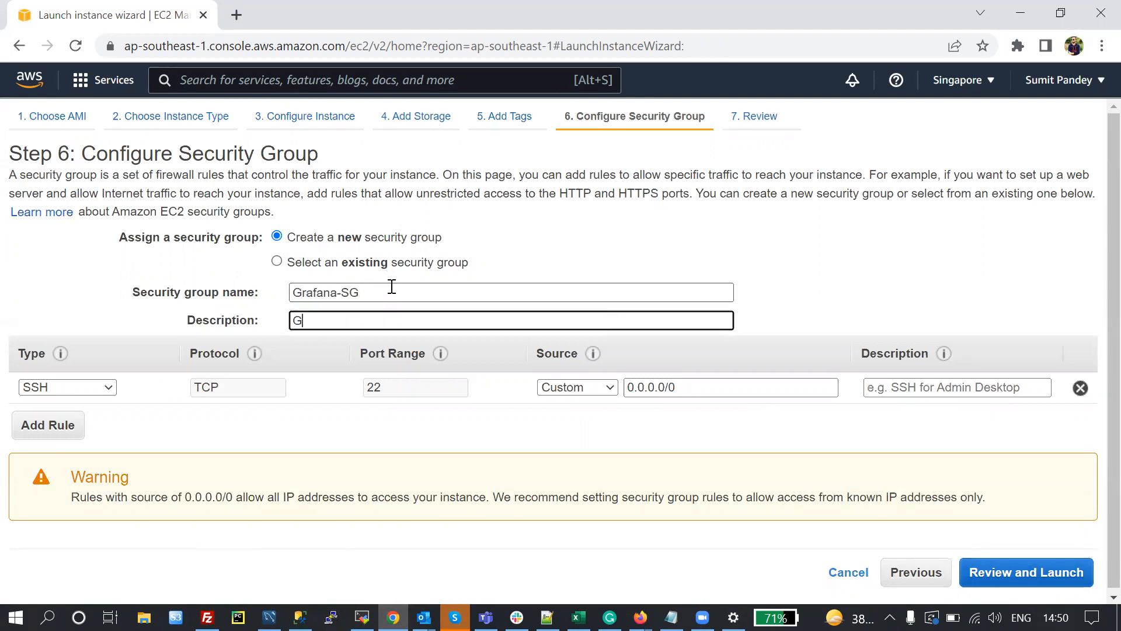
pyautogui.write('rafana-SG')
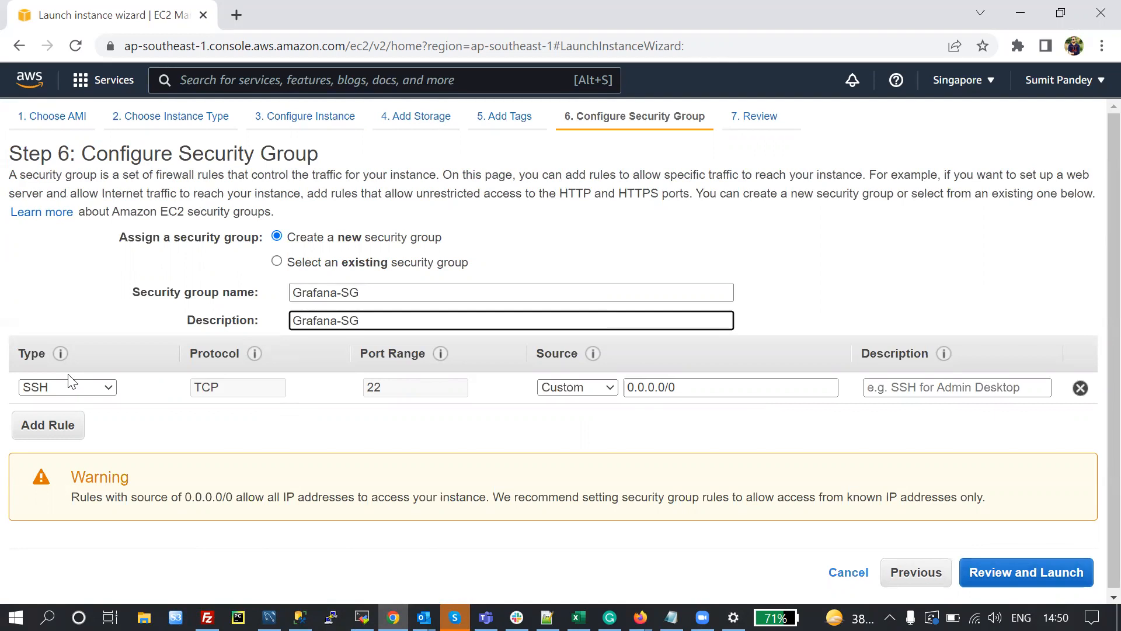
pyautogui.moveTo(154, 389)
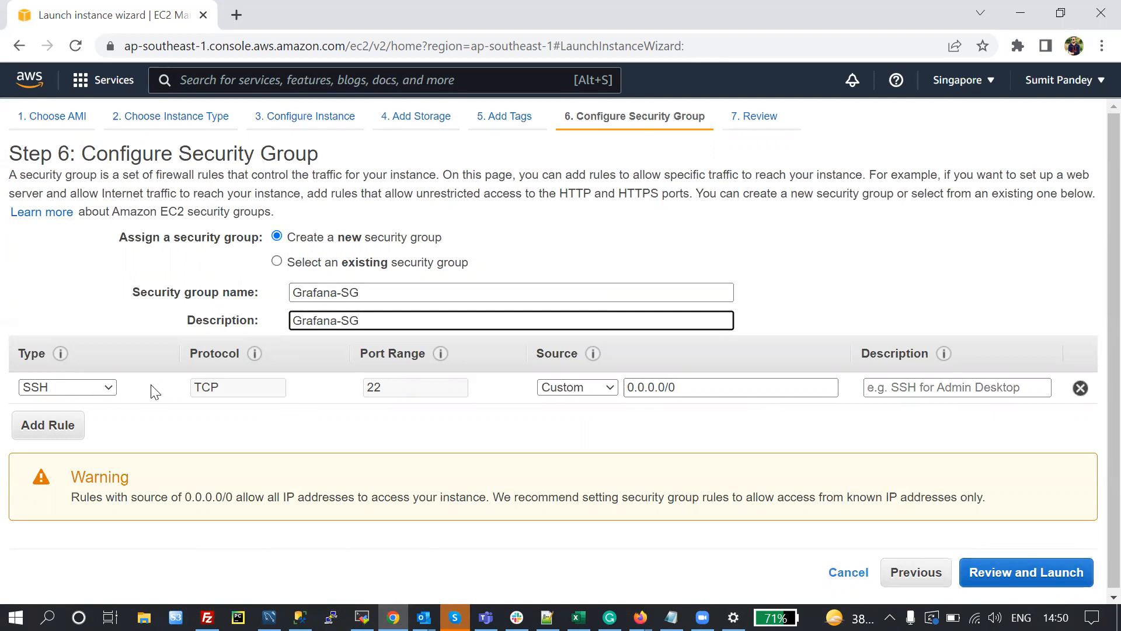
pyautogui.moveTo(621, 437)
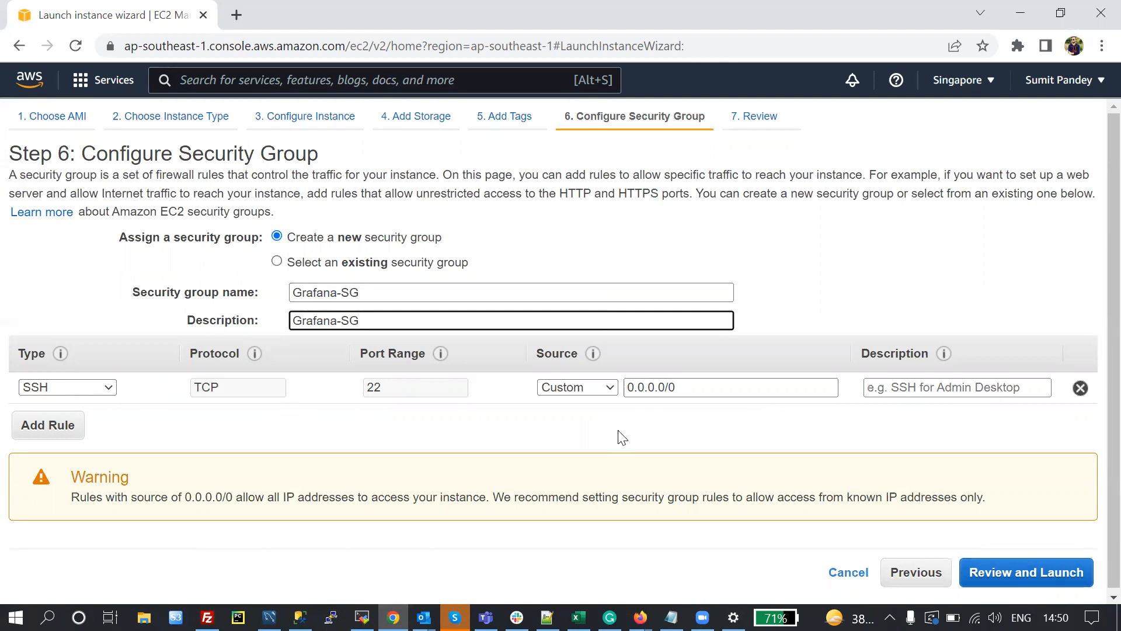
pyautogui.moveTo(1025, 573)
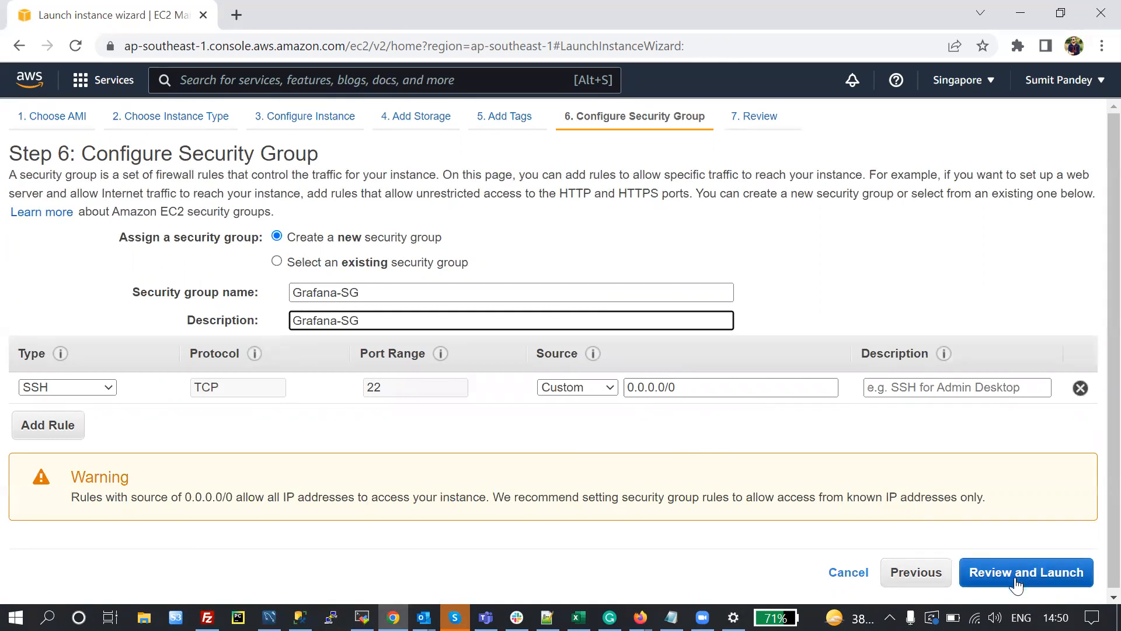
pyautogui.click(1026, 573)
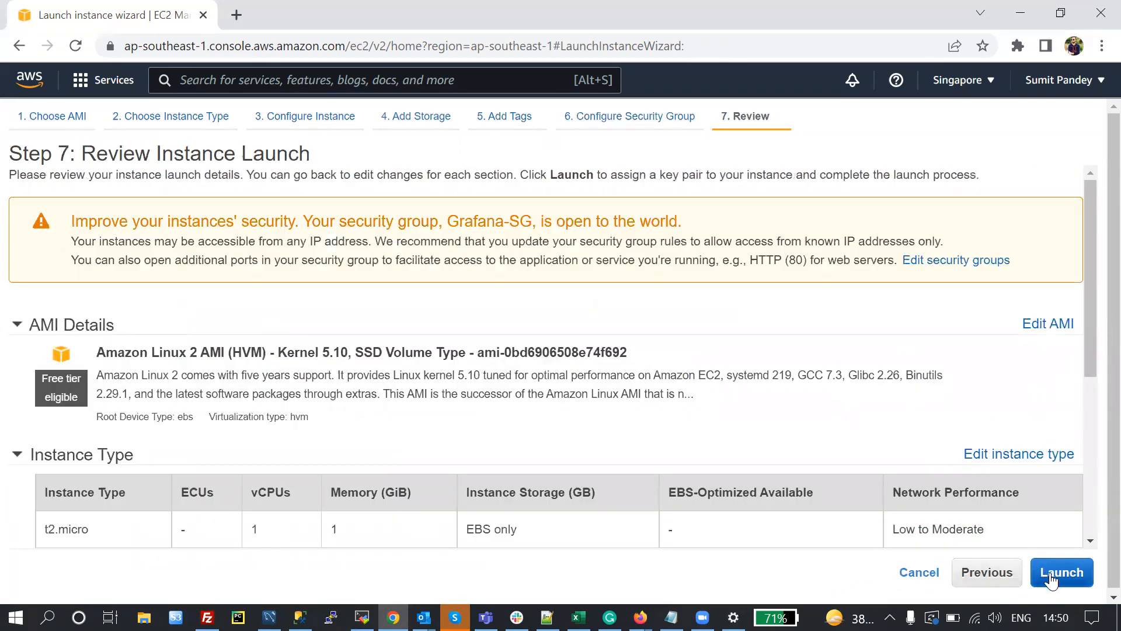
# - Choose existing key pair 'sumitsingapore' and acknowledge having its private key file
pyautogui.click(1061, 573)
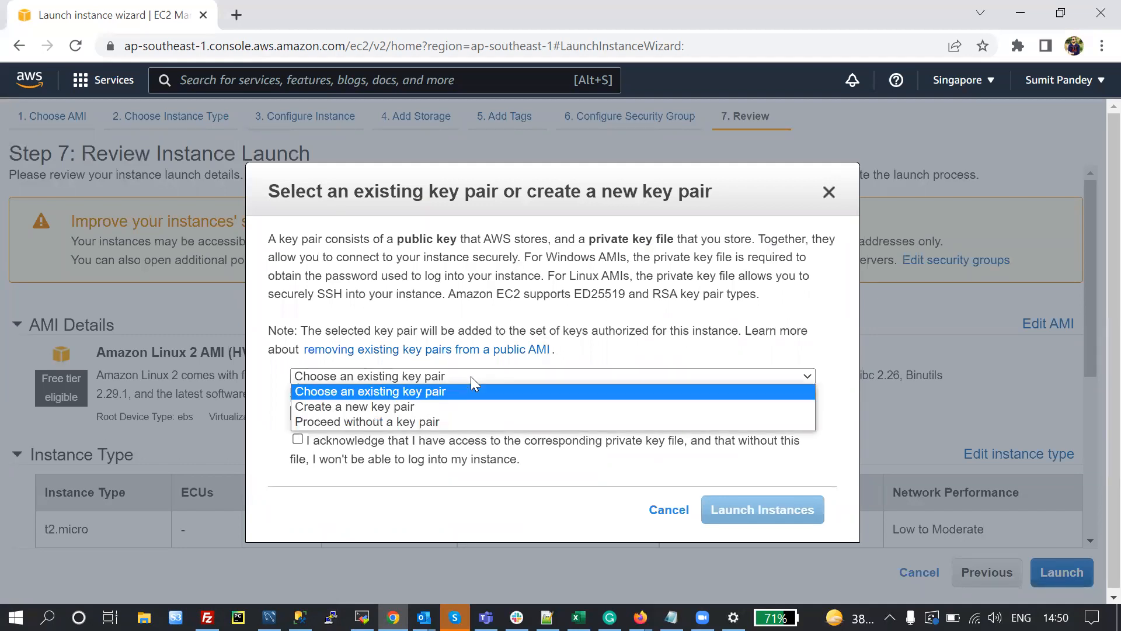
pyautogui.click(354, 407)
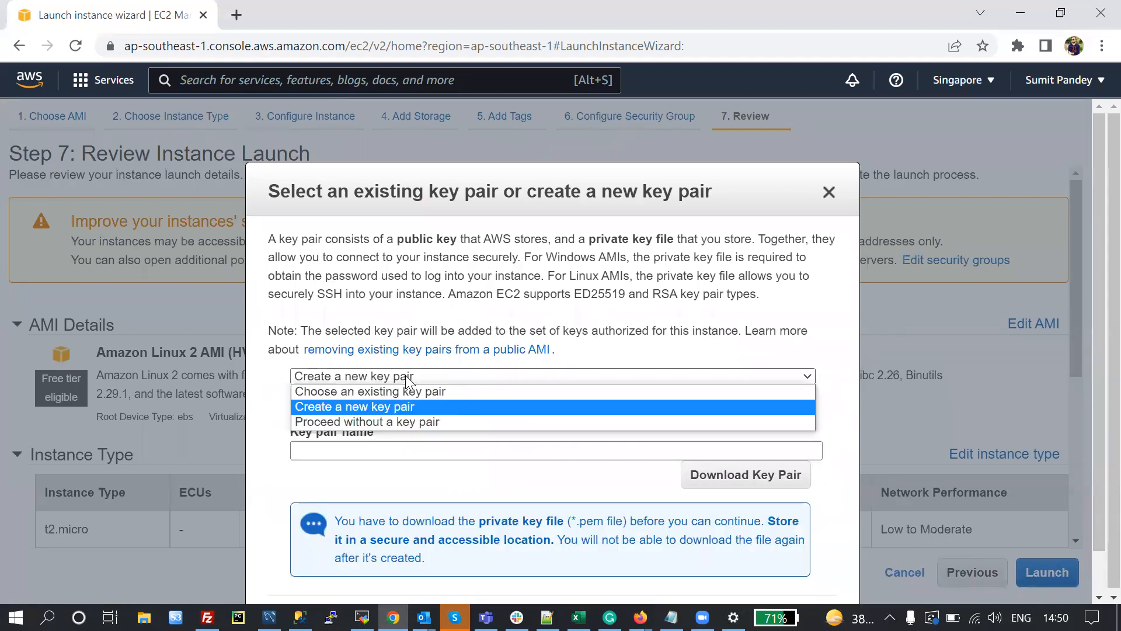
pyautogui.click(370, 391)
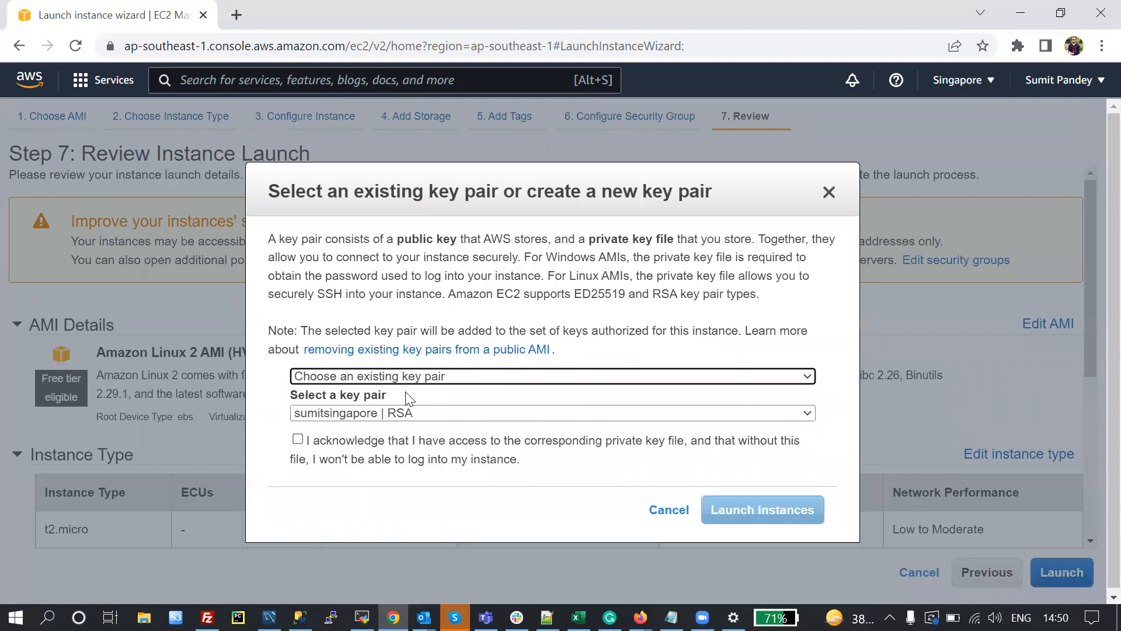
pyautogui.click(298, 439)
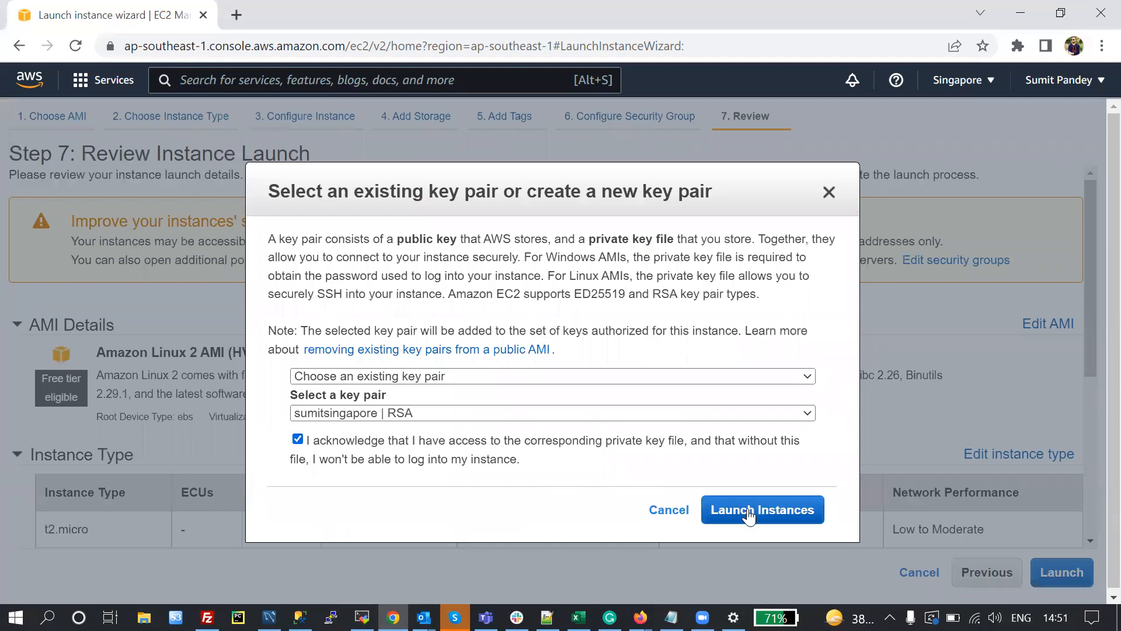
# - Submit the launch, which fails because security group 'Grafana-SG' already exists
pyautogui.click(762, 510)
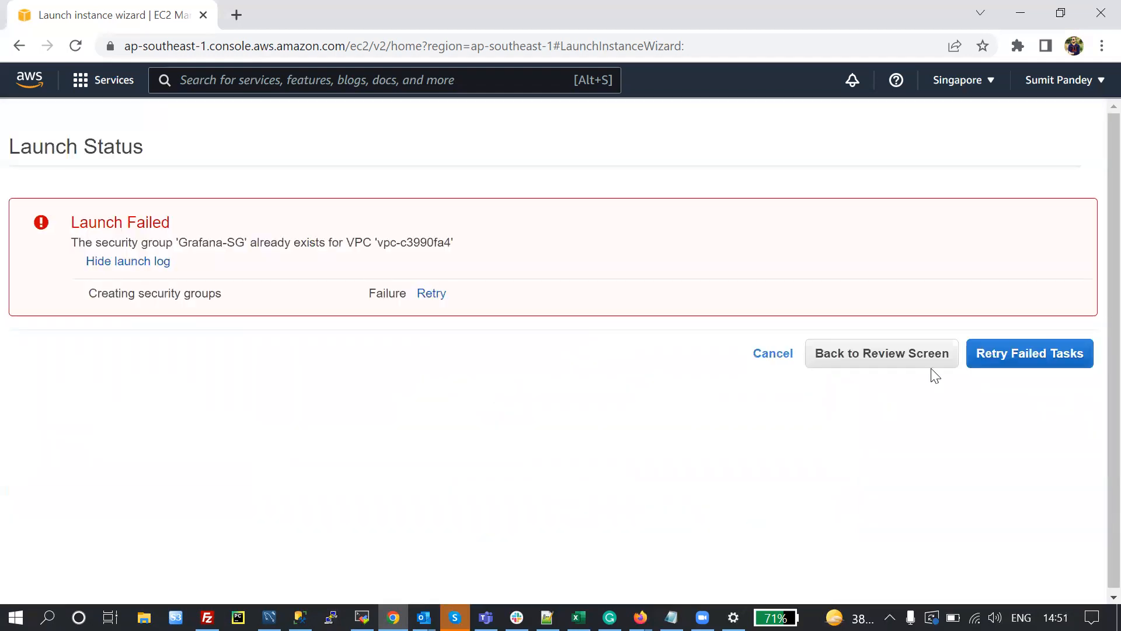
pyautogui.moveTo(852, 357)
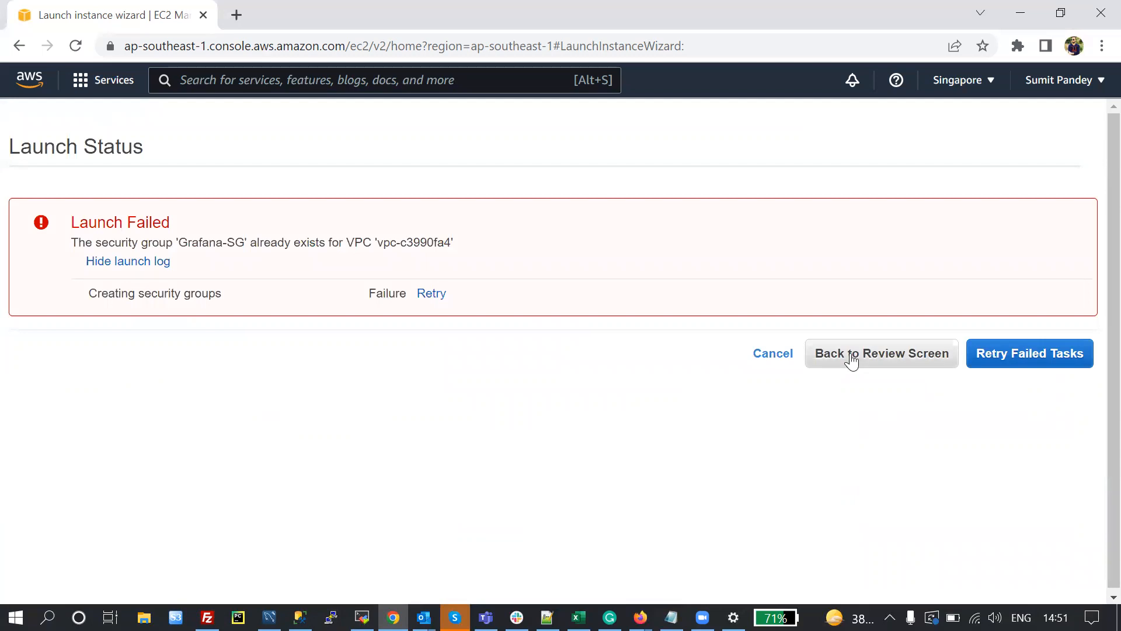
pyautogui.moveTo(240, 236)
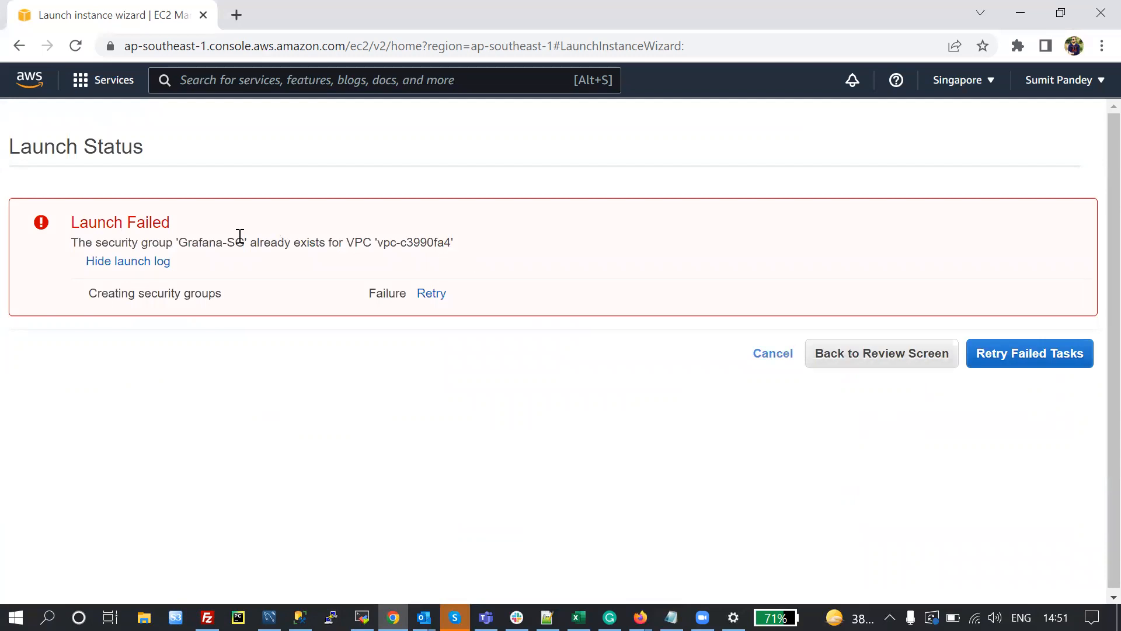
pyautogui.moveTo(768, 331)
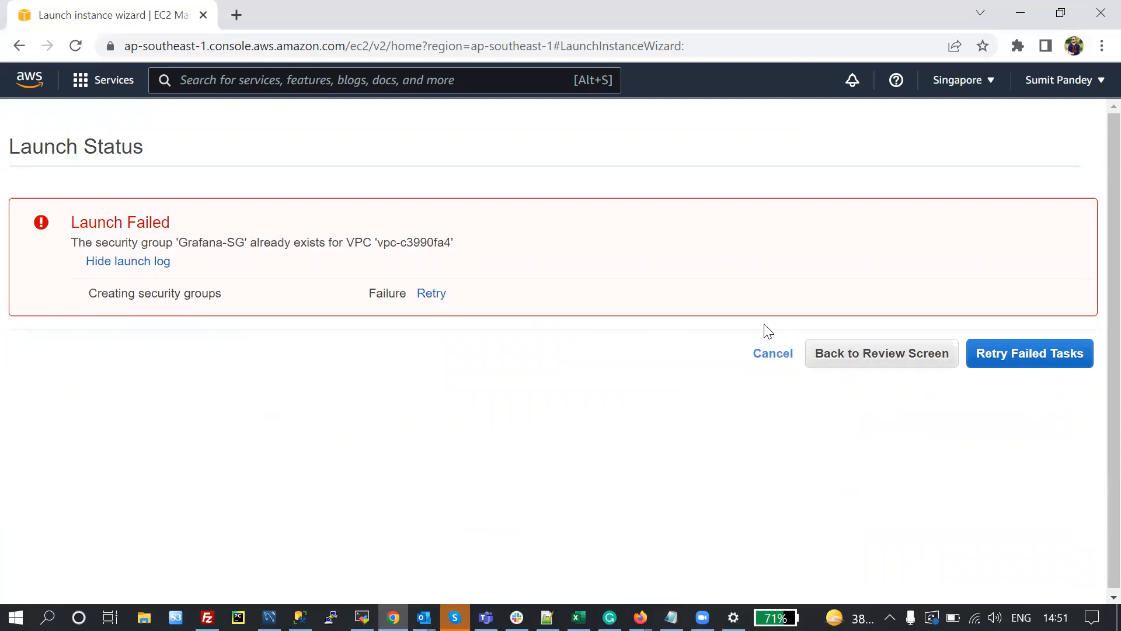
pyautogui.moveTo(850, 360)
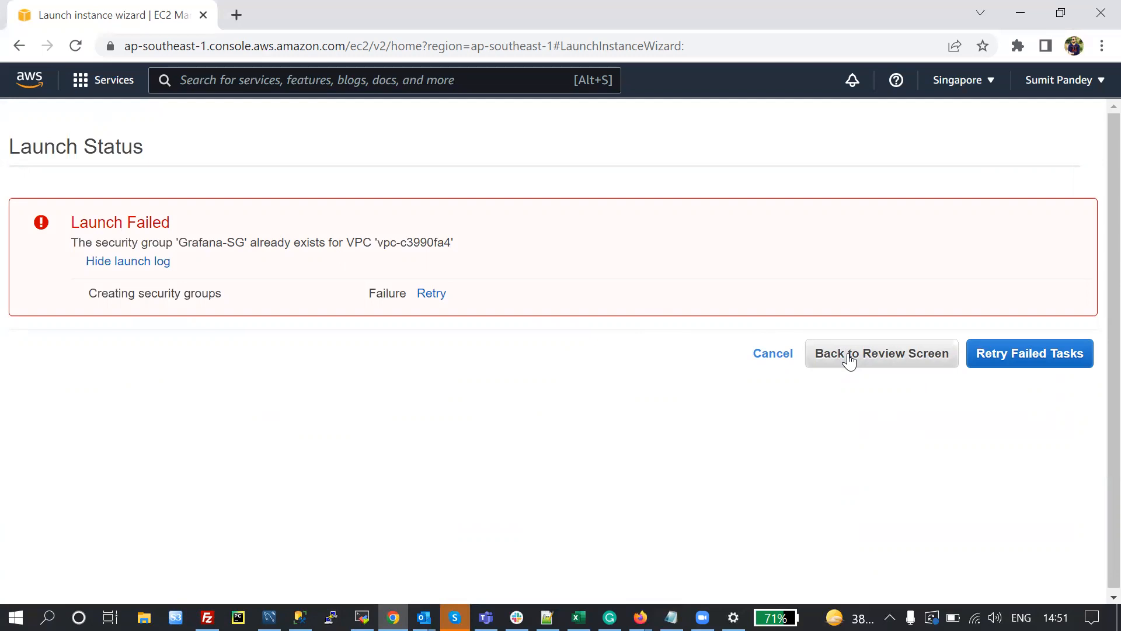
# - Rename the security group and description to 'Grafana-SG1' and return to review
pyautogui.click(881, 353)
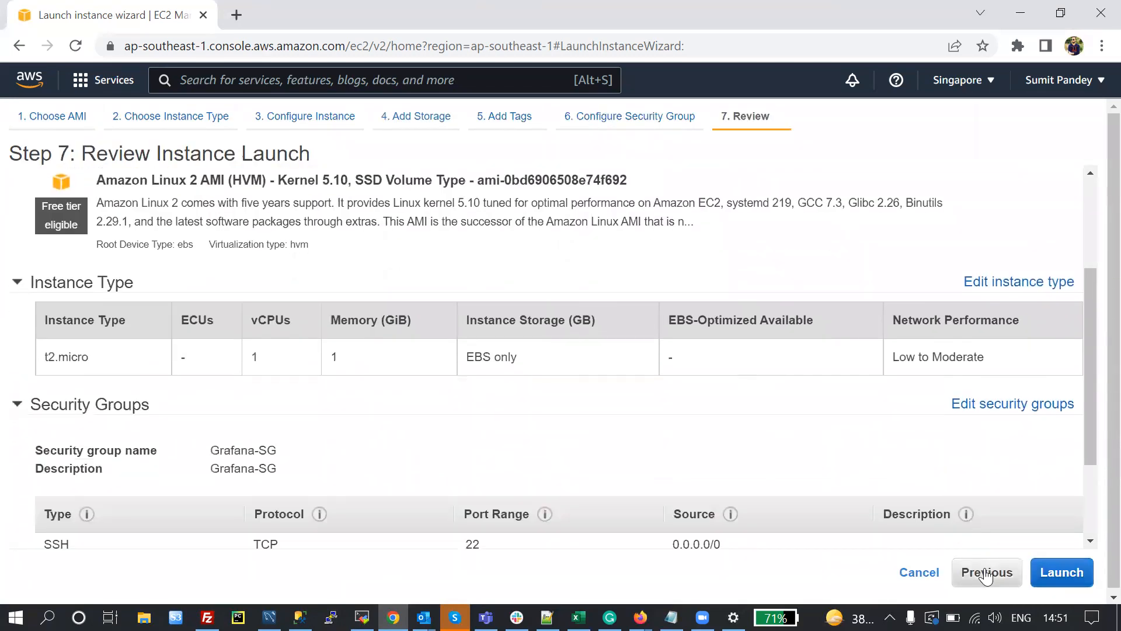
pyautogui.click(986, 572)
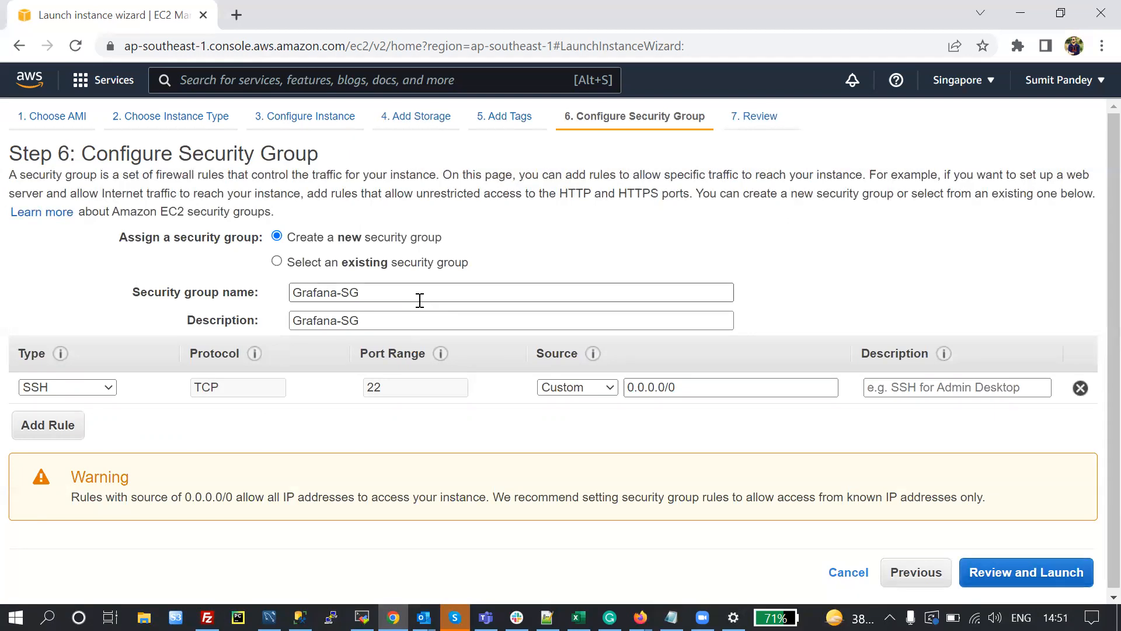
pyautogui.write('1')
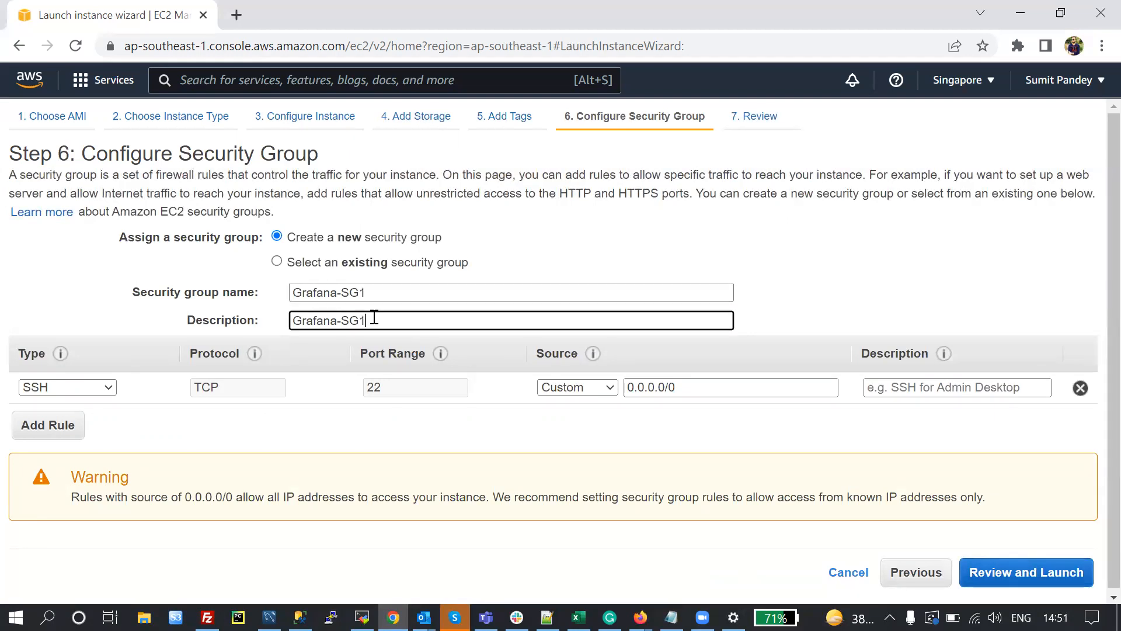
pyautogui.click(1025, 572)
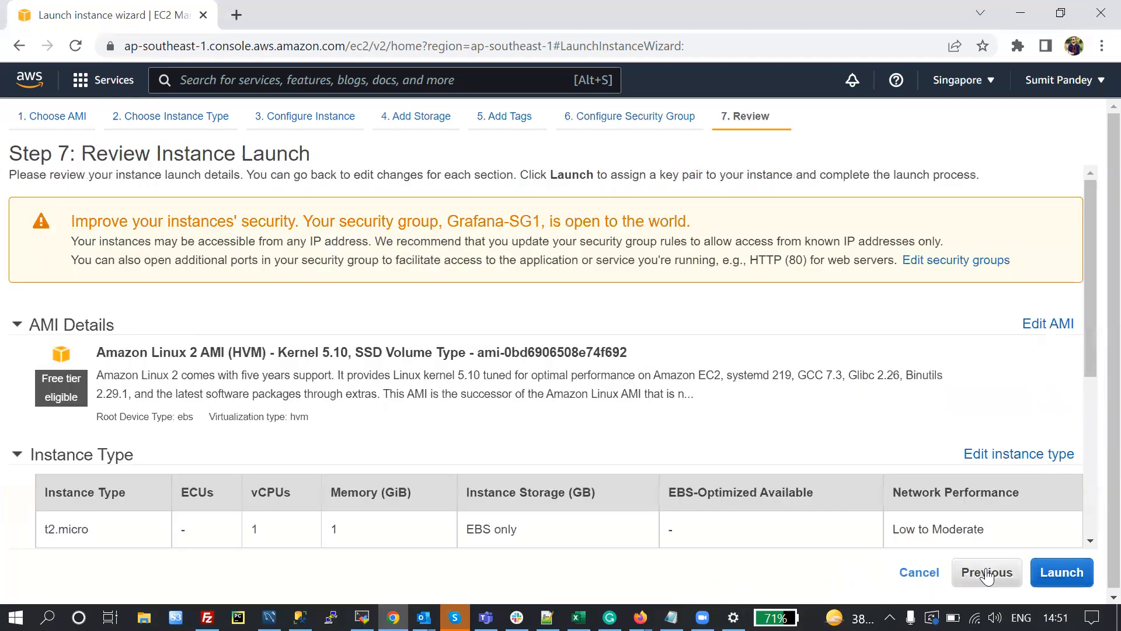
# - Relaunch the instance with the existing key pair, acknowledging the private key
pyautogui.click(1061, 573)
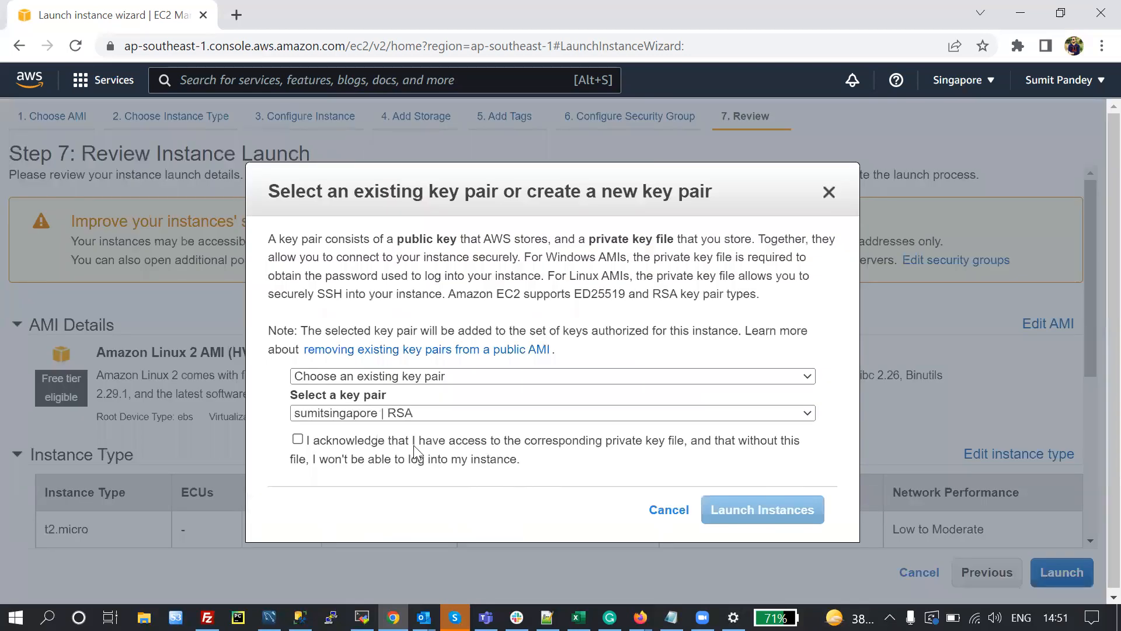
pyautogui.click(297, 439)
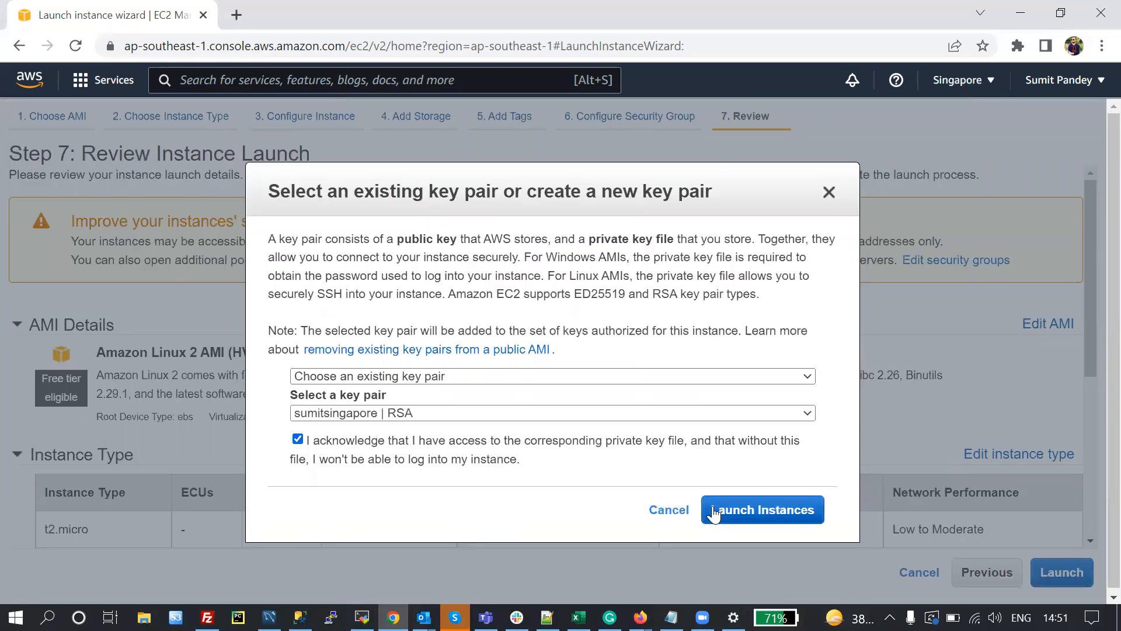
pyautogui.click(762, 509)
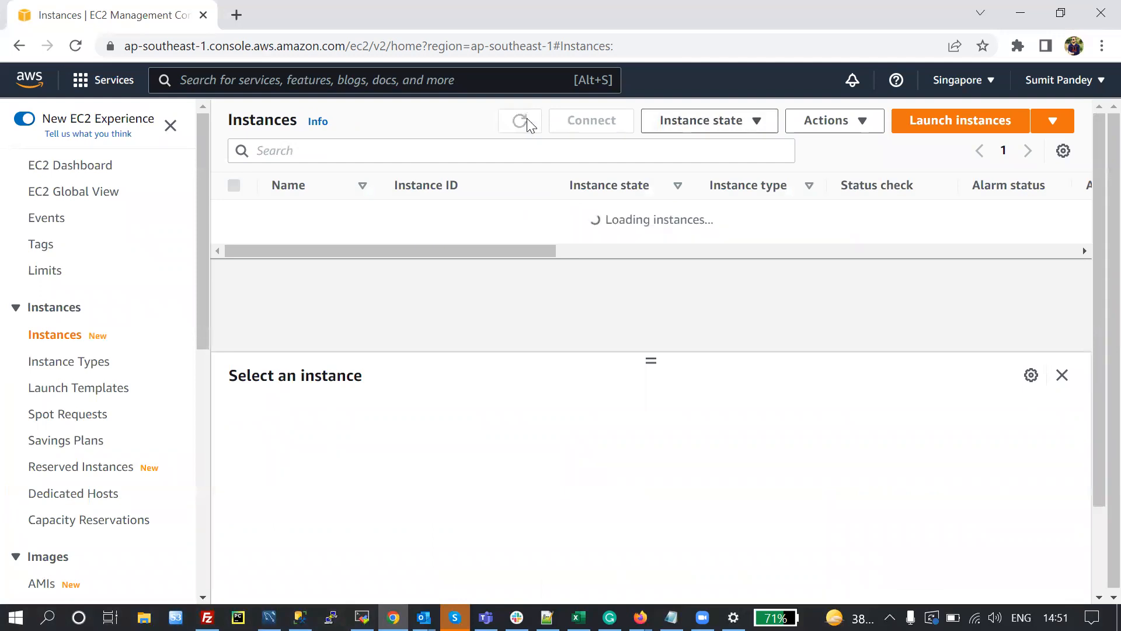
# - Clear the running filter and refresh until the Grafana instance shows Running
pyautogui.click(519, 120)
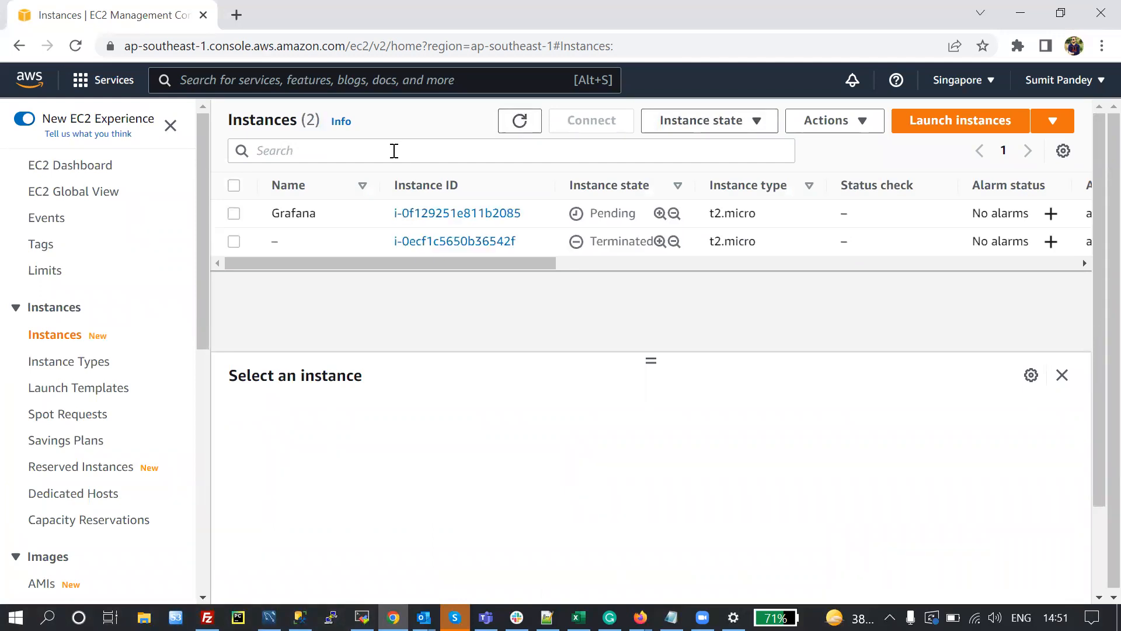
pyautogui.write('running')
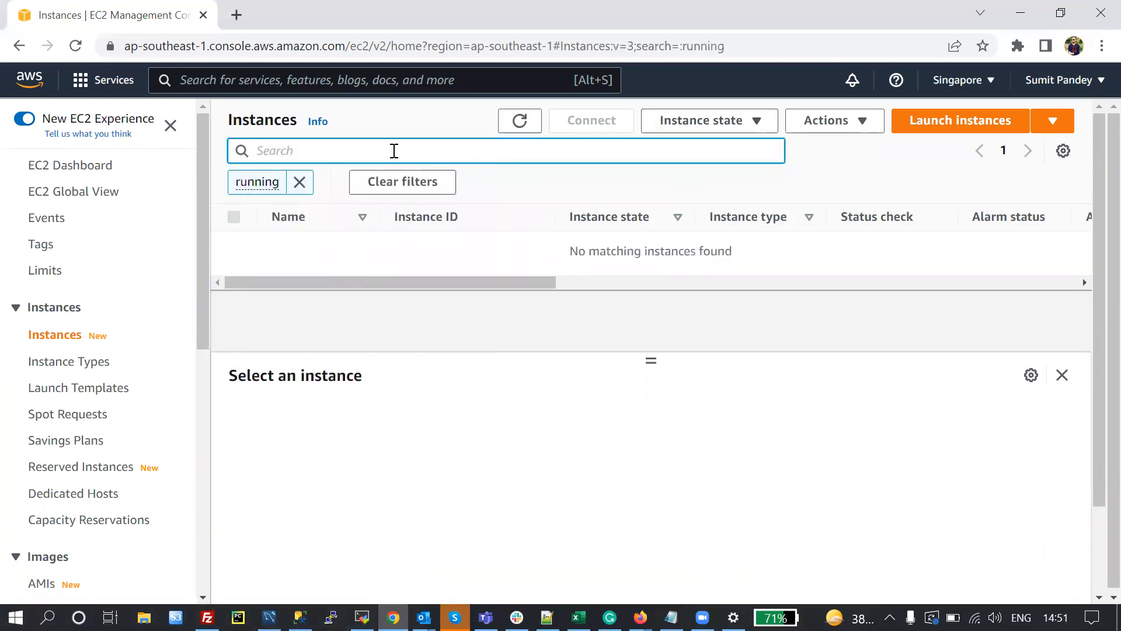
pyautogui.click(520, 120)
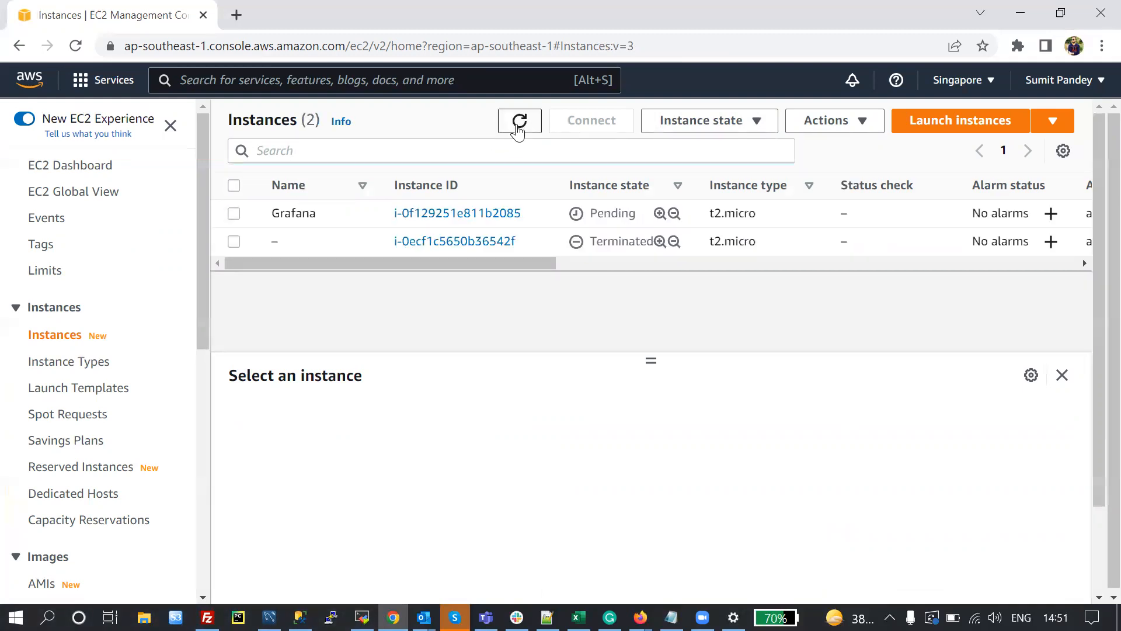
pyautogui.click(520, 120)
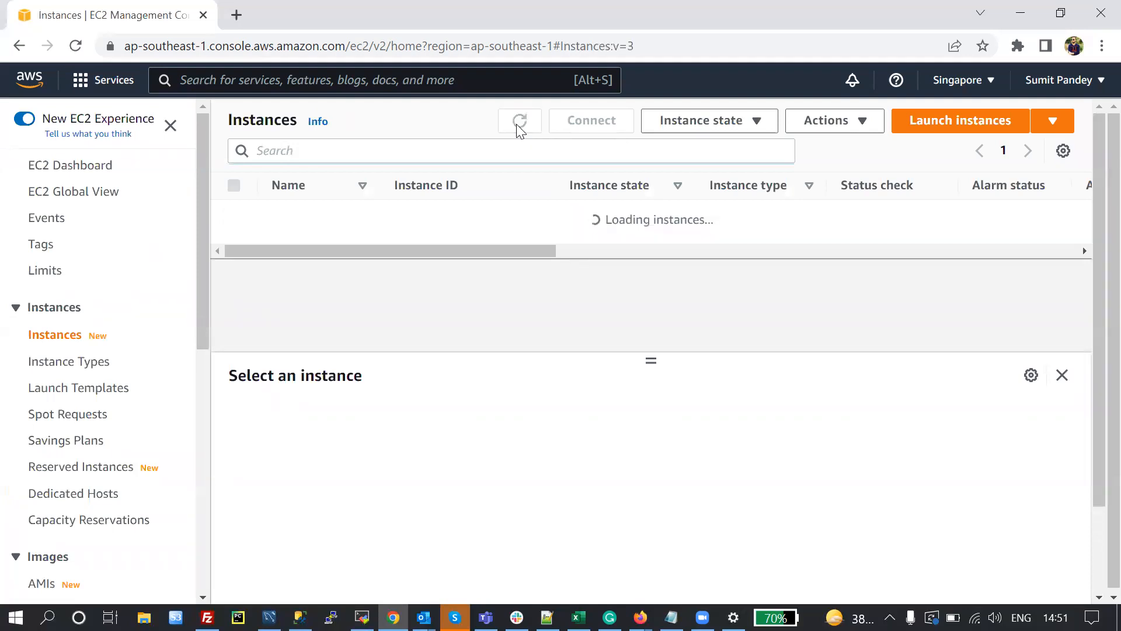
pyautogui.click(519, 120)
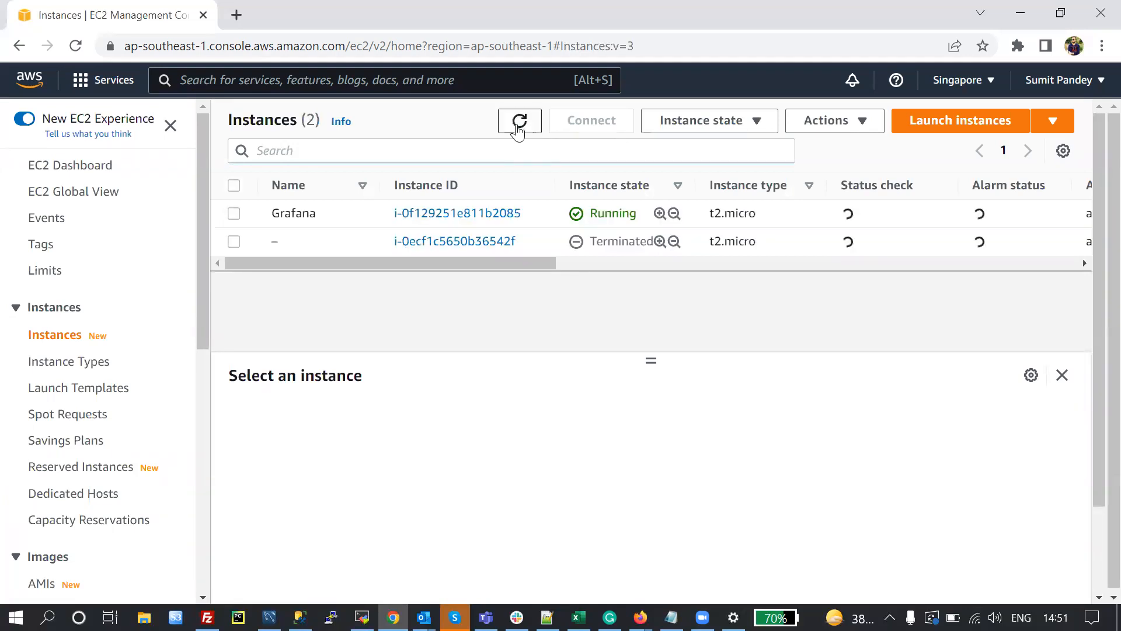
# - Select the Grafana instance and copy its public IPv4 address 54.255.128.169
pyautogui.click(292, 213)
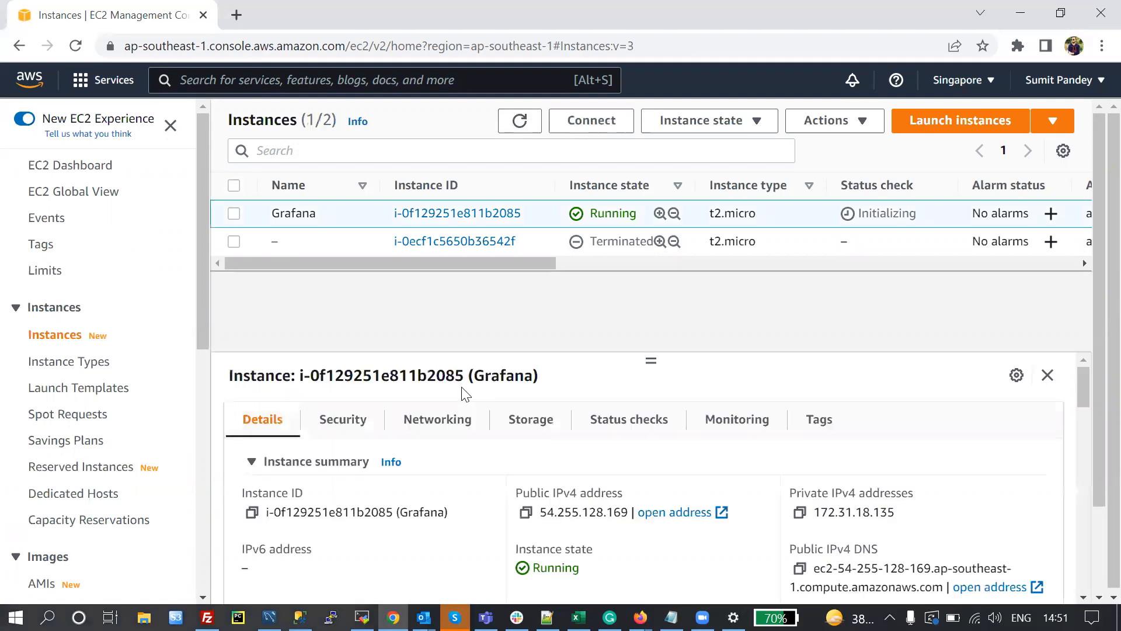
pyautogui.click(233, 213)
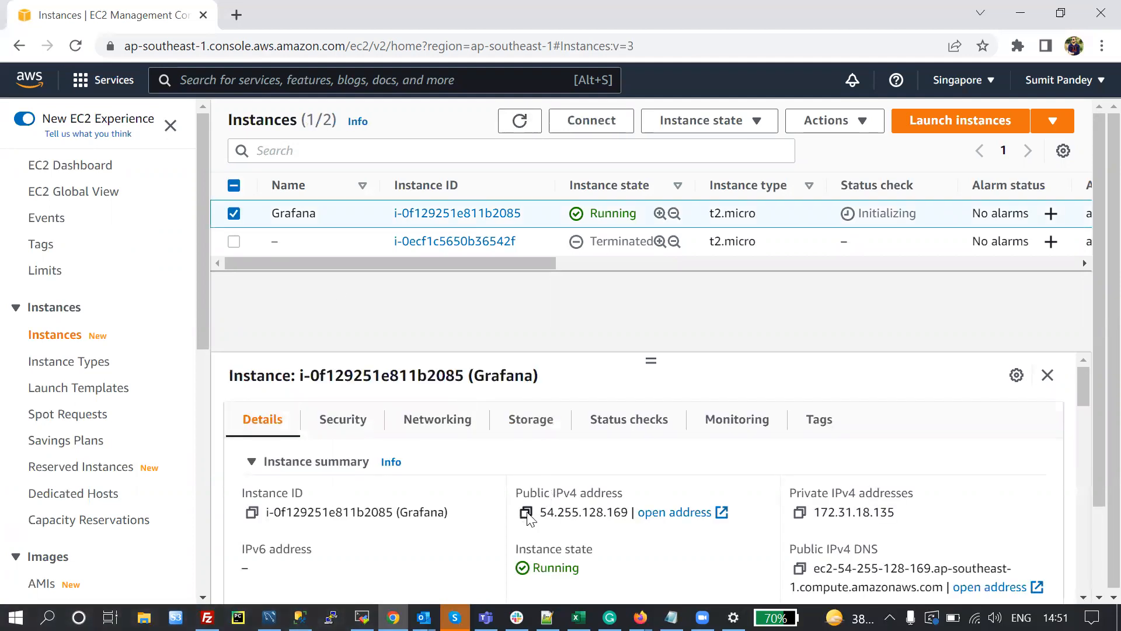
pyautogui.click(526, 512)
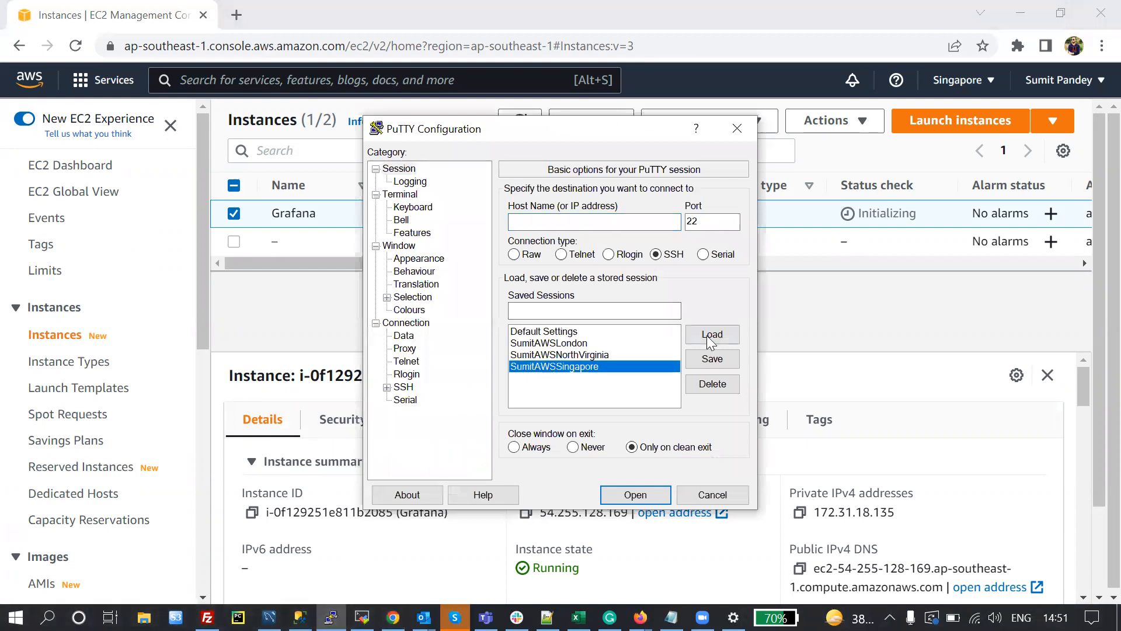
# - Open the SumitAWSSingapore PuTTY session to 54.255.128.169, trust the host key, and log in as ec2-user
pyautogui.click(712, 335)
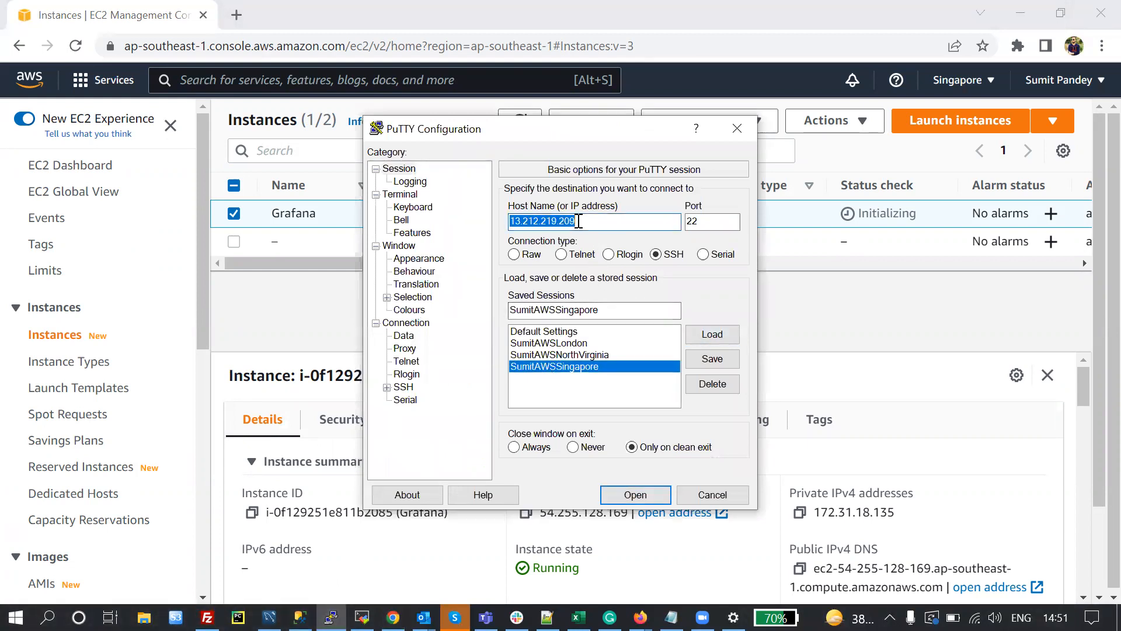
pyautogui.click(711, 334)
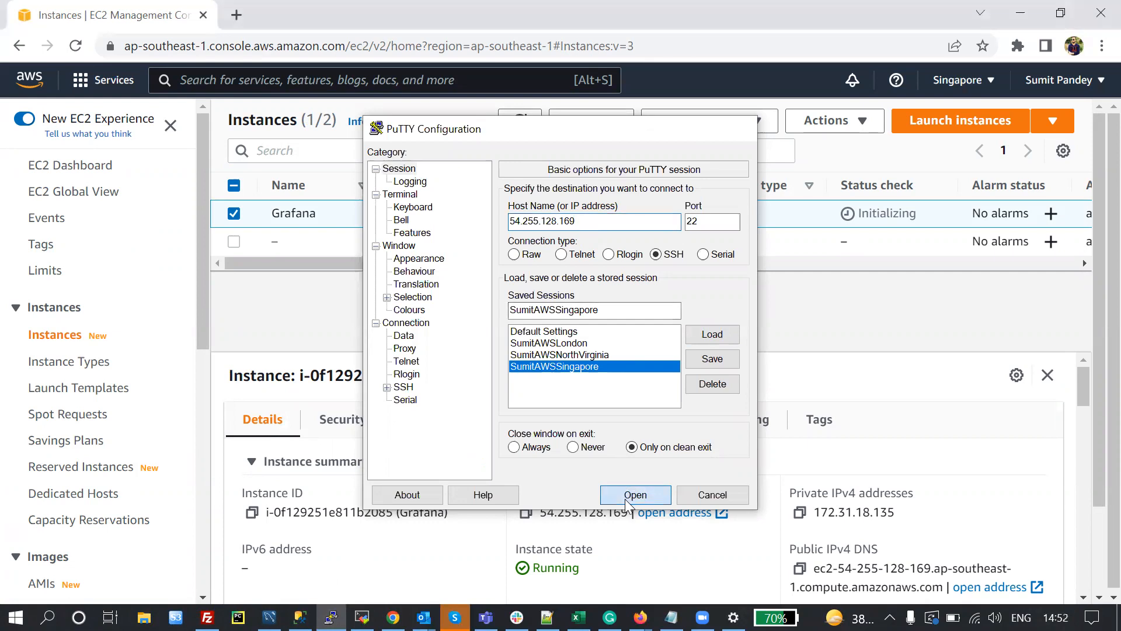
pyautogui.click(633, 495)
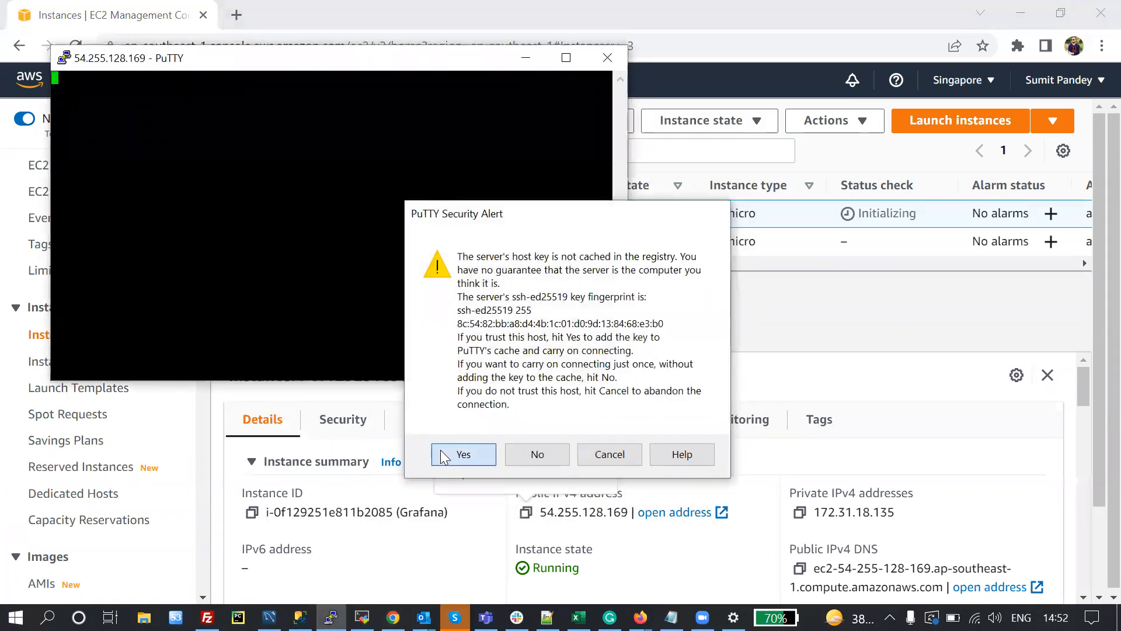
pyautogui.click(463, 455)
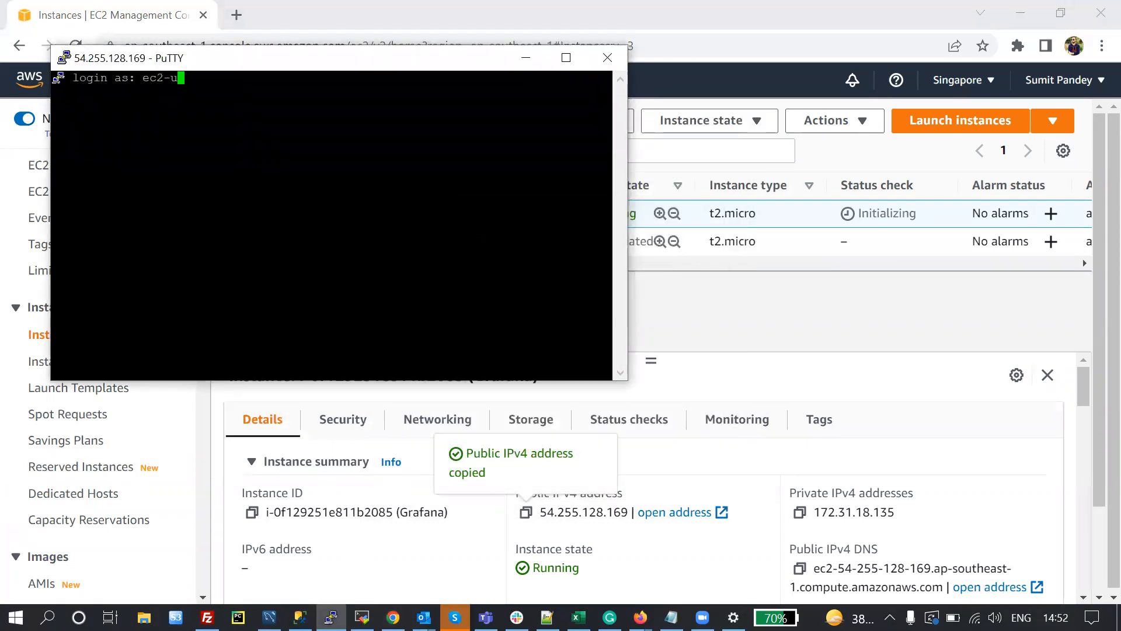
pyautogui.write('ser')
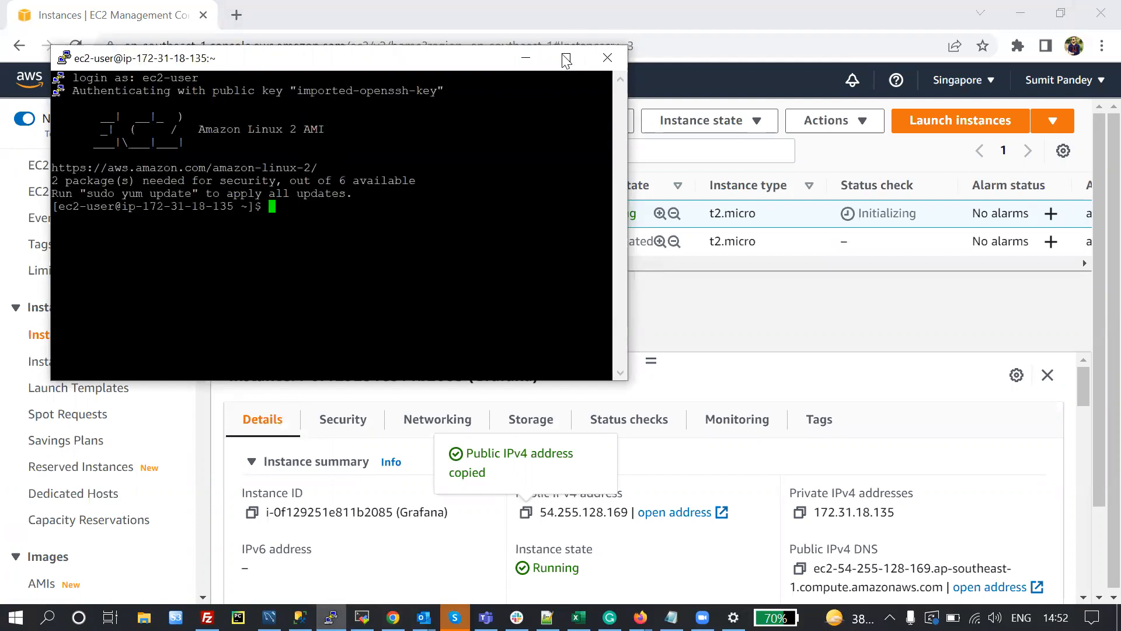
pyautogui.click(564, 58)
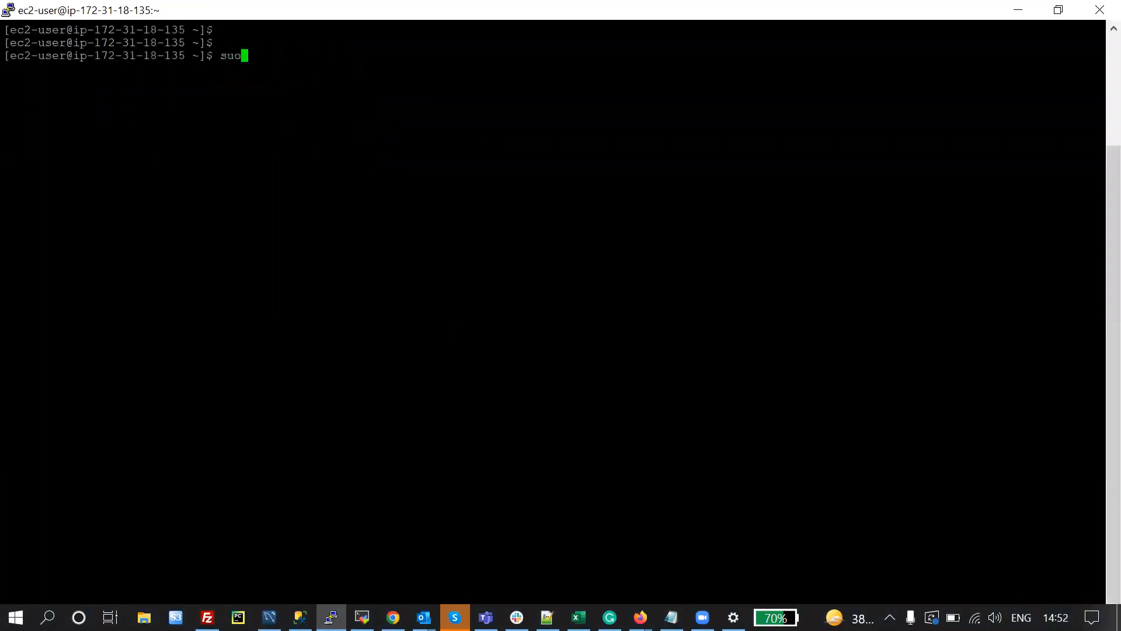
# - Become root with sudo su and begin typing a cd /etc/ path
pyautogui.write('do su')
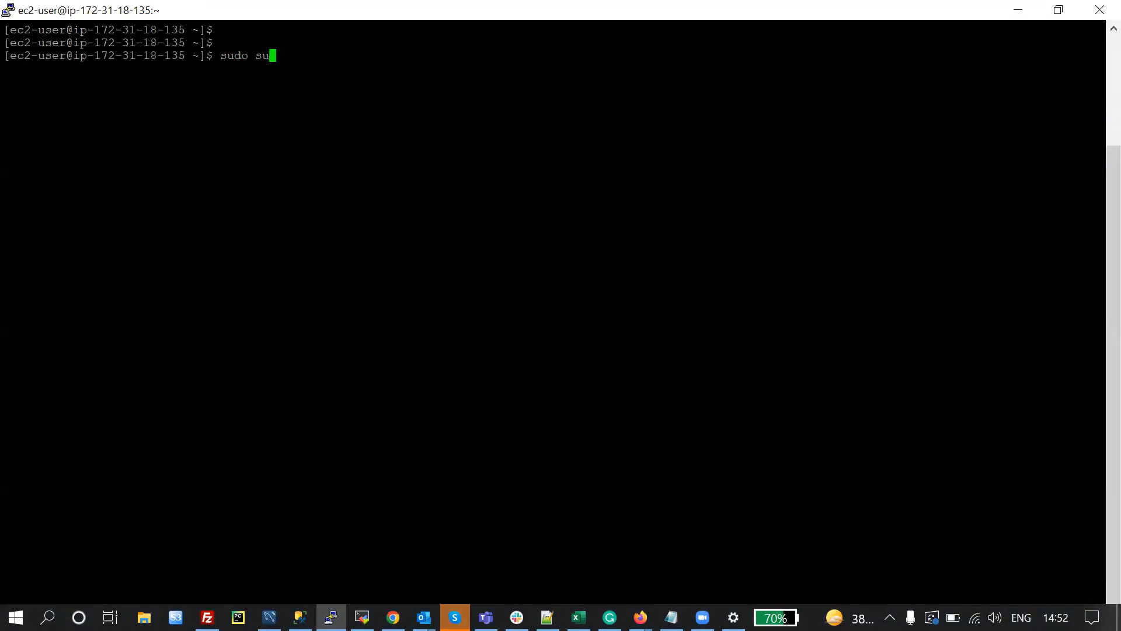
pyautogui.press('Return')
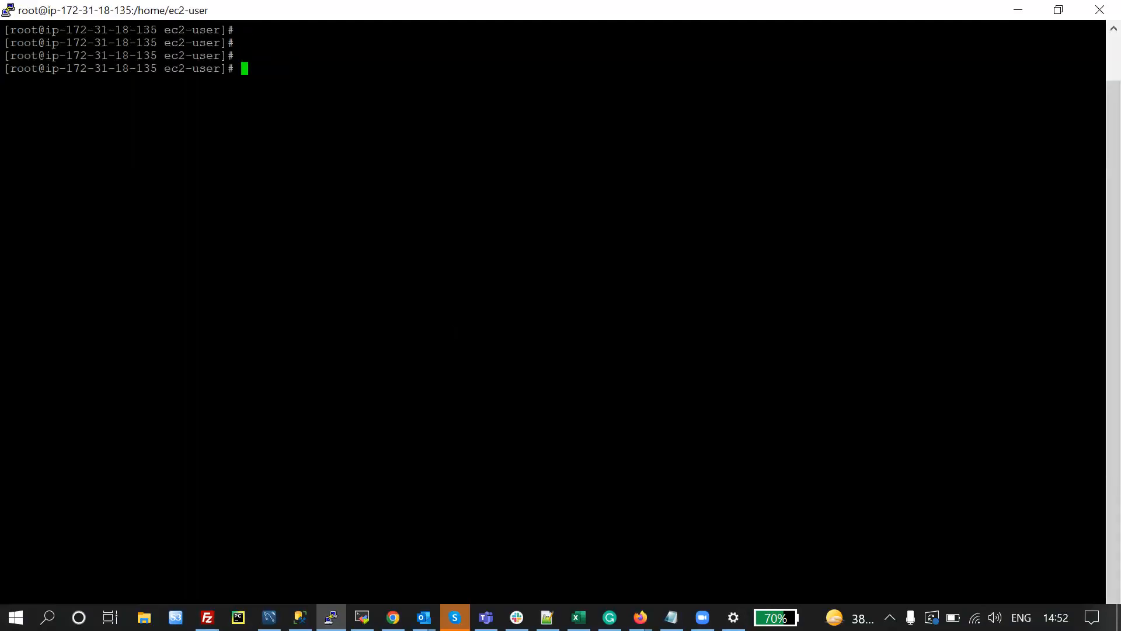
pyautogui.write('cd /e')
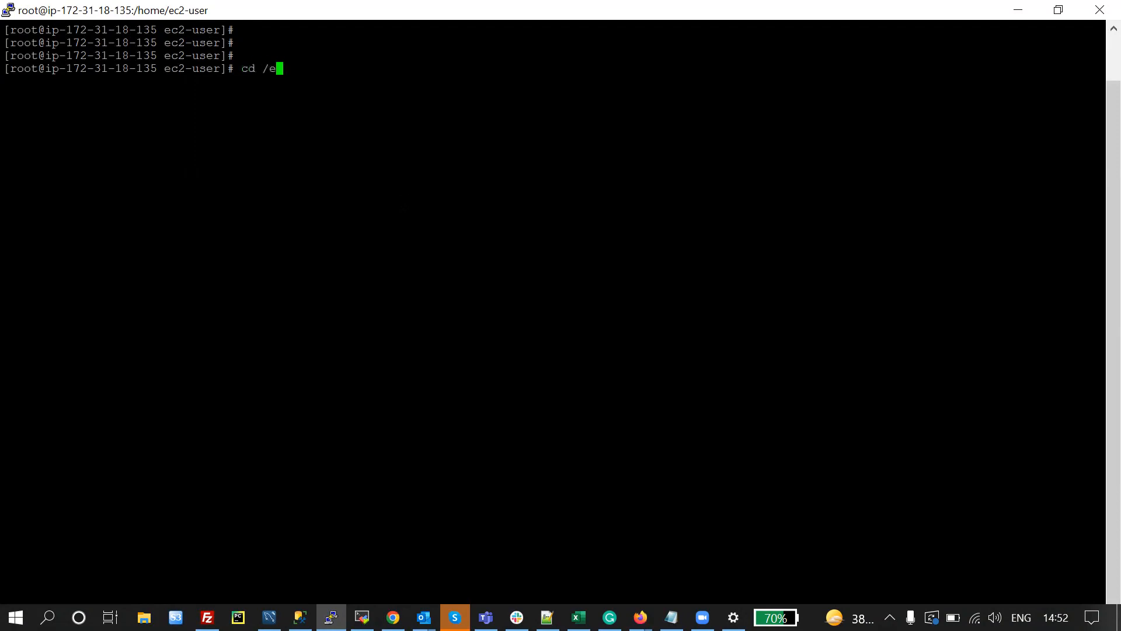
pyautogui.write('tc/')
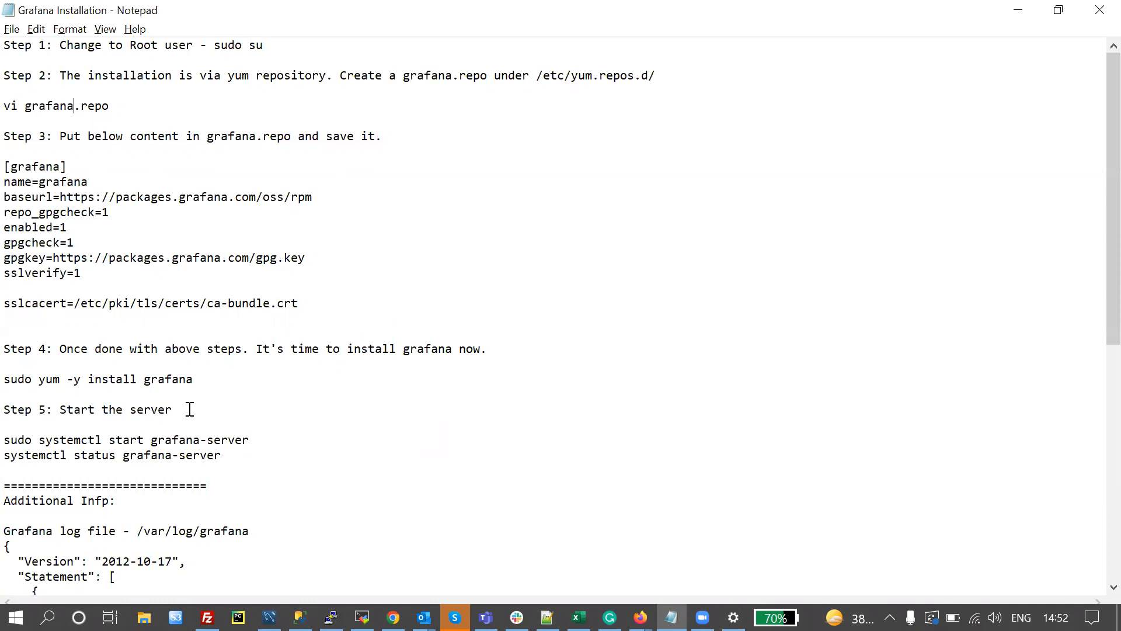
# - Change to /etc/yum.repos.d, clear the screen, and begin typing vi grafana.repo
pyautogui.scroll(-3)
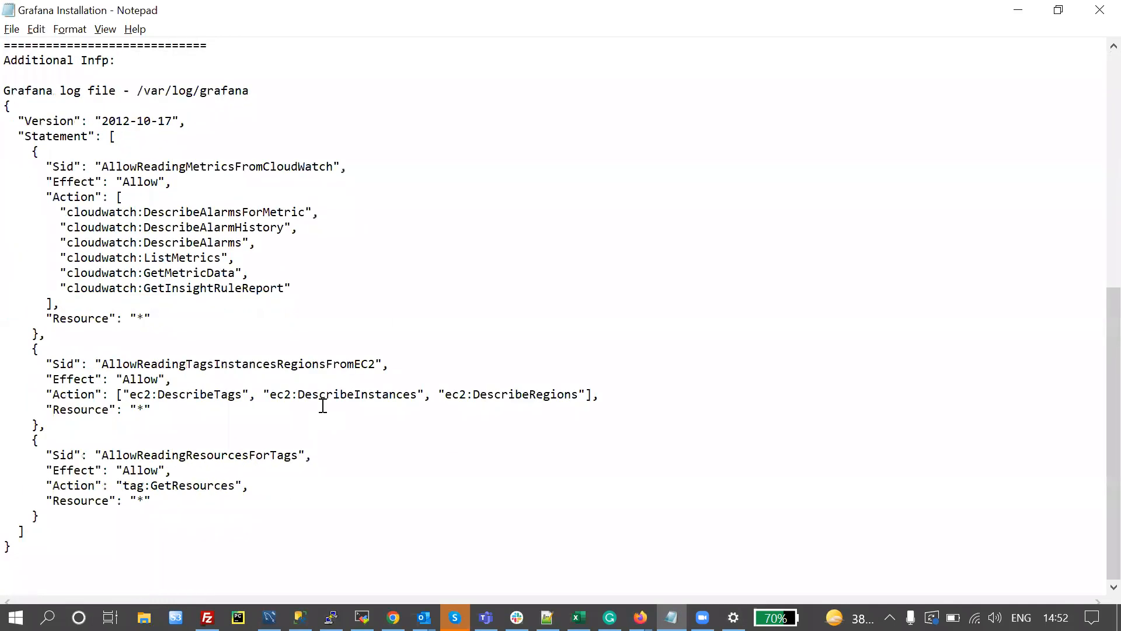
pyautogui.scroll(3)
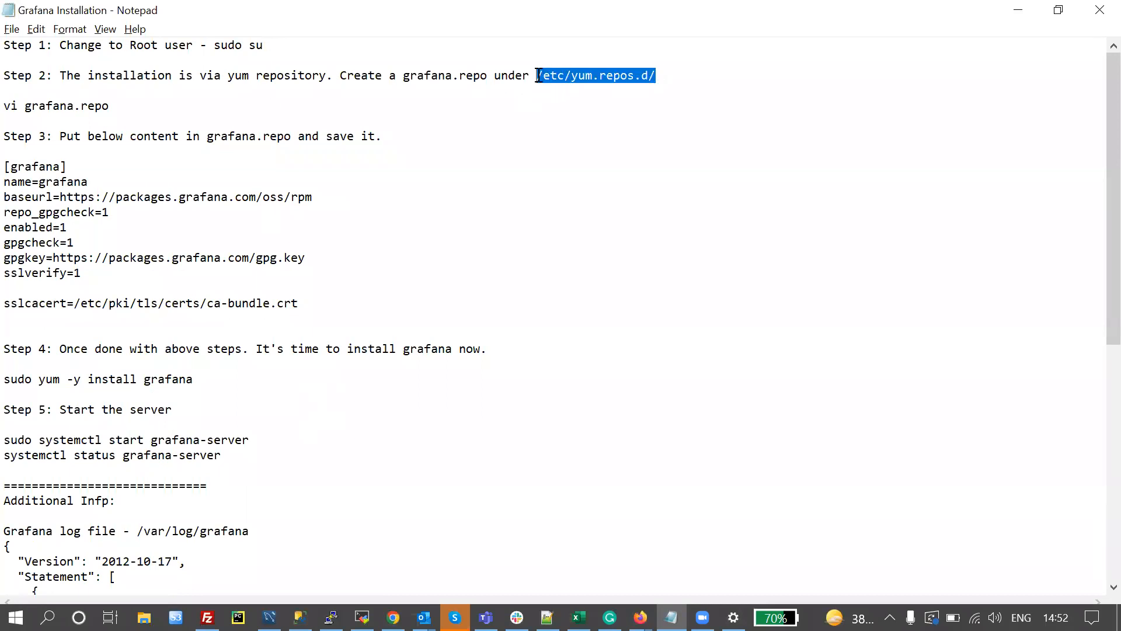
pyautogui.click(330, 617)
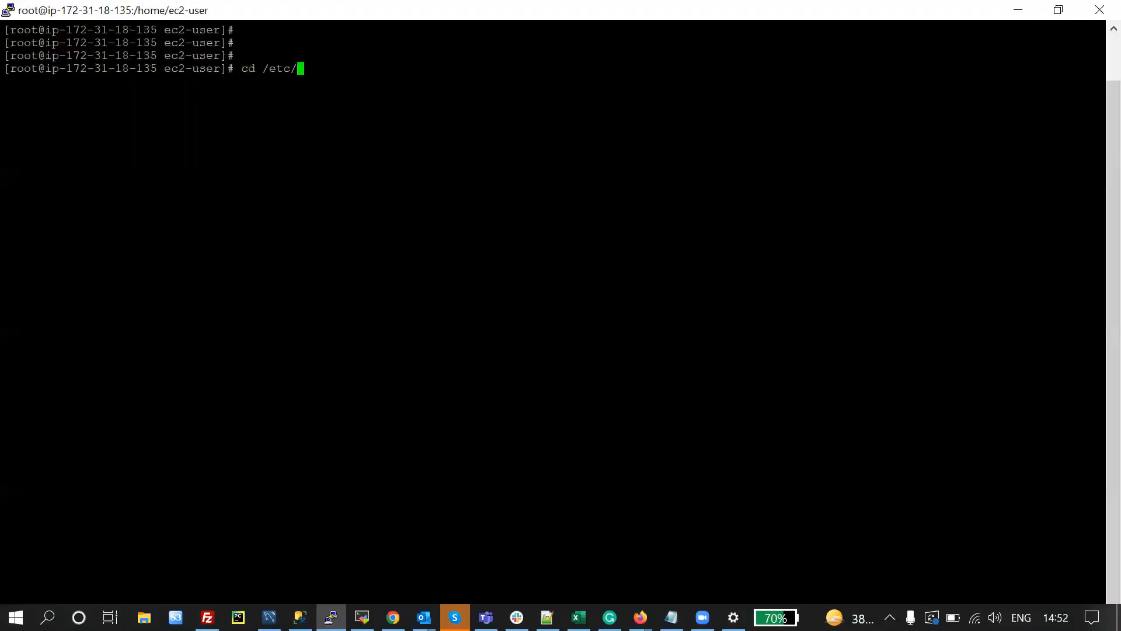
pyautogui.press('ctrl+c')
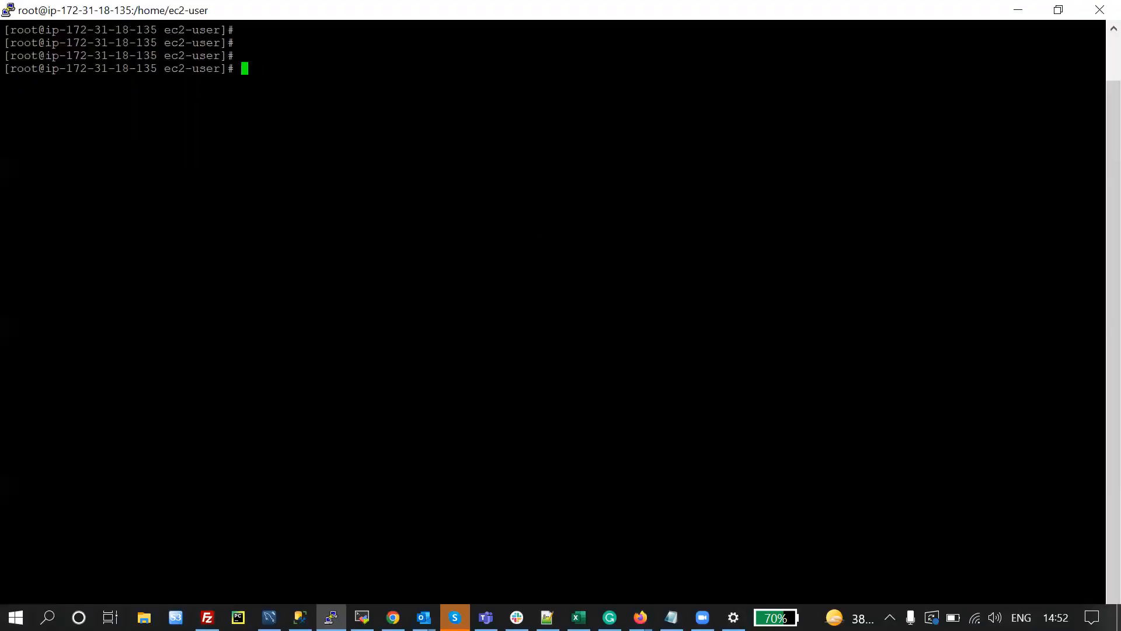
pyautogui.press('Return')
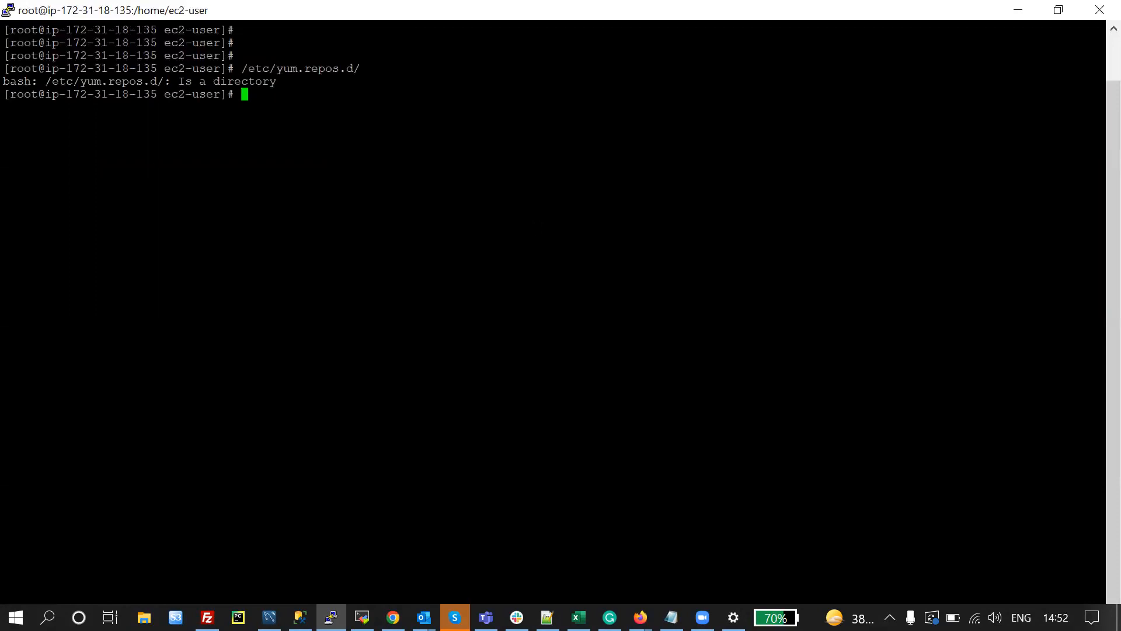
pyautogui.write('cd /etc/yum.repos.d/')
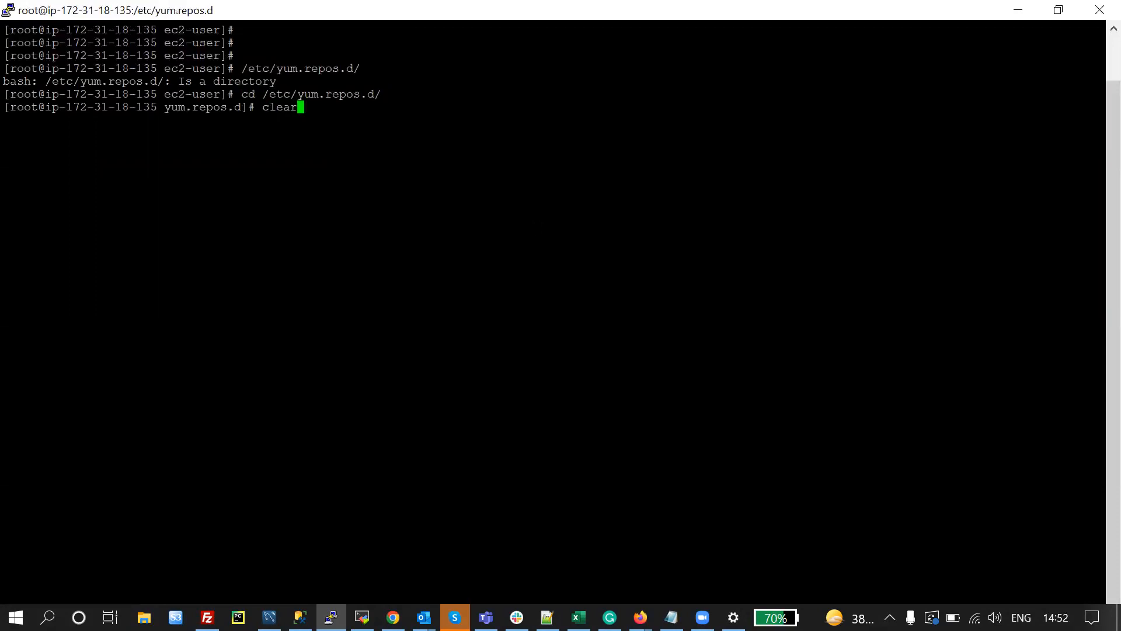
pyautogui.press('Return')
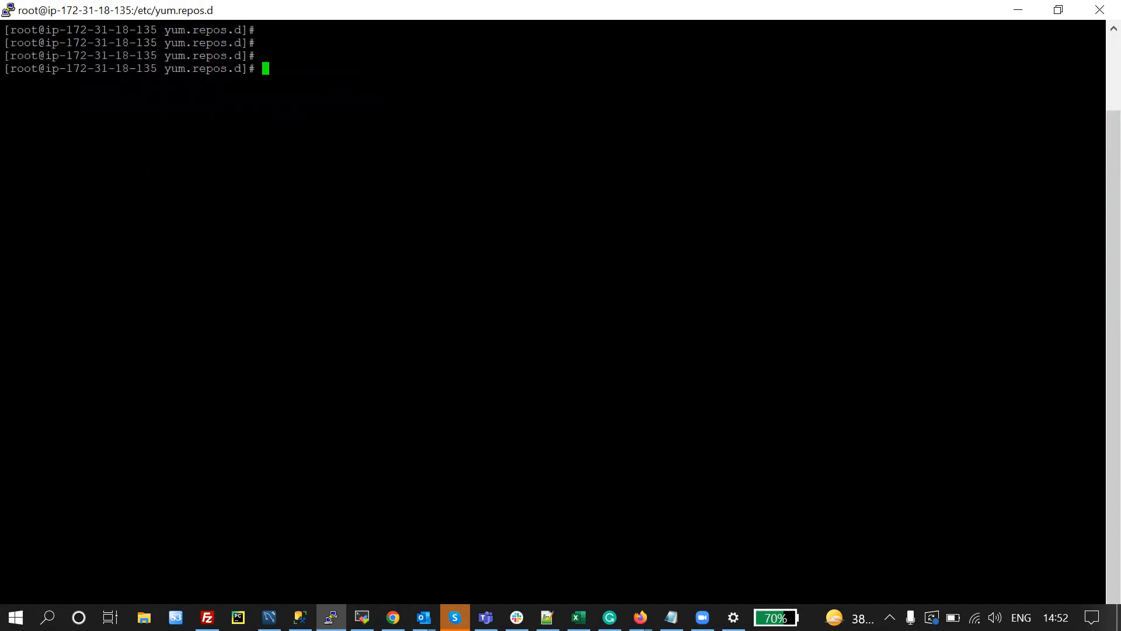
pyautogui.write('vi grafan')
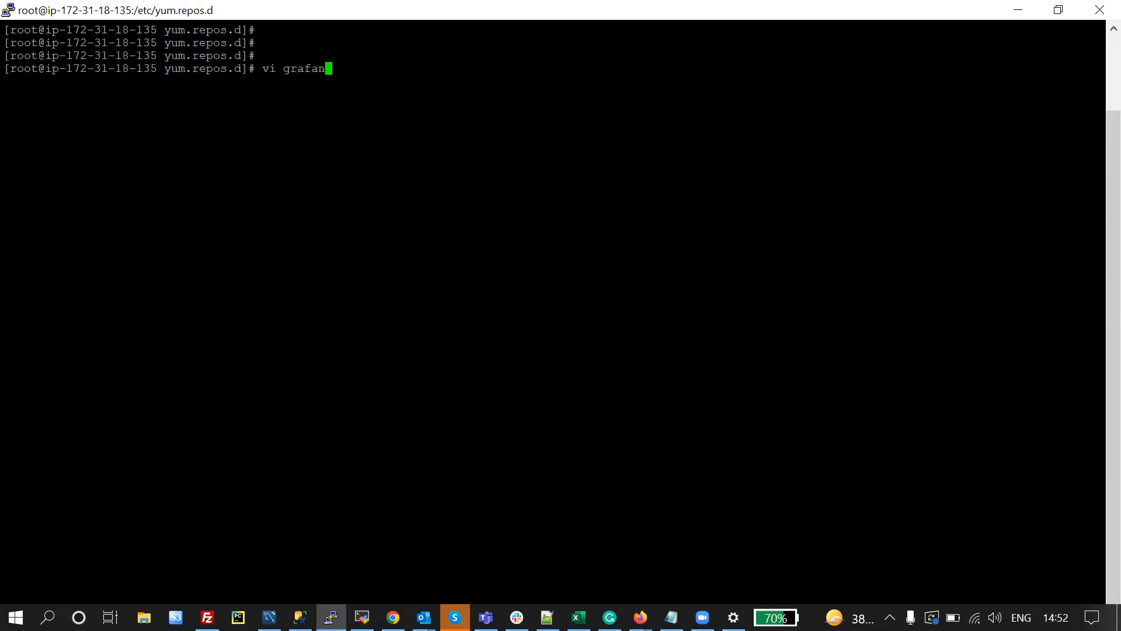
pyautogui.write('.re')
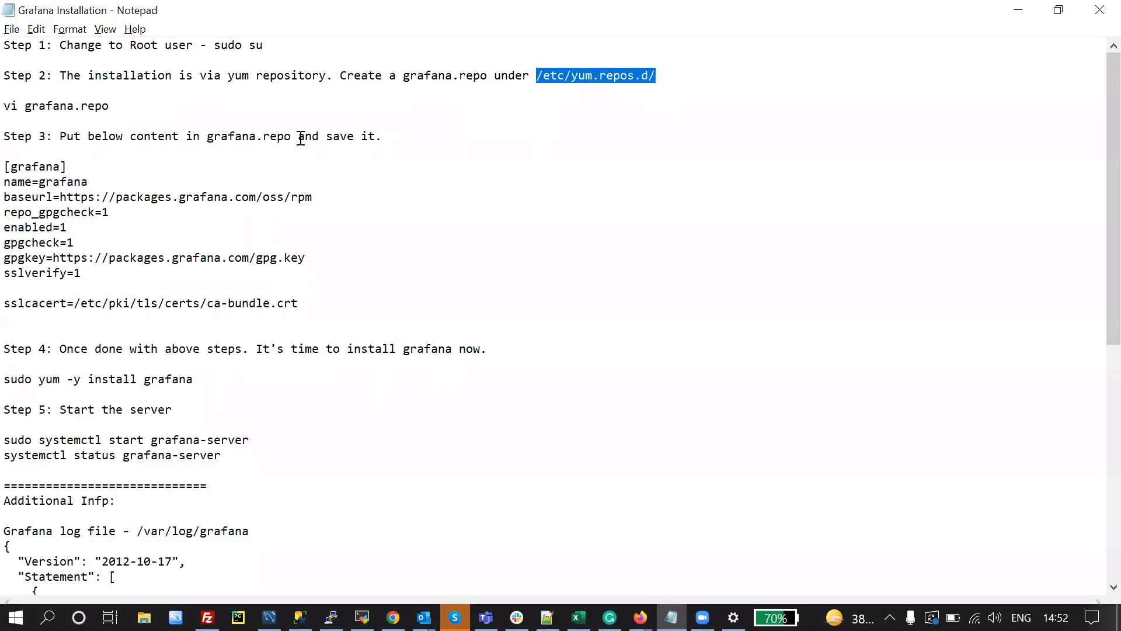
# - Paste the Grafana repository block into grafana.repo in vi and save it with :wq
pyautogui.doubleClick(250, 136)
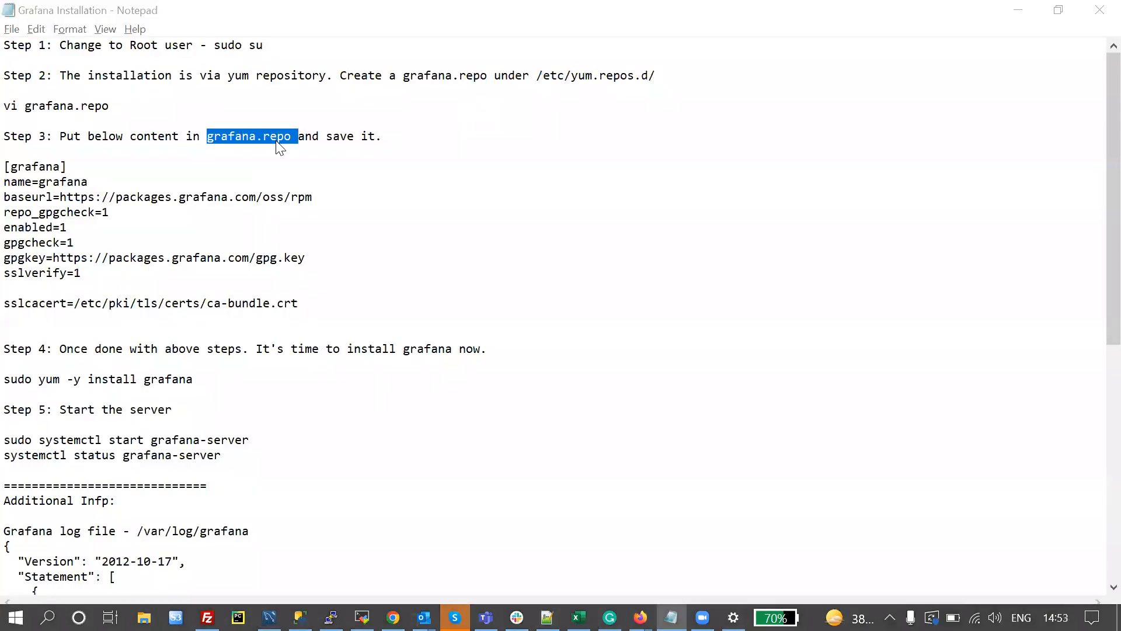
pyautogui.click(330, 617)
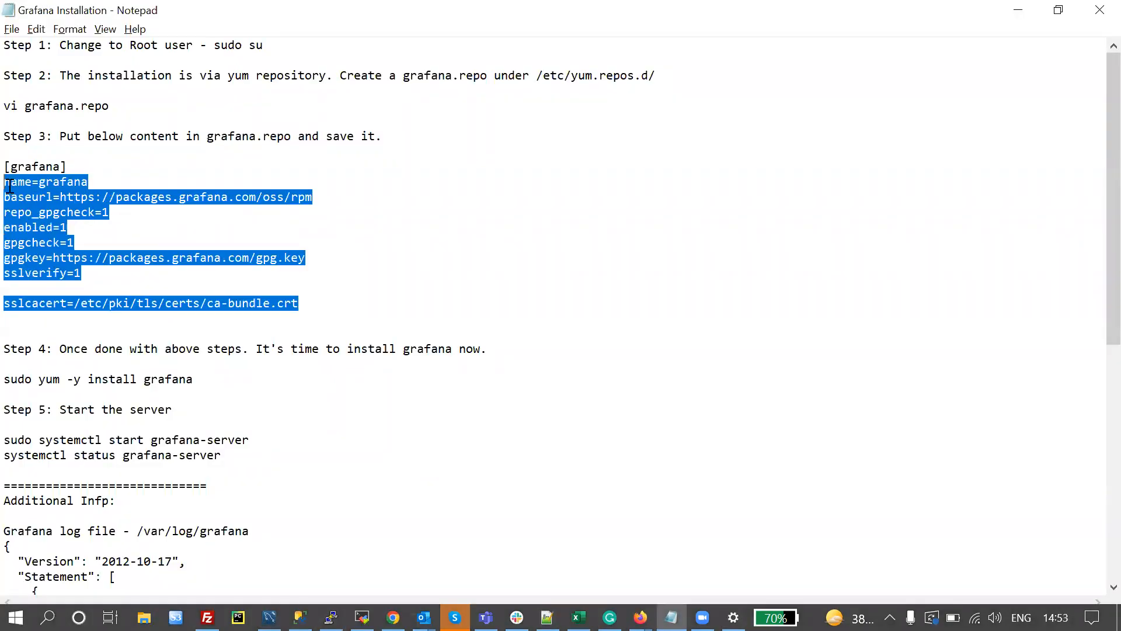
pyautogui.click(330, 617)
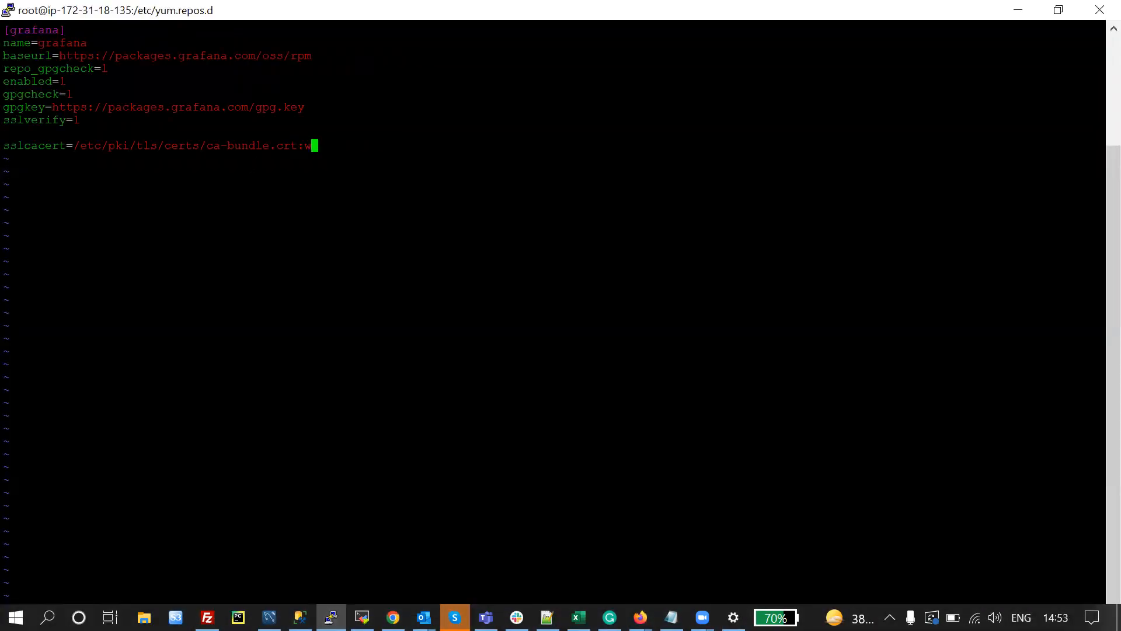
pyautogui.press('BackSpace')
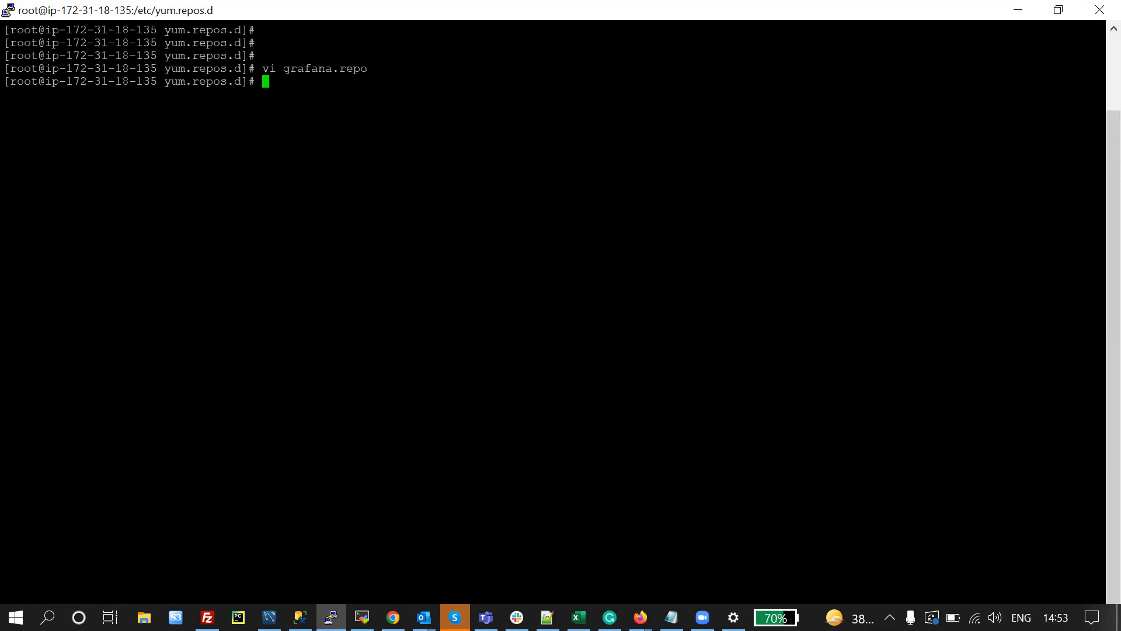
# - Run yum install grafana, fixing the misspelt package name, and follow the install output
pyautogui.write('yum insta')
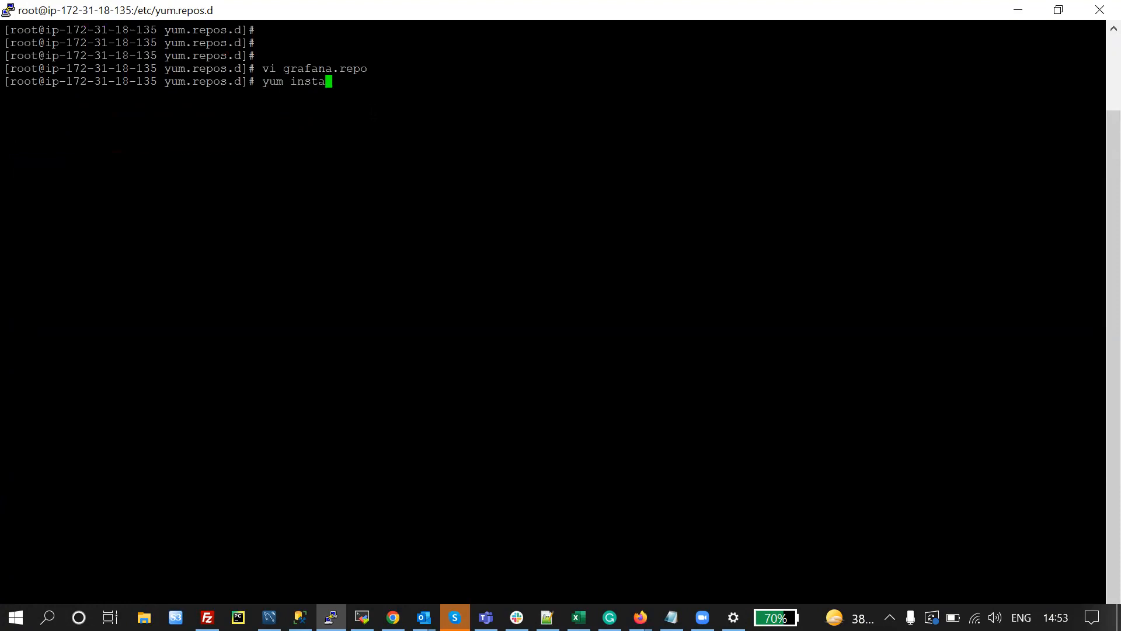
pyautogui.write('ll')
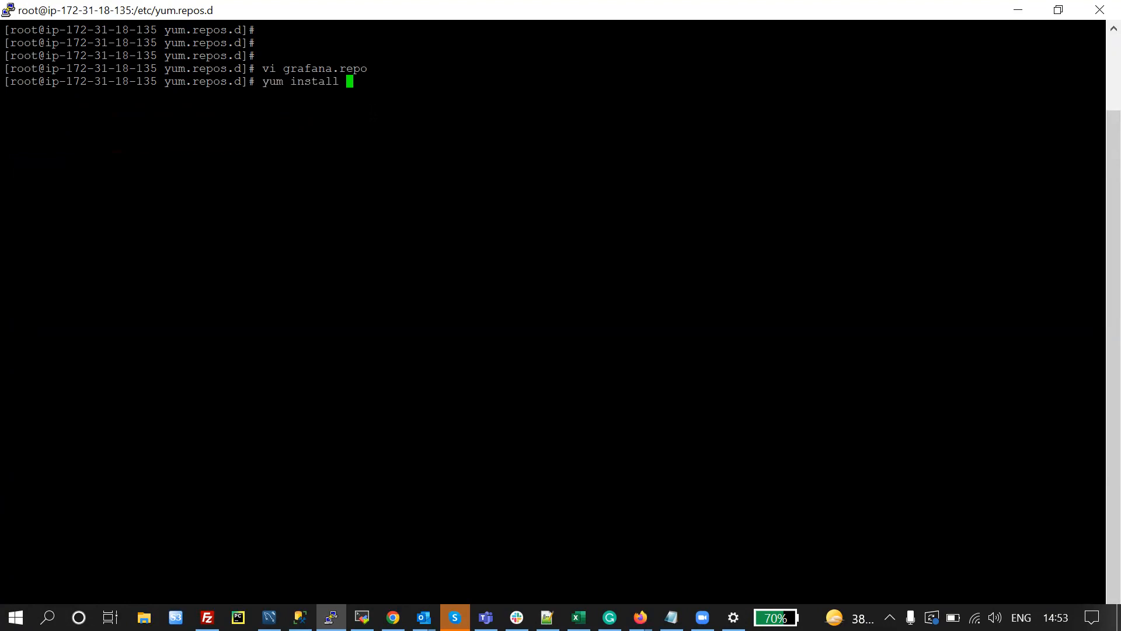
pyautogui.write('grfana')
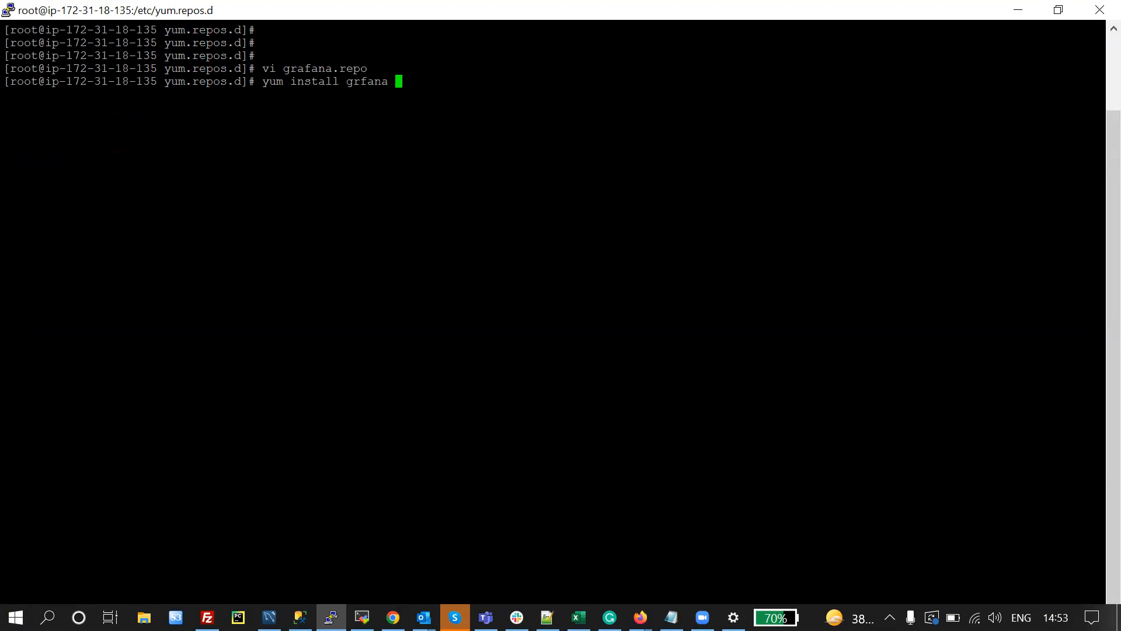
pyautogui.press('Backspace')
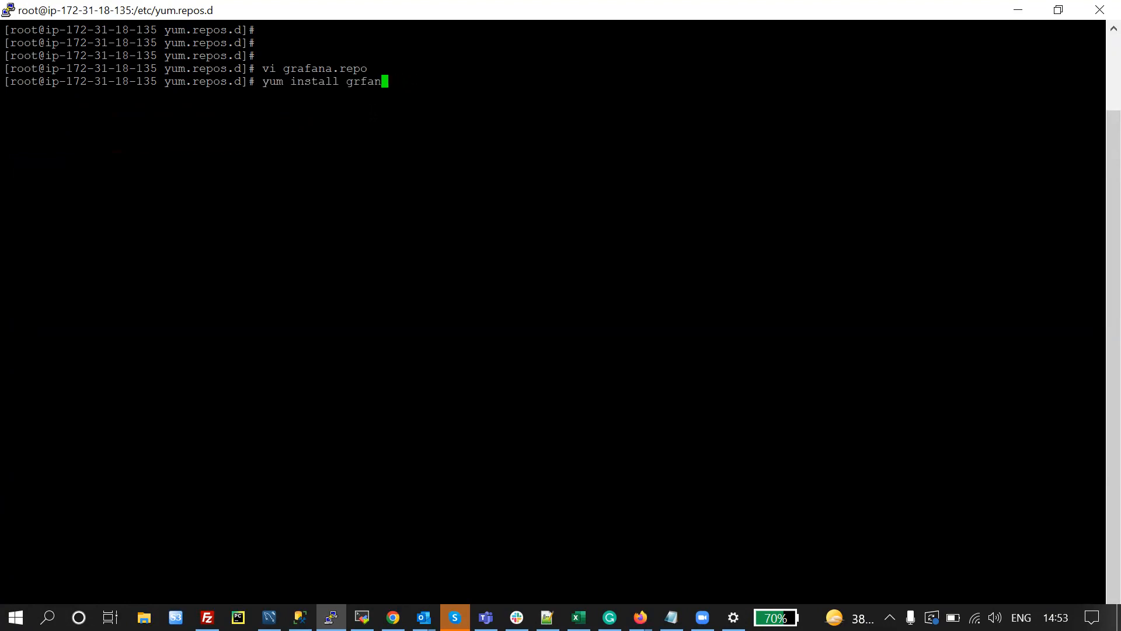
pyautogui.write('a')
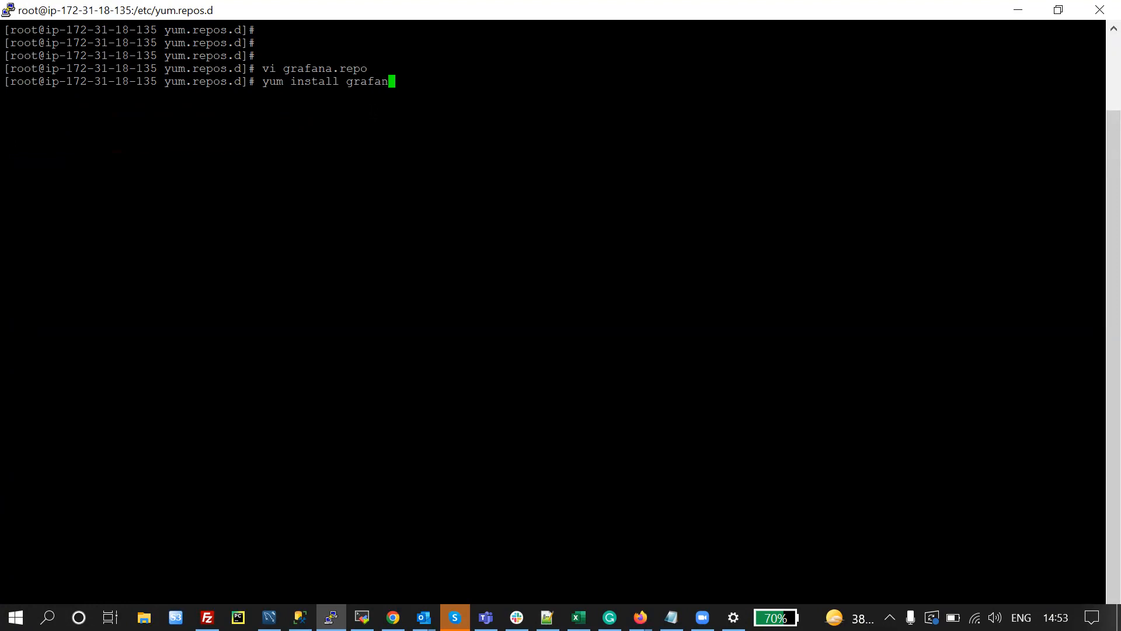
pyautogui.write('a')
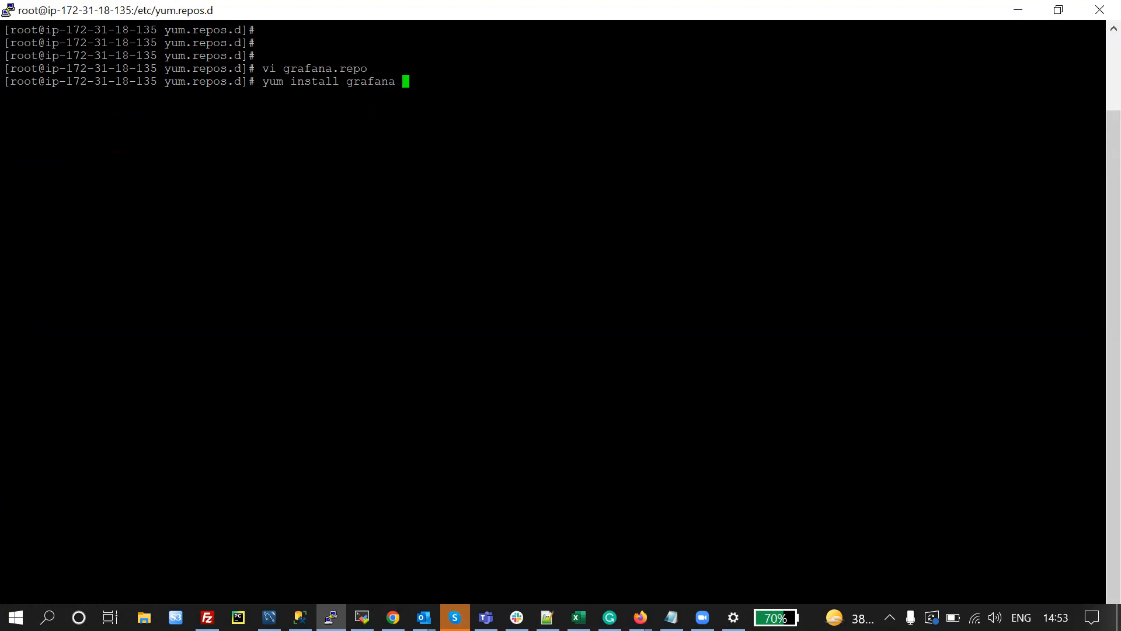
pyautogui.press('Return')
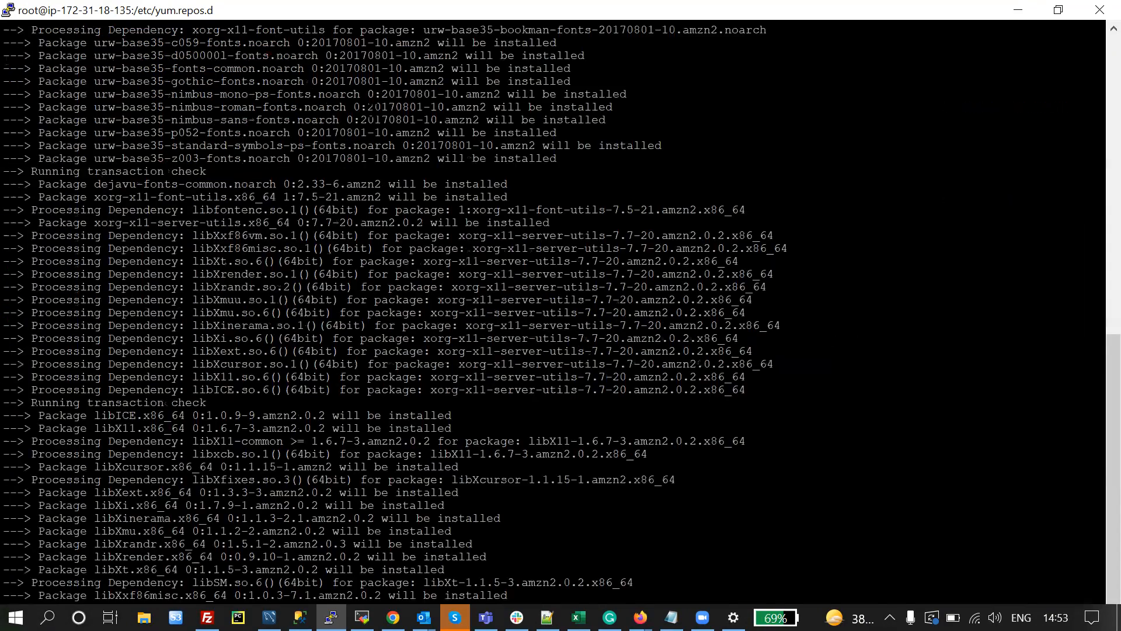
pyautogui.scroll(-3)
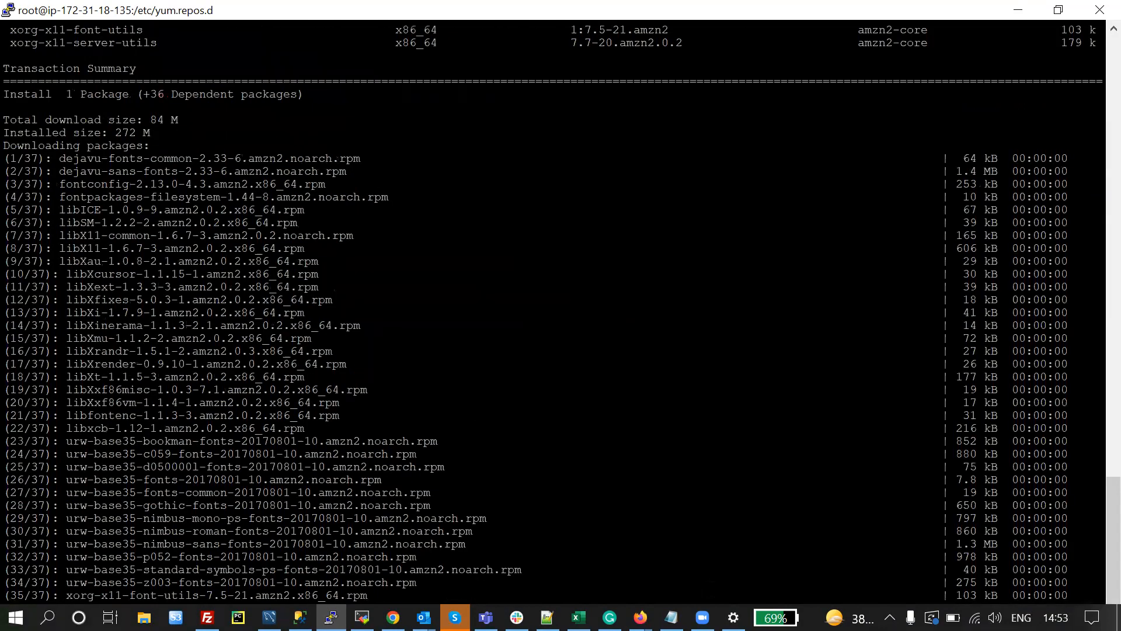
# - Turn taskbar auto-hide off while Grafana 8.5.4 and its dependencies finish installing
pyautogui.click(732, 617)
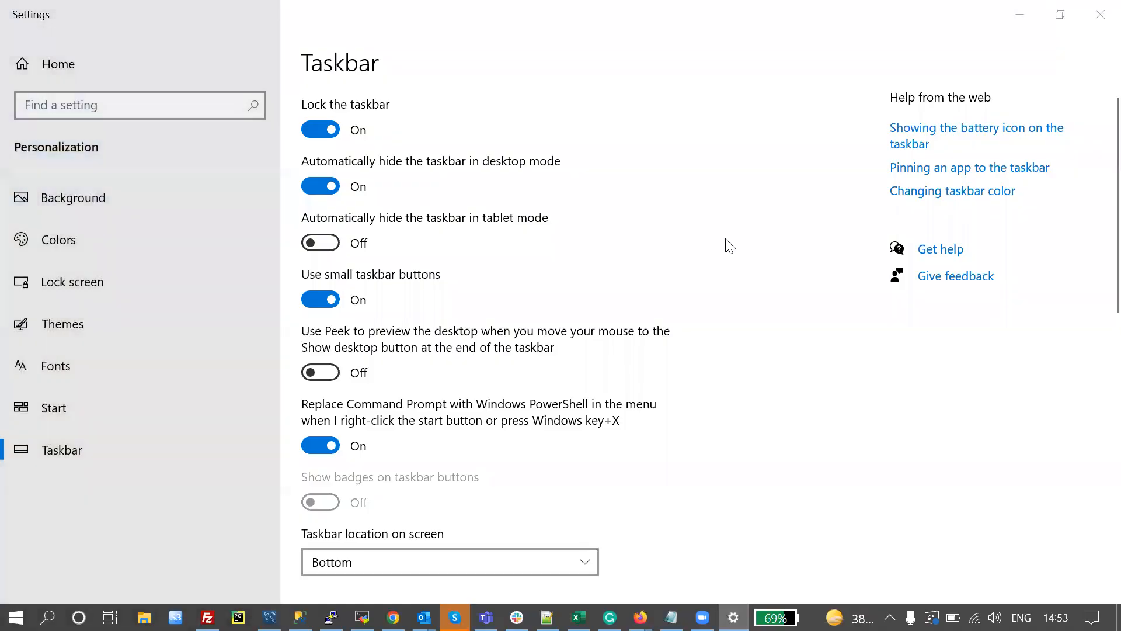
pyautogui.click(329, 617)
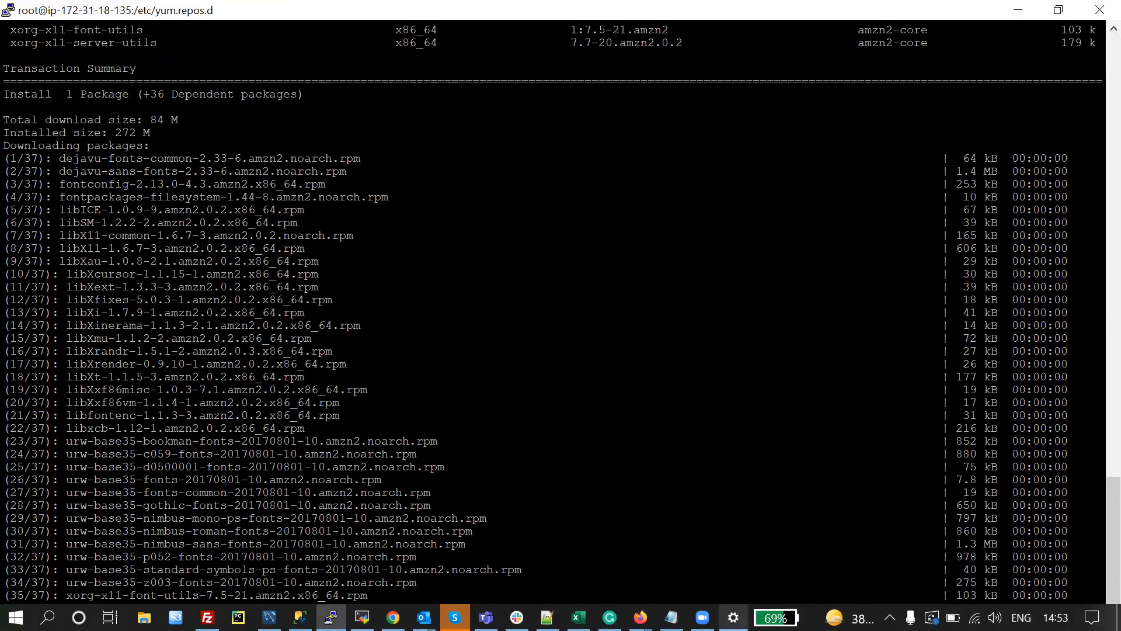
pyautogui.click(730, 618)
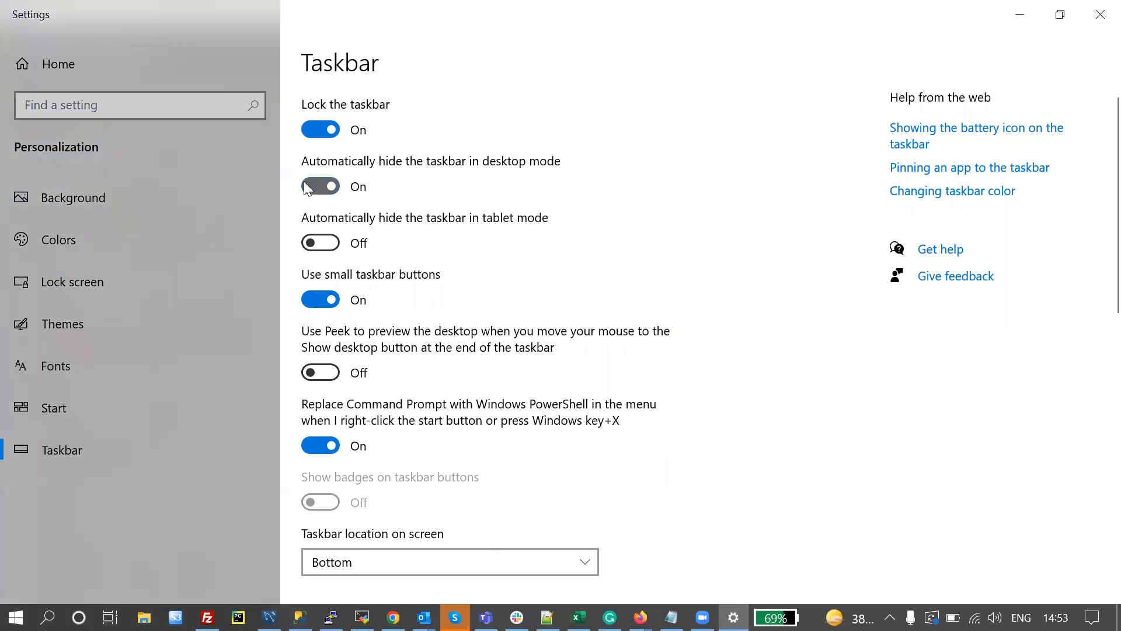
pyautogui.click(330, 617)
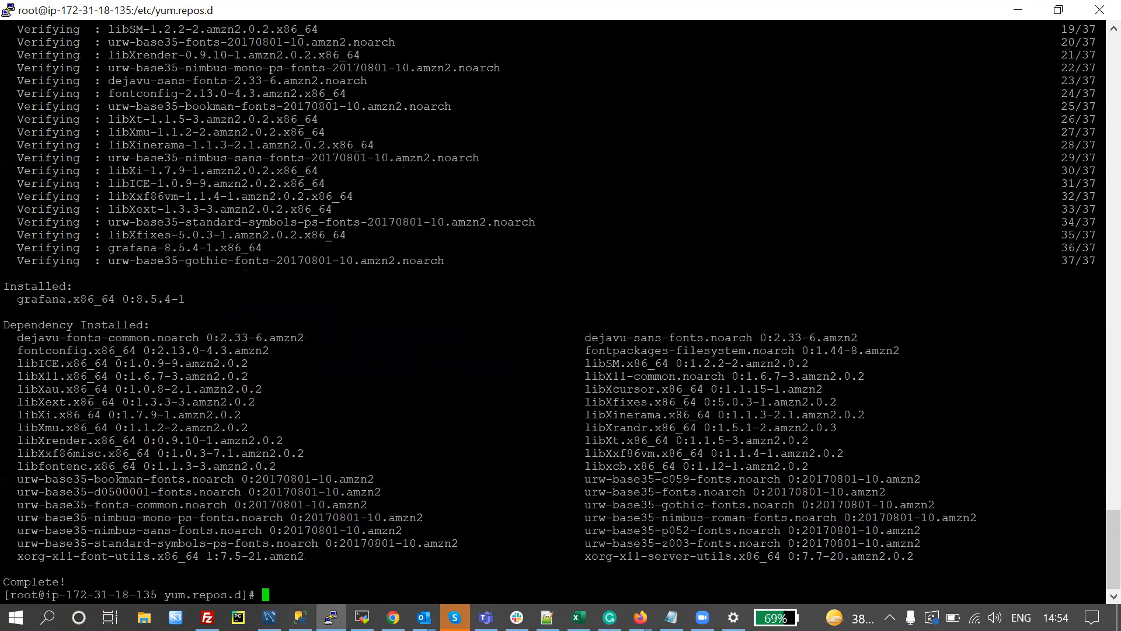
pyautogui.click(732, 617)
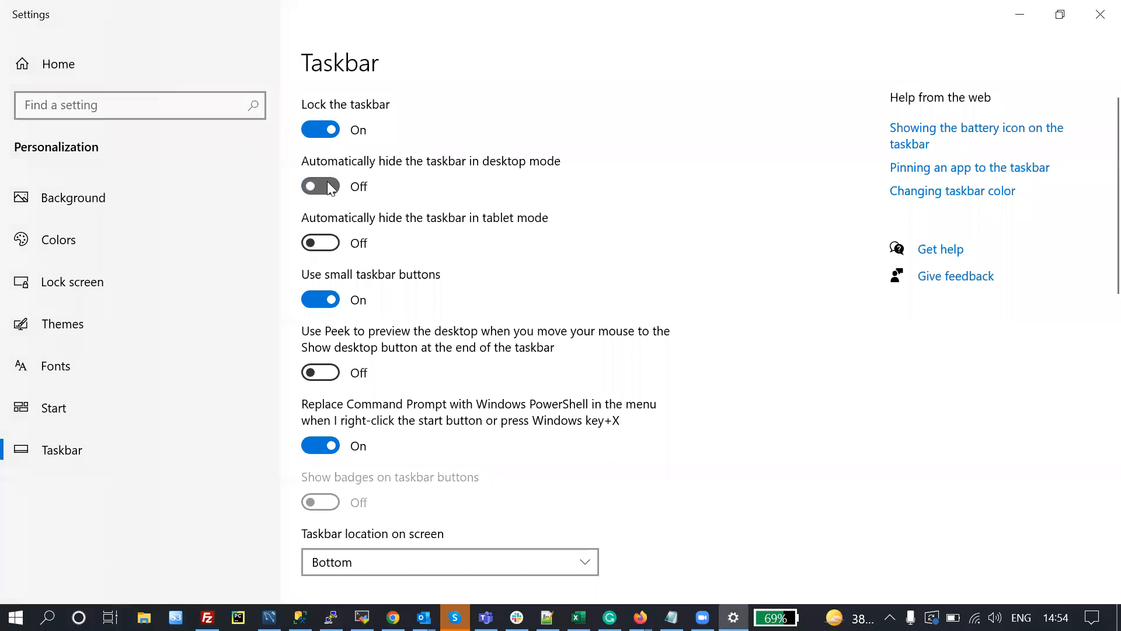
pyautogui.click(329, 617)
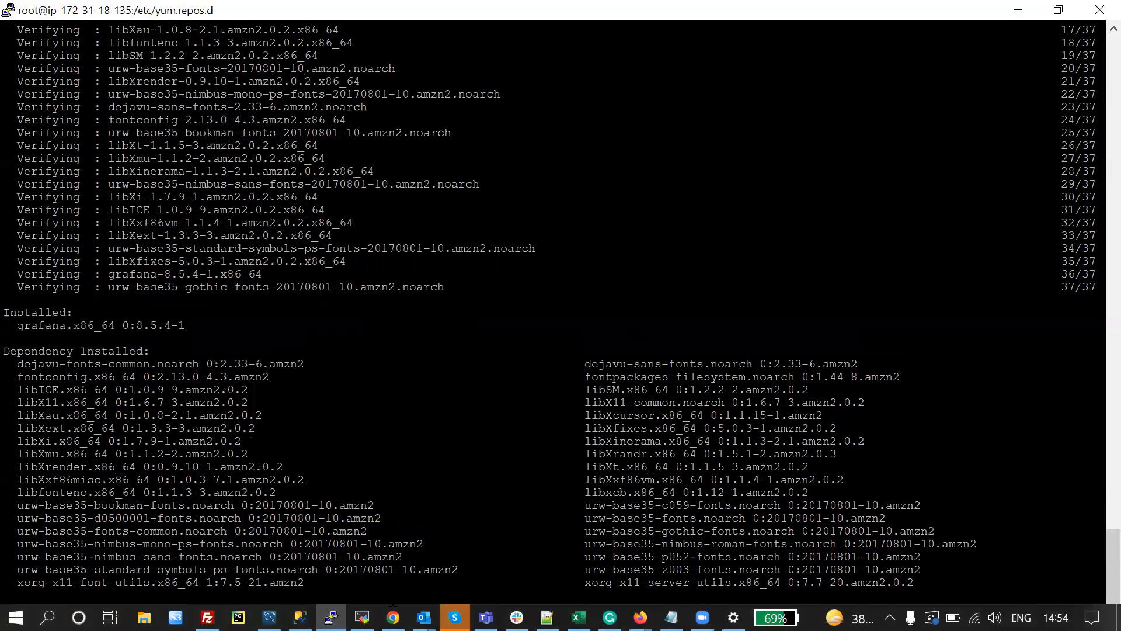
pyautogui.click(392, 616)
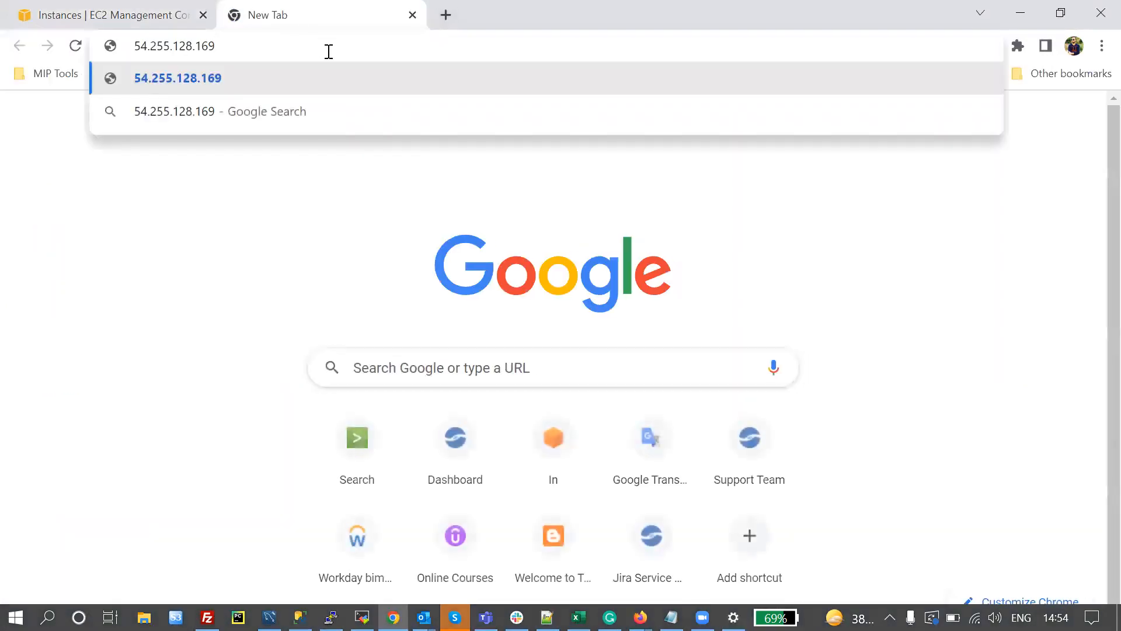
# - Try loading 54.255.128.169:3000 in Chrome, then return to the EC2 instances page
pyautogui.write(':30')
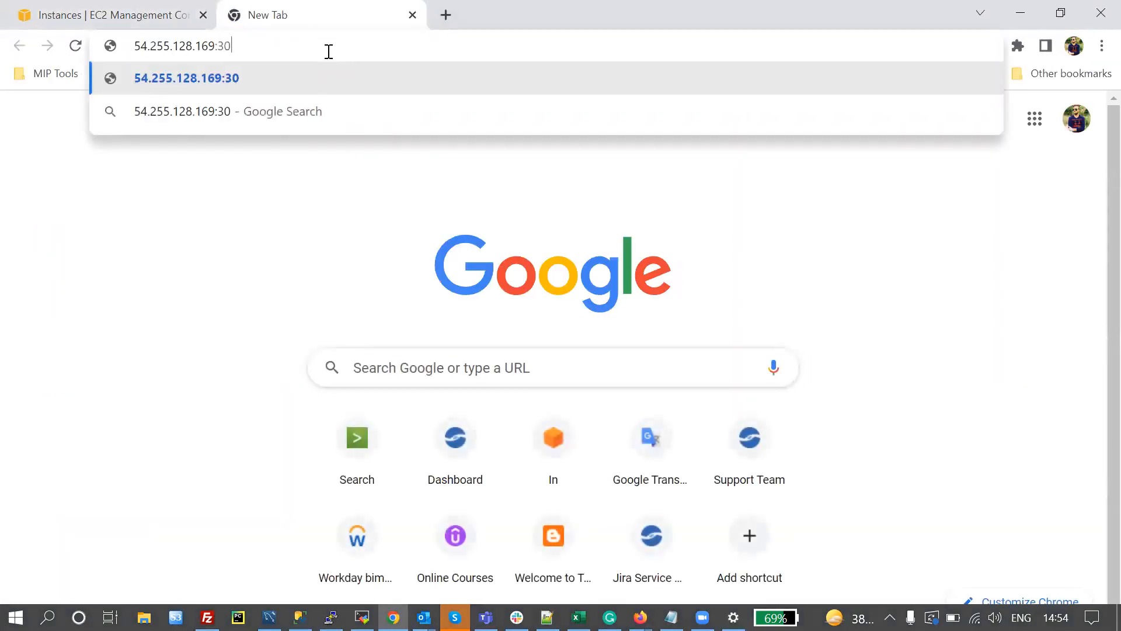
pyautogui.write('00')
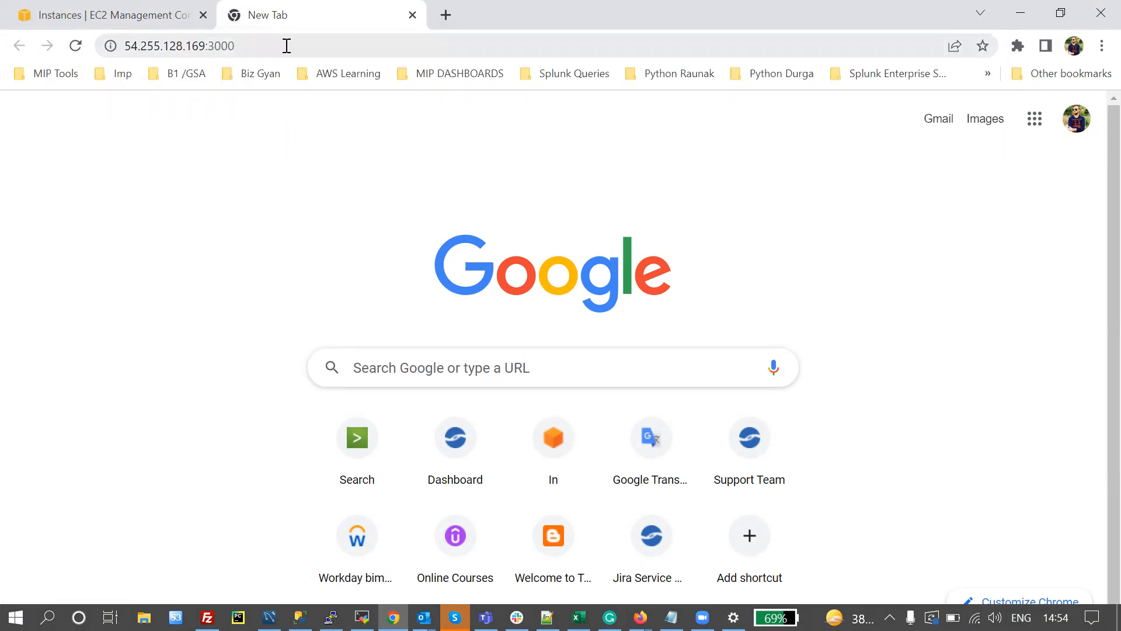
pyautogui.click(179, 45)
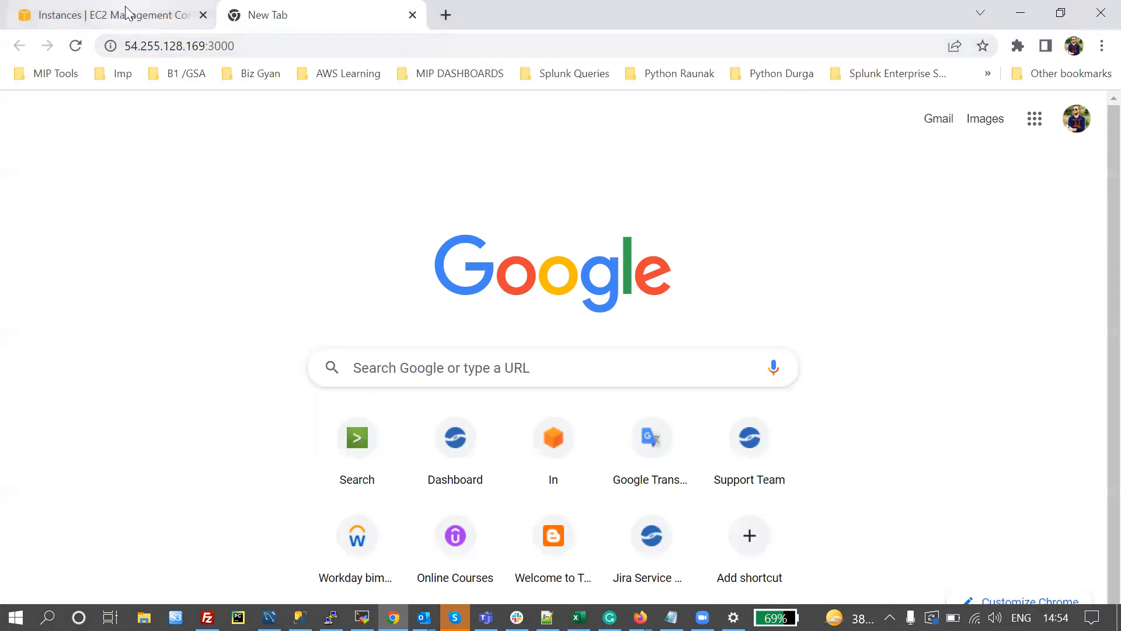
pyautogui.click(108, 14)
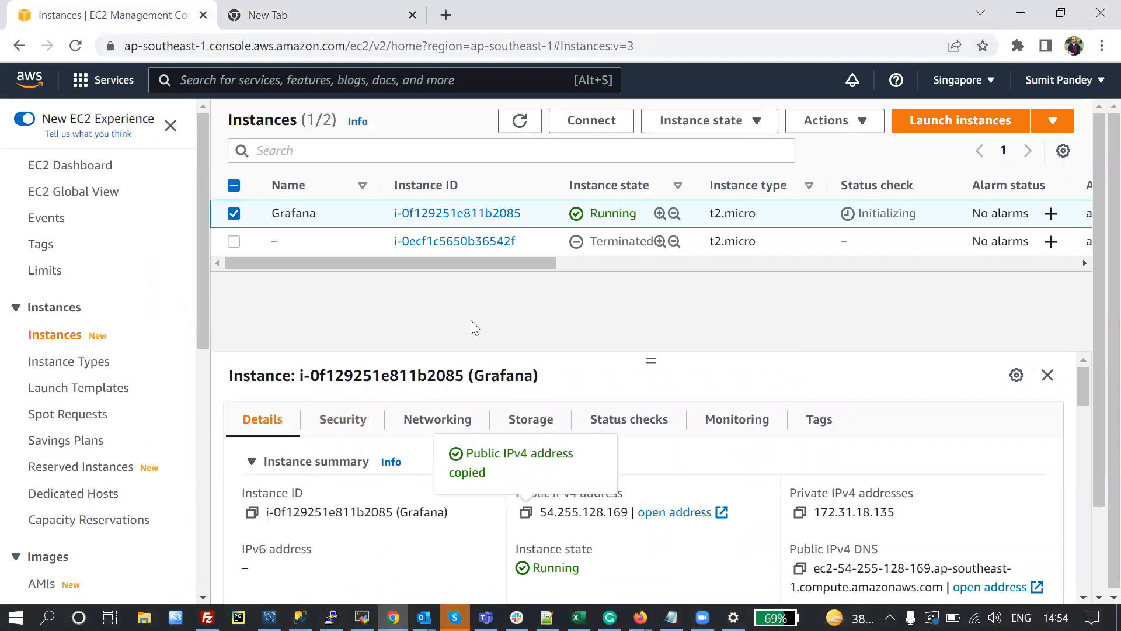
# - Add a Custom TCP port 3000 inbound rule from Anywhere-IPv4 to Grafana-SG1 and save
pyautogui.click(342, 418)
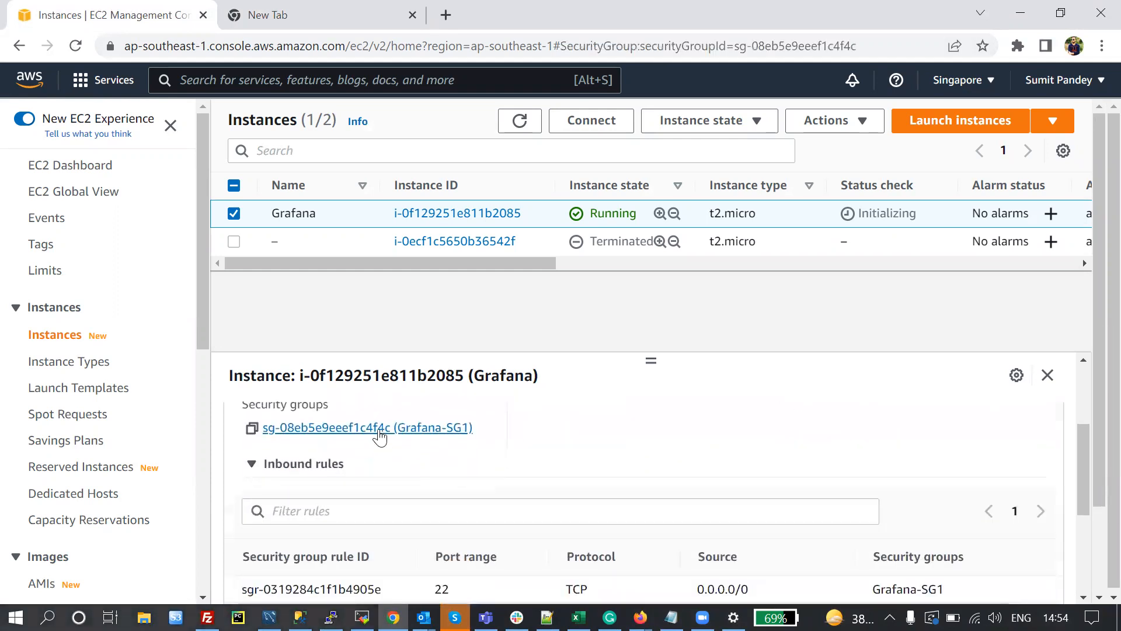
pyautogui.click(365, 427)
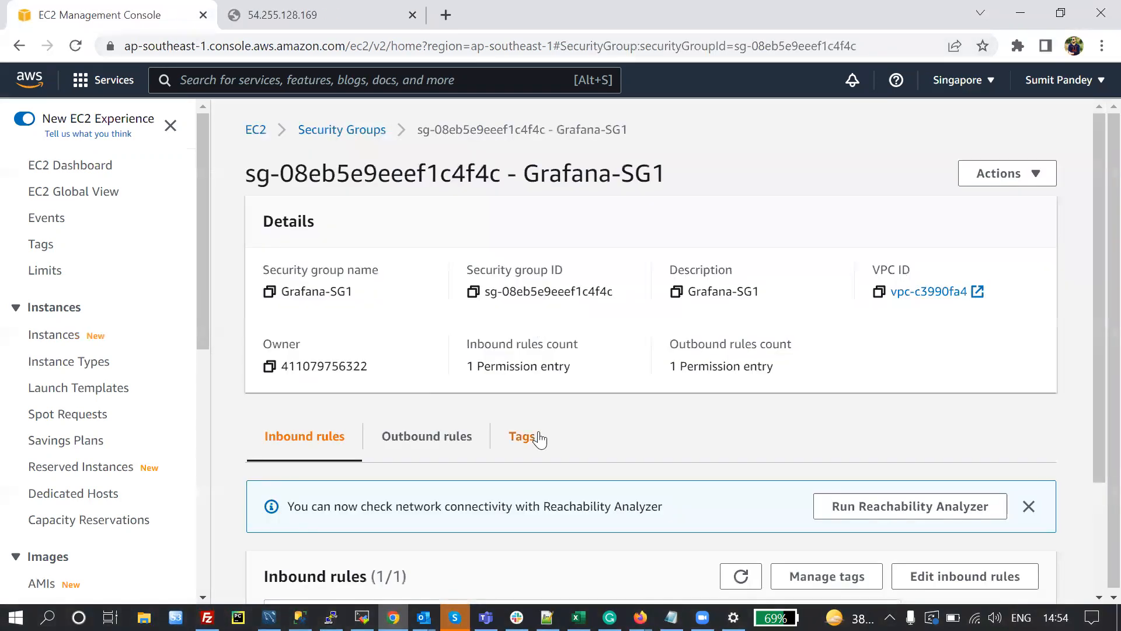
pyautogui.scroll(-3)
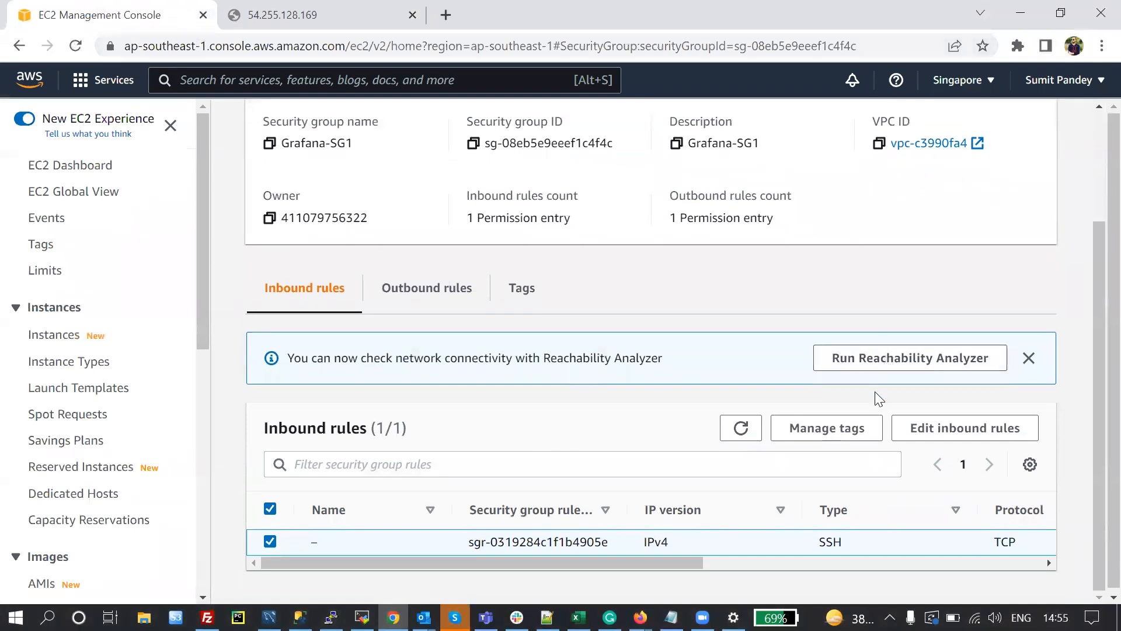
pyautogui.click(964, 428)
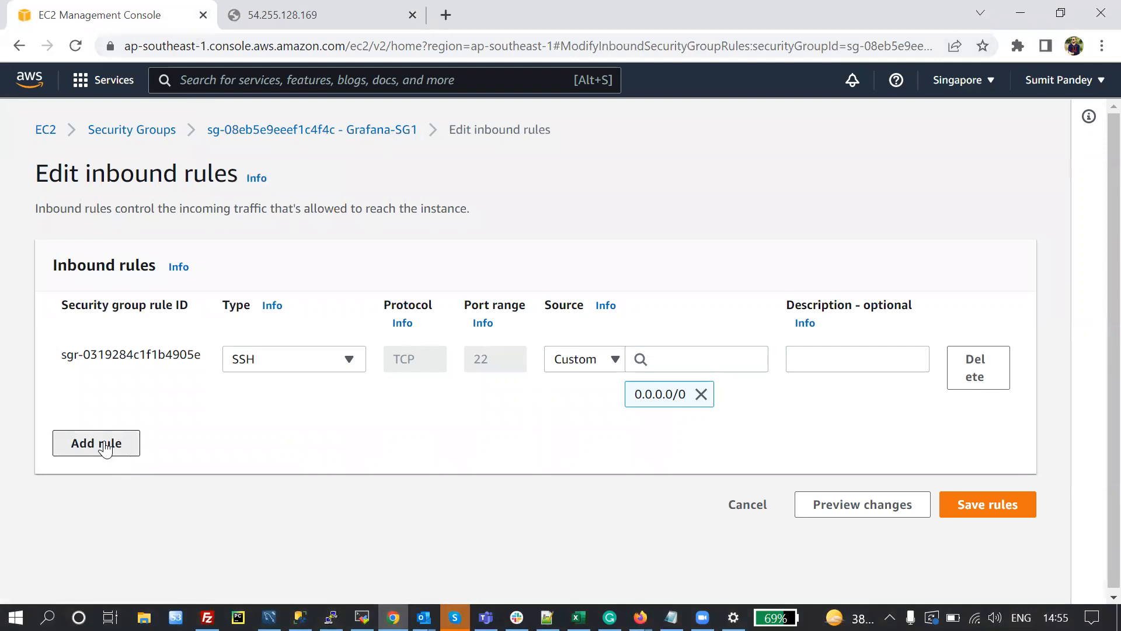
pyautogui.click(96, 442)
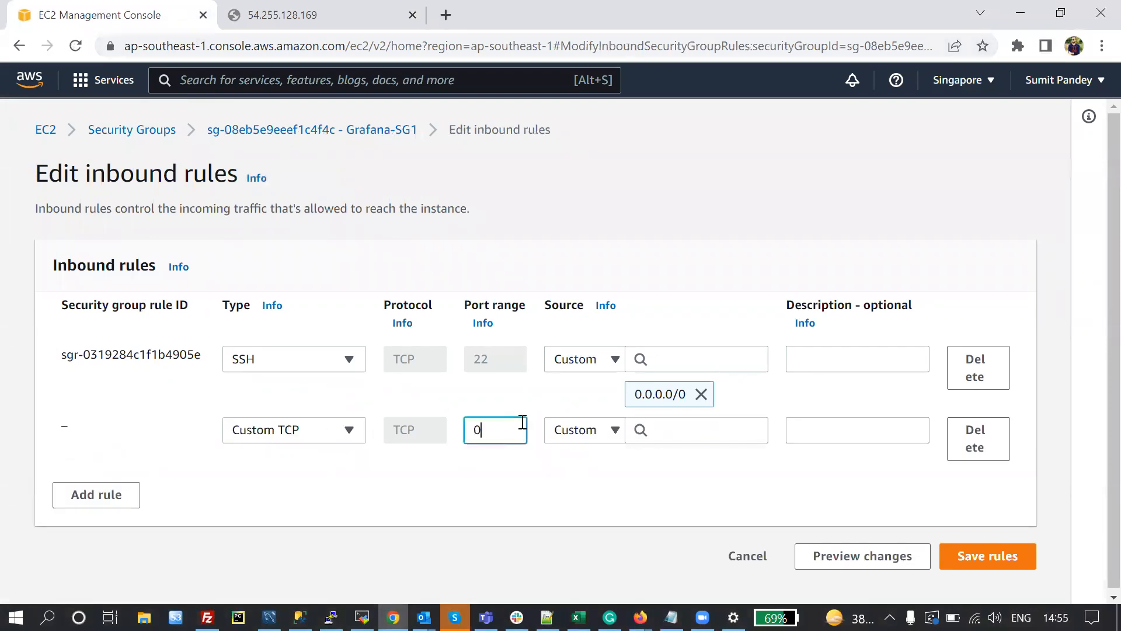
pyautogui.write('3000')
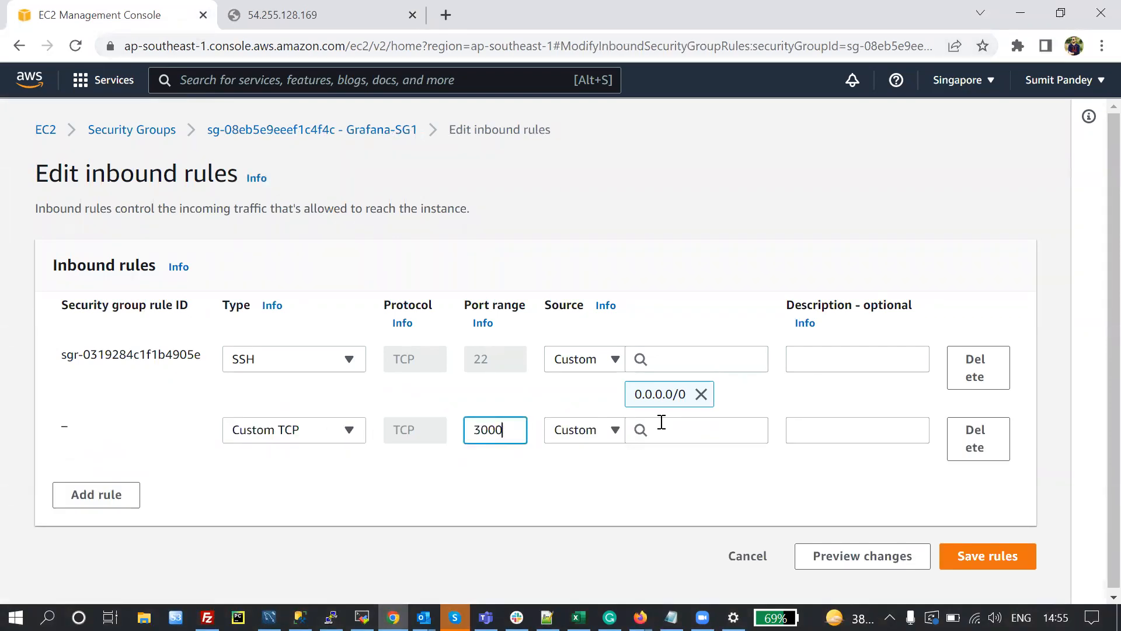
pyautogui.click(583, 430)
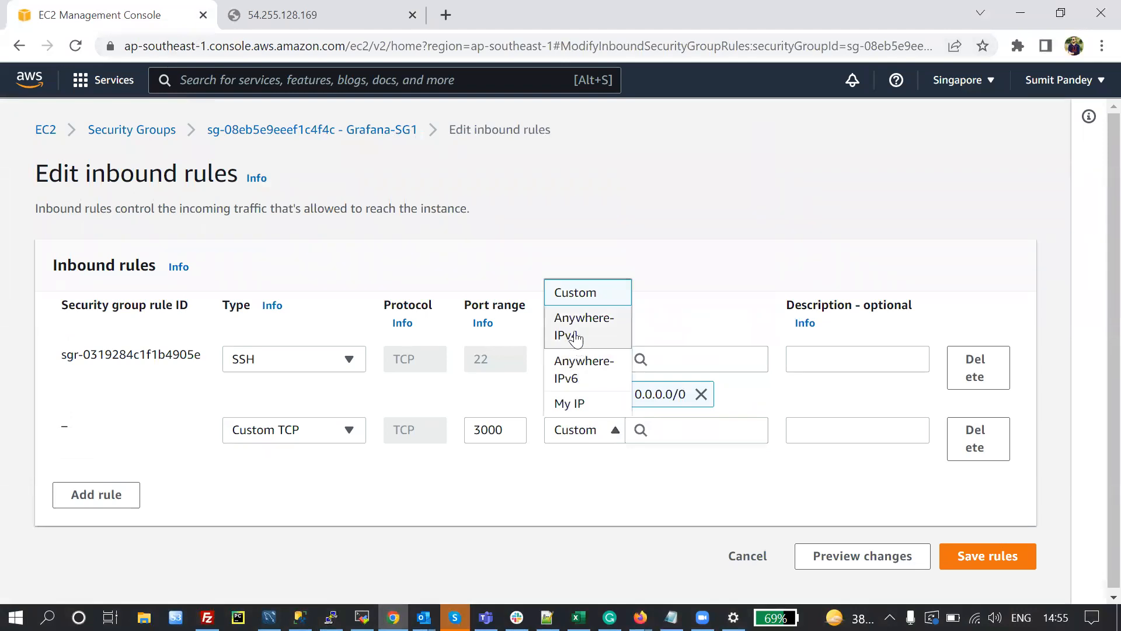
pyautogui.click(583, 326)
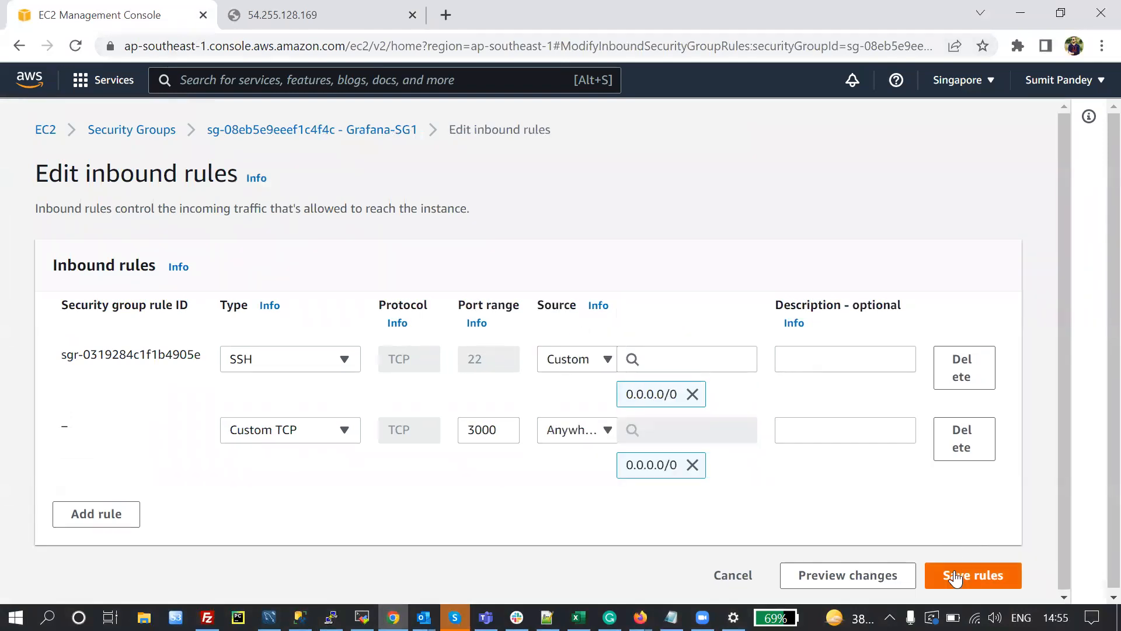
pyautogui.click(972, 575)
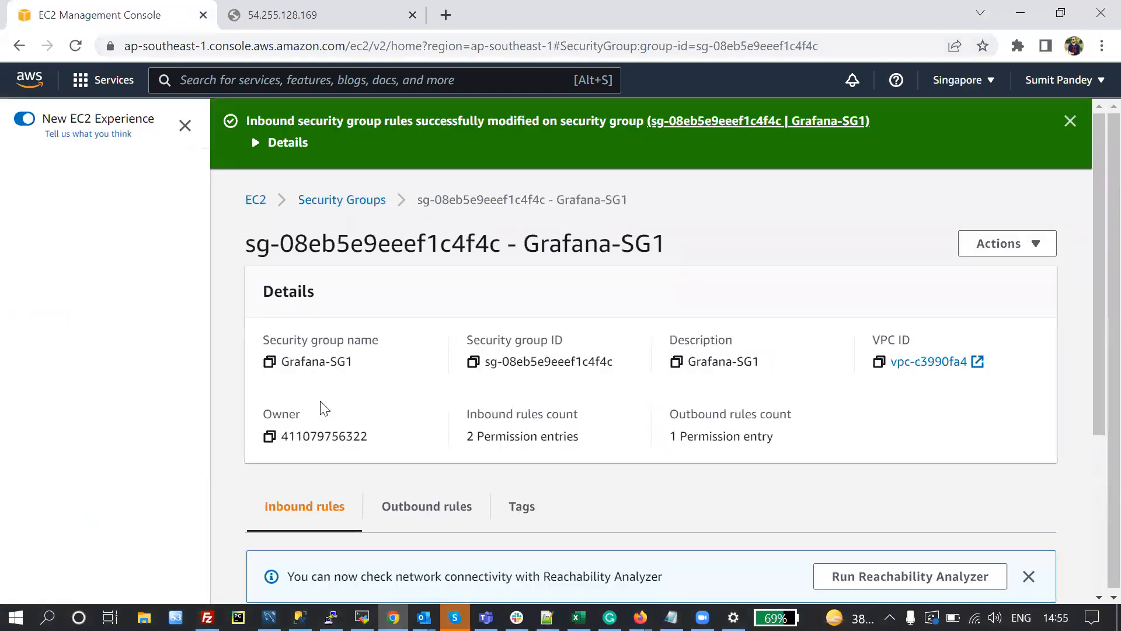
pyautogui.click(308, 14)
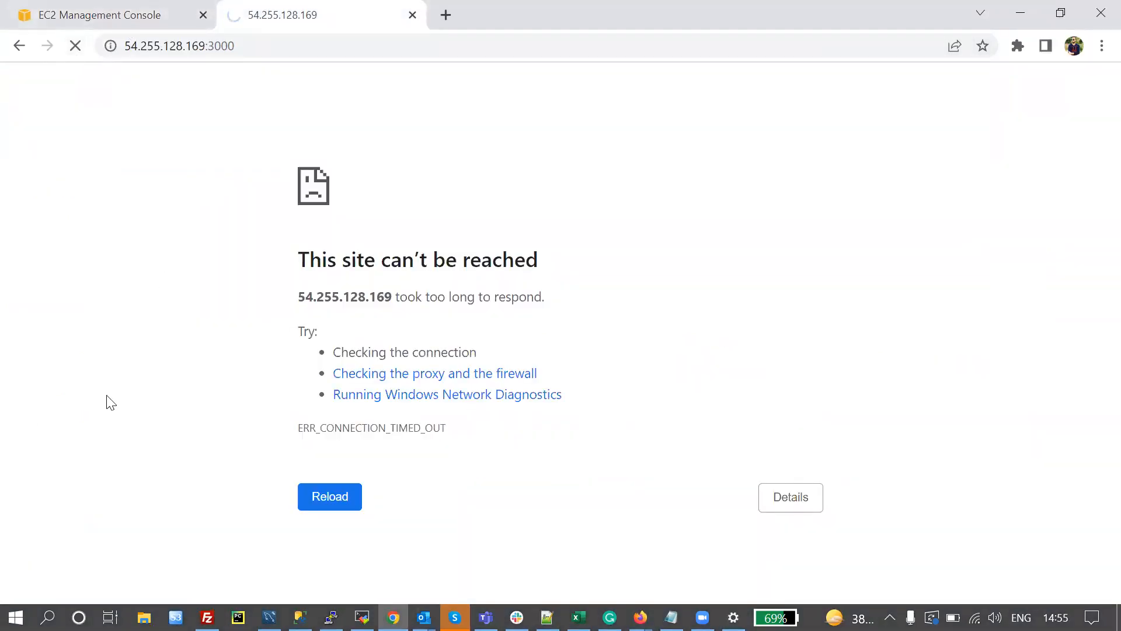
# - Reload 54.255.128.169:3000, now getting connection refused, and toggle taskbar auto-hide
pyautogui.click(329, 497)
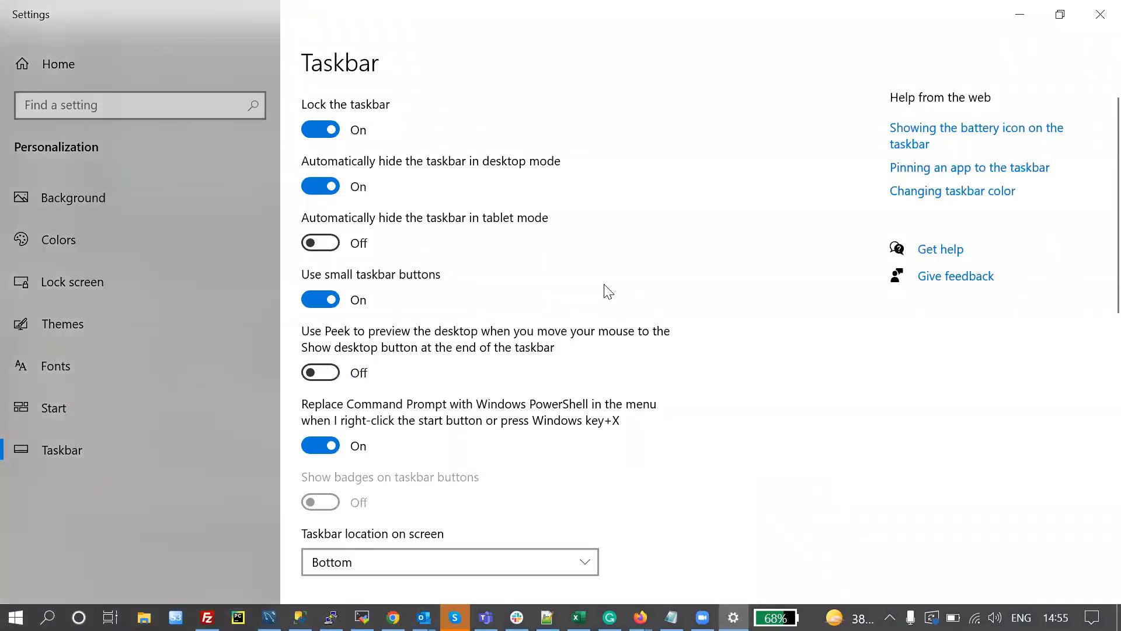
pyautogui.click(320, 186)
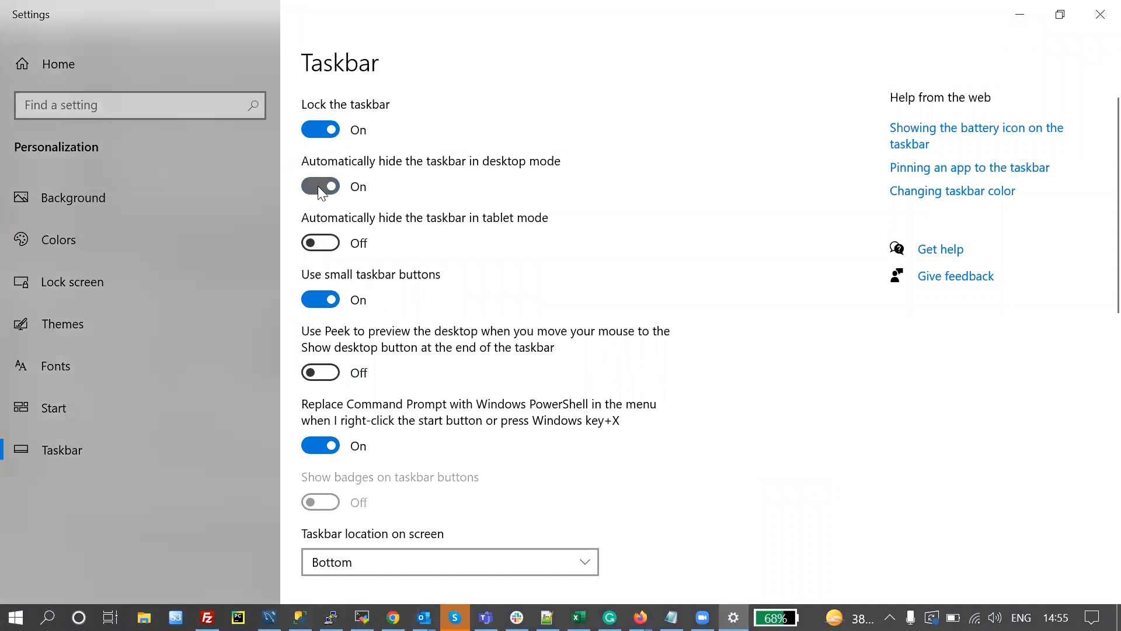
pyautogui.click(321, 187)
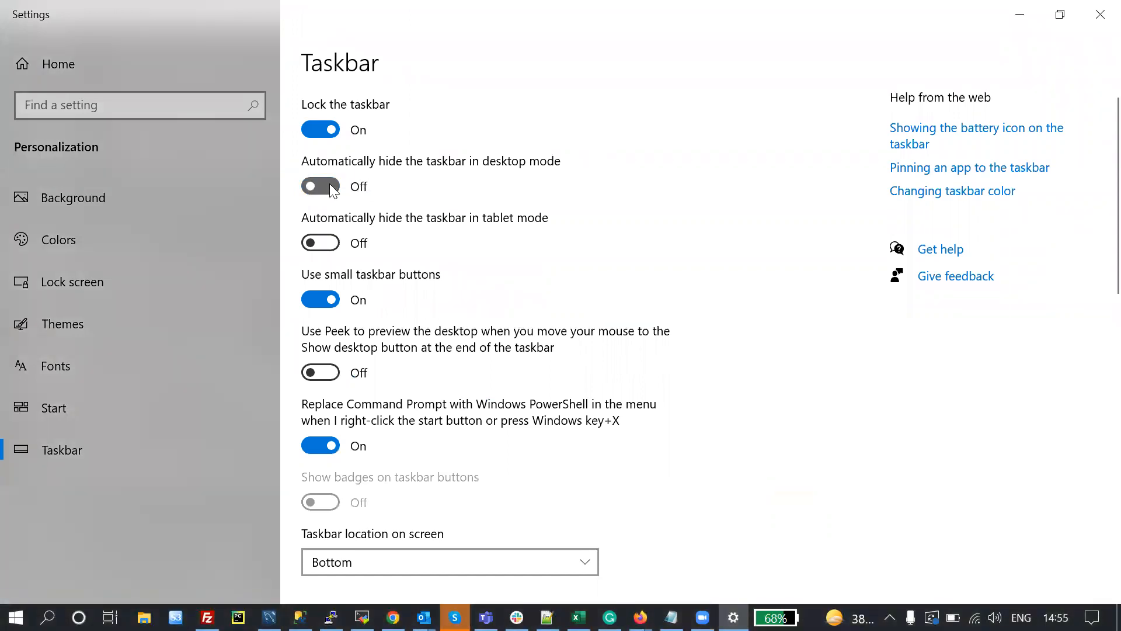
pyautogui.click(320, 186)
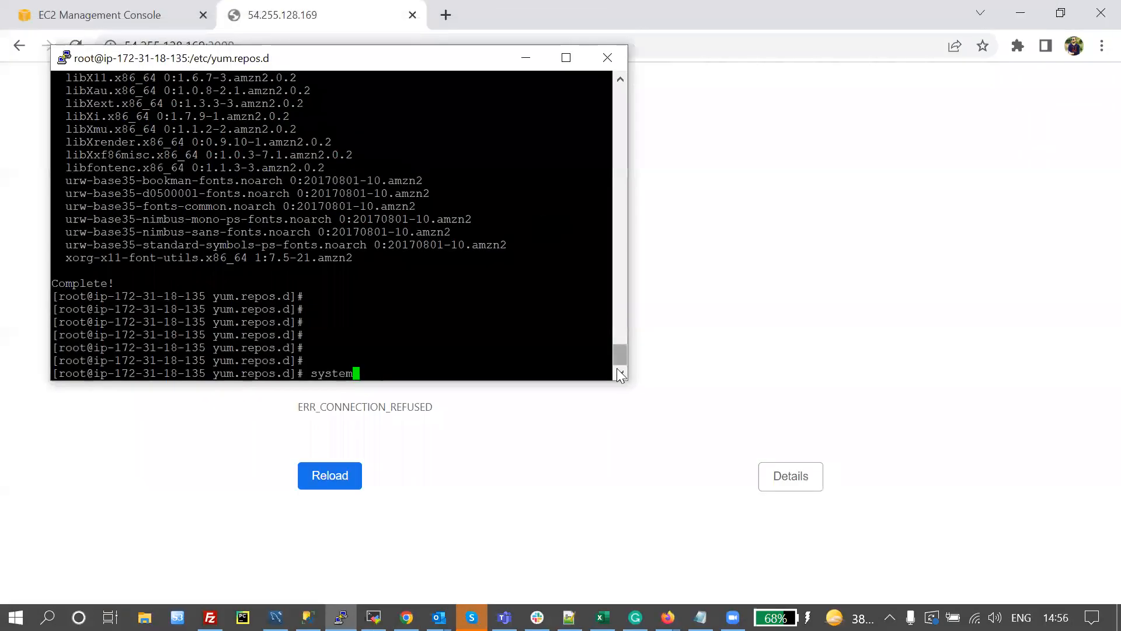
# - Check grafana-server with systemctl status, finding the service inactive
pyautogui.write('ctl s')
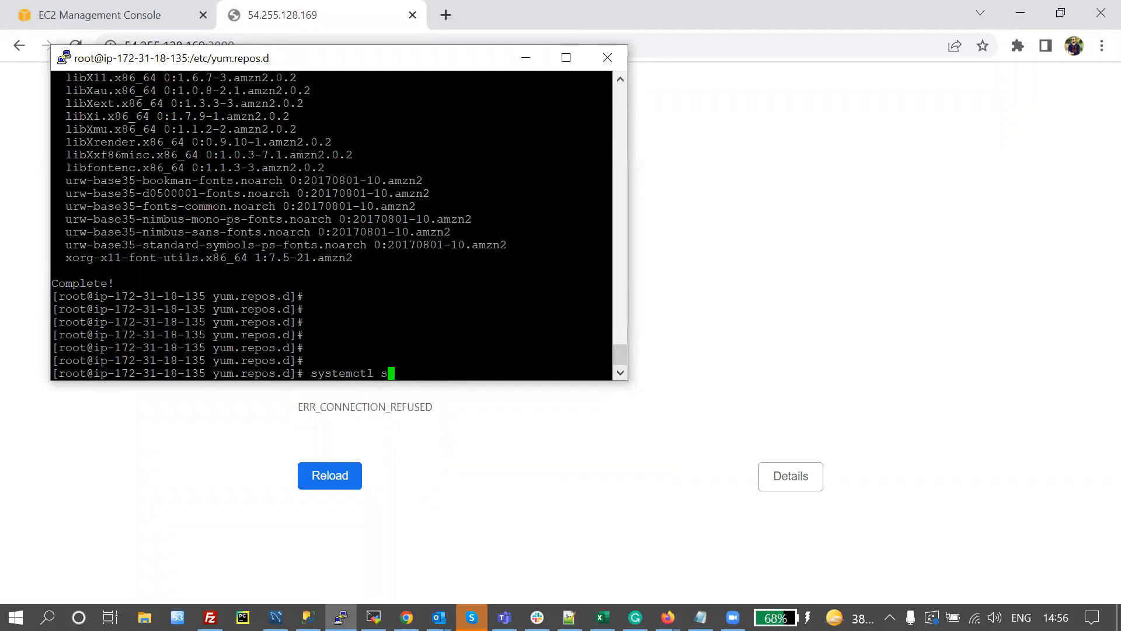
pyautogui.write('tat')
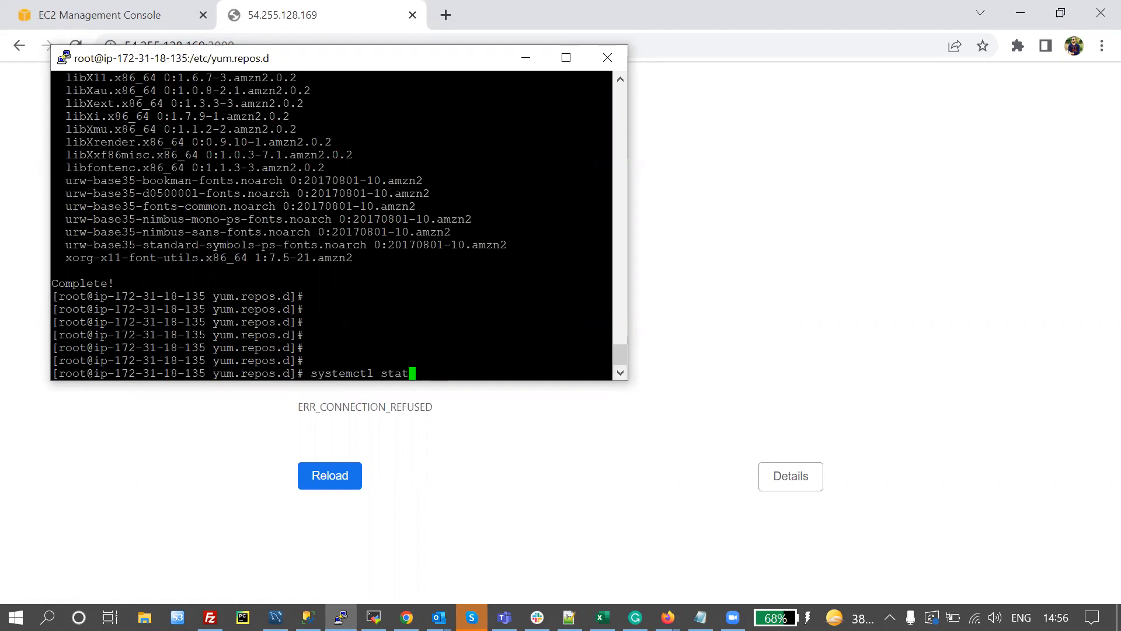
pyautogui.write('us graf')
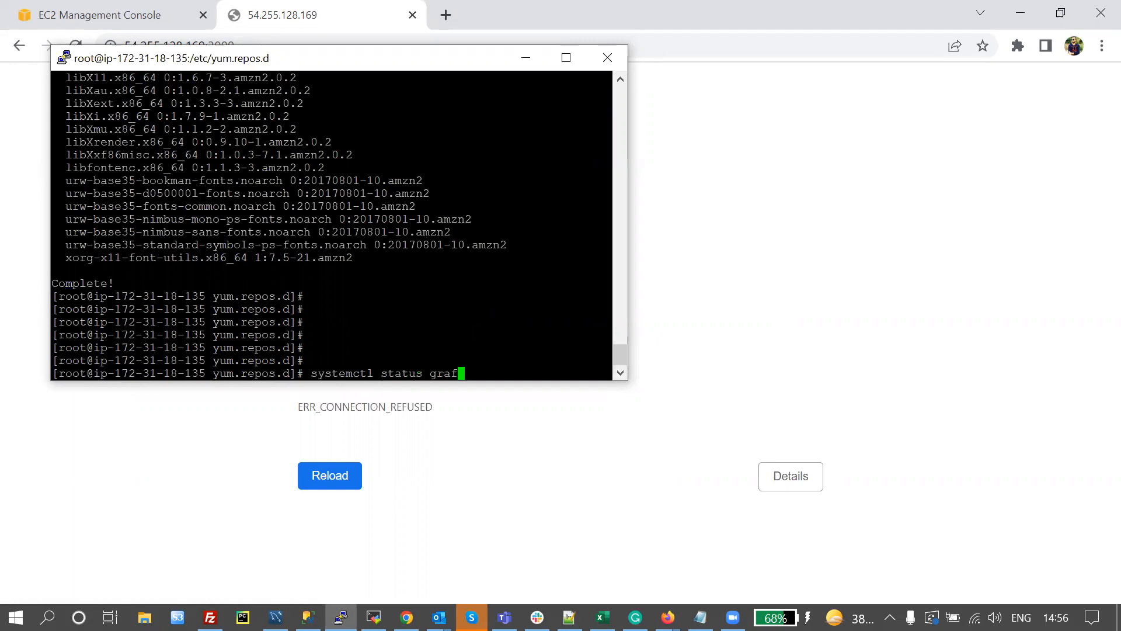
pyautogui.press('Return')
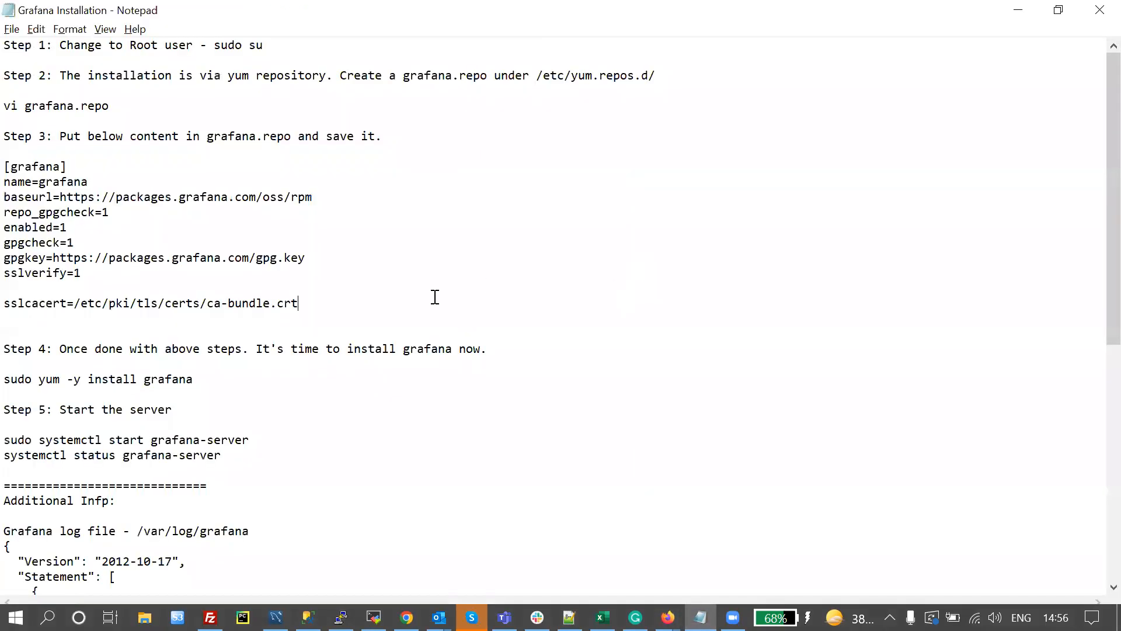
pyautogui.scroll(-3)
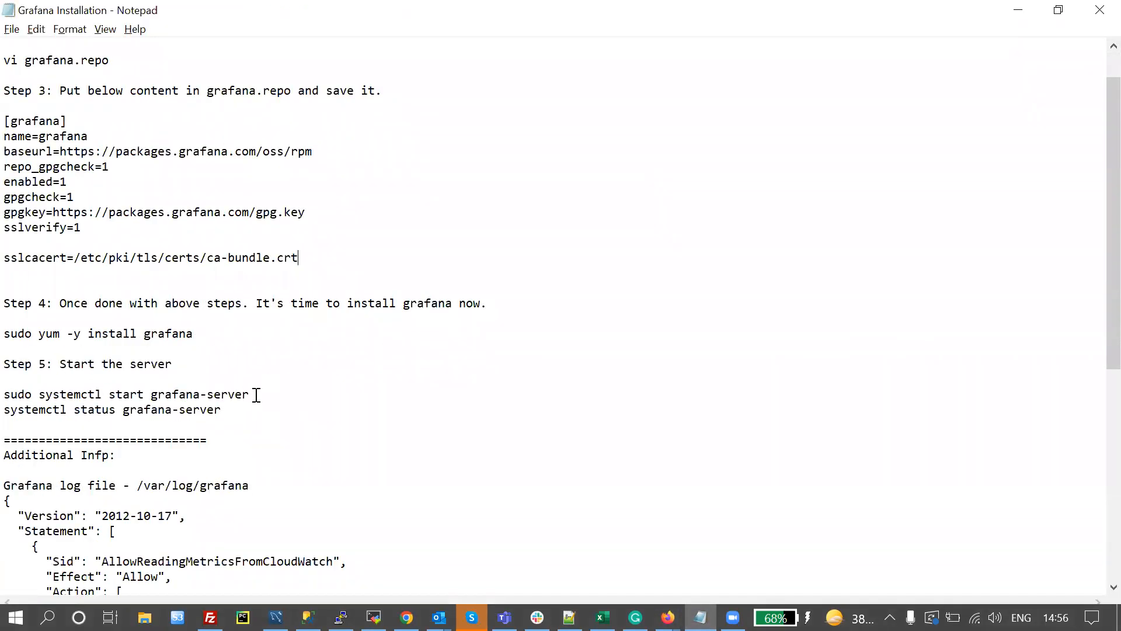
# - Start grafana-server and confirm systemctl status reports active (running)
pyautogui.press('alt+tab')
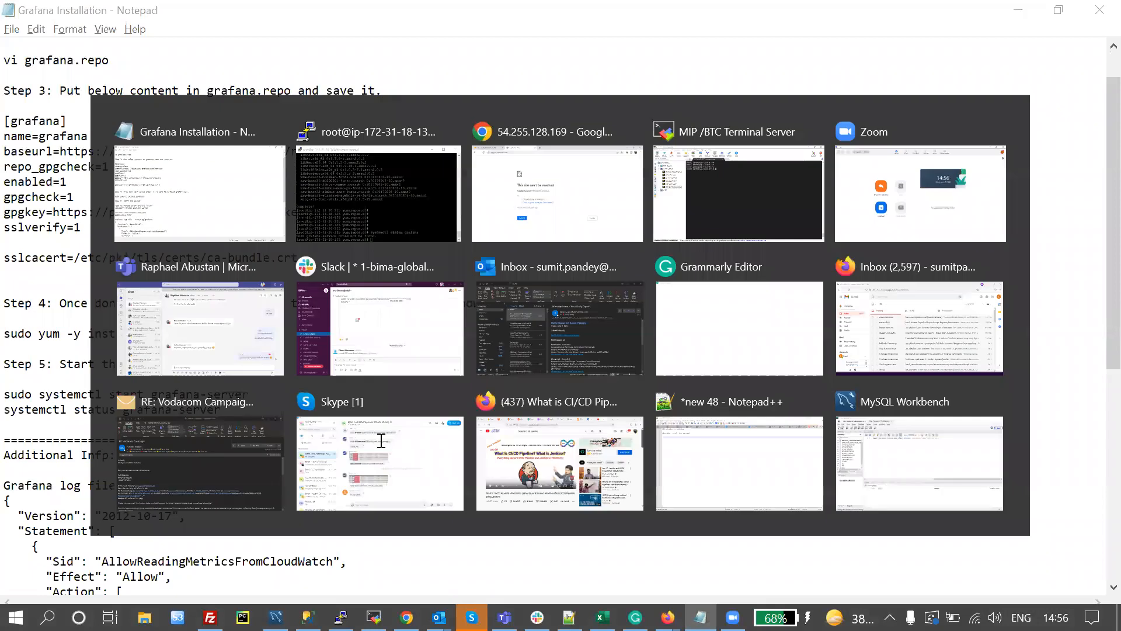
pyautogui.click(379, 193)
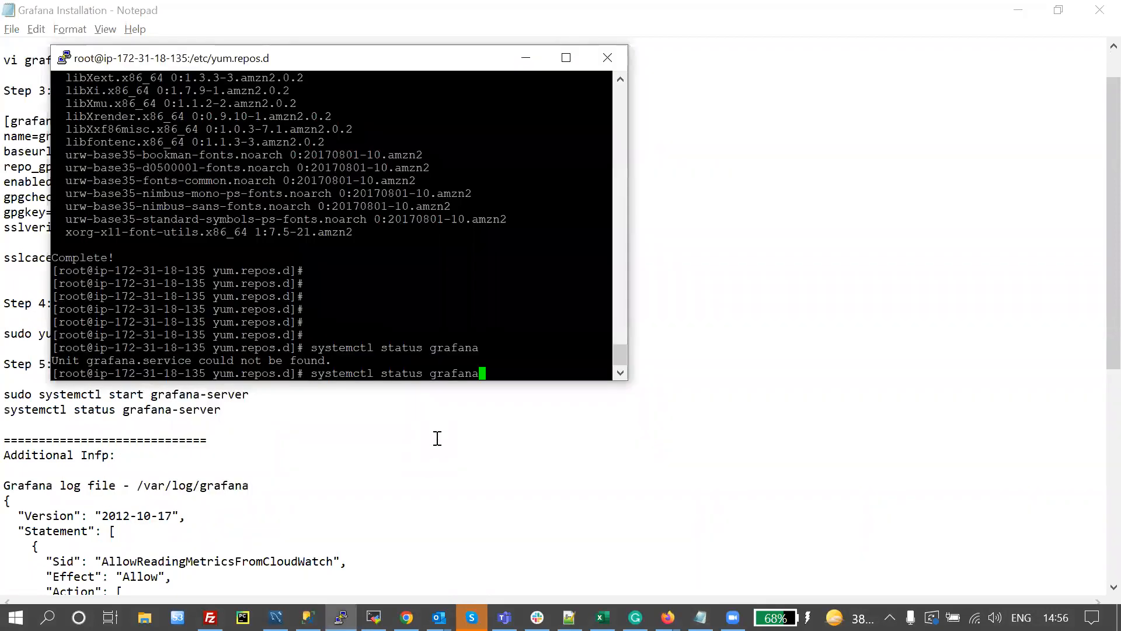
pyautogui.press('Return')
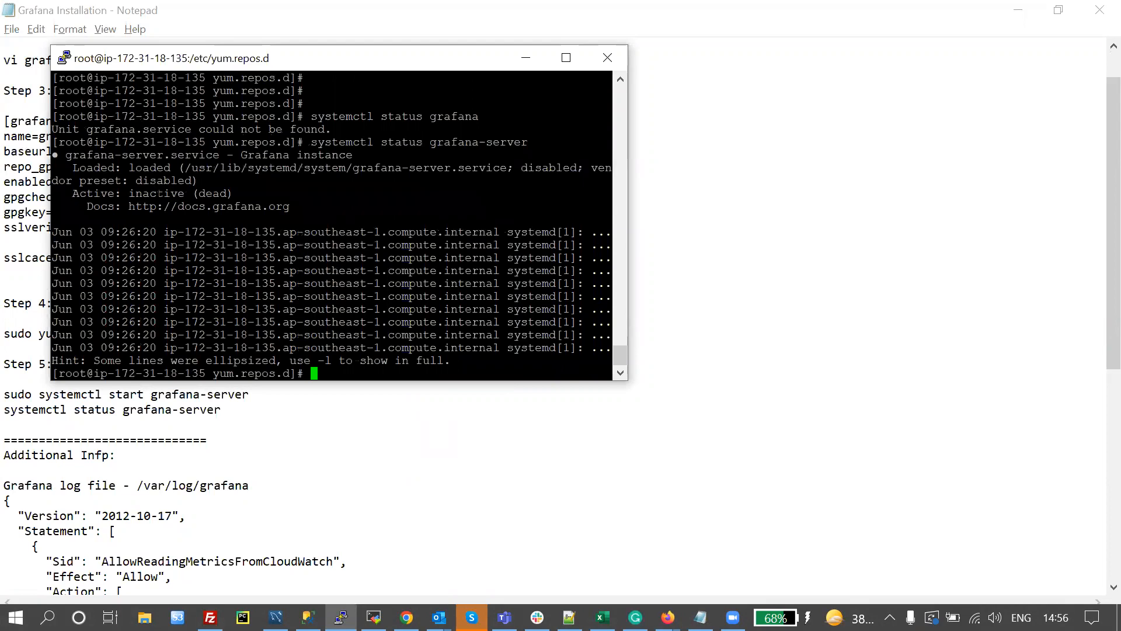
pyautogui.write('systemctl status grafana-server')
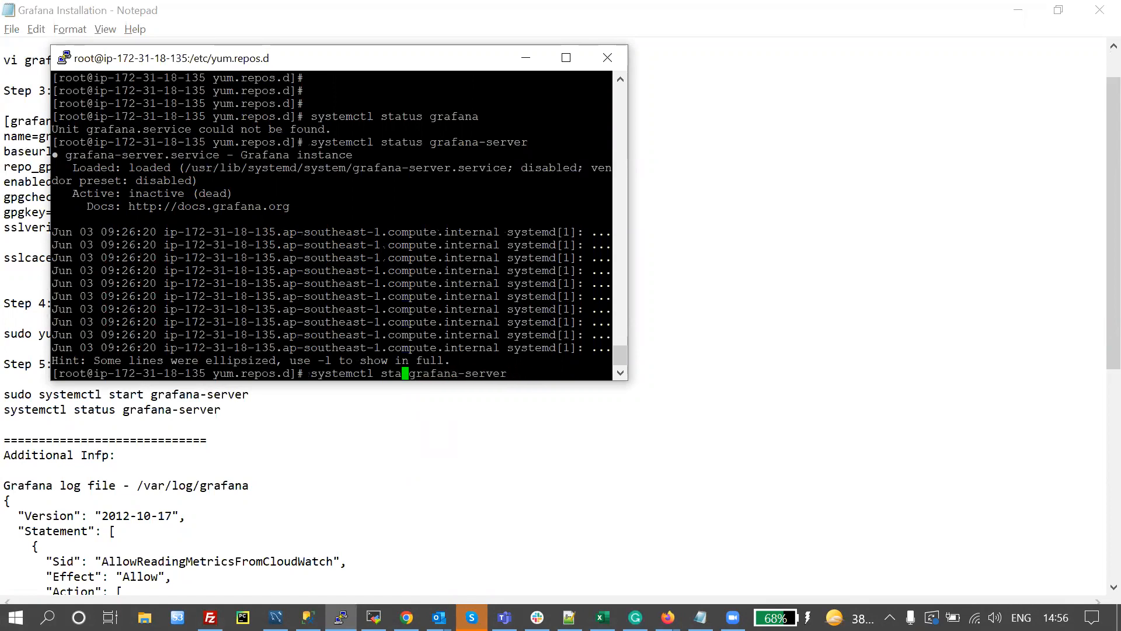
pyautogui.press('Return')
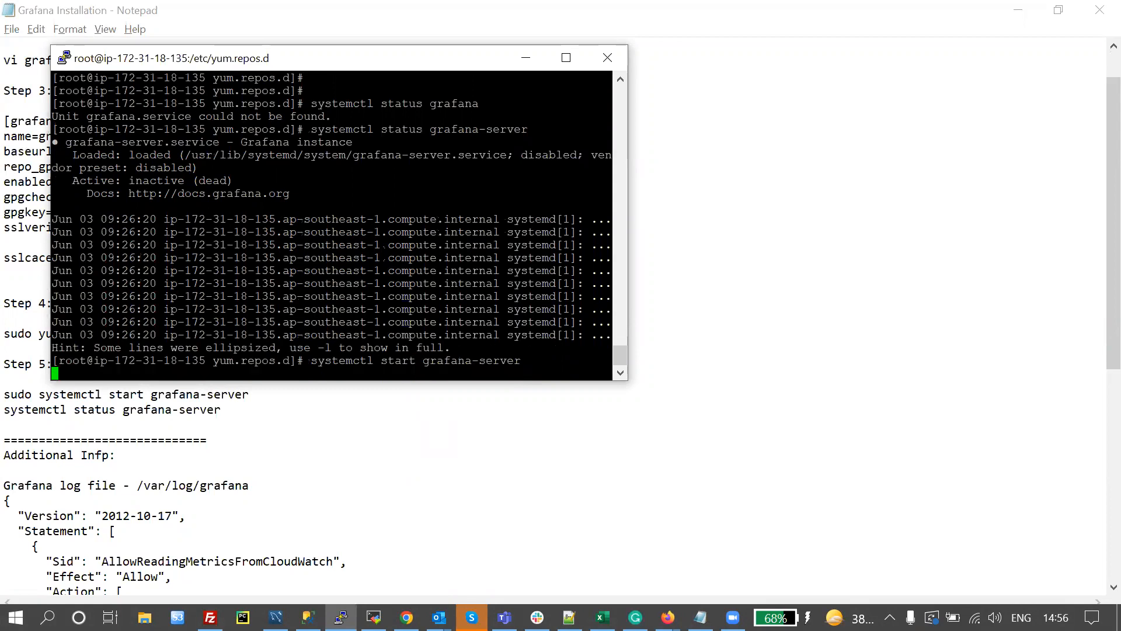
pyautogui.press('Return')
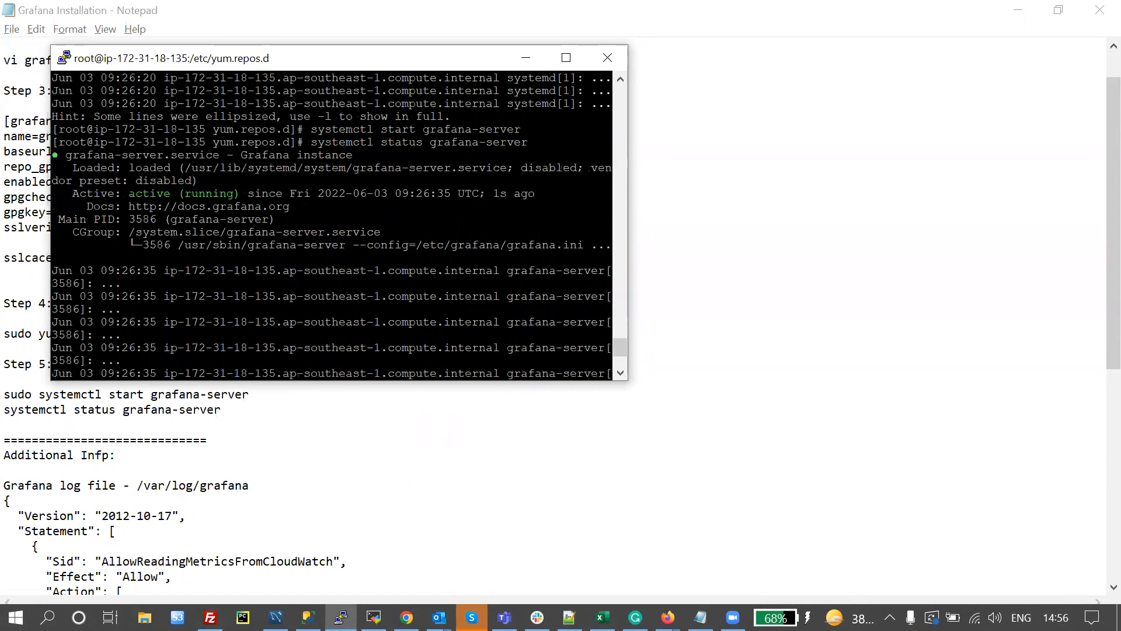
pyautogui.doubleClick(149, 194)
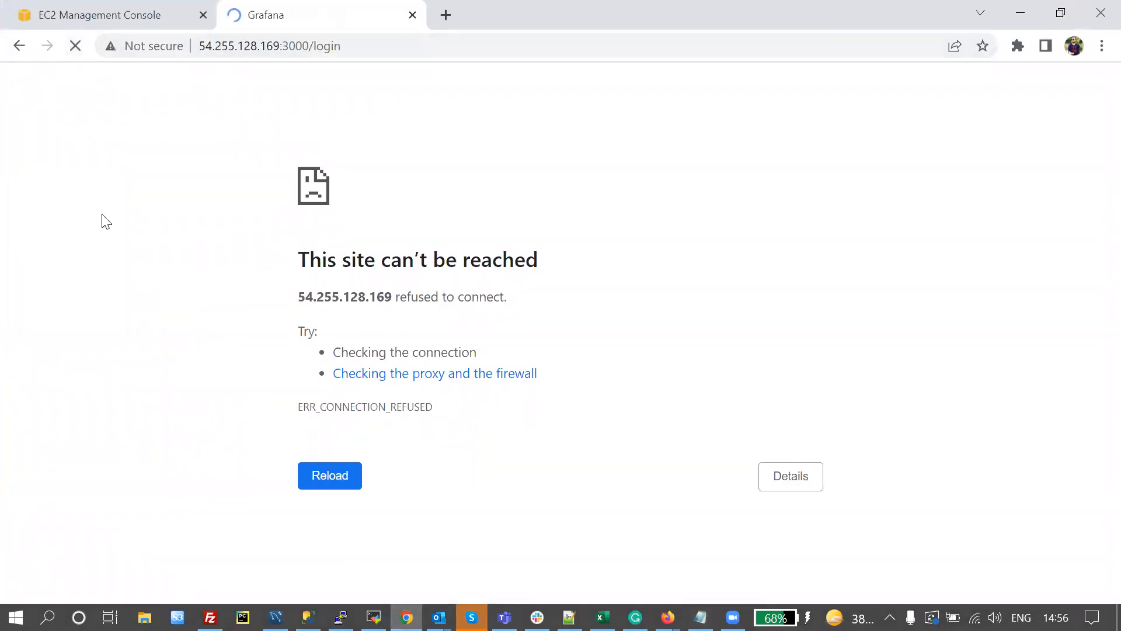
pyautogui.click(329, 475)
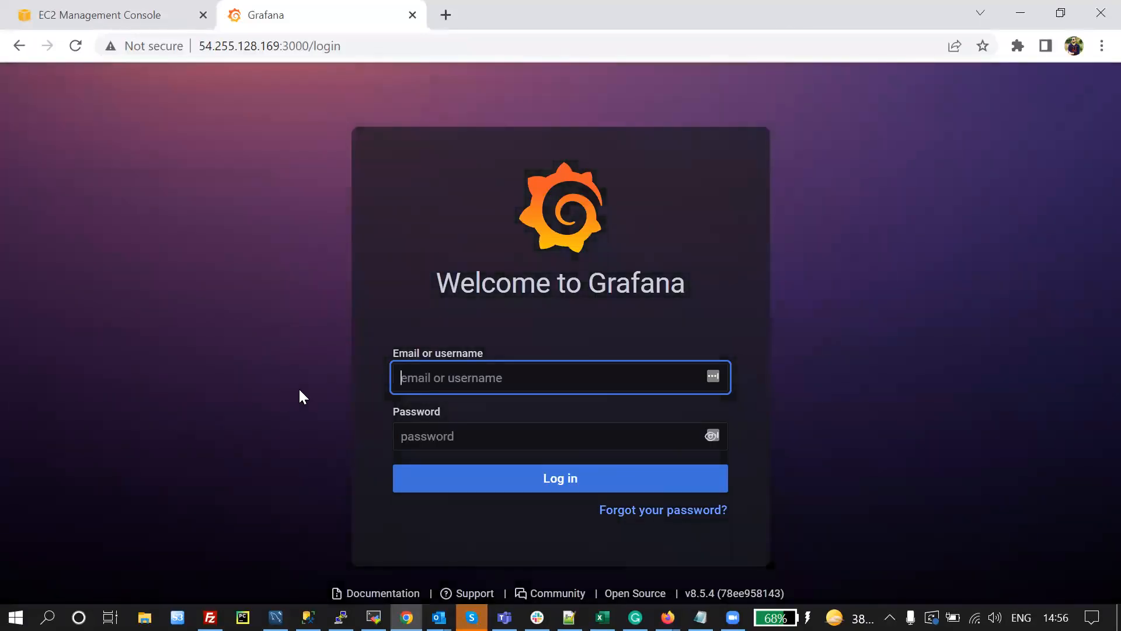
pyautogui.moveTo(499, 329)
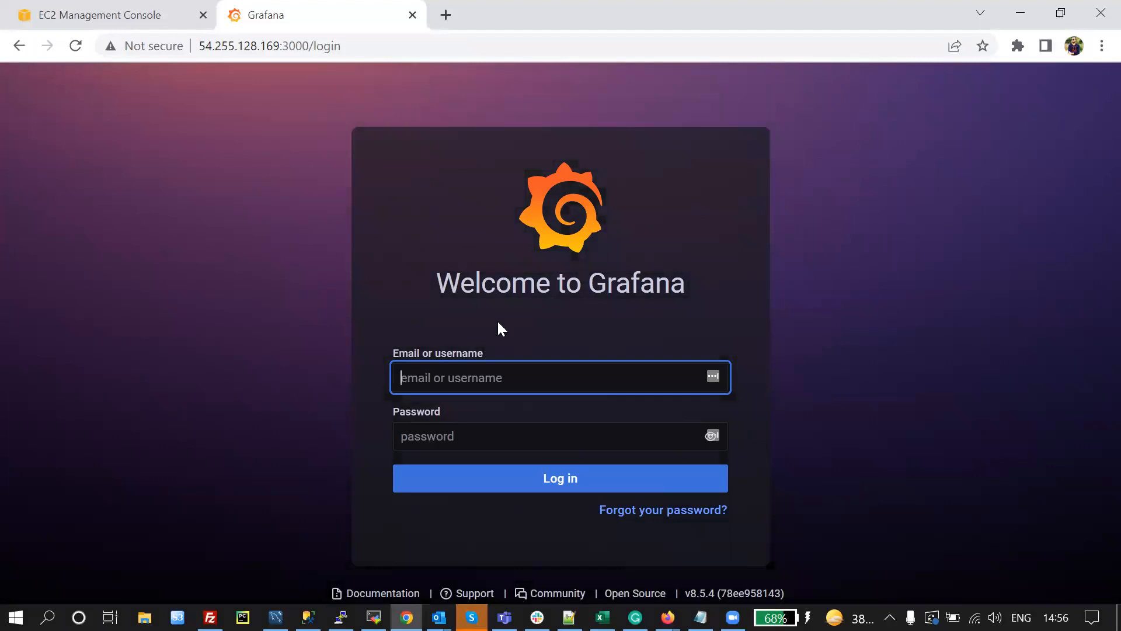
pyautogui.moveTo(442, 360)
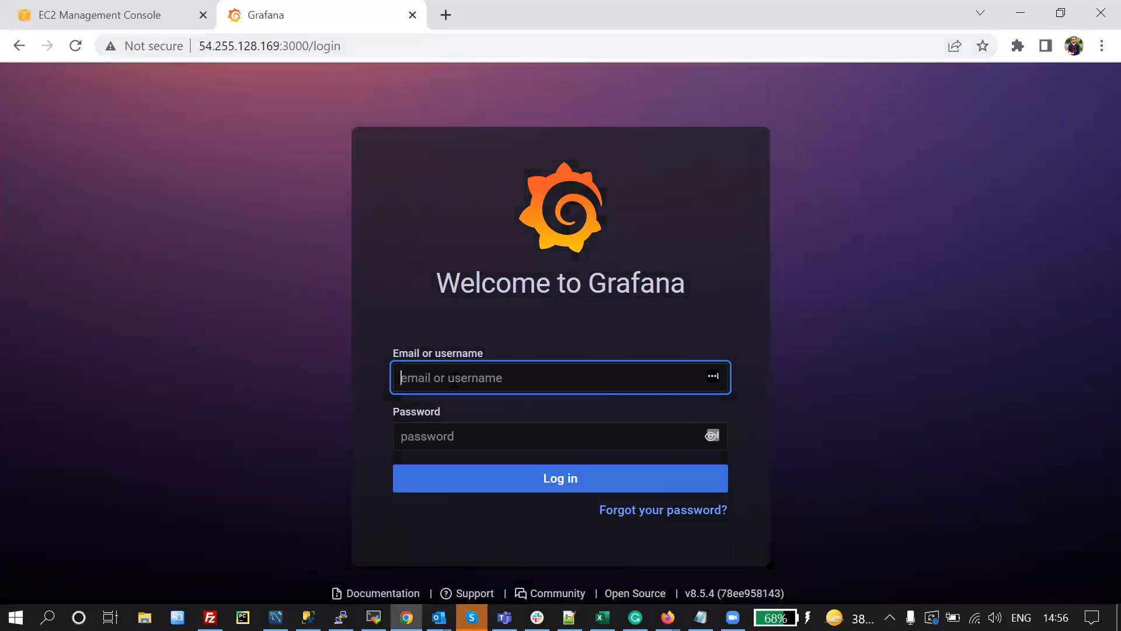
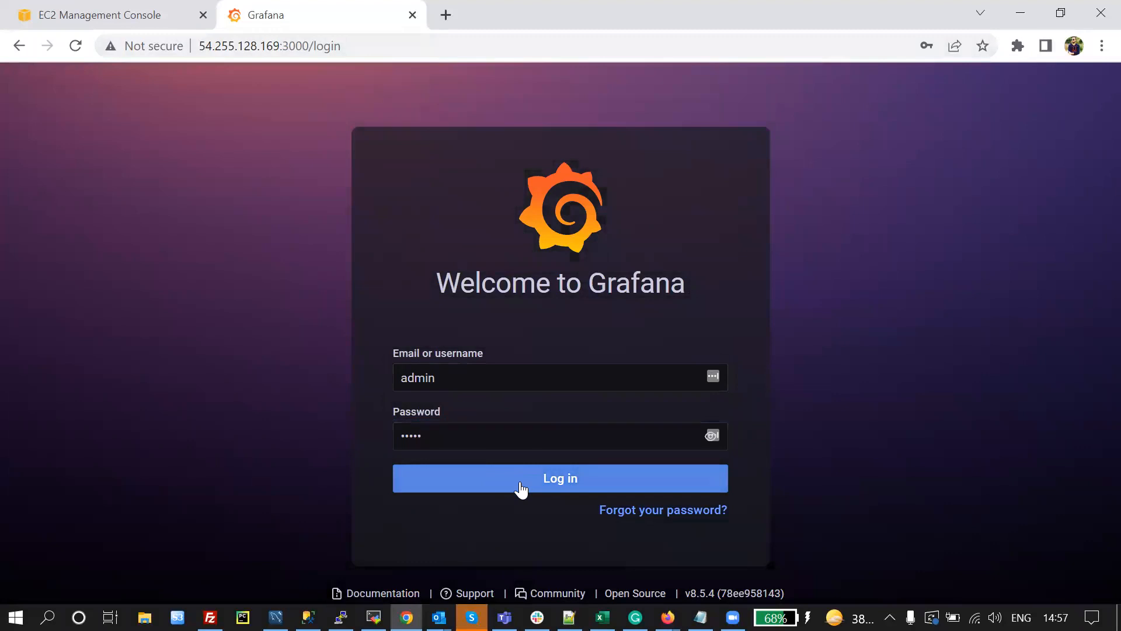
pyautogui.click(560, 478)
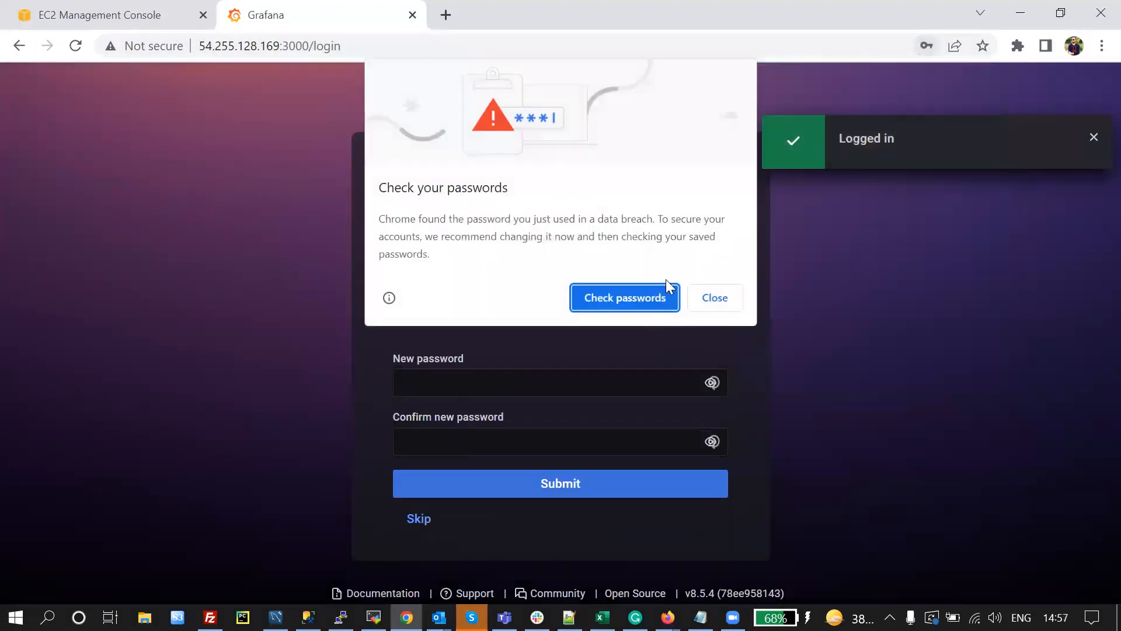
pyautogui.click(713, 297)
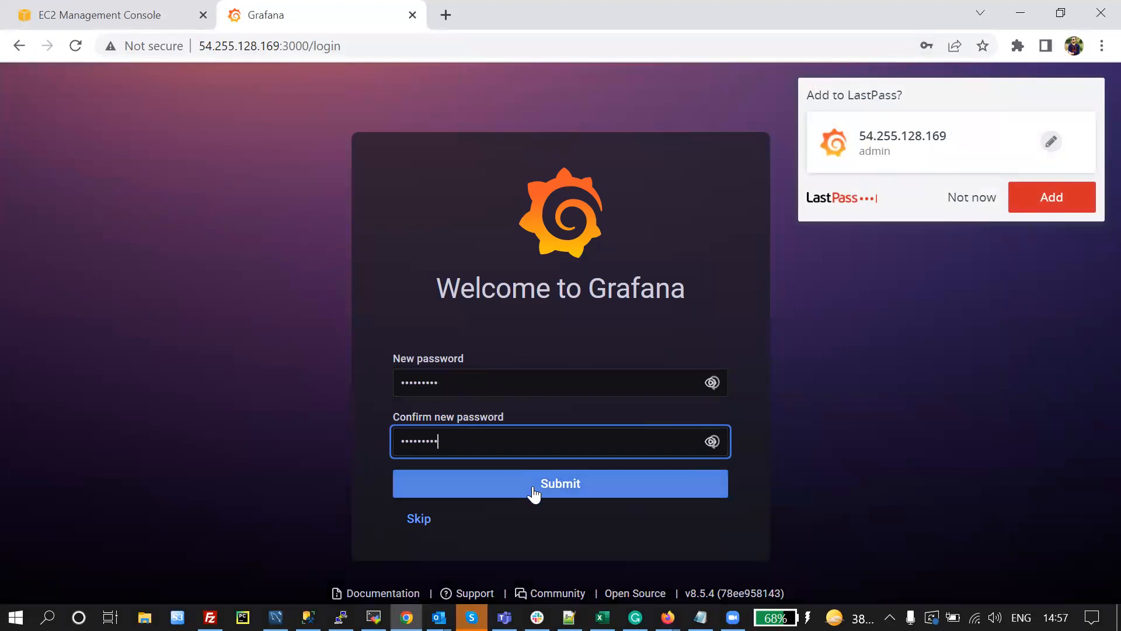
pyautogui.click(560, 484)
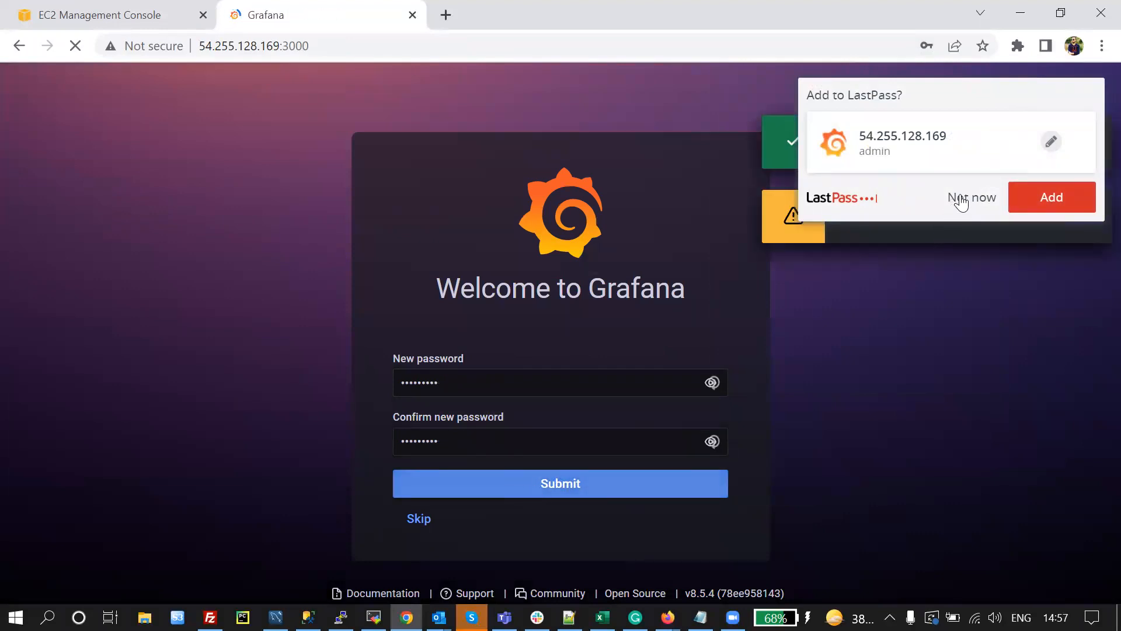
pyautogui.click(560, 484)
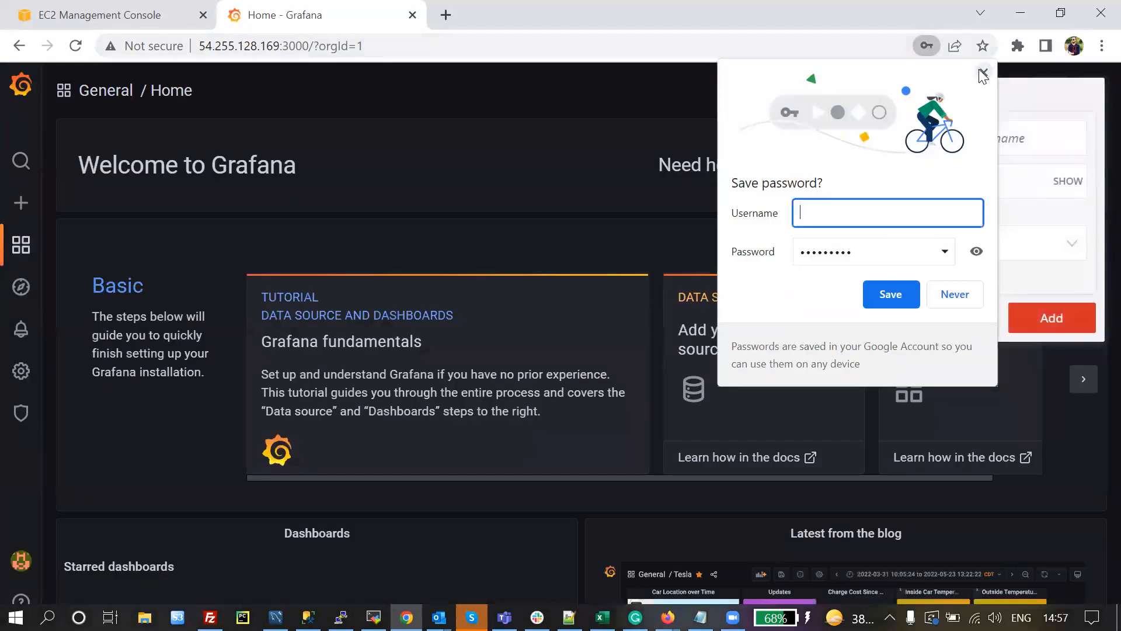
# - Dismiss the browser's save-password popup and go to Configuration > Data sources, which lists none
pyautogui.click(983, 74)
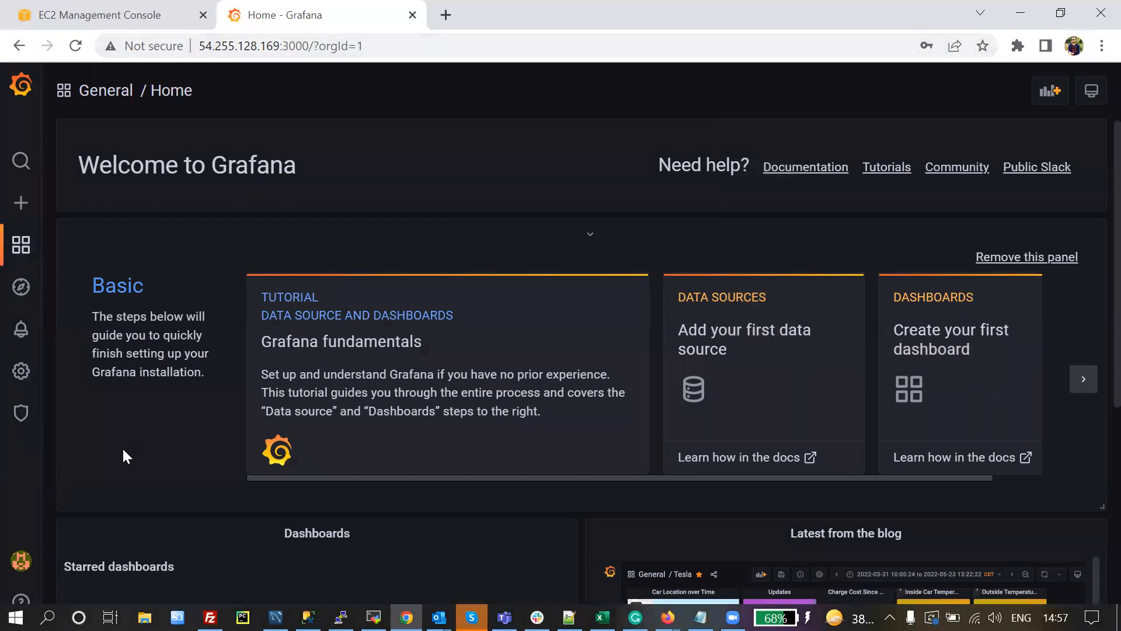
pyautogui.moveTo(162, 464)
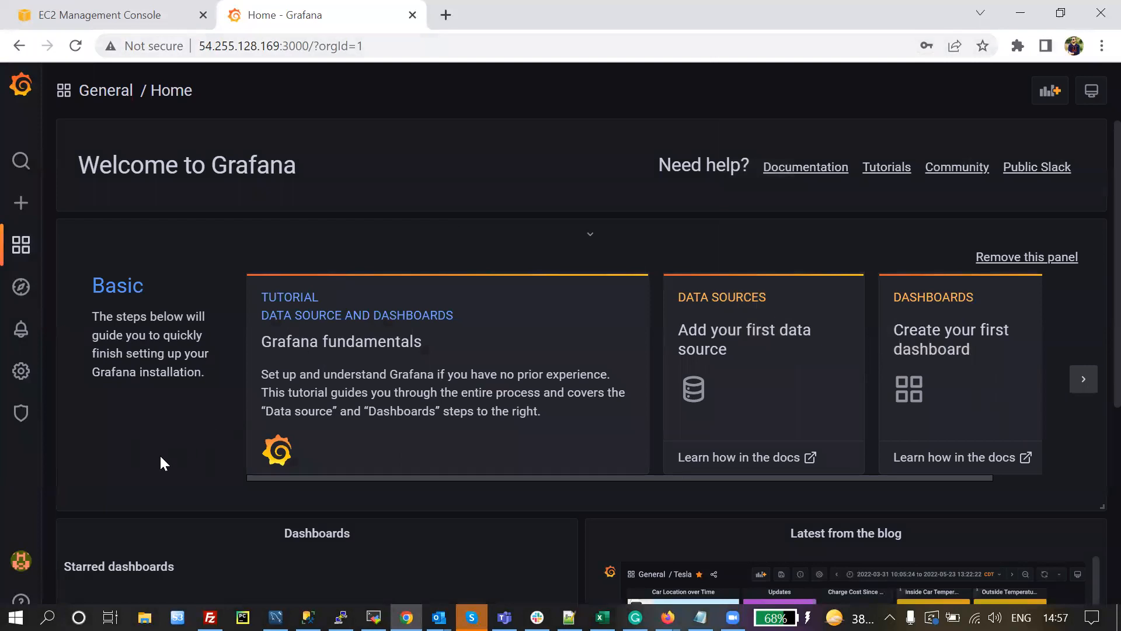
pyautogui.scroll(-3)
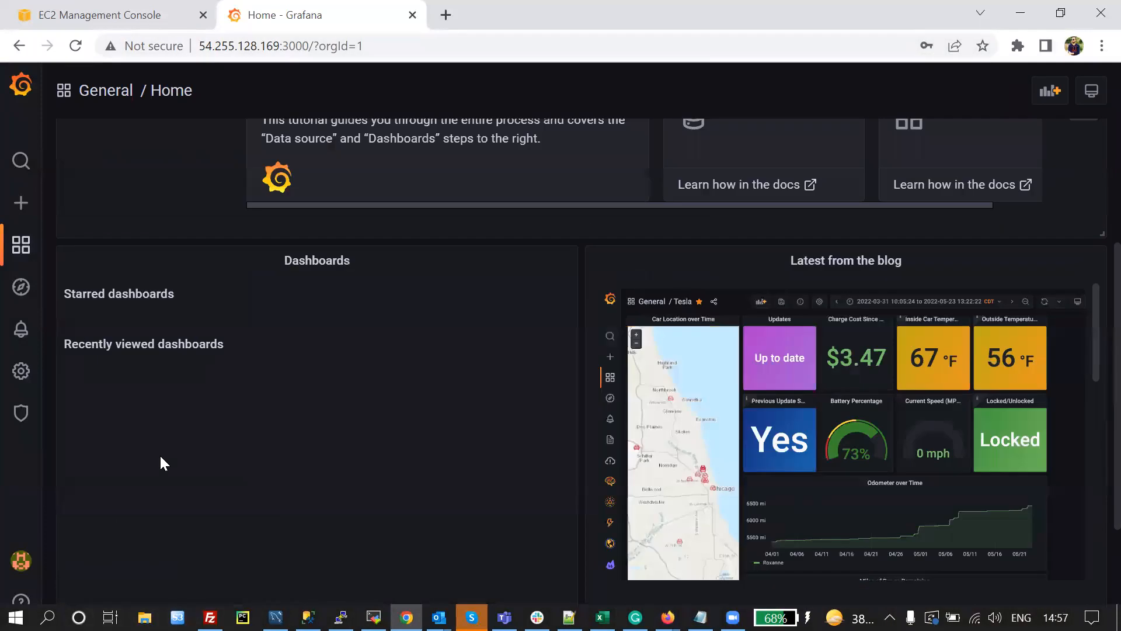
pyautogui.scroll(3)
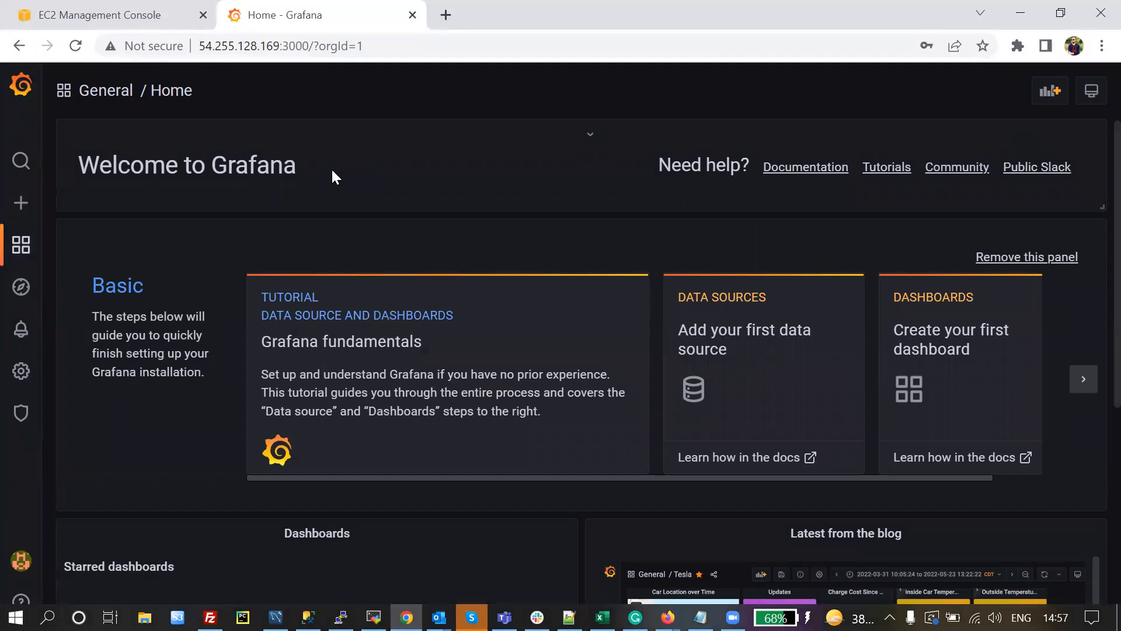
pyautogui.moveTo(203, 211)
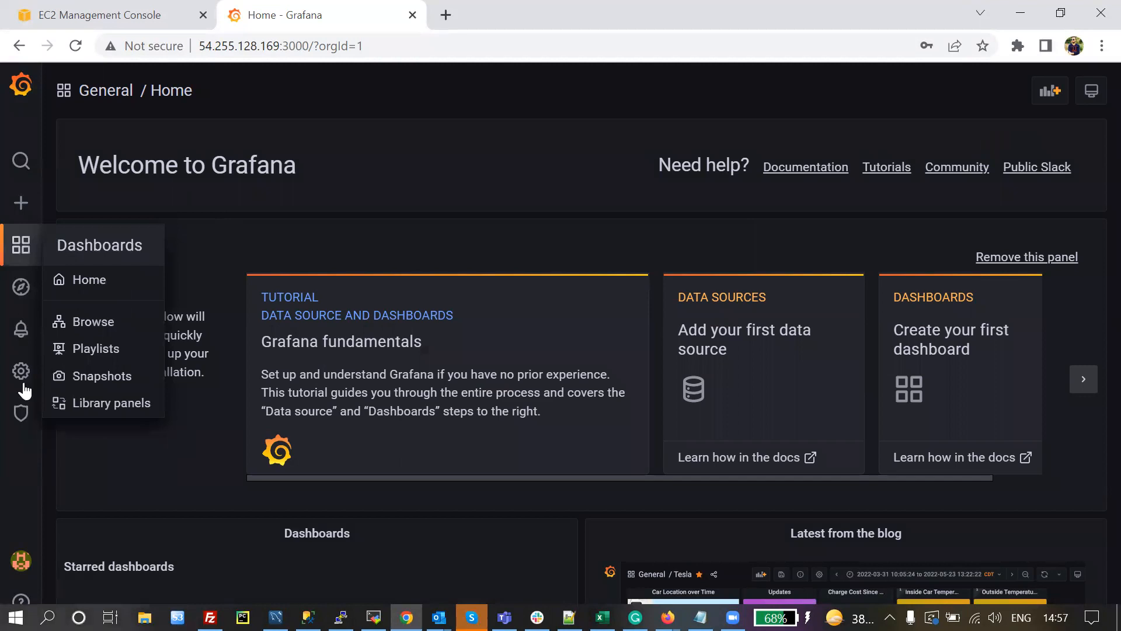
pyautogui.click(21, 370)
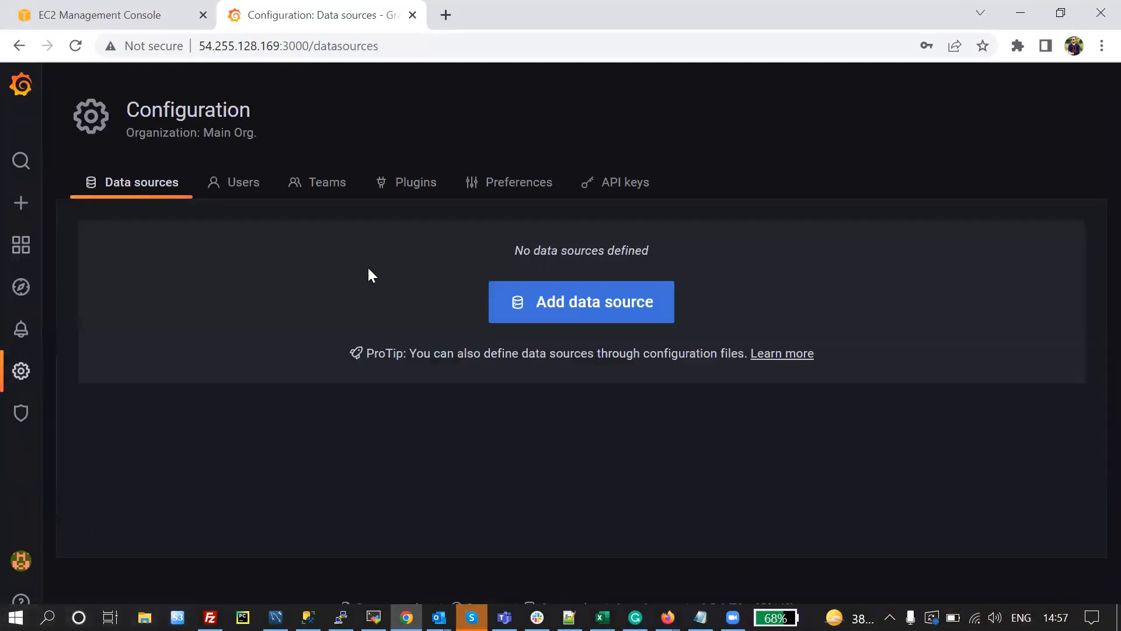
pyautogui.moveTo(580, 311)
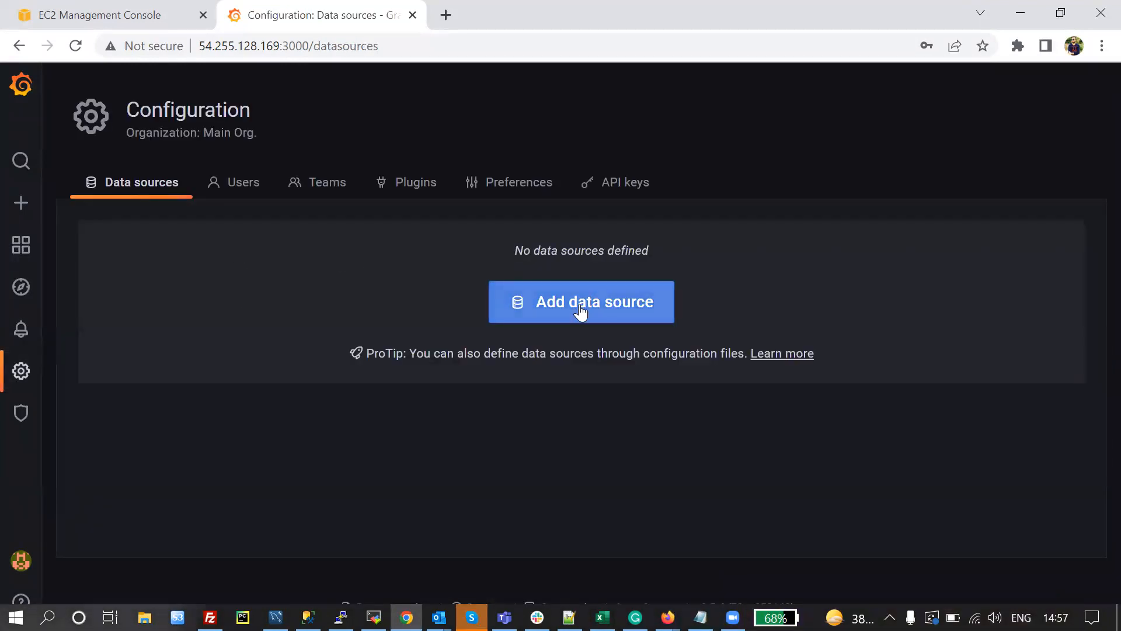
# - Start adding a new data source and scroll down the type list to the Cloud section for CloudWatch
pyautogui.click(580, 301)
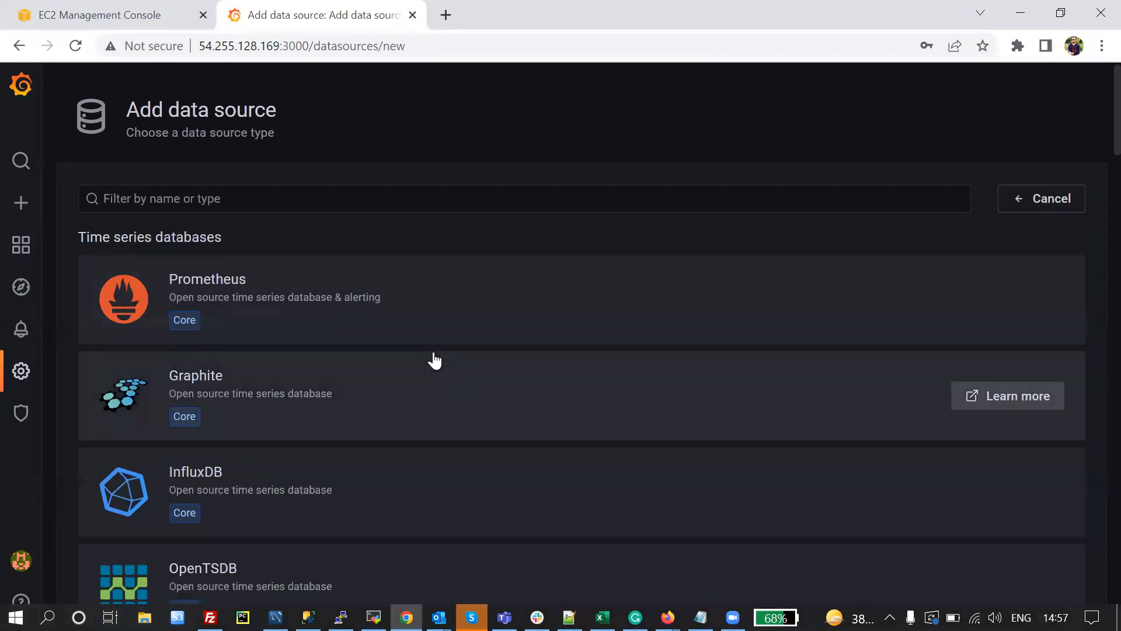
pyautogui.scroll(-3)
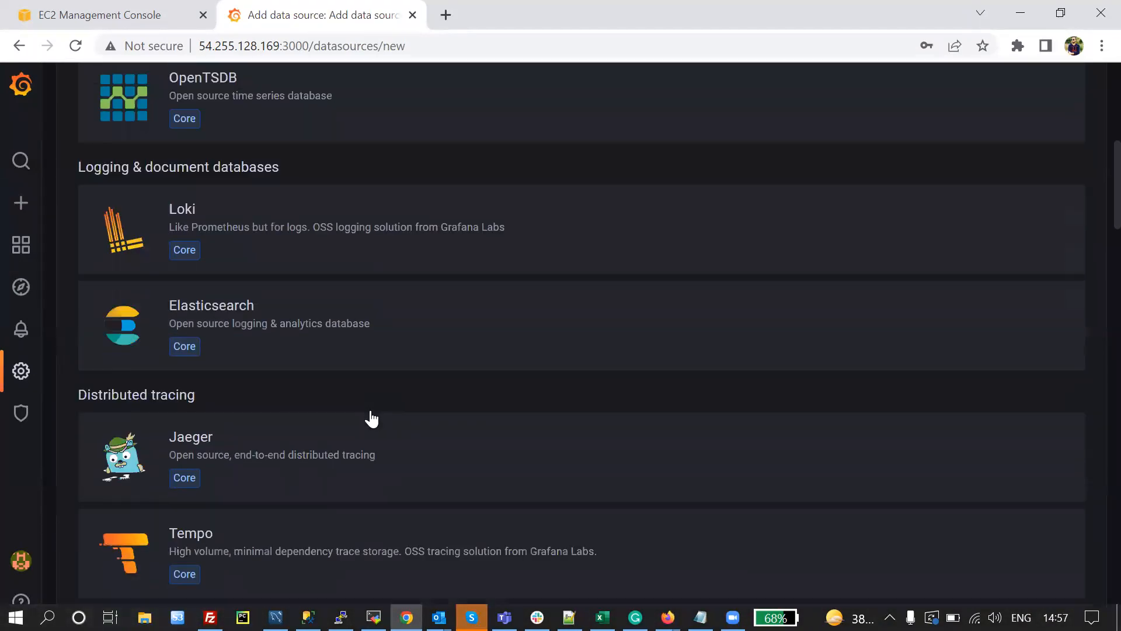
pyautogui.scroll(-3)
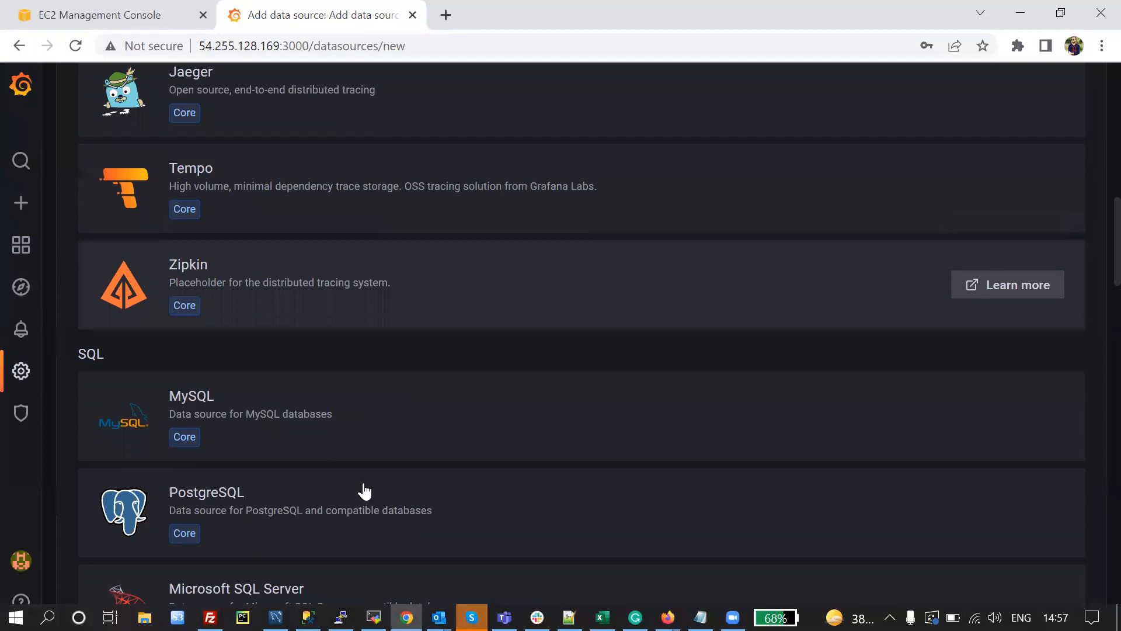
pyautogui.scroll(-3)
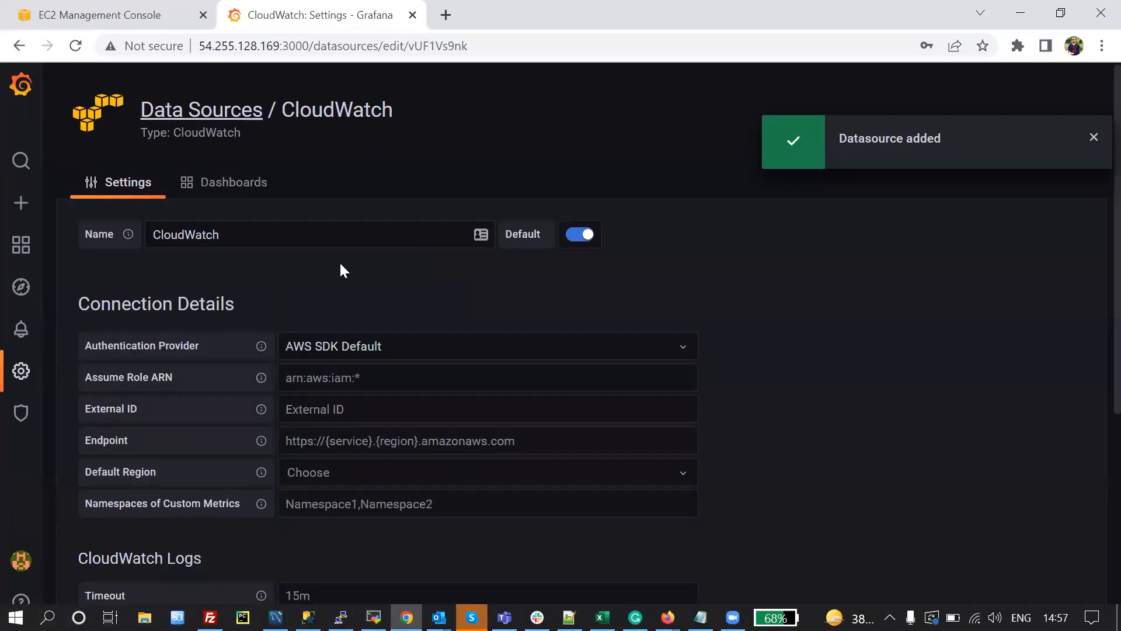
# - Import the bundled Amazon EC2, EBS, Lambda, CloudWatch Logs and RDS dashboards
pyautogui.click(233, 181)
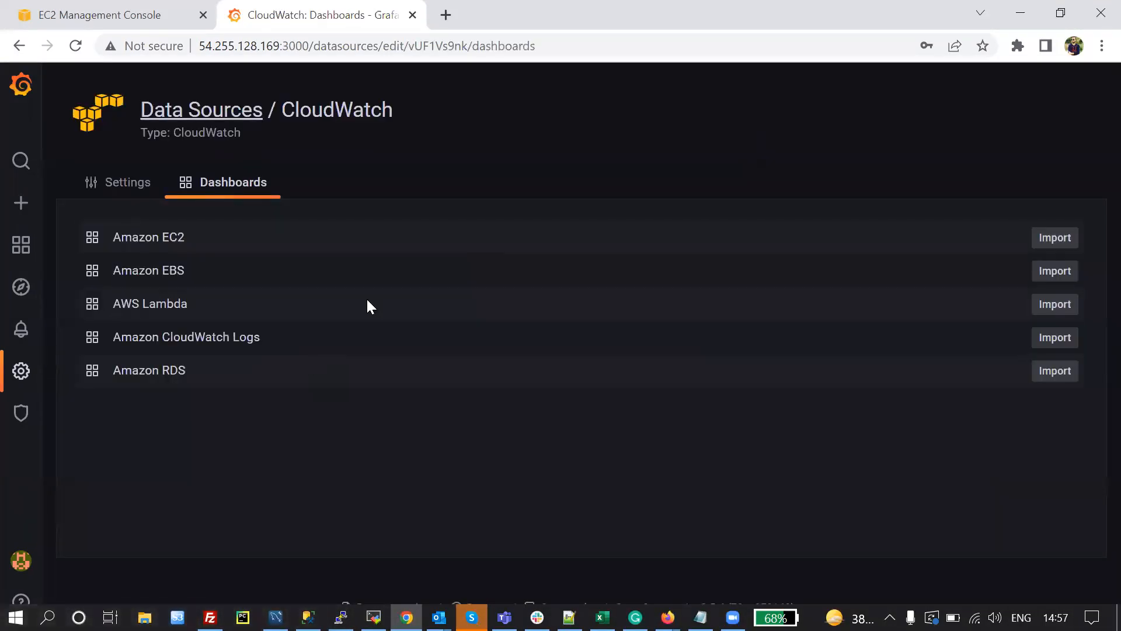
pyautogui.moveTo(1055, 238)
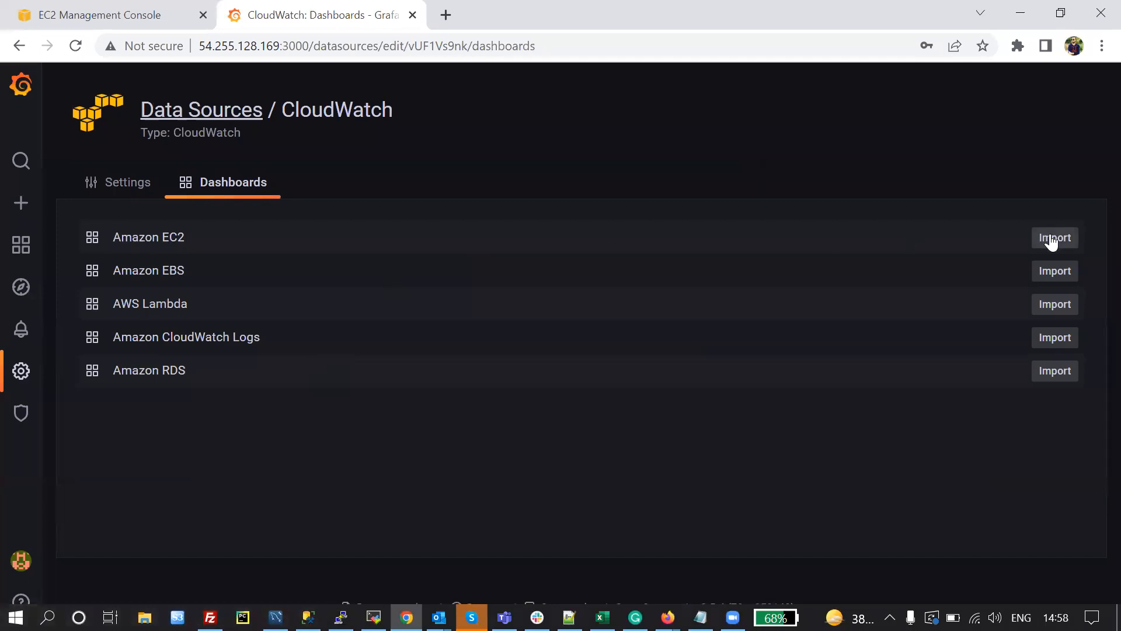
pyautogui.click(1054, 238)
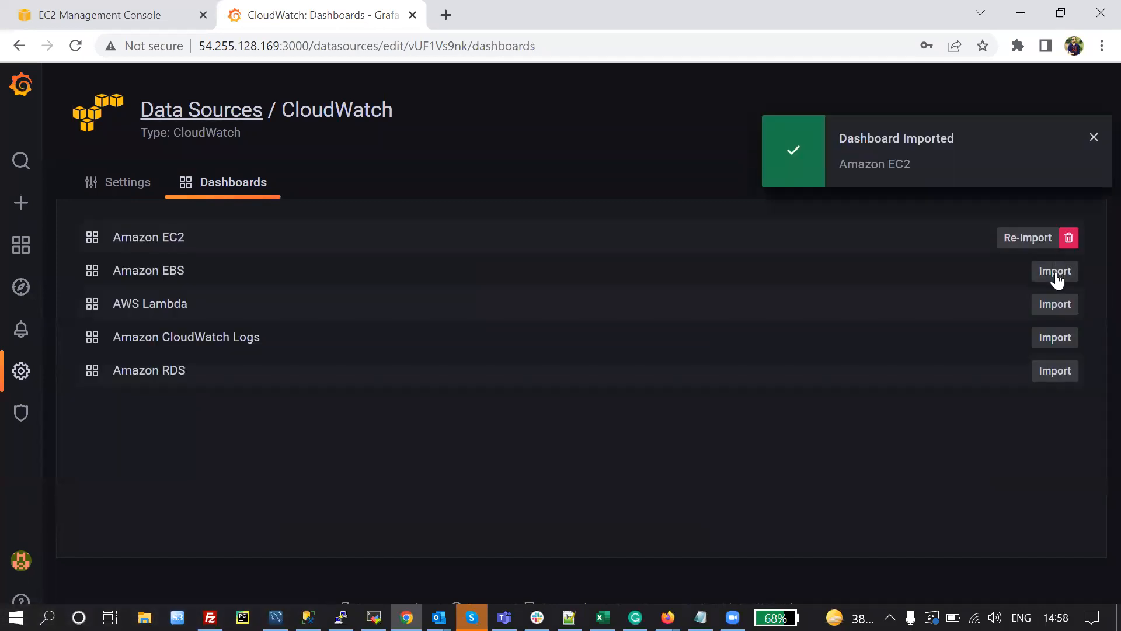
pyautogui.click(1054, 271)
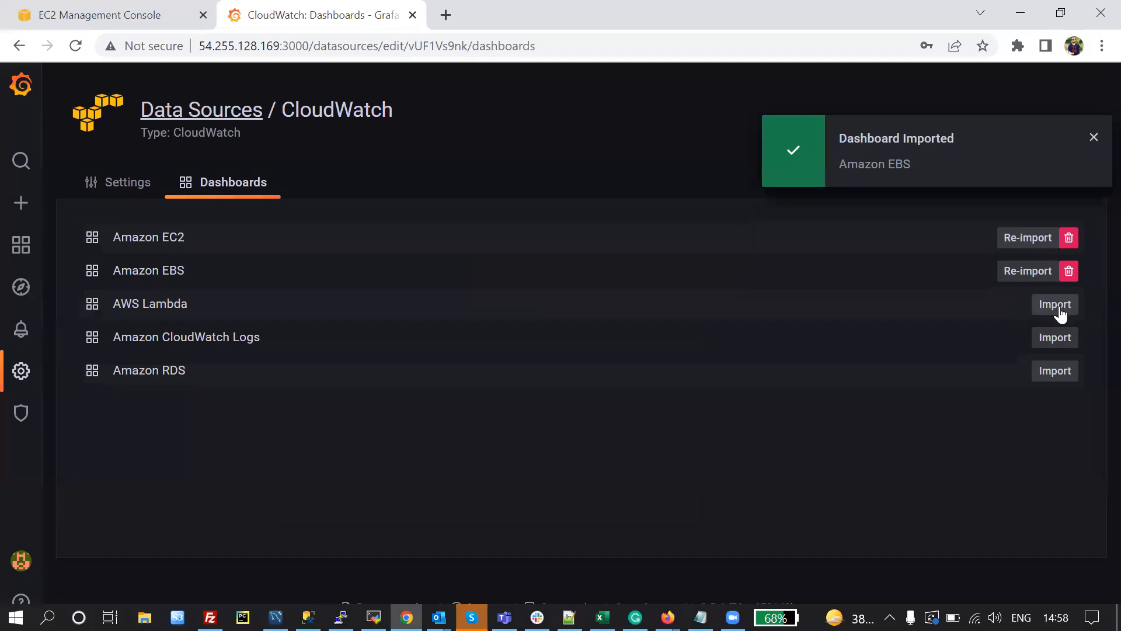
pyautogui.click(1054, 304)
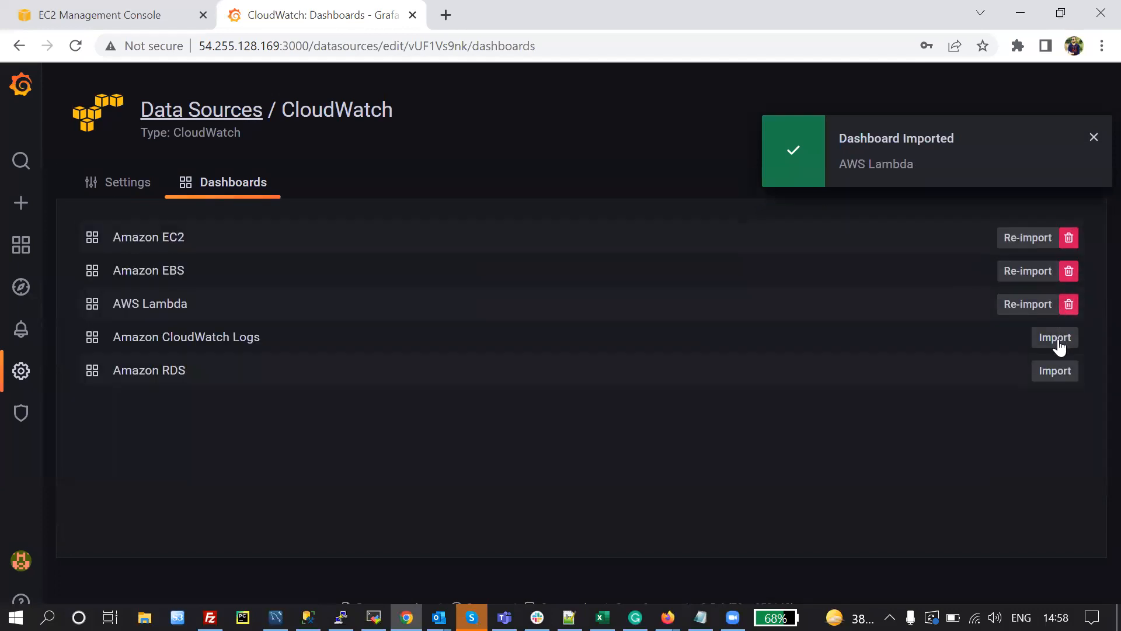
pyautogui.click(1055, 338)
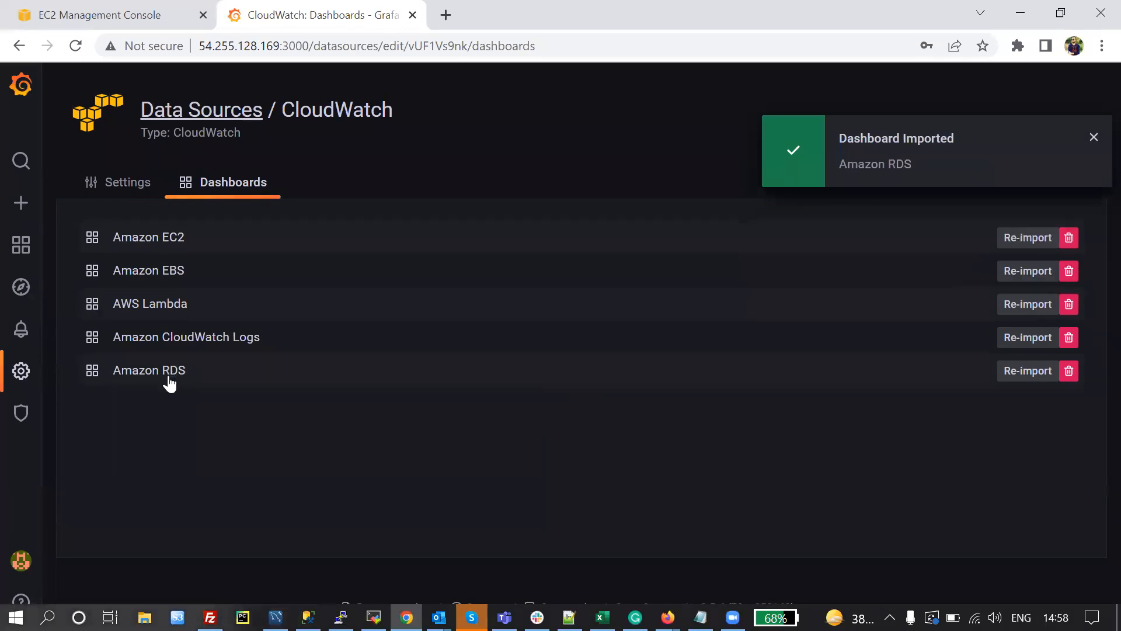
pyautogui.click(21, 245)
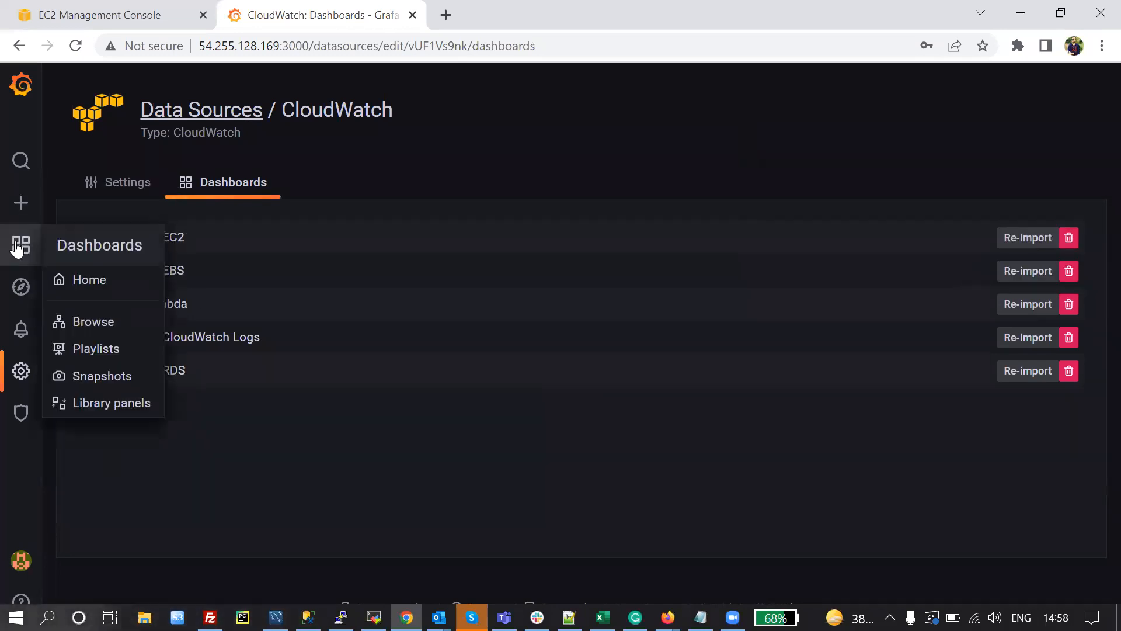
# - Open the imported Amazon EC2 dashboard, see No data, then go to Configuration > Data sources
pyautogui.click(89, 280)
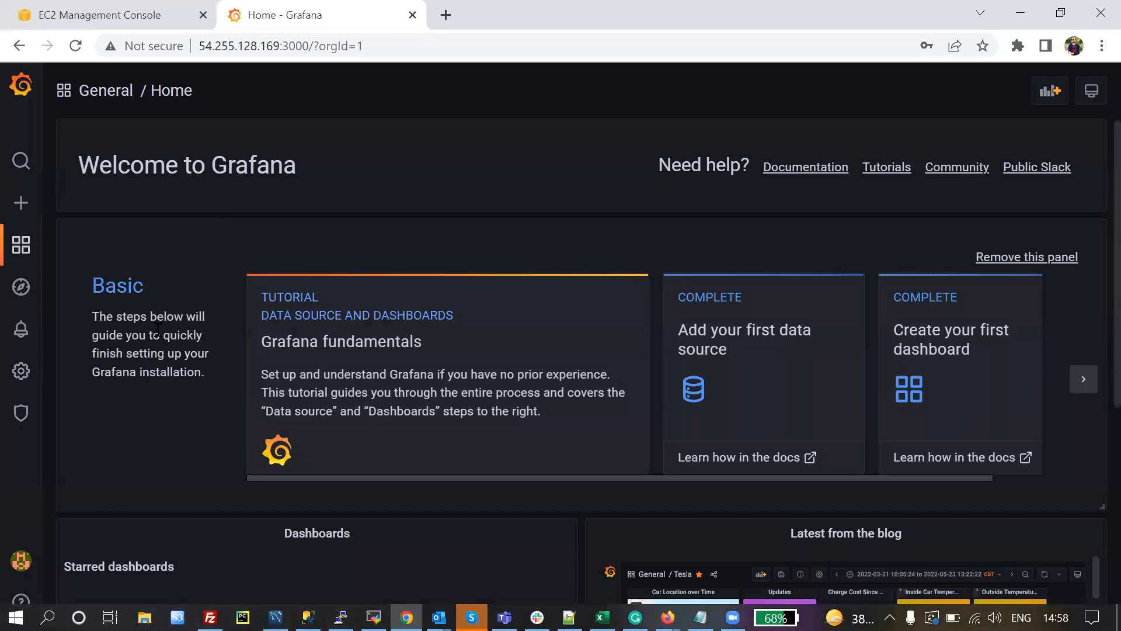
pyautogui.scroll(-3)
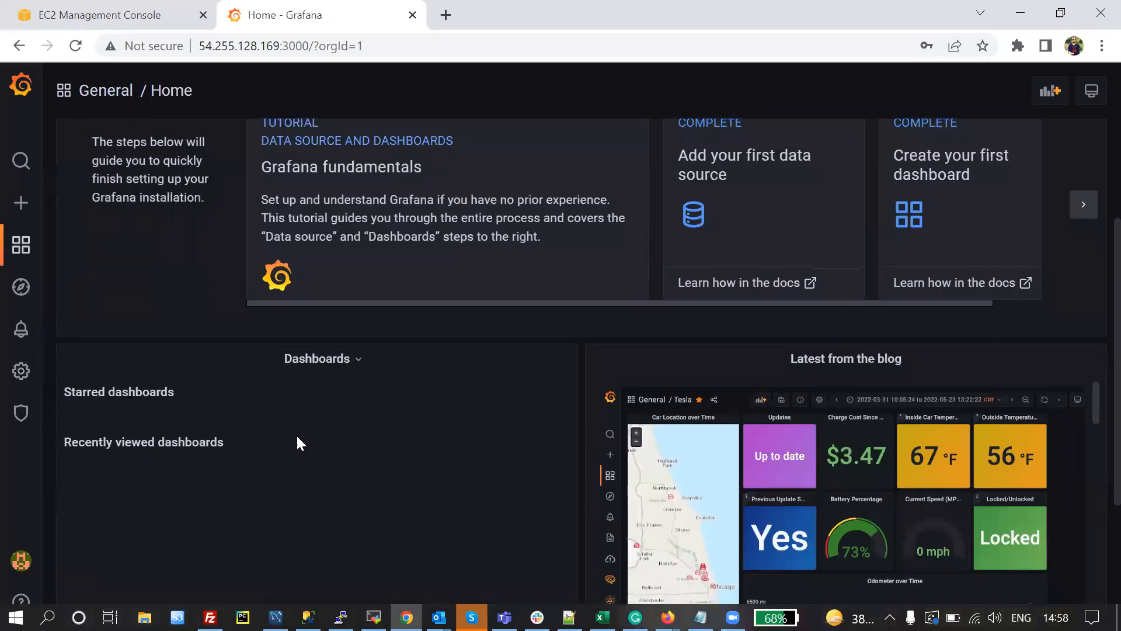
pyautogui.click(322, 139)
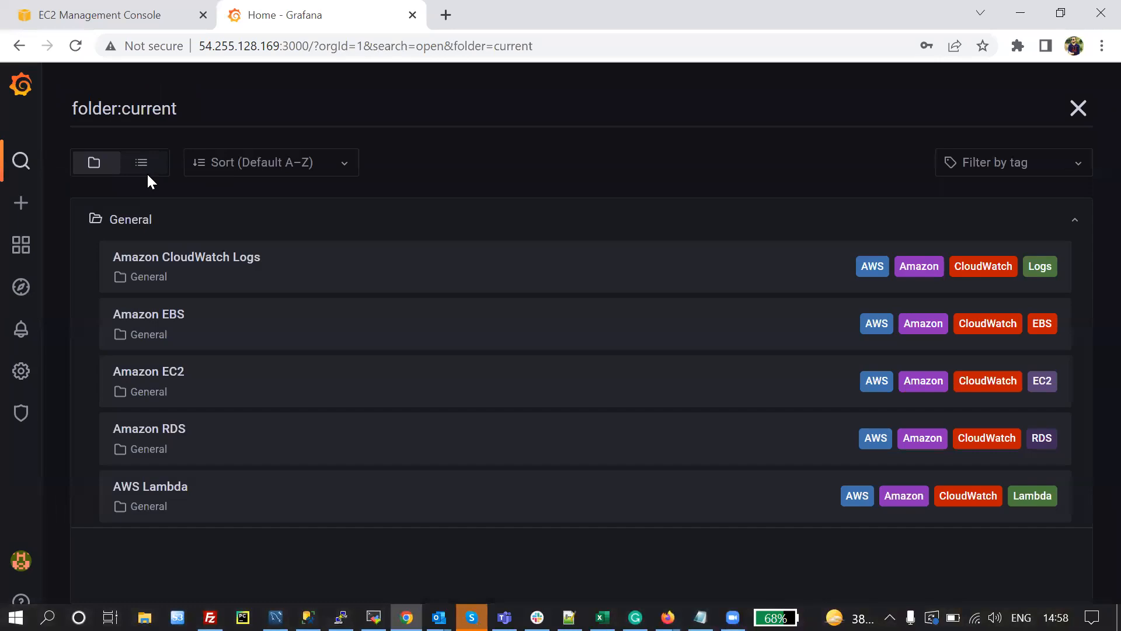
pyautogui.moveTo(194, 382)
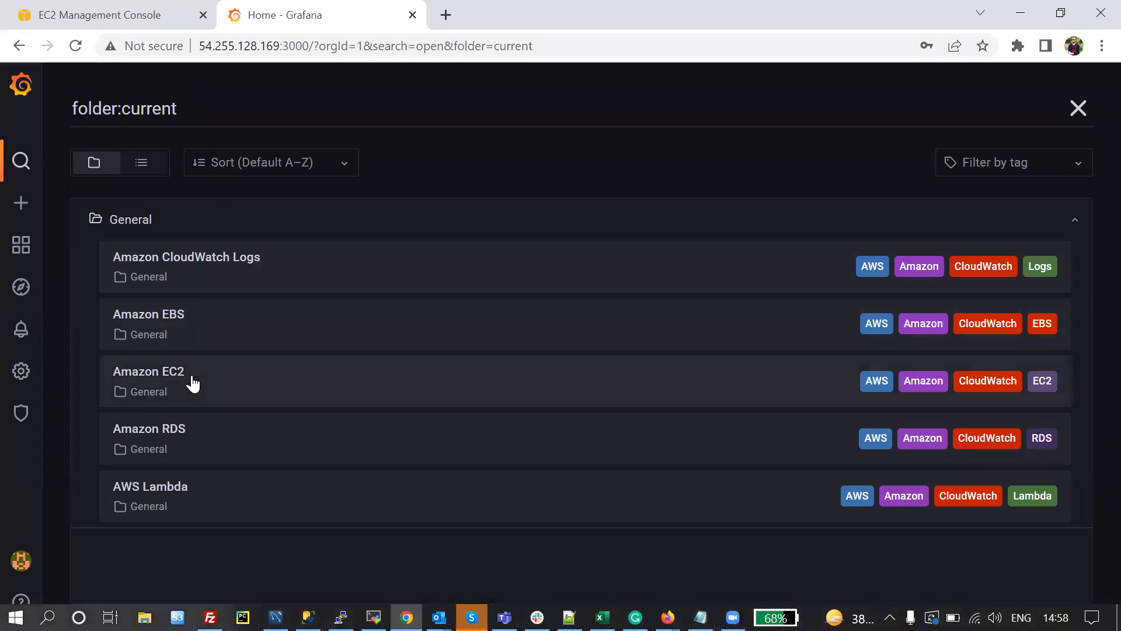
pyautogui.click(148, 372)
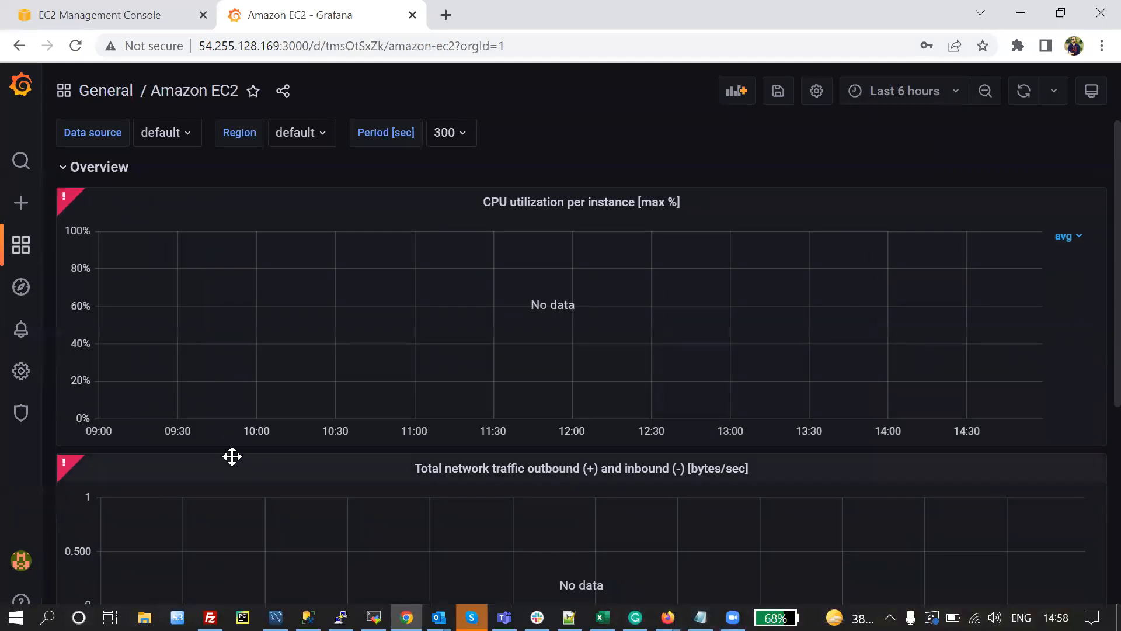
pyautogui.moveTo(53, 229)
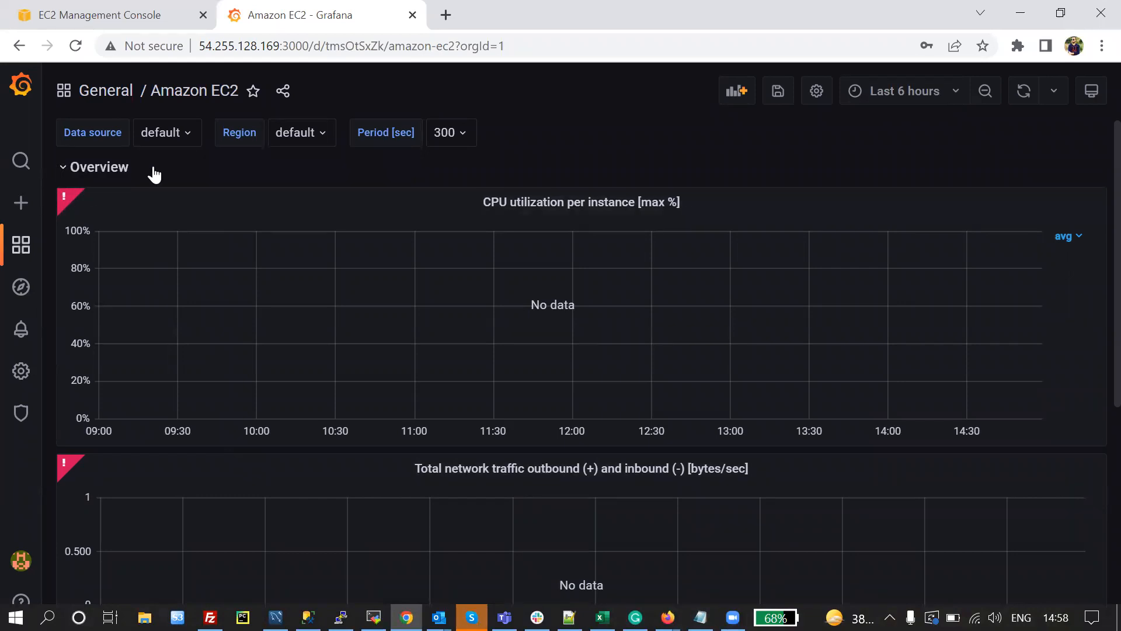
pyautogui.click(21, 370)
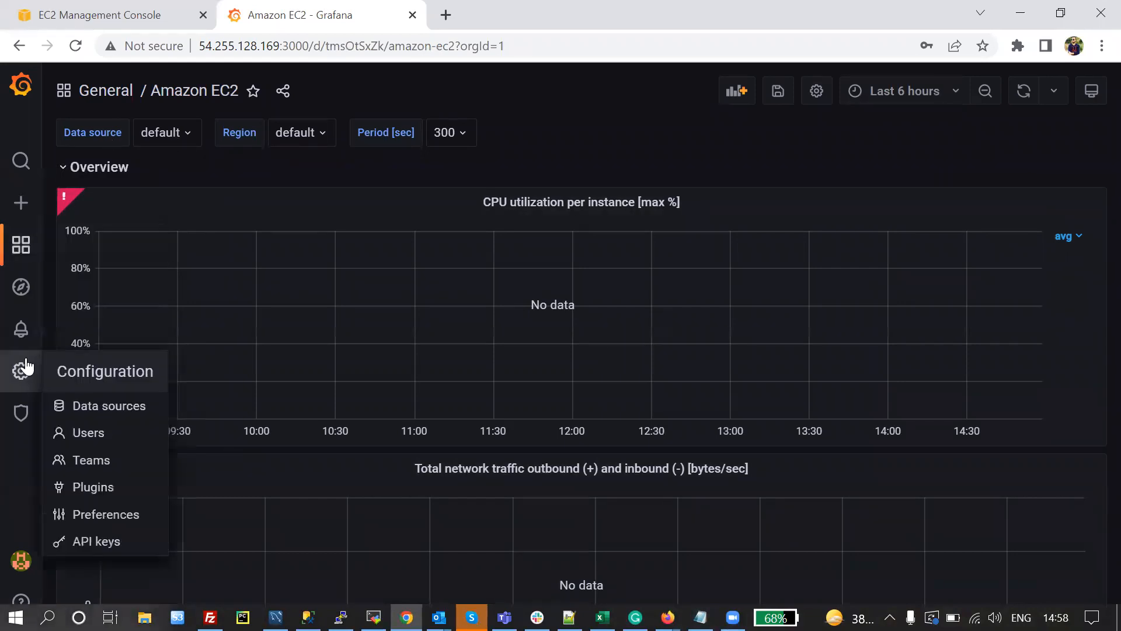
pyautogui.moveTo(91, 459)
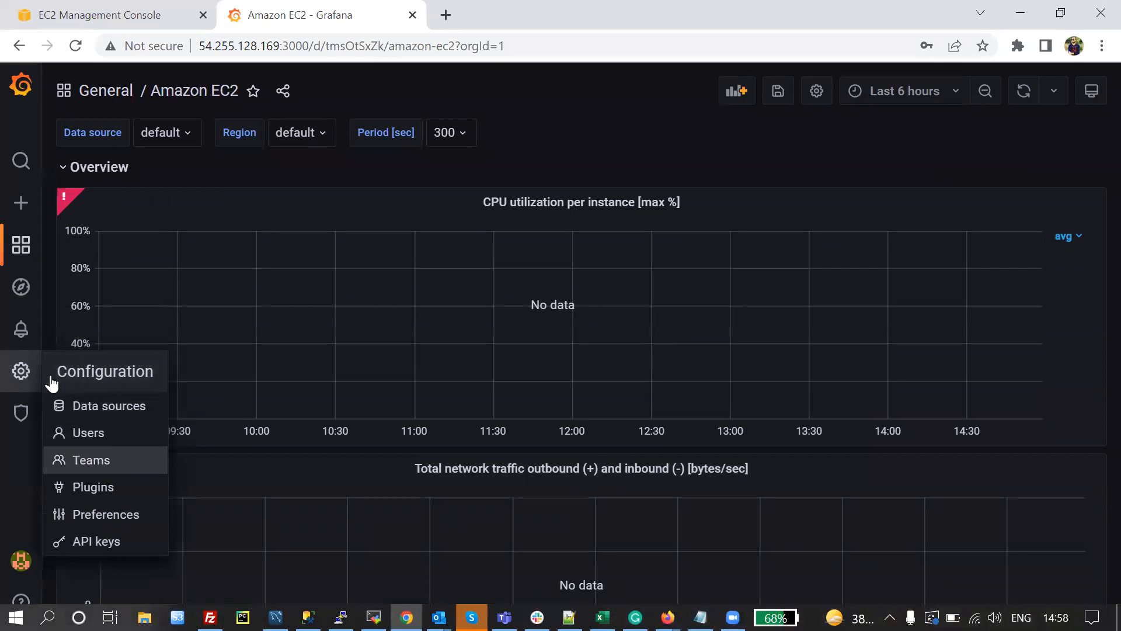
pyautogui.moveTo(80, 411)
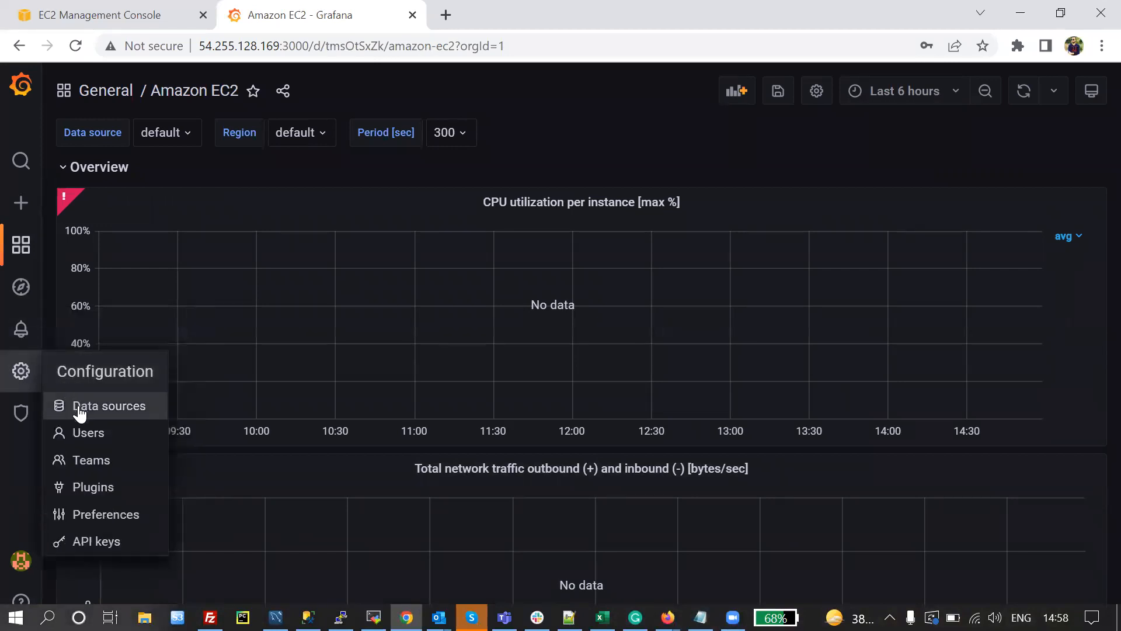
pyautogui.click(108, 406)
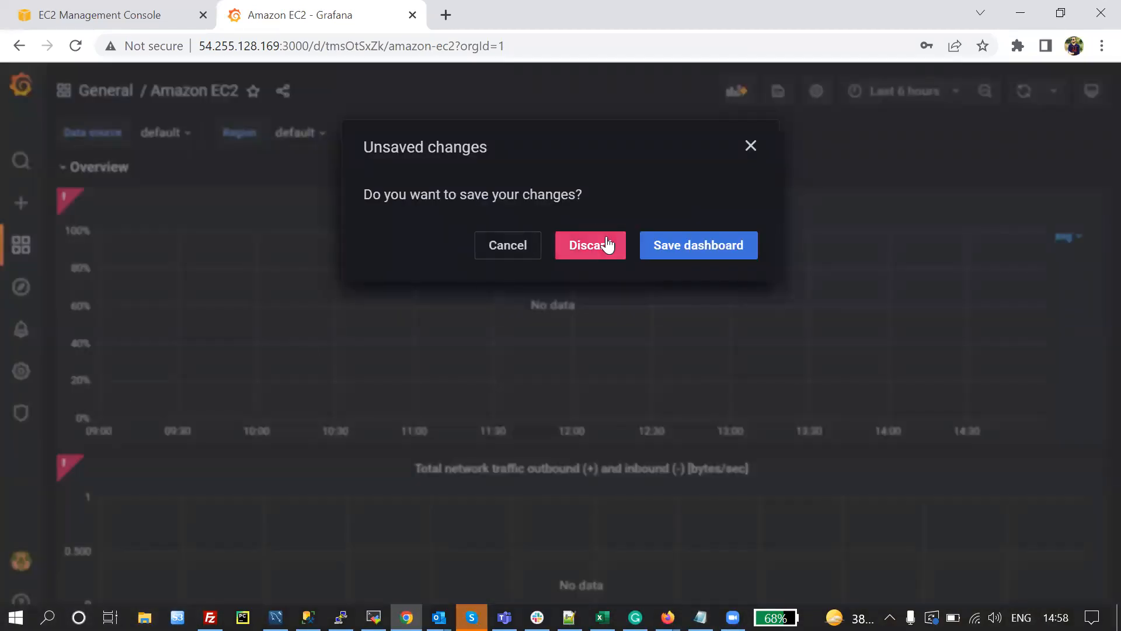
# - Discard the dashboard changes, set the CloudWatch default region to ap-southeast-1, and Save & test
pyautogui.click(590, 244)
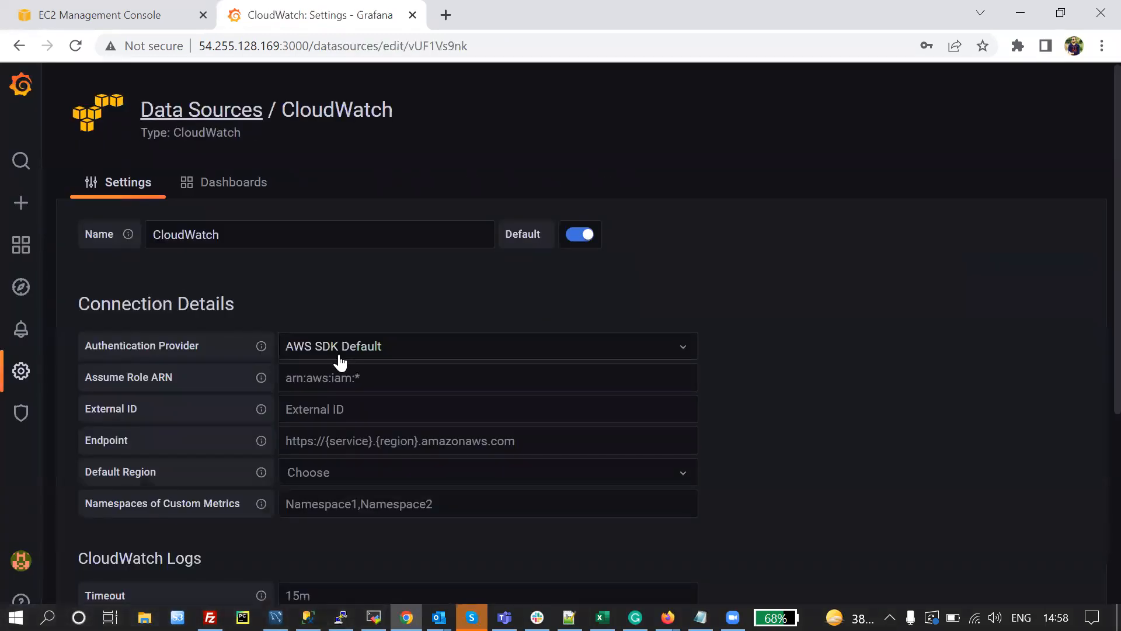
pyautogui.click(487, 471)
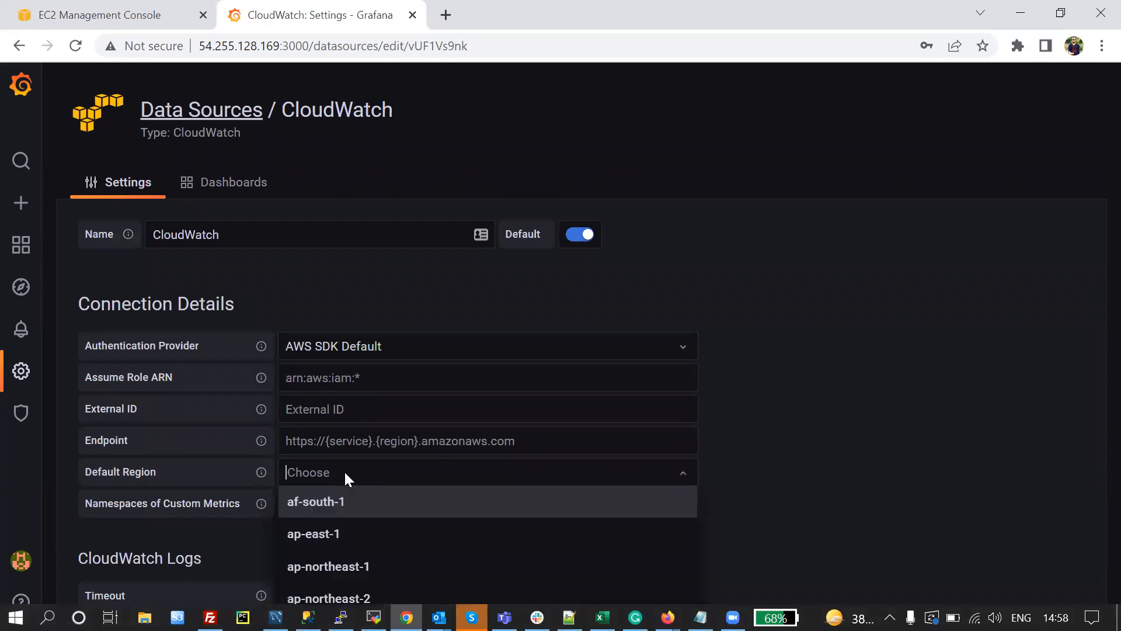
pyautogui.scroll(-3)
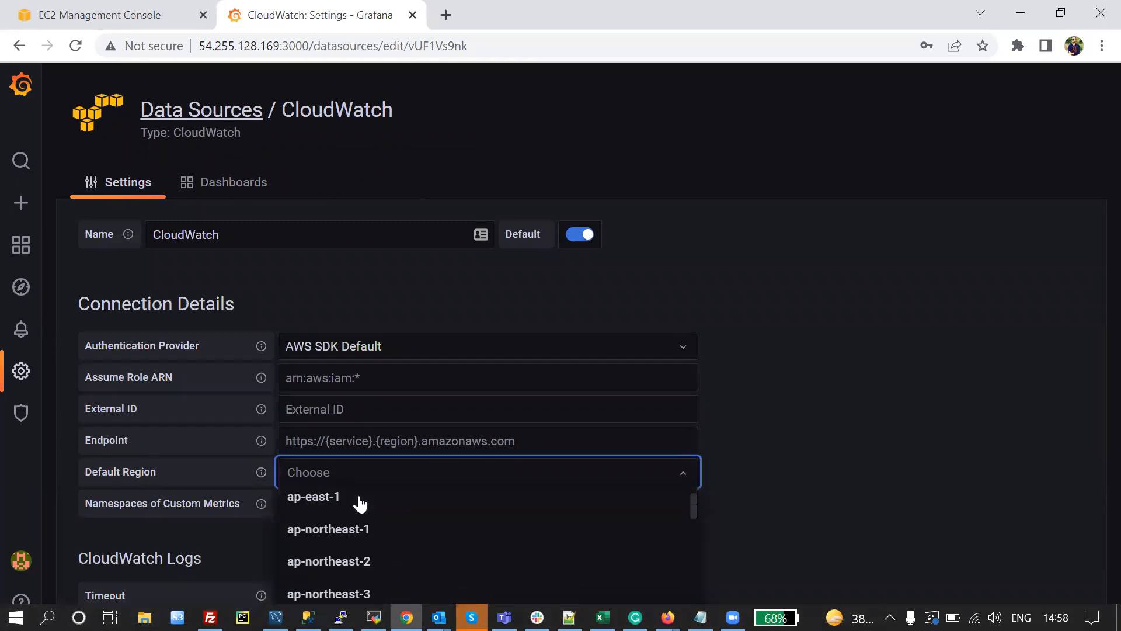
pyautogui.scroll(-3)
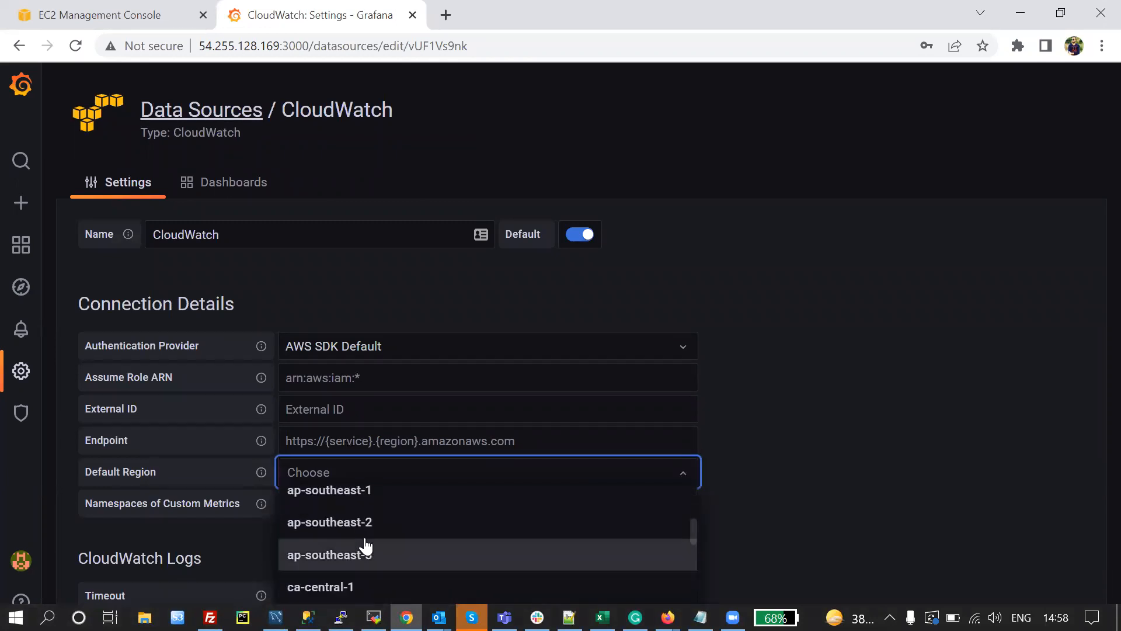
pyautogui.click(328, 490)
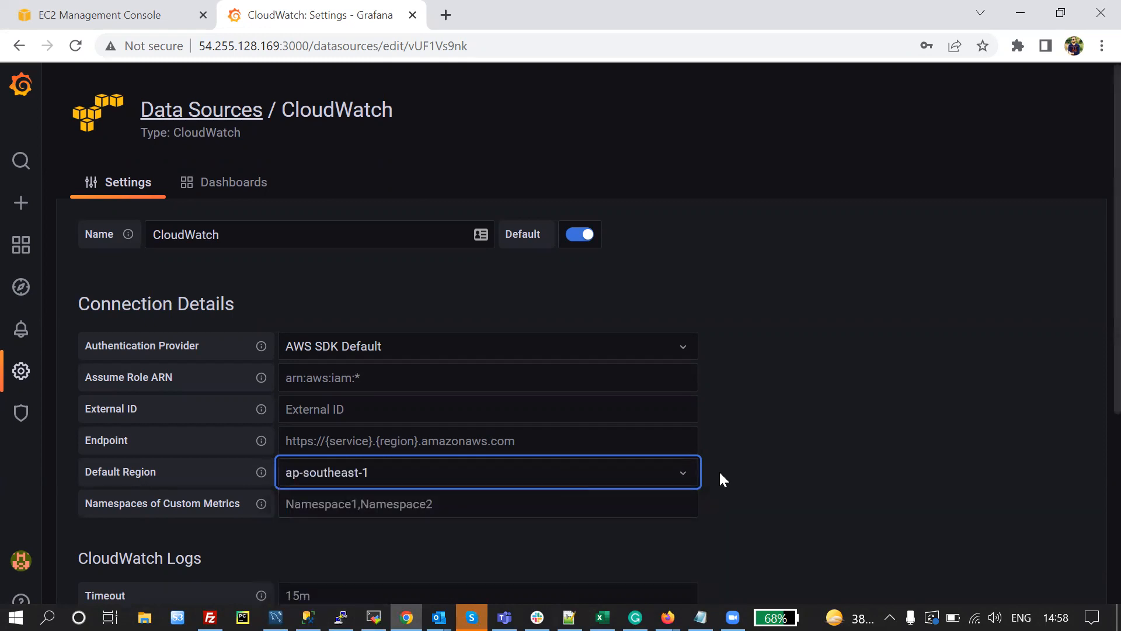
pyautogui.scroll(-3)
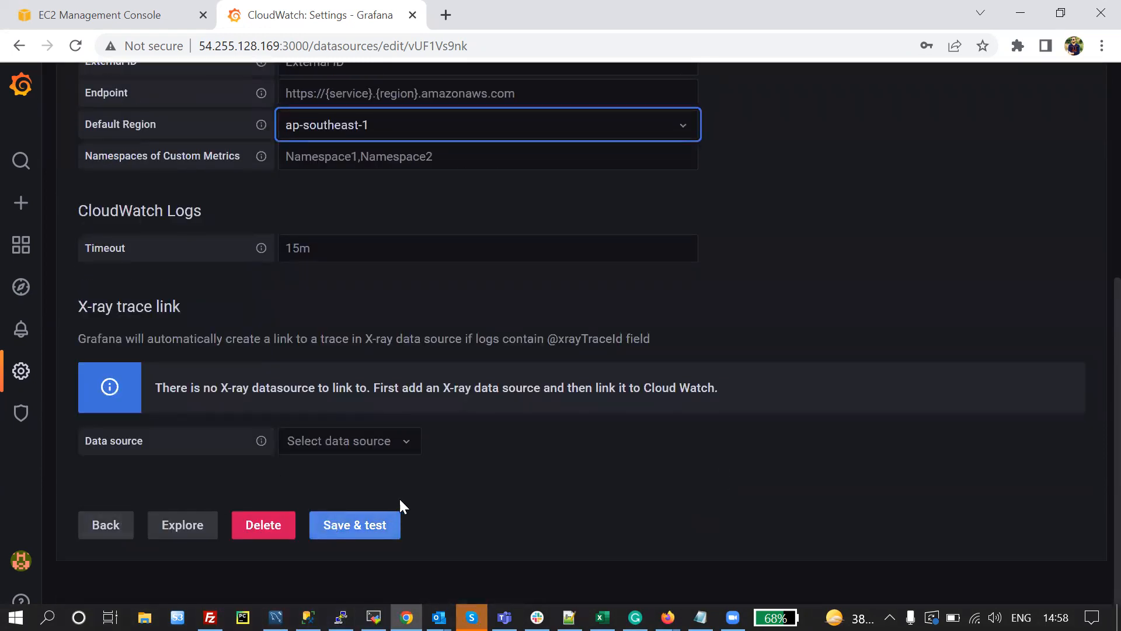
pyautogui.scroll(3)
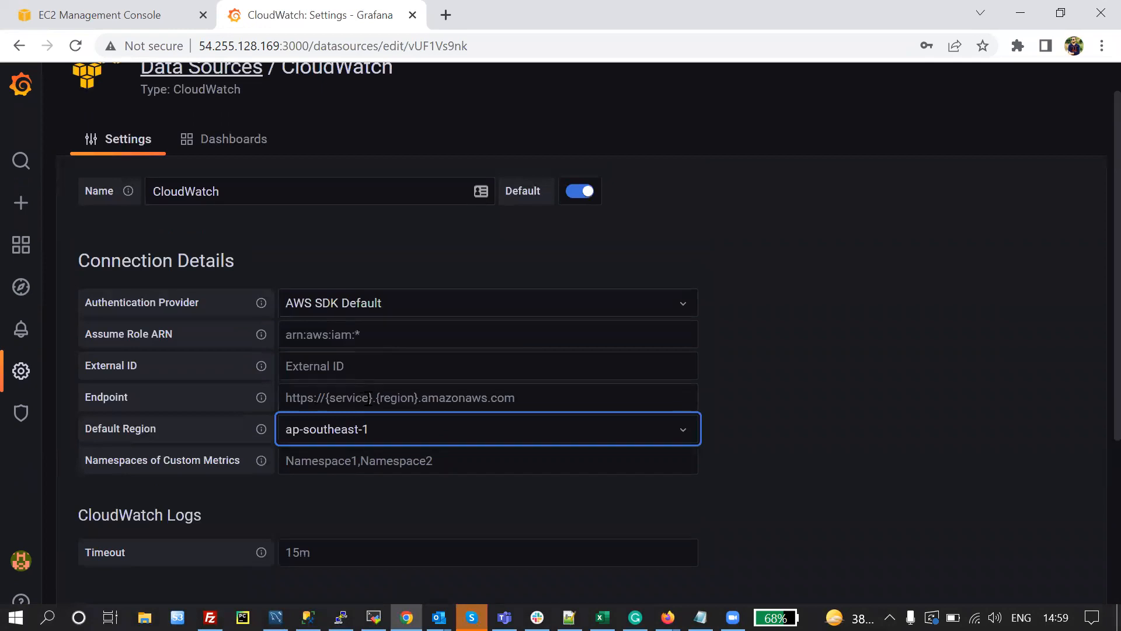
pyautogui.click(354, 521)
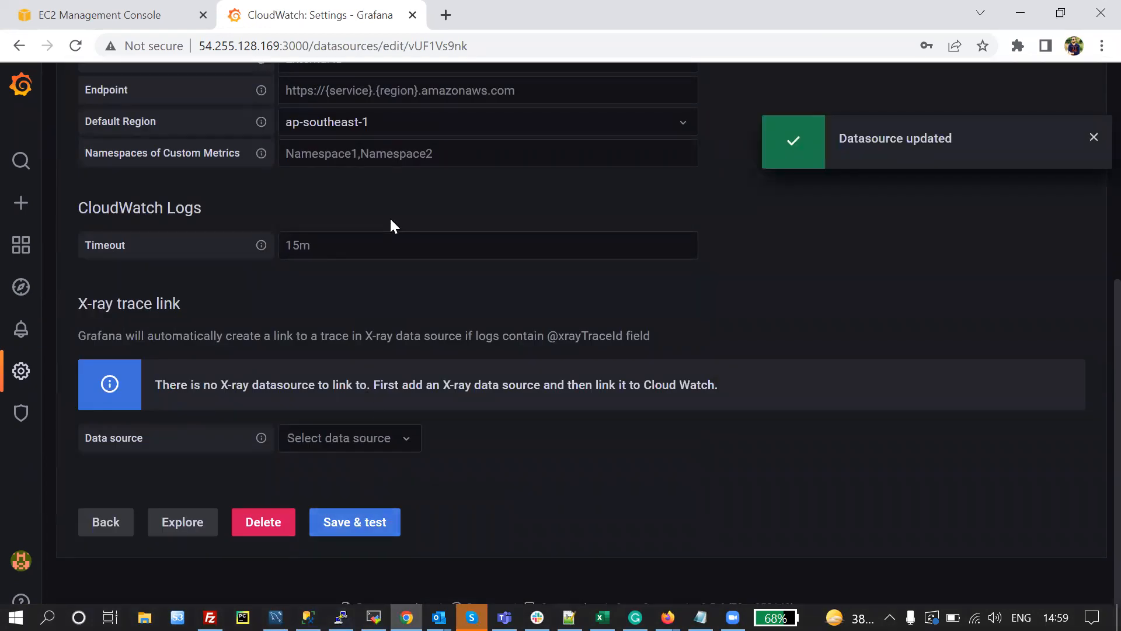
pyautogui.scroll(3)
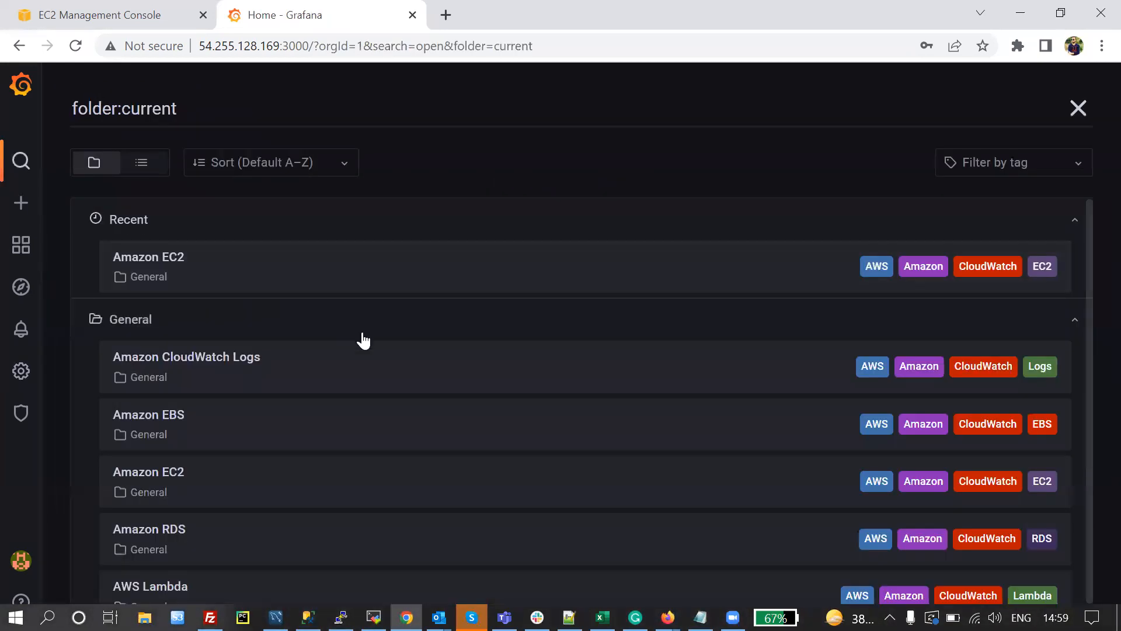
pyautogui.moveTo(174, 278)
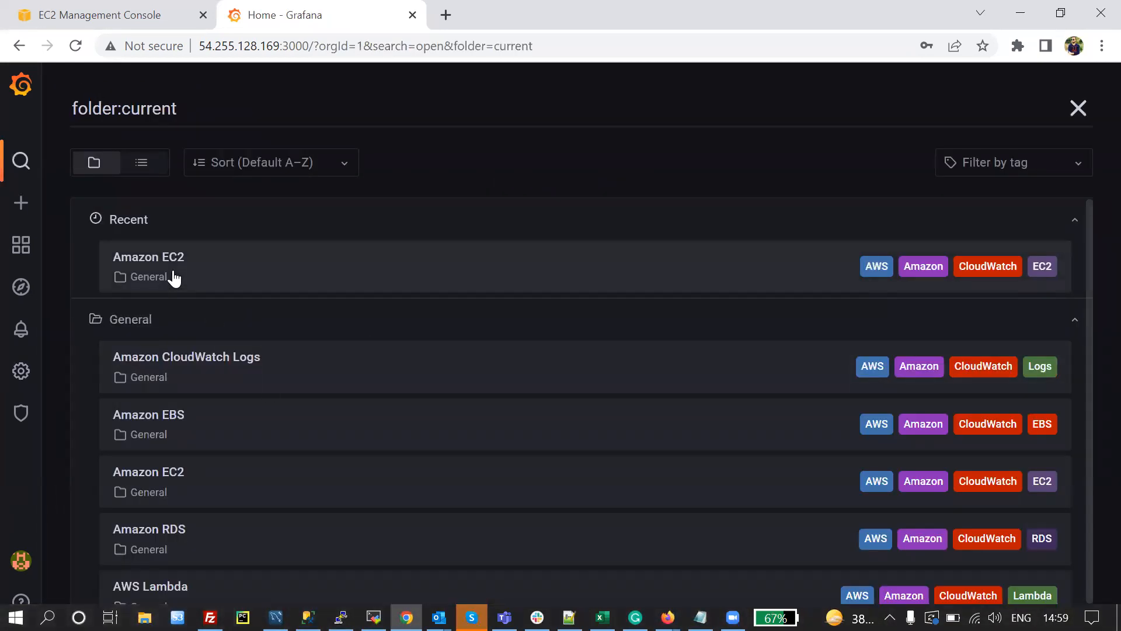
pyautogui.moveTo(441, 399)
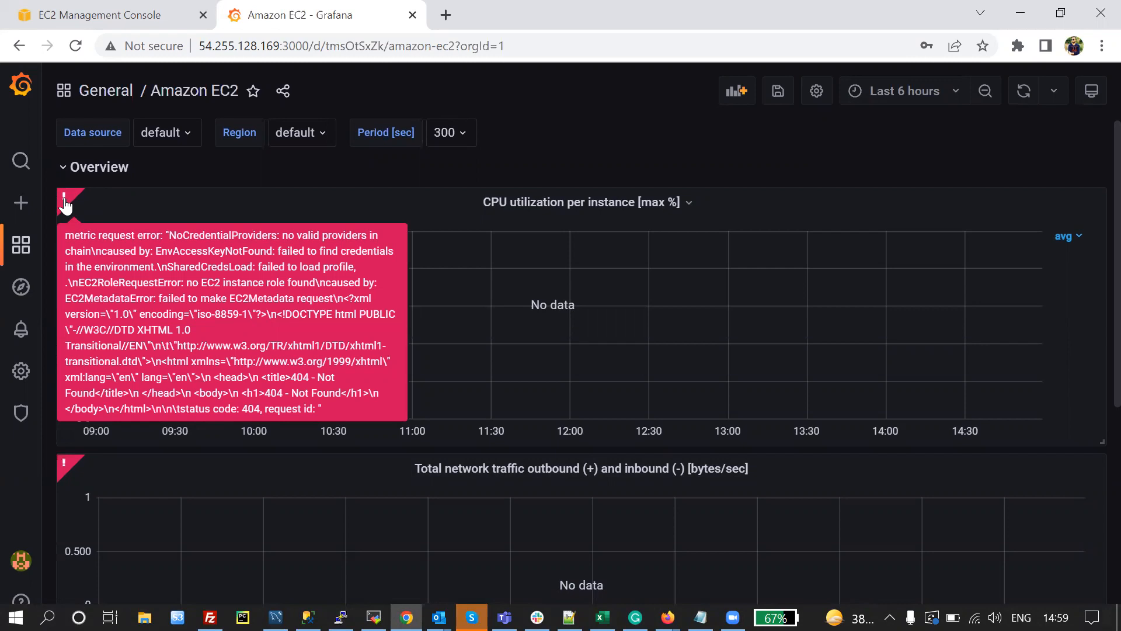
# - Switch over to the EC2 console tab after the dashboard reports NoCredentialProviders
pyautogui.click(104, 14)
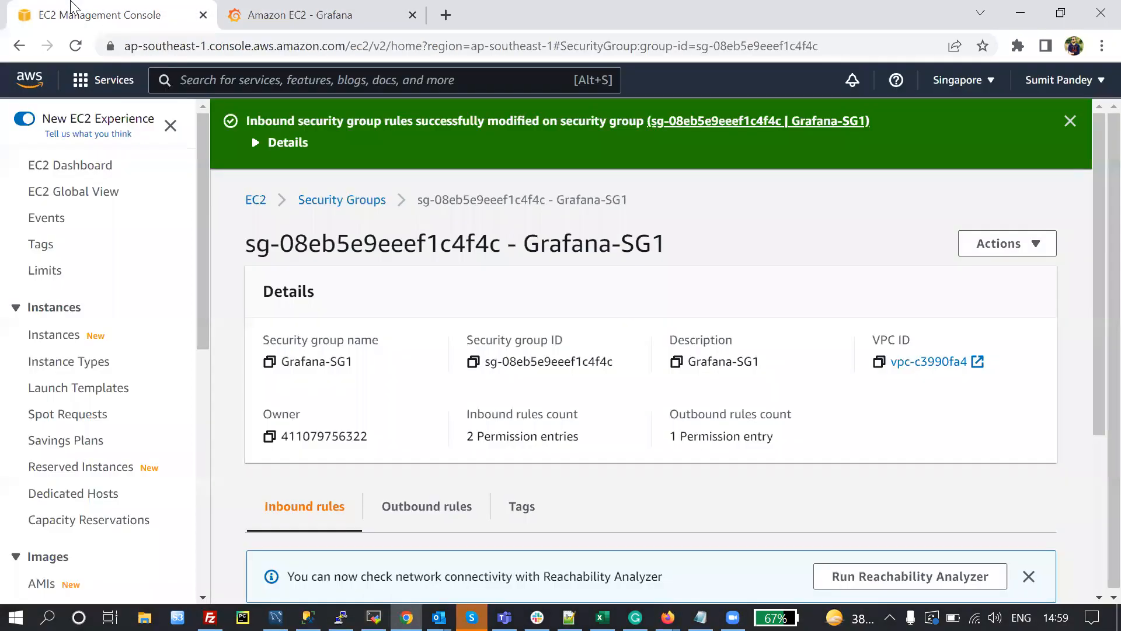
pyautogui.moveTo(78, 387)
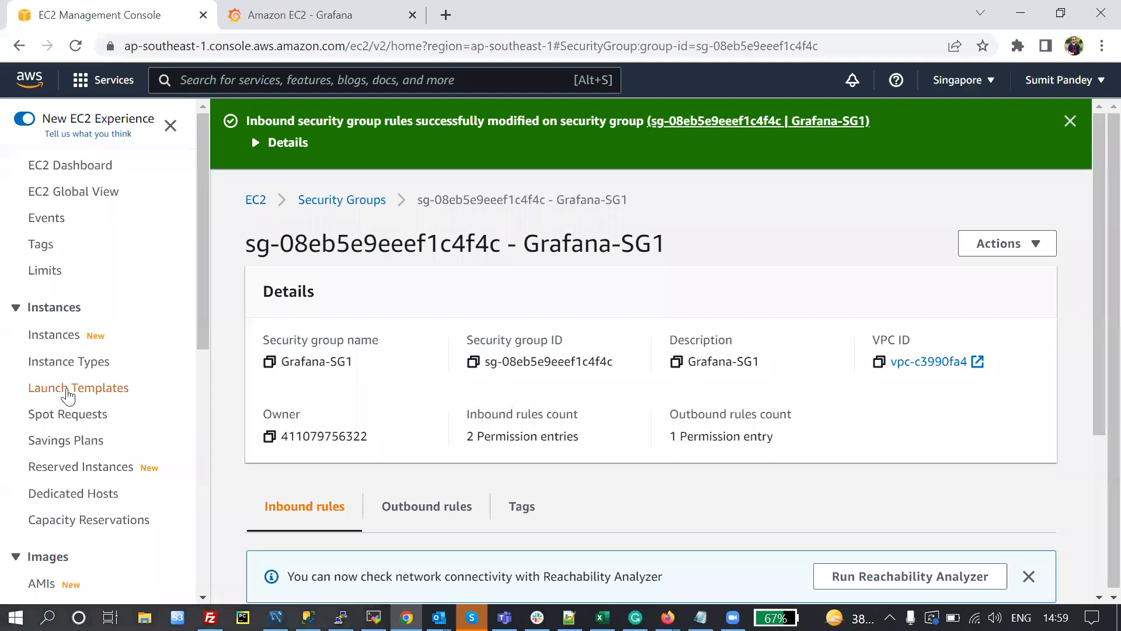
pyautogui.moveTo(255, 200)
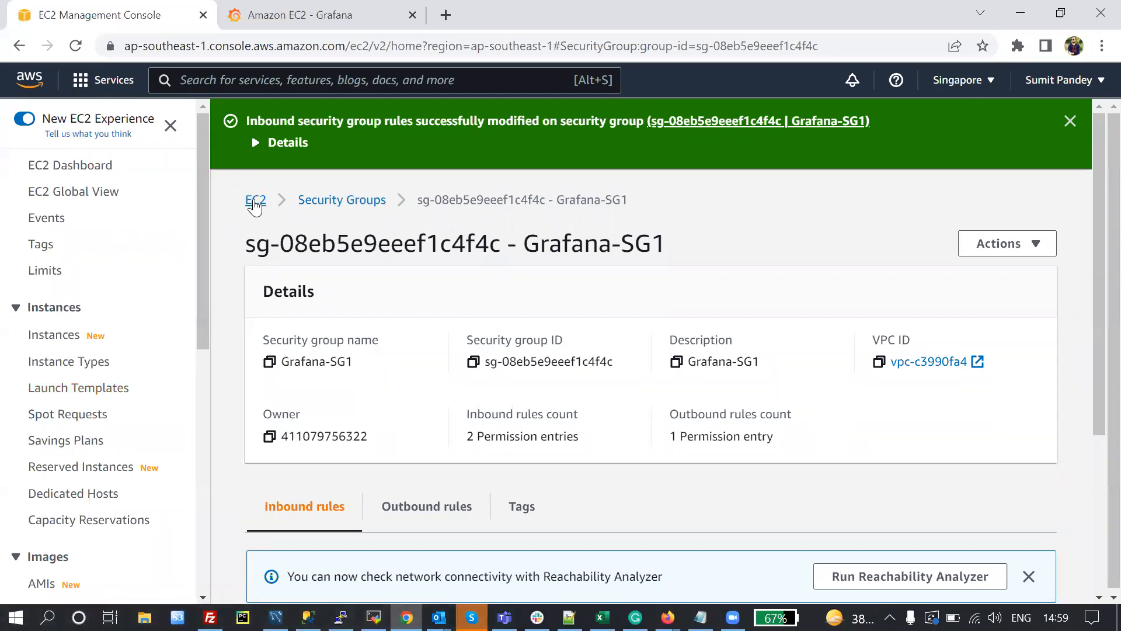
# - From the EC2 dashboard, open IAM under Services > Security, Identity, & Compliance
pyautogui.click(70, 165)
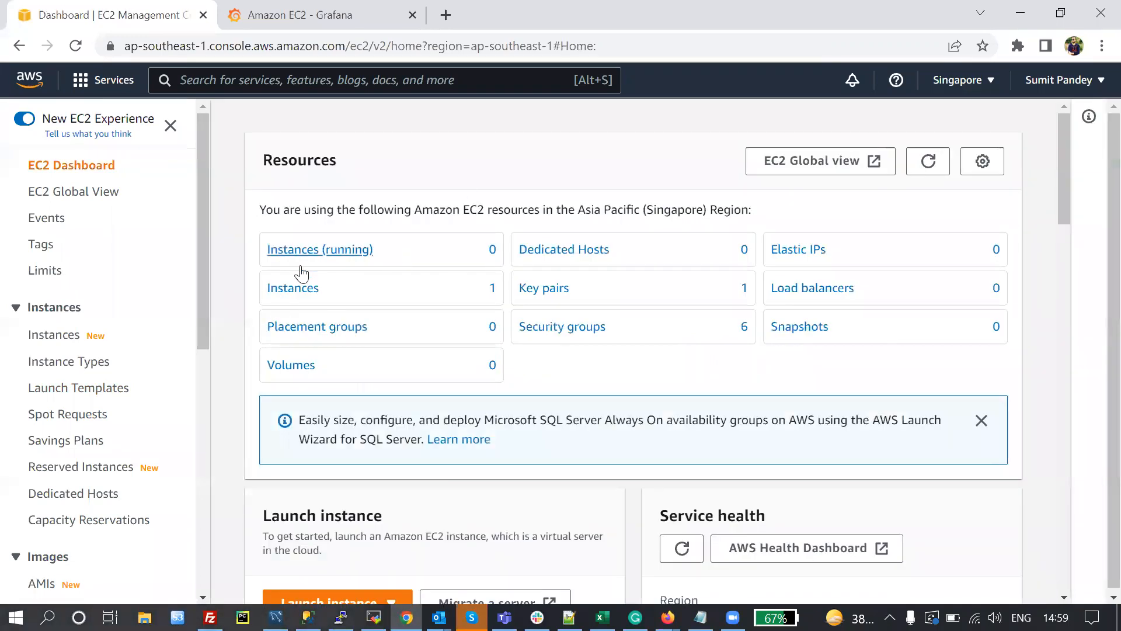
pyautogui.click(102, 79)
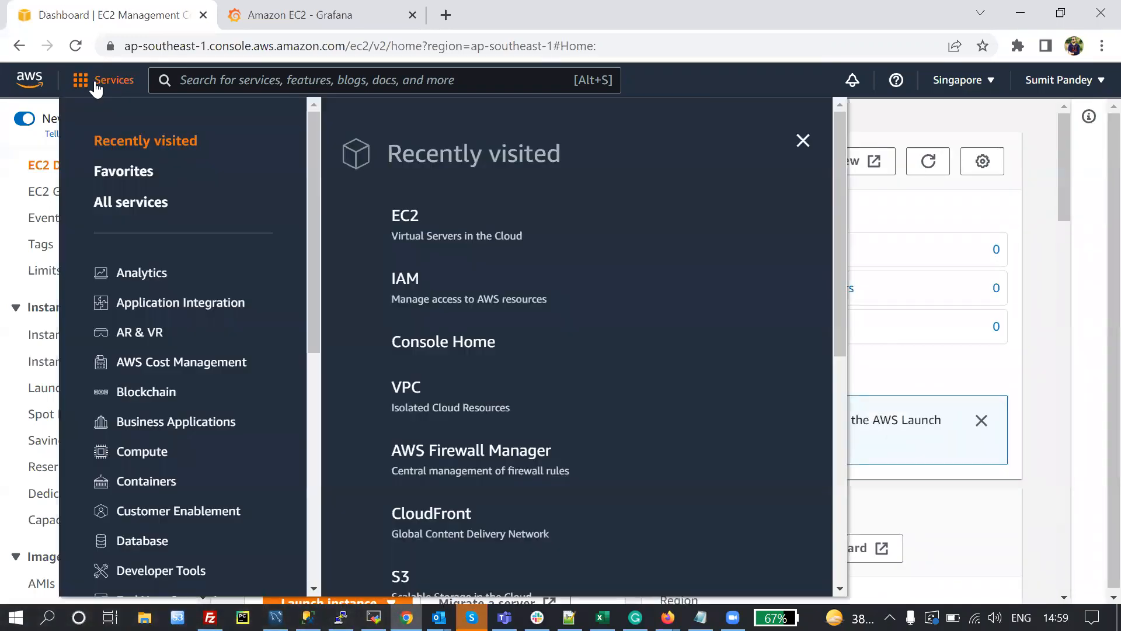
pyautogui.scroll(-3)
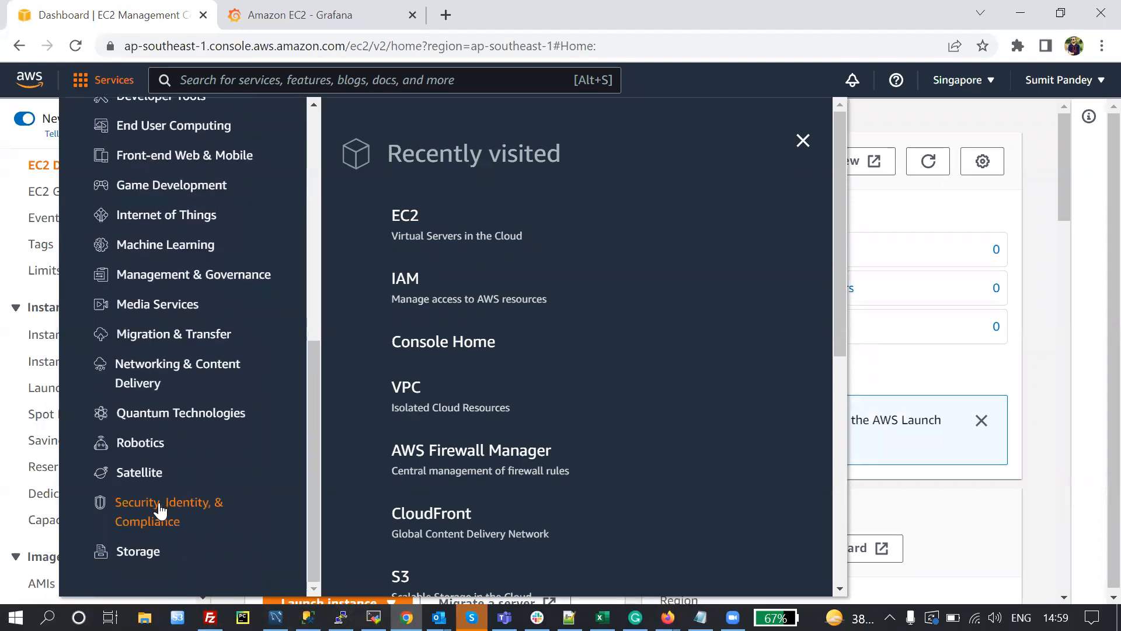
pyautogui.click(158, 512)
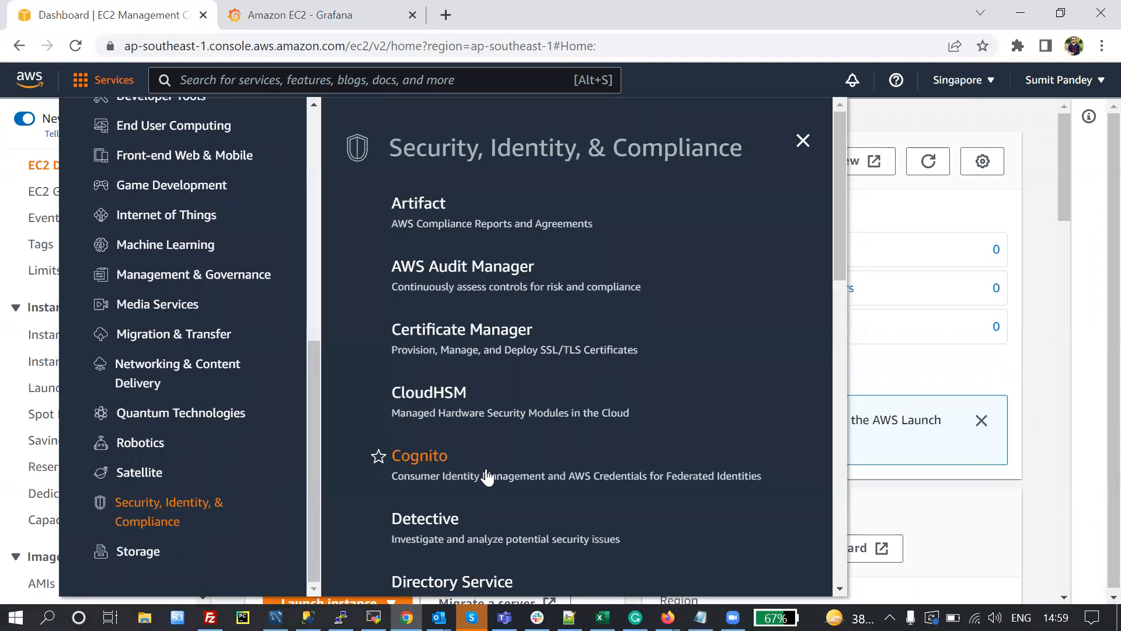
pyautogui.scroll(-3)
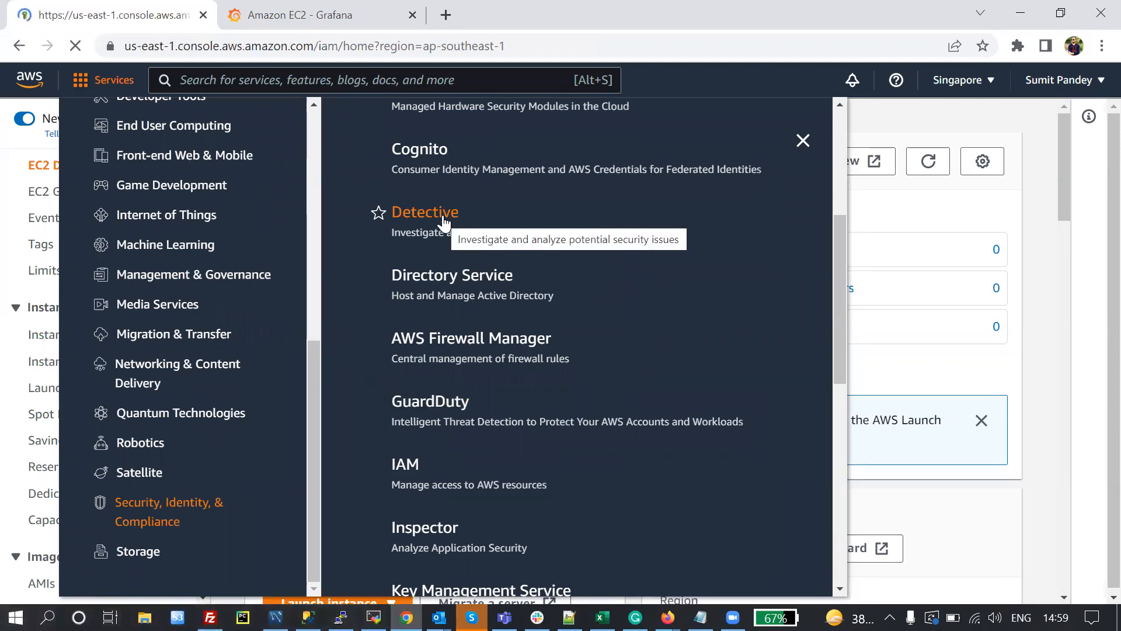
pyautogui.click(405, 463)
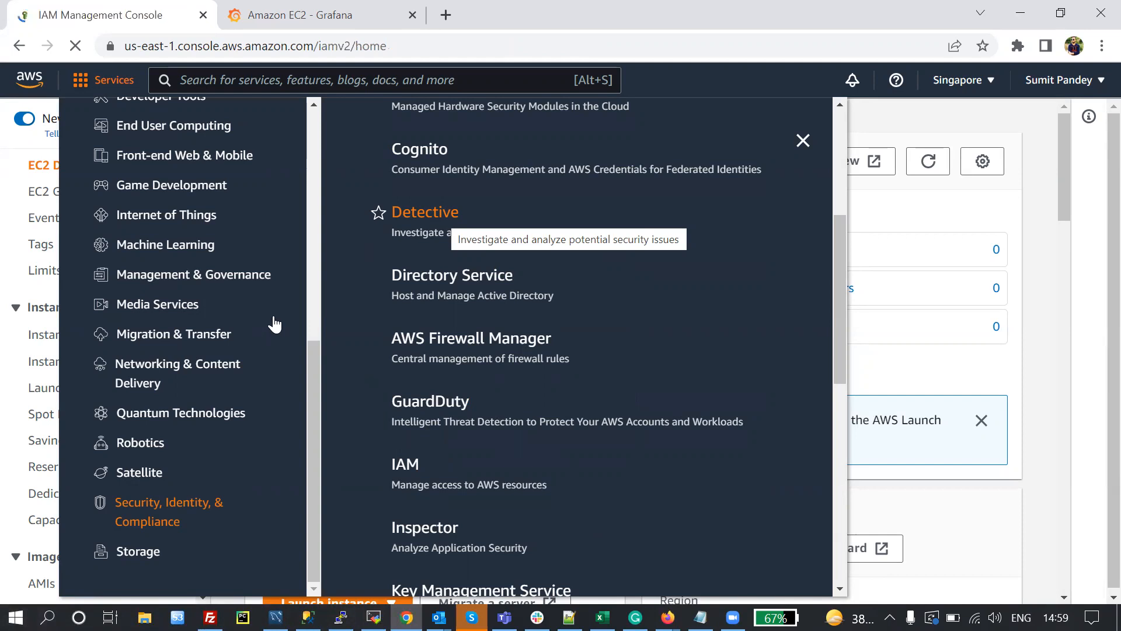
# - Go to IAM Policies, start Create Policy, and pick Choose a service in the Visual editor
pyautogui.click(405, 463)
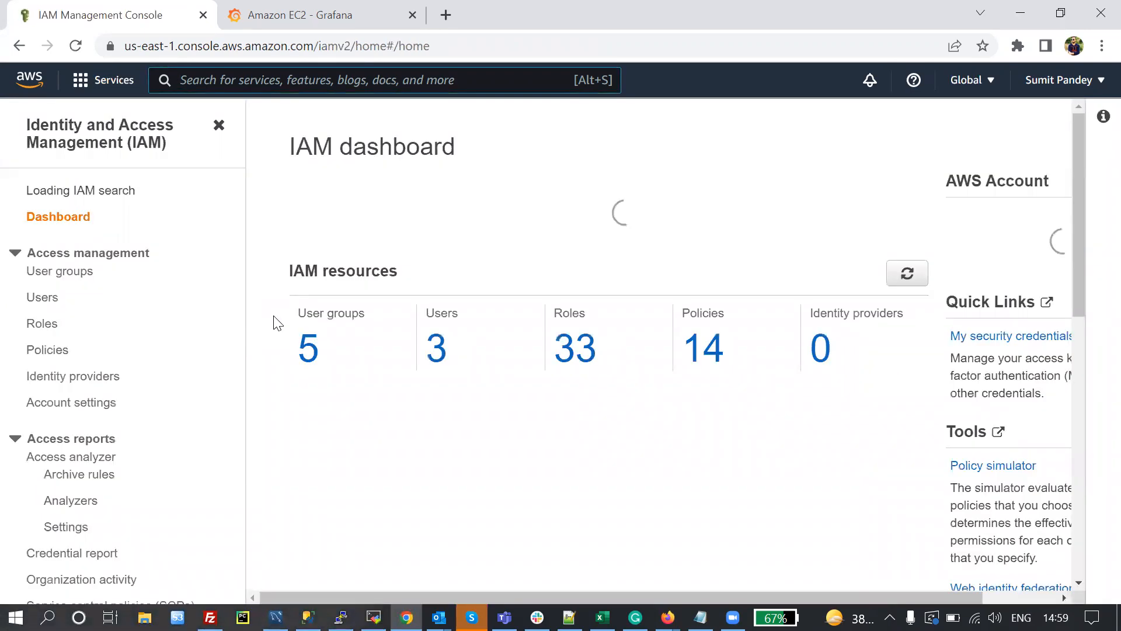
pyautogui.click(47, 350)
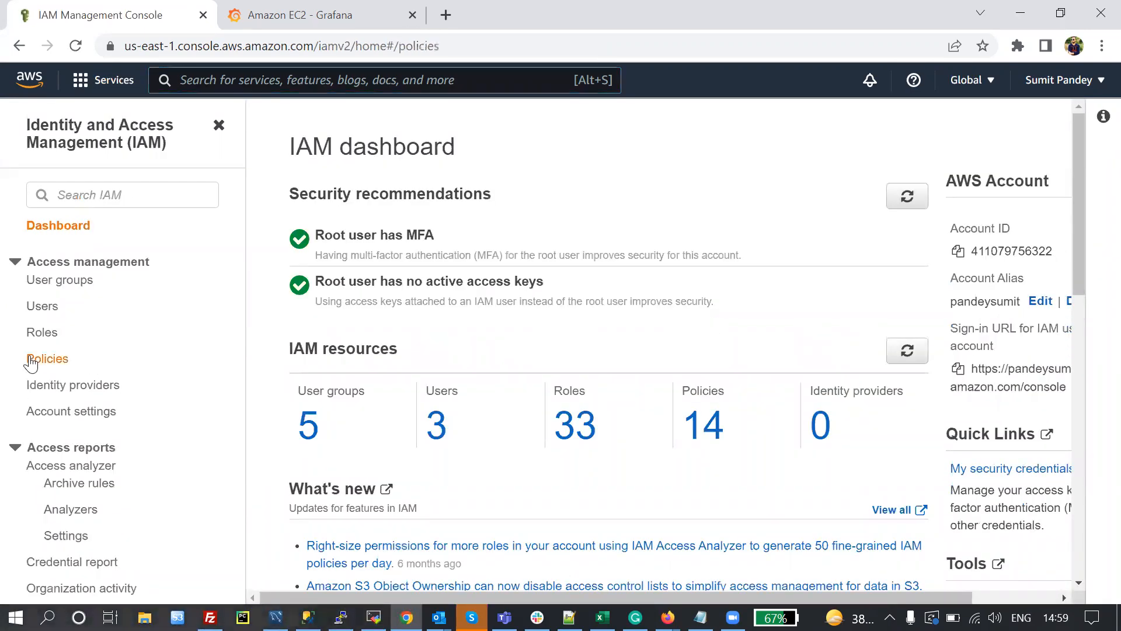
pyautogui.click(48, 358)
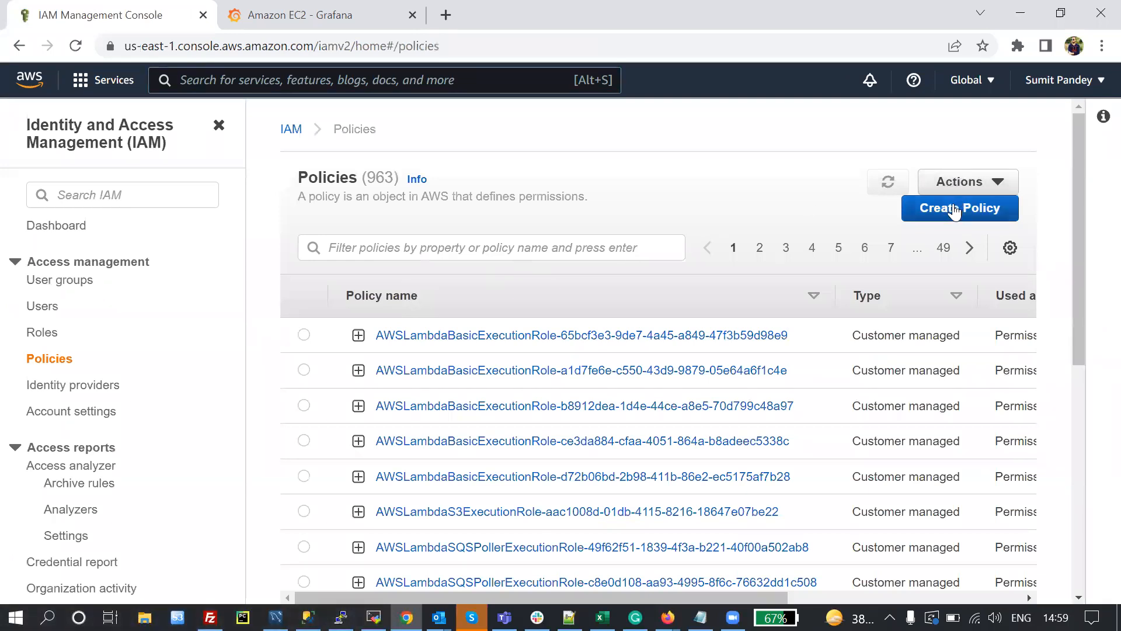
pyautogui.click(959, 208)
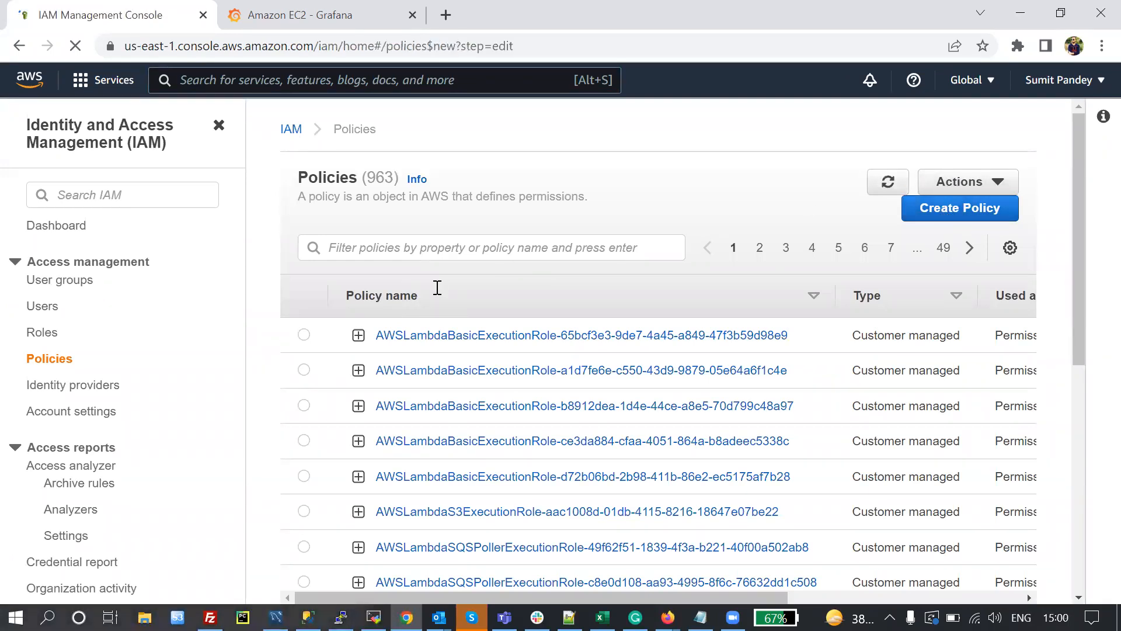
pyautogui.click(960, 208)
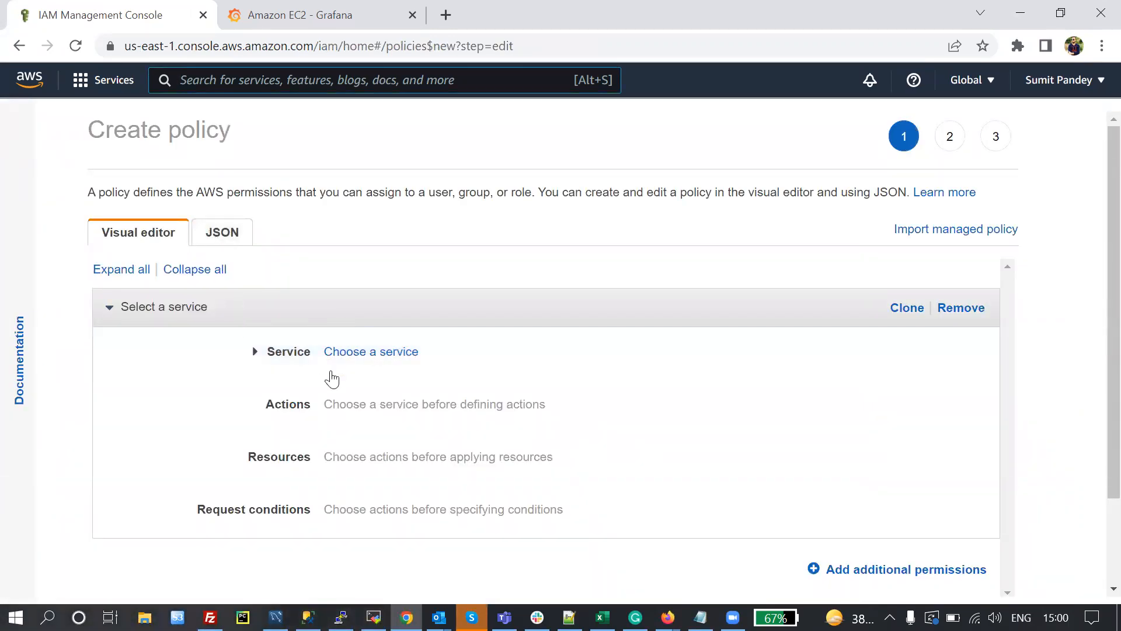
pyautogui.click(222, 232)
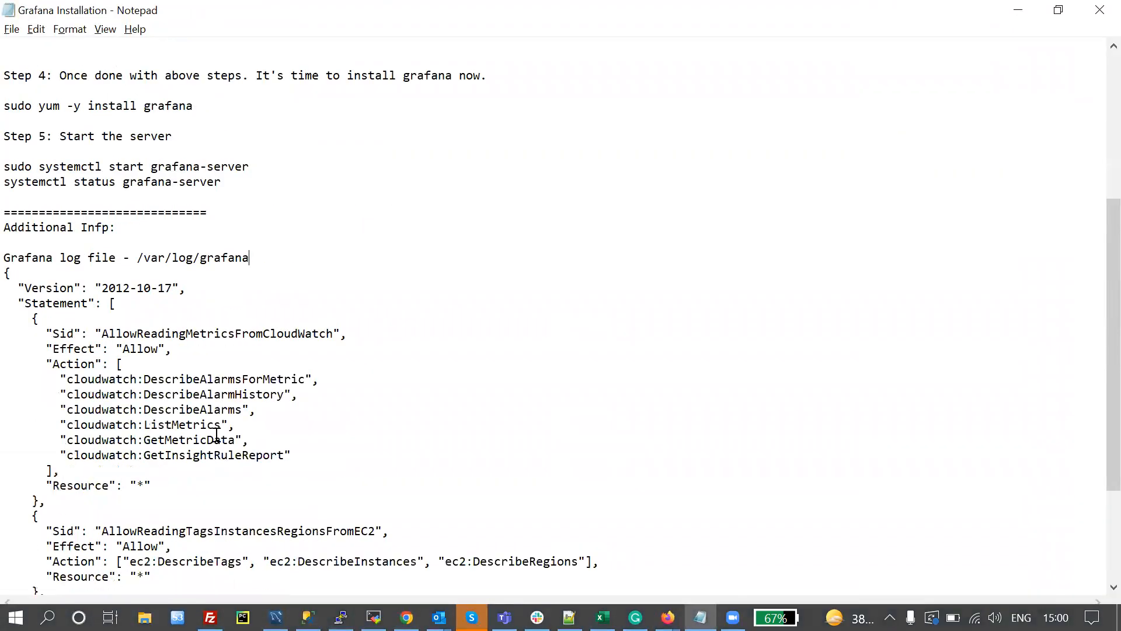
# - Select the CloudWatch and EC2 read-access policy JSON in the Notepad guide to copy it
pyautogui.scroll(-3)
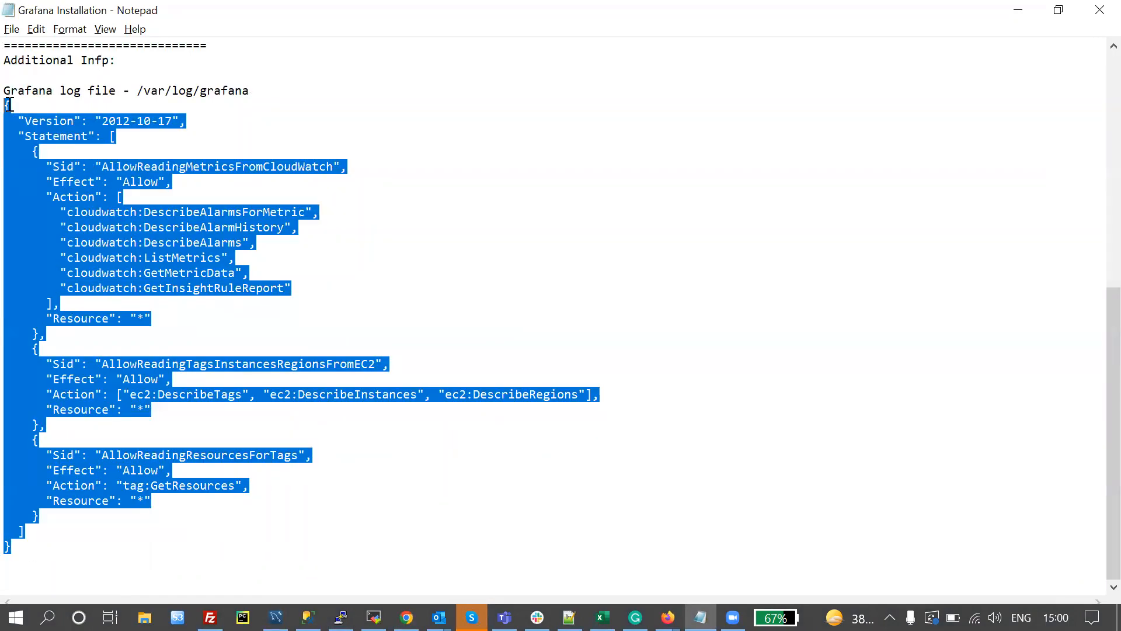
pyautogui.click(405, 617)
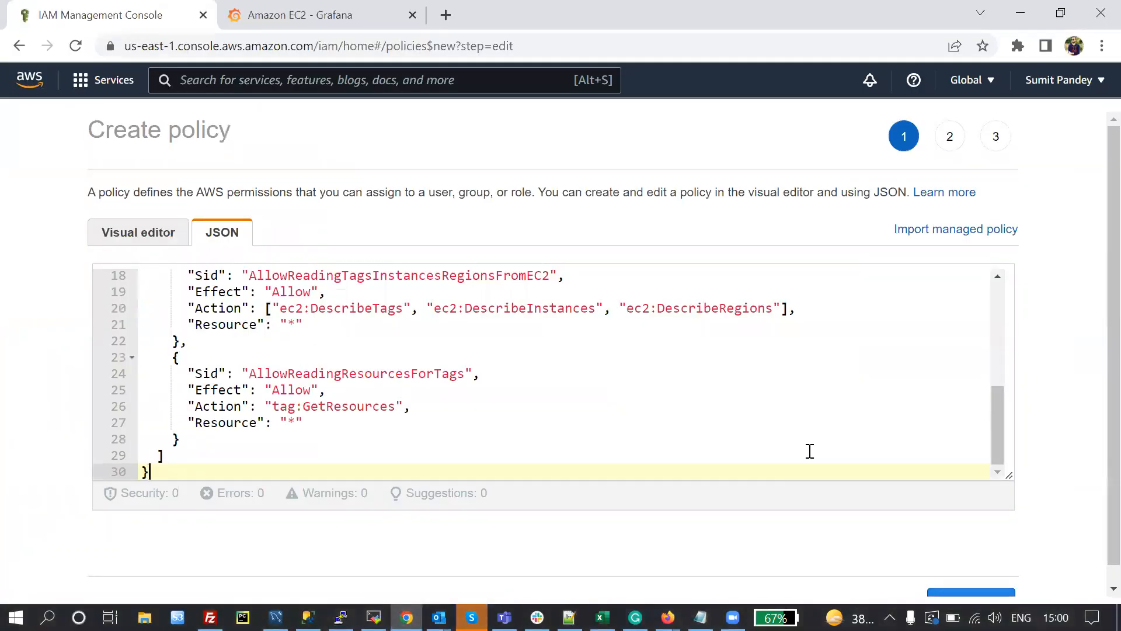
# - Skip past Tags to Review, name the policy GrafanaPolicy, and create it
pyautogui.scroll(-3)
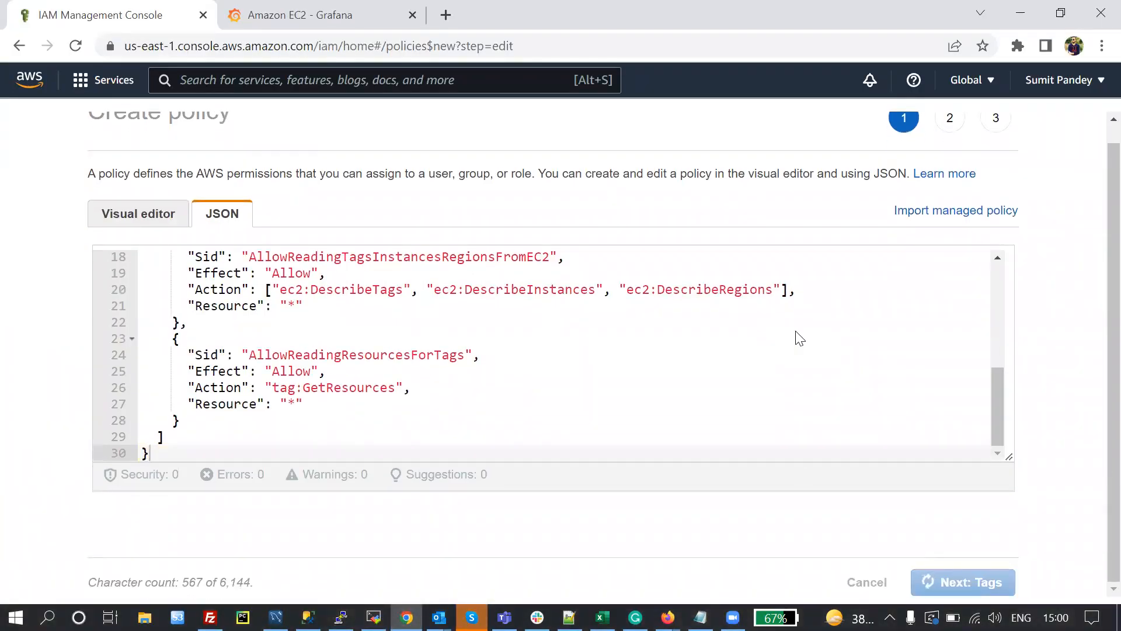
pyautogui.click(962, 582)
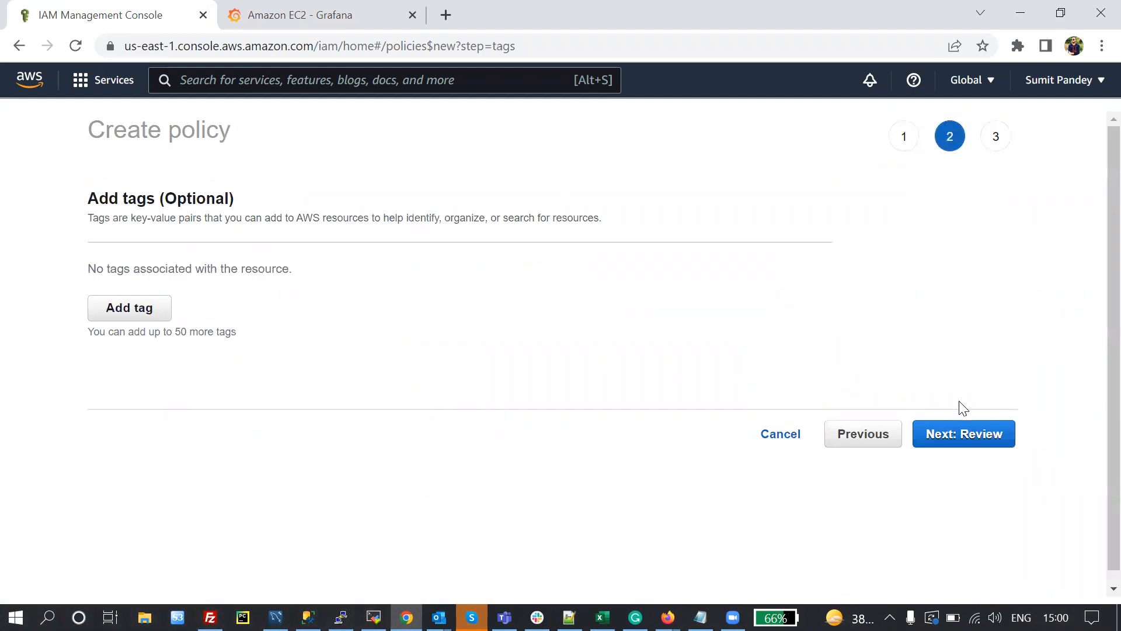
pyautogui.click(962, 434)
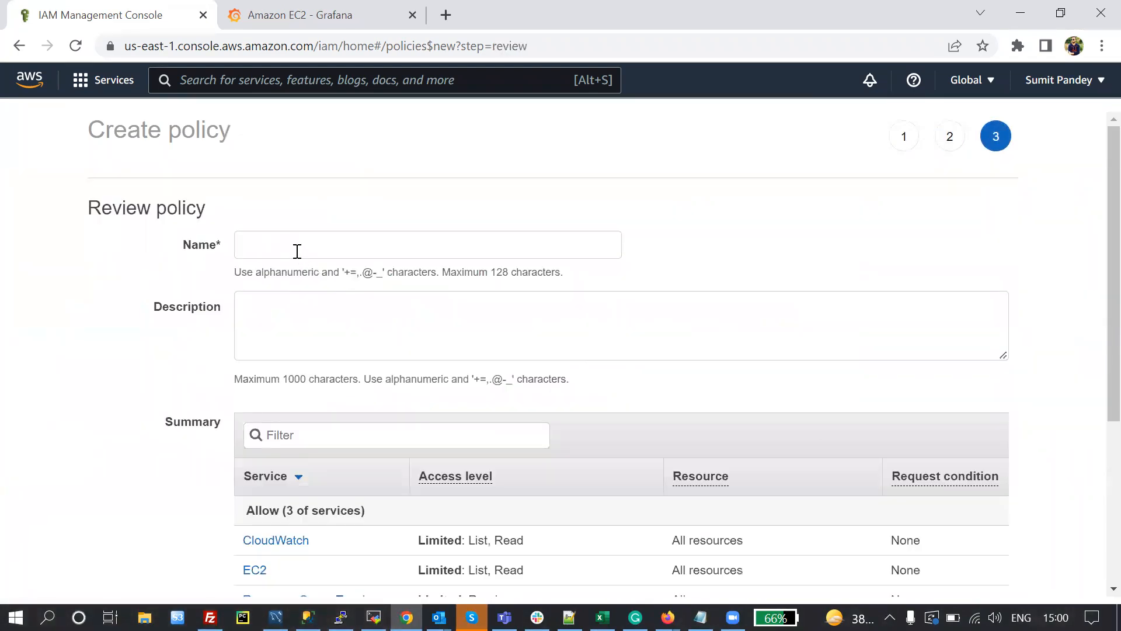
pyautogui.write('Gra')
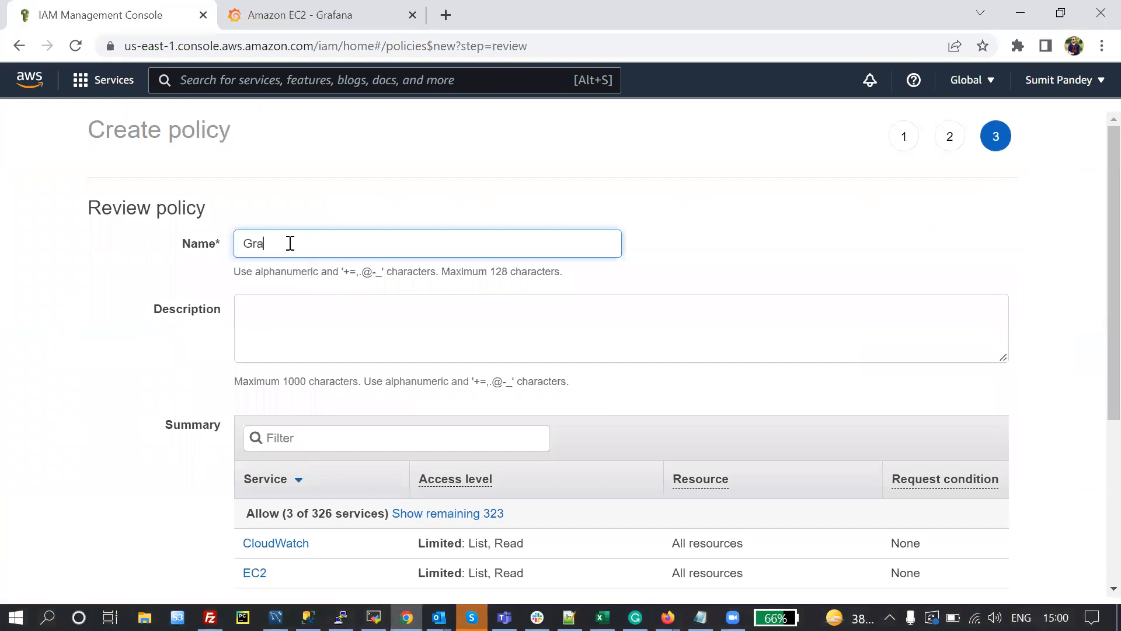
pyautogui.write('fana')
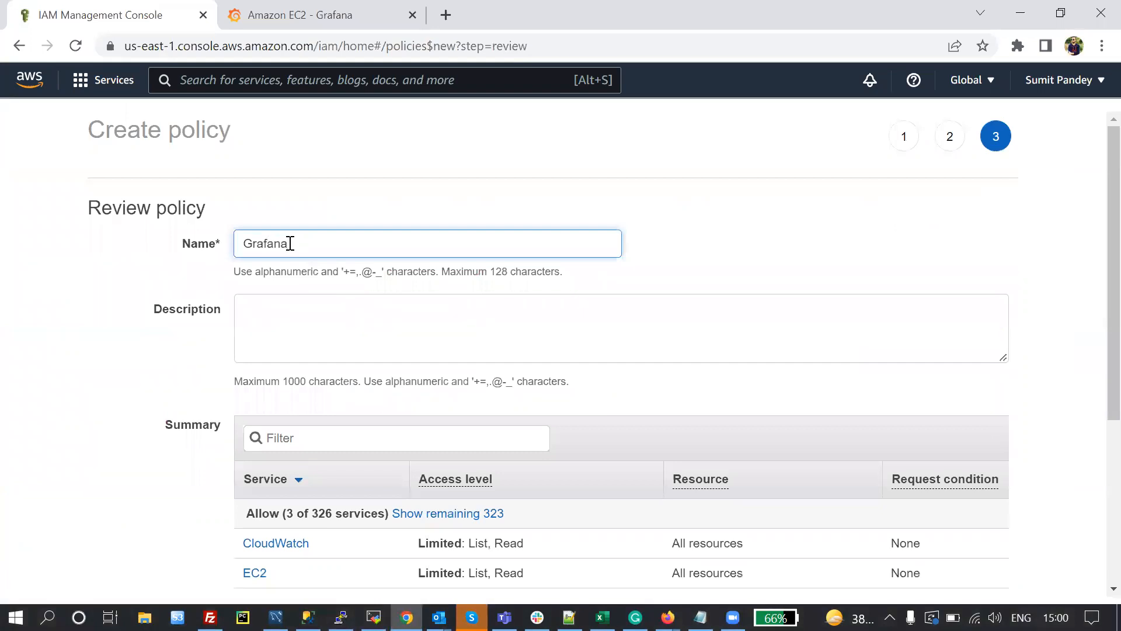
pyautogui.write('Policy')
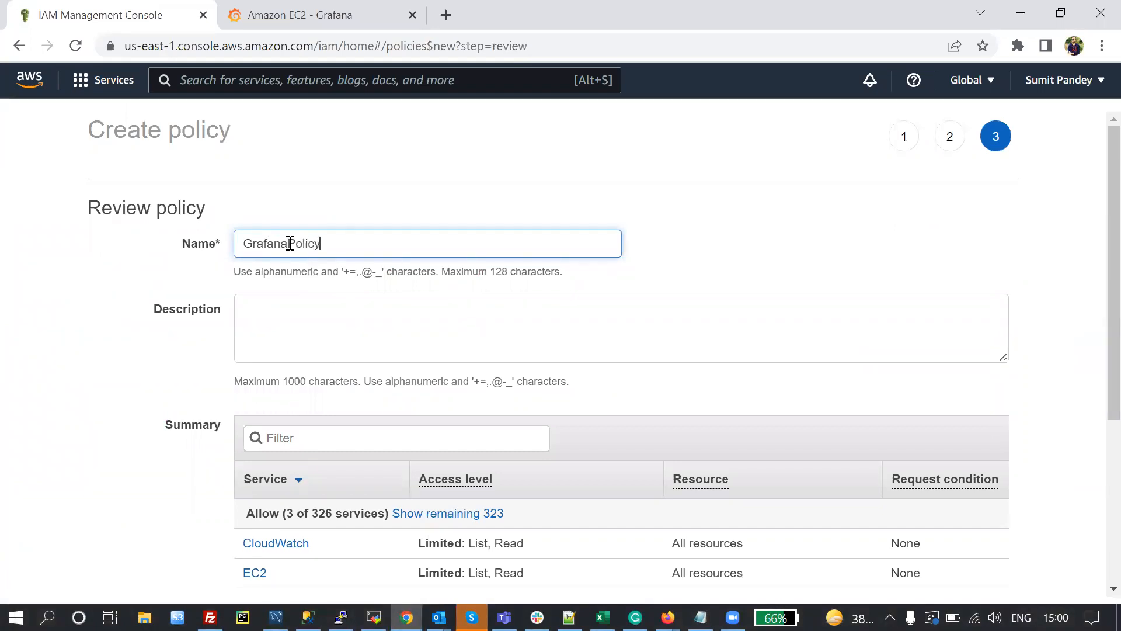
pyautogui.scroll(-3)
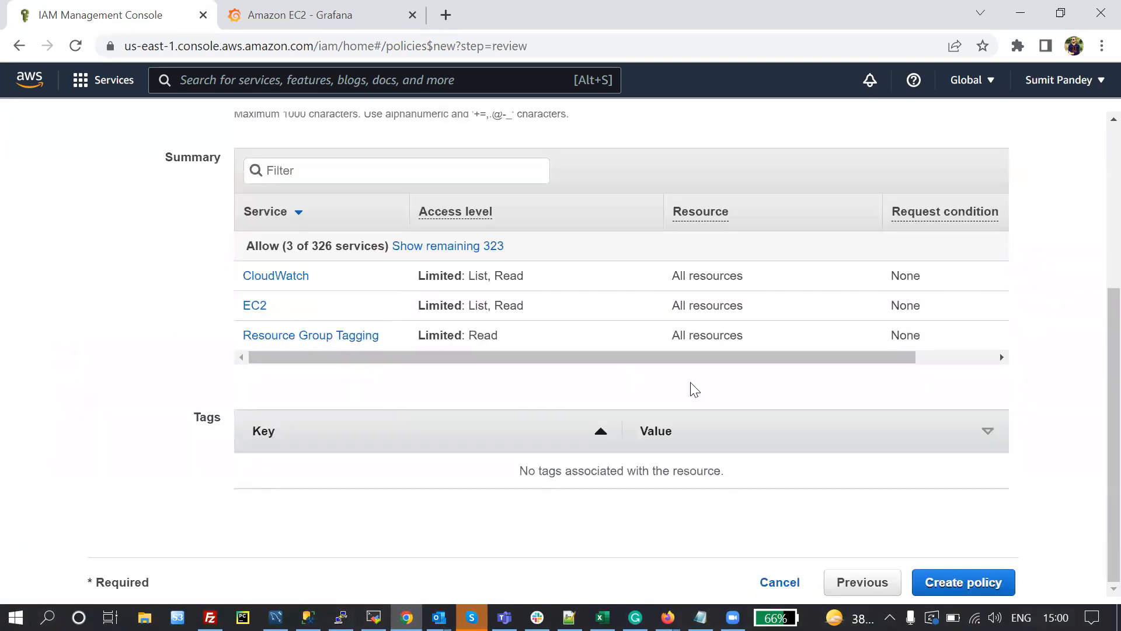
pyautogui.moveTo(373, 306)
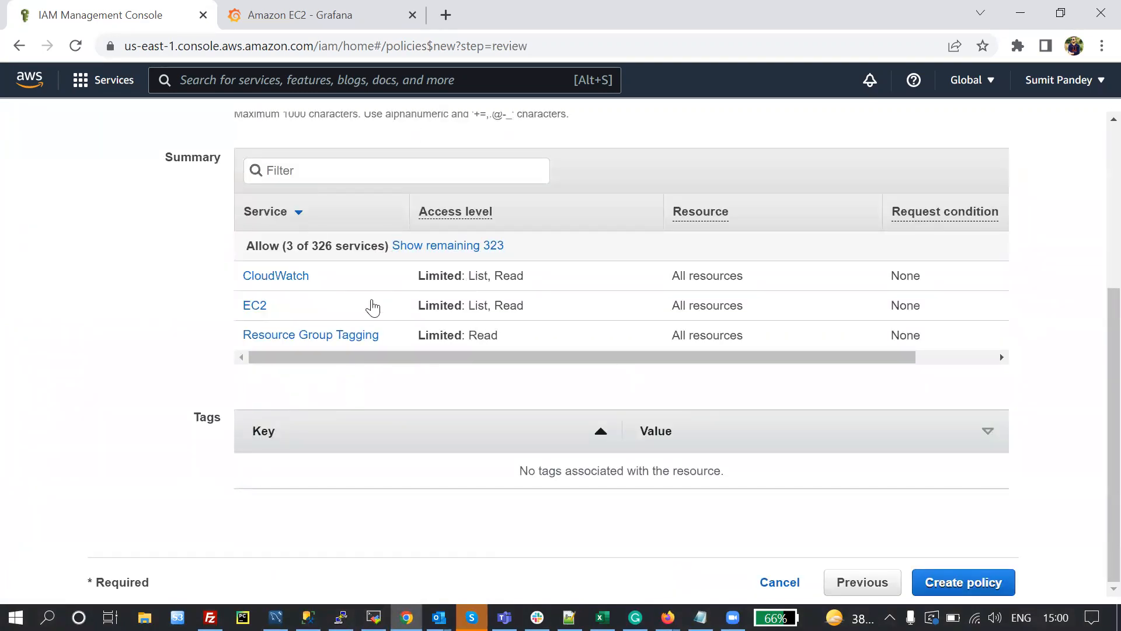
pyautogui.moveTo(276, 301)
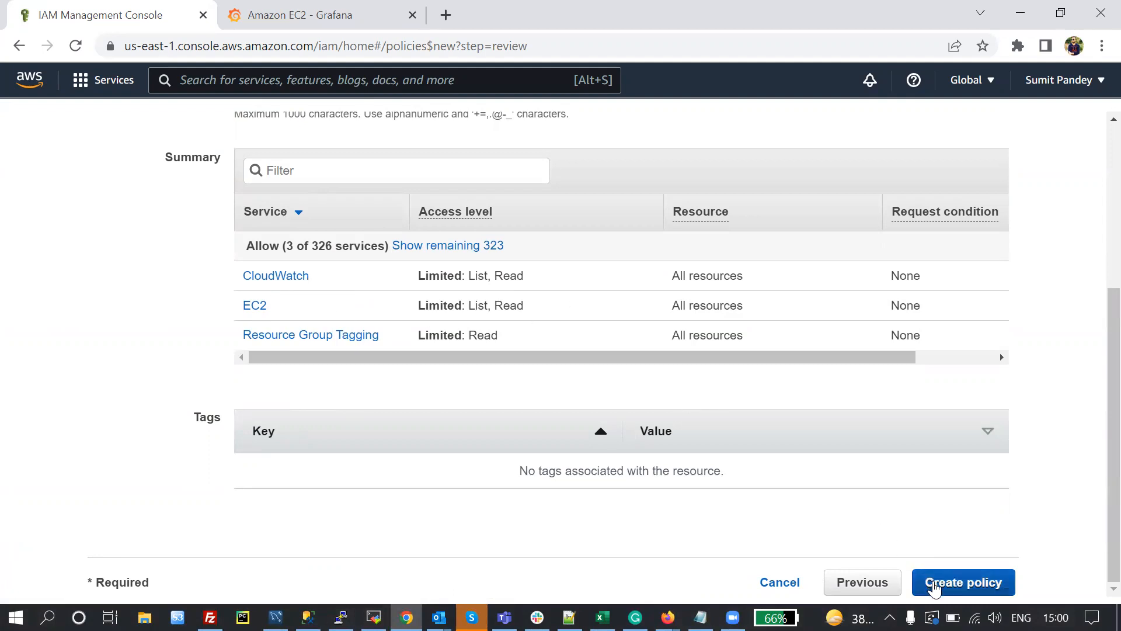
pyautogui.click(962, 582)
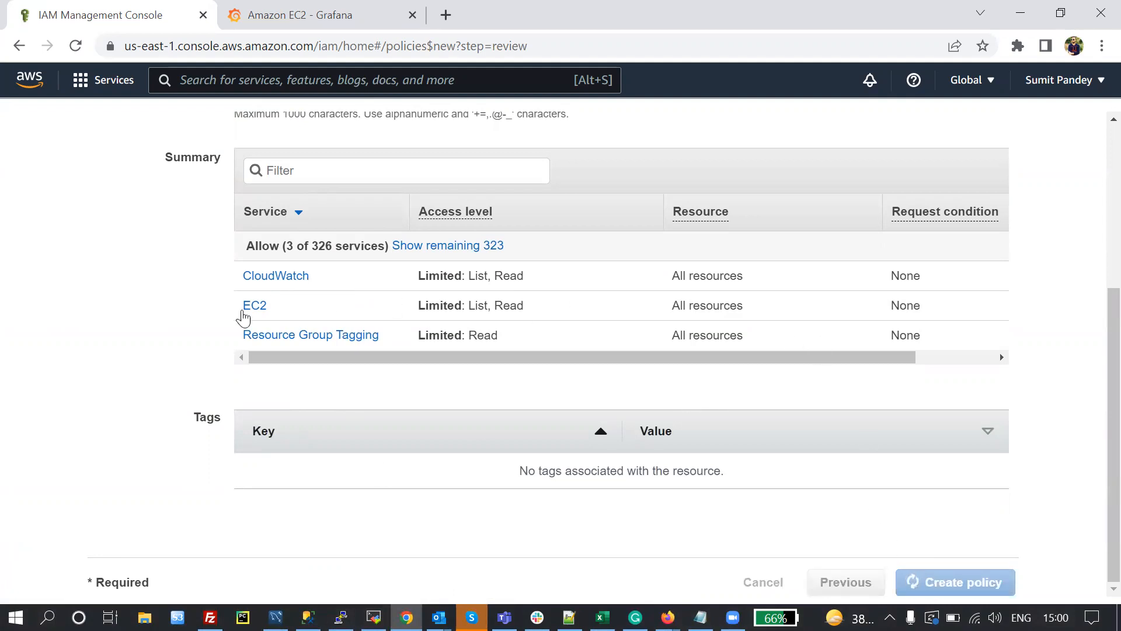
pyautogui.moveTo(211, 324)
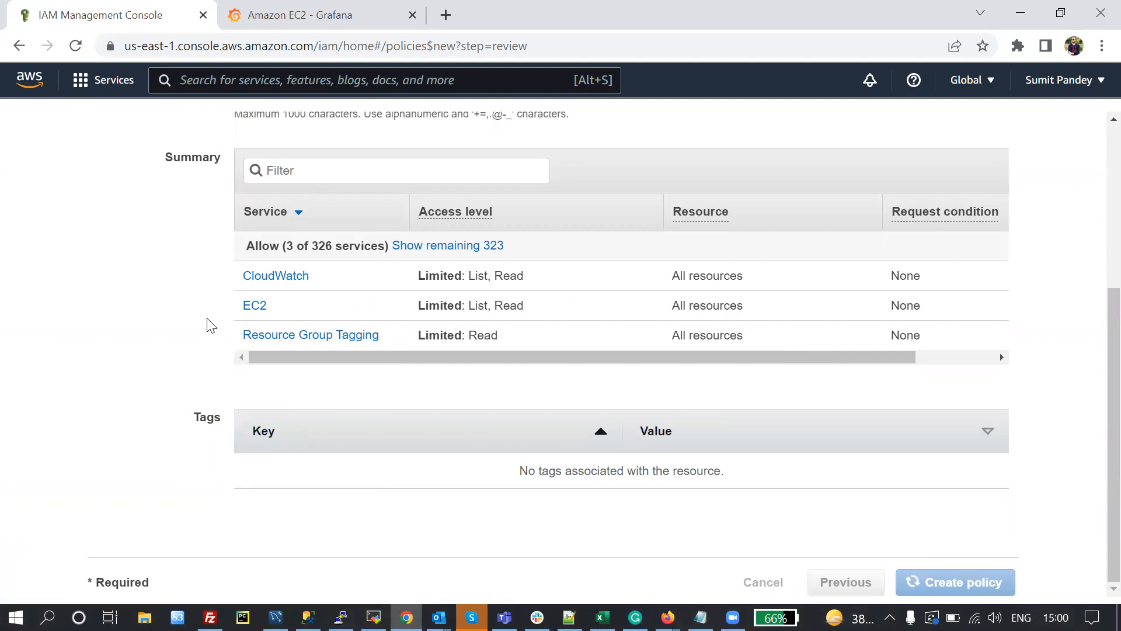
pyautogui.click(955, 582)
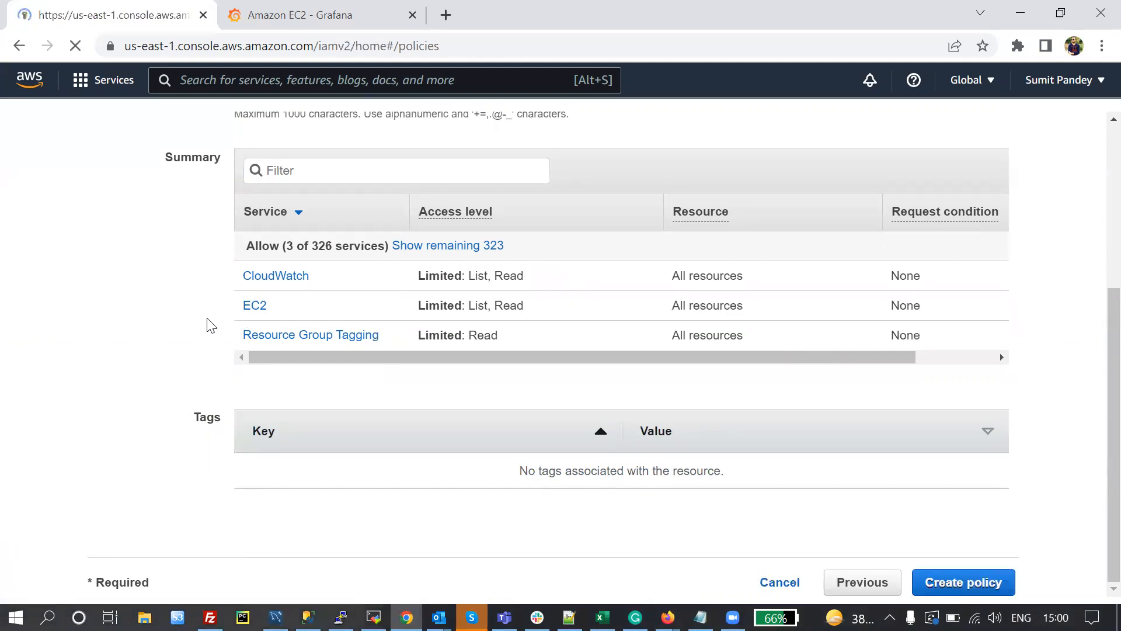
pyautogui.click(962, 582)
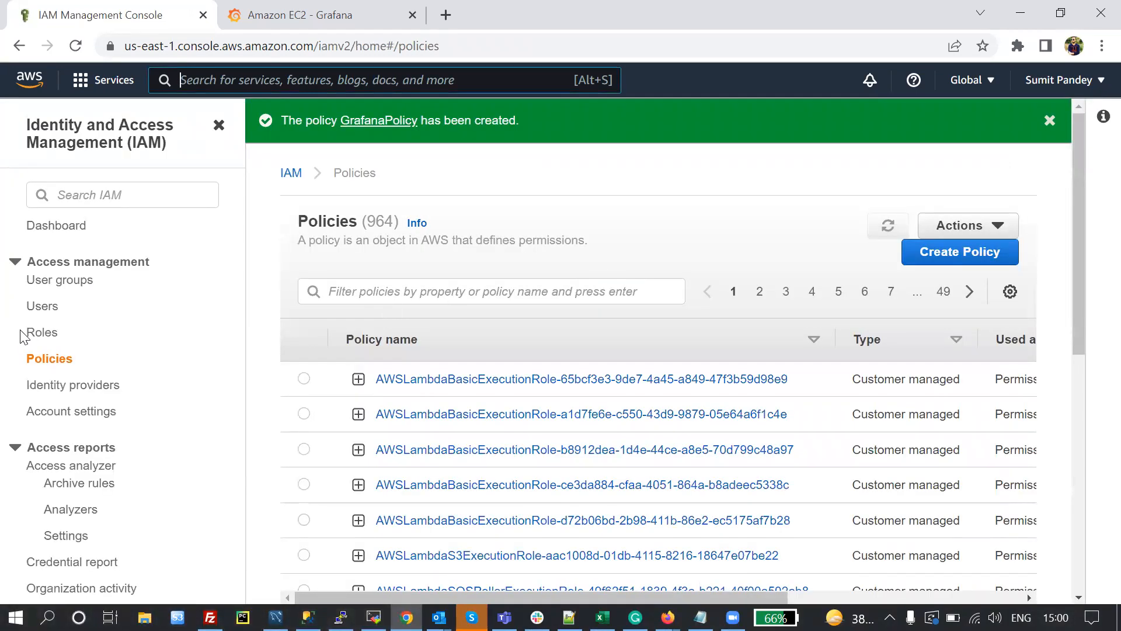
# - Start a new IAM role trusted by the AWS service EC2
pyautogui.click(43, 331)
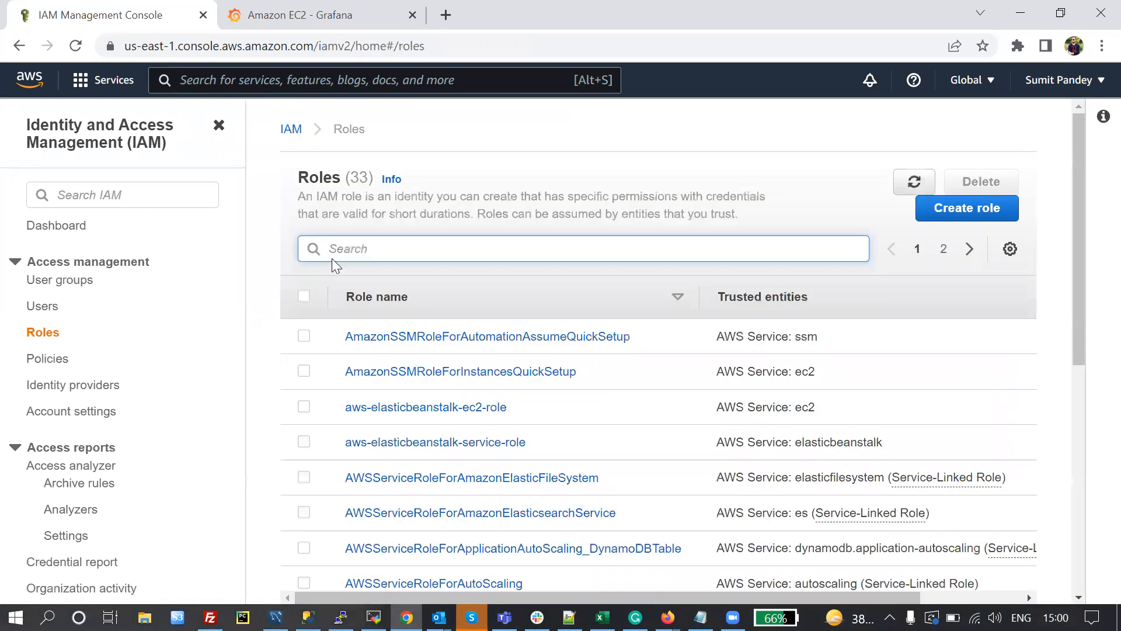
pyautogui.click(966, 208)
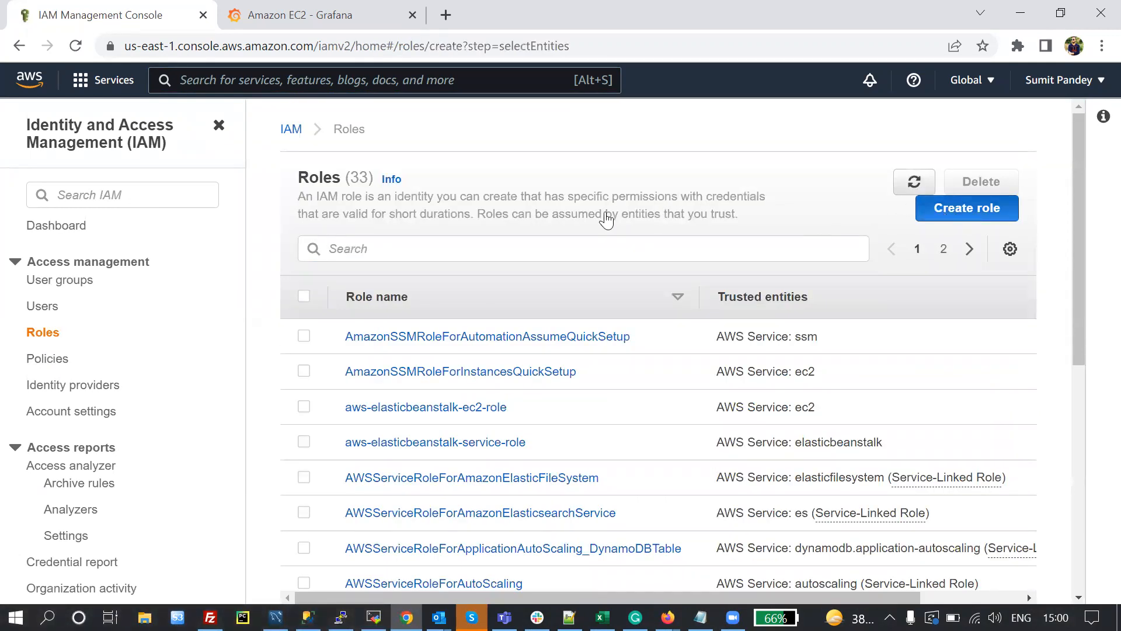
pyautogui.click(966, 208)
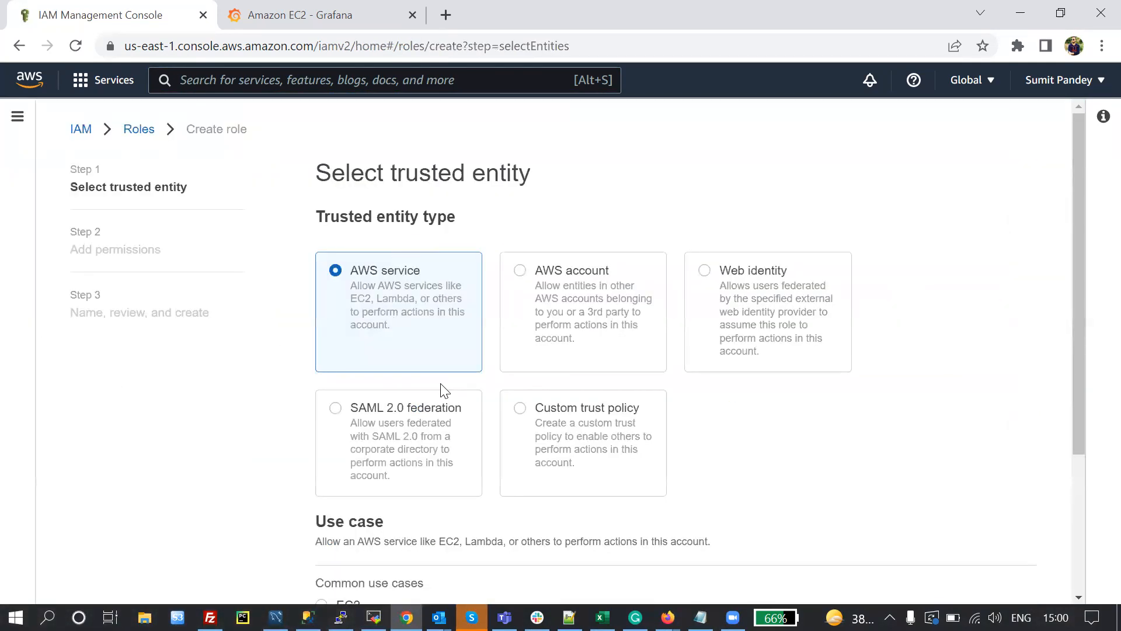
pyautogui.scroll(-3)
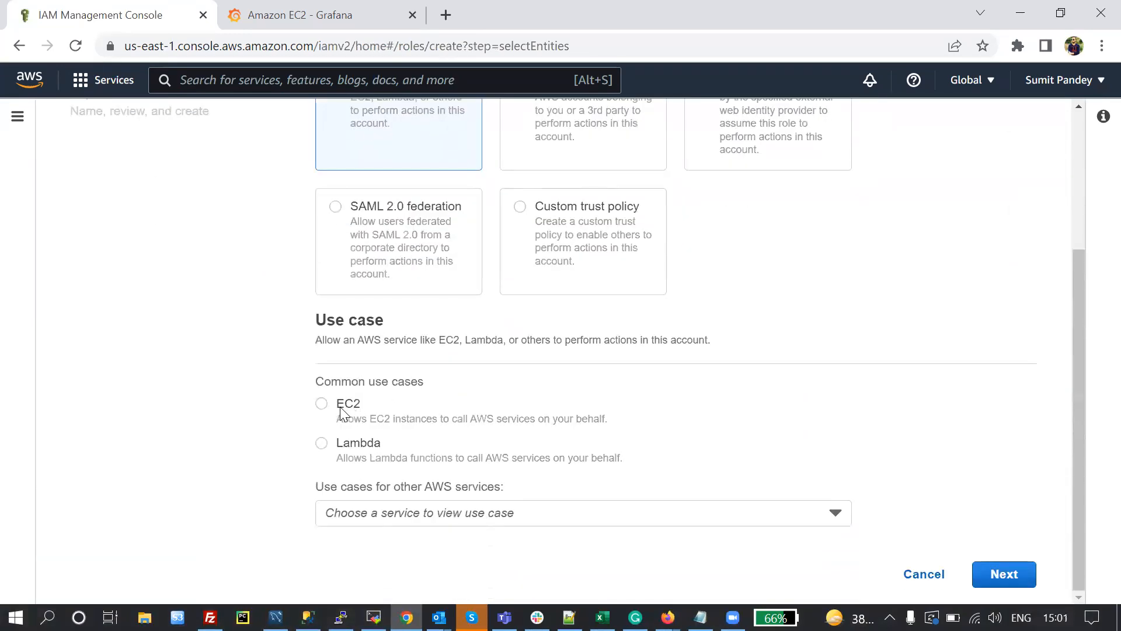
pyautogui.click(321, 403)
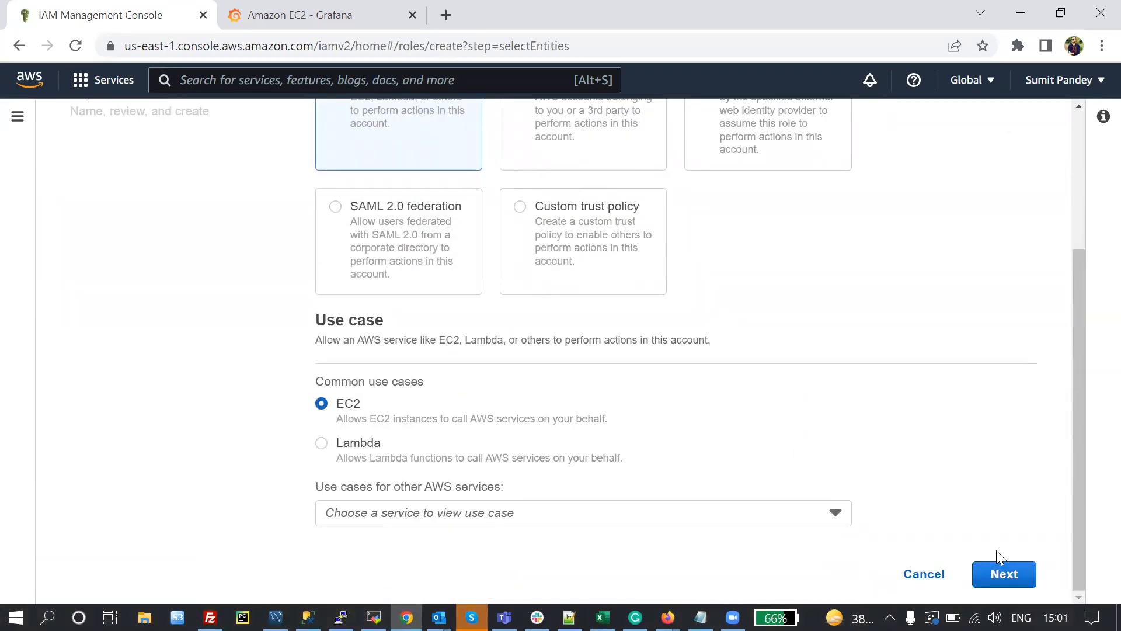
pyautogui.click(1003, 573)
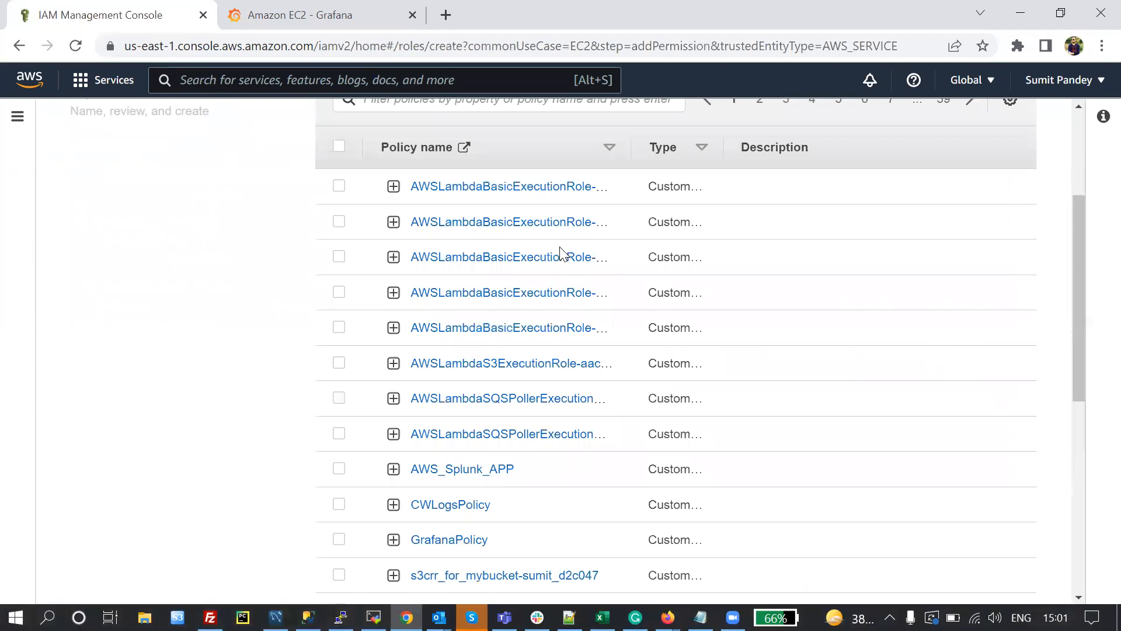
# - Filter policies for 'Grafan' and attach GrafanaPolicy to the role
pyautogui.scroll(3)
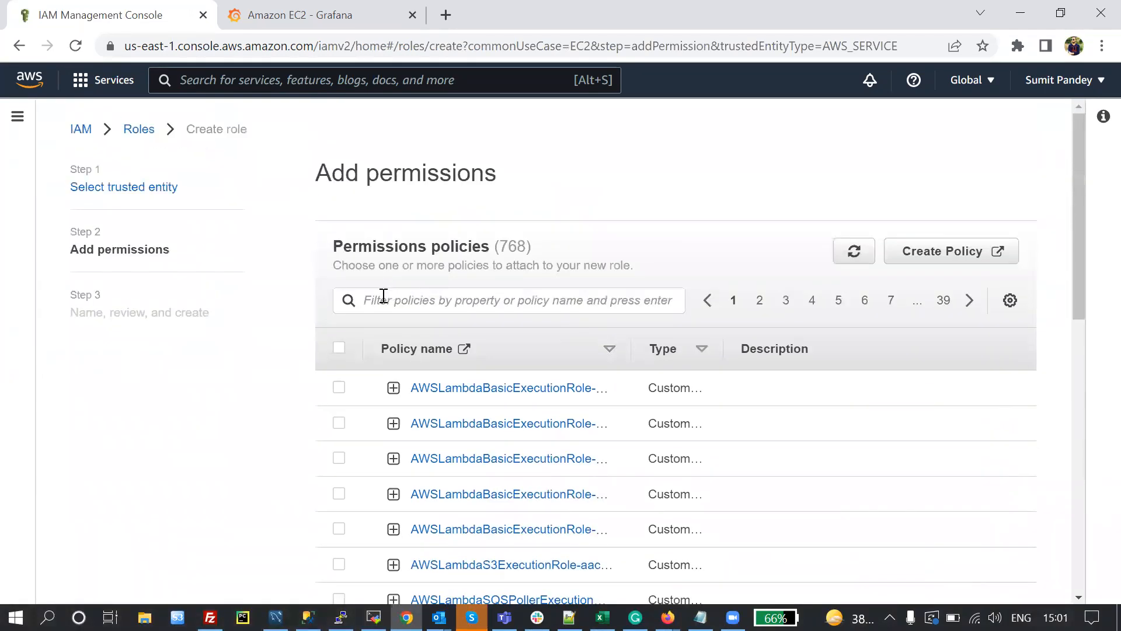
pyautogui.write('Grafan')
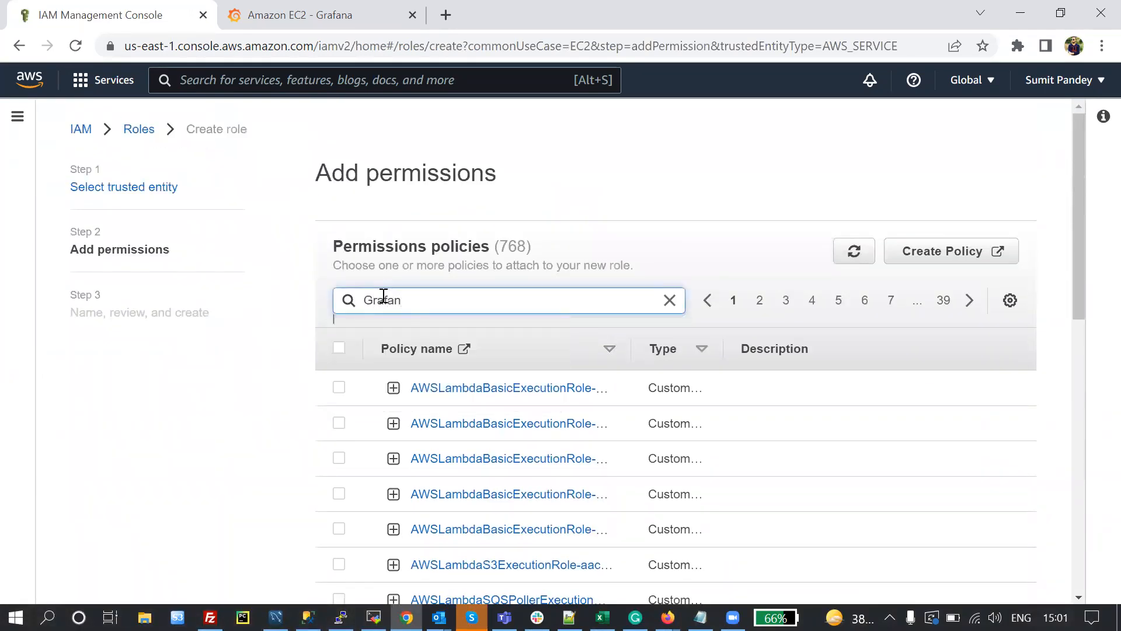
pyautogui.press('Return')
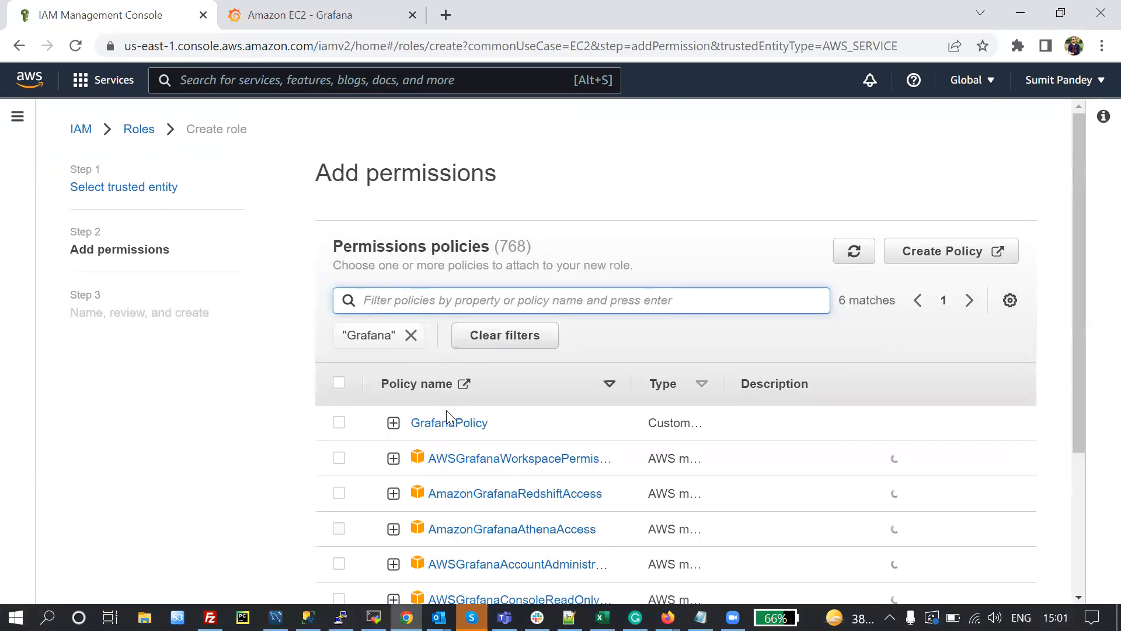
pyautogui.click(338, 421)
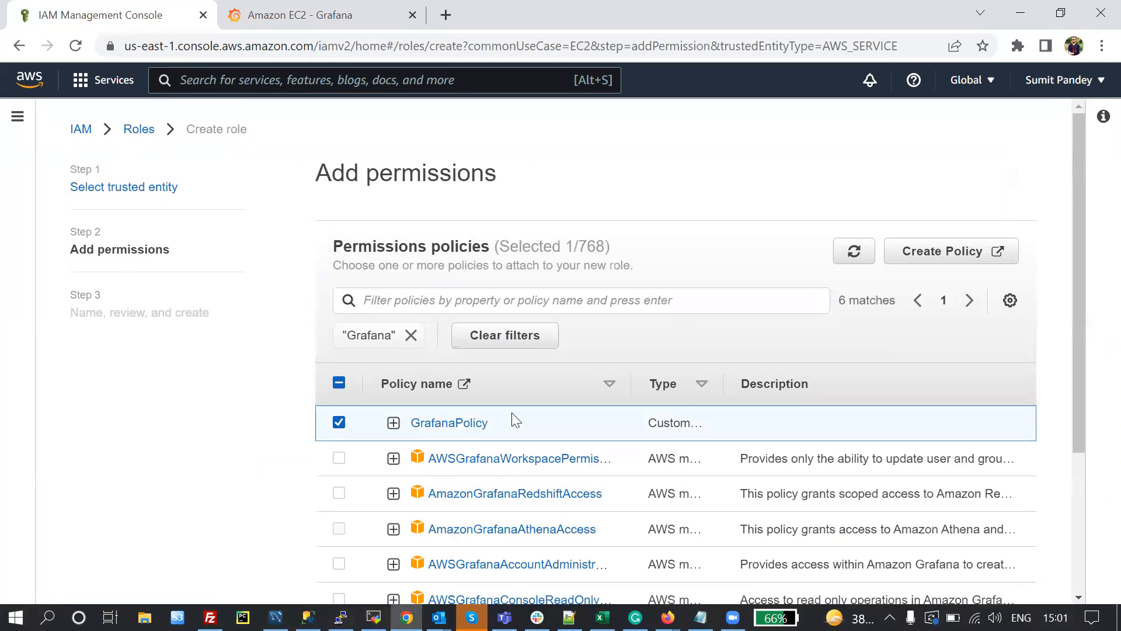
pyautogui.scroll(-3)
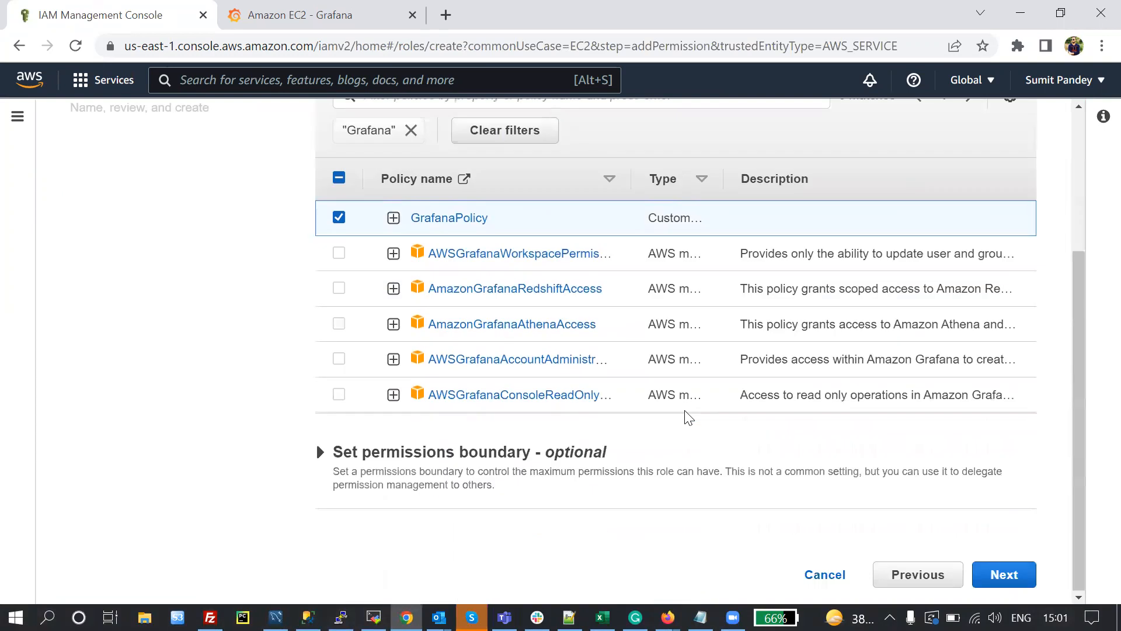
pyautogui.click(1004, 574)
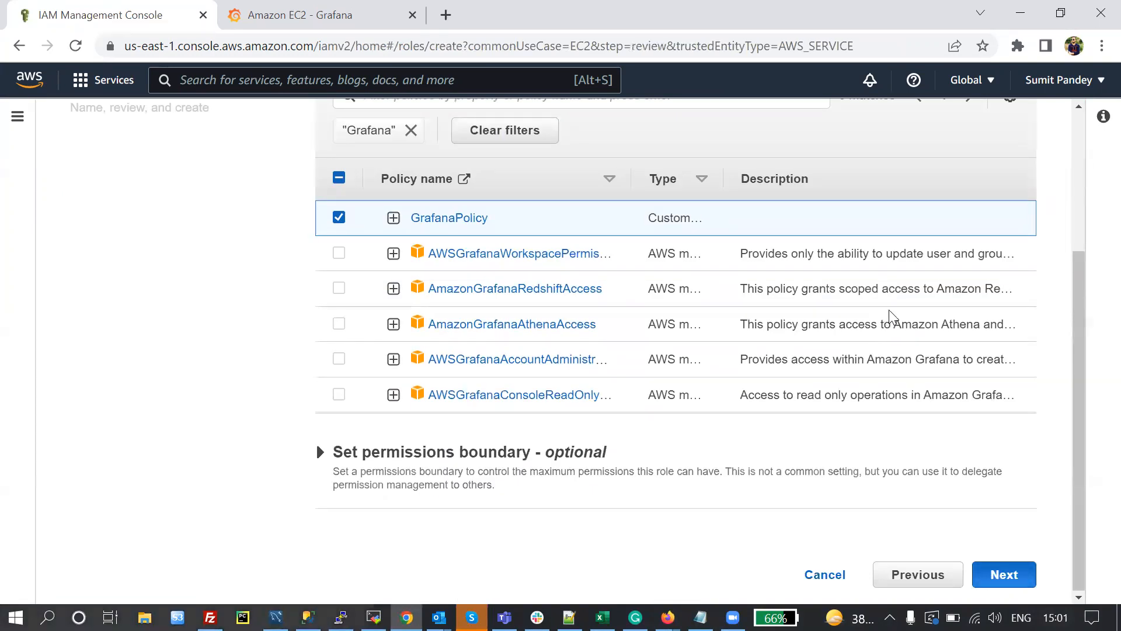
# - Name the role Grafana_EC2_Role and submit its creation
pyautogui.click(1003, 574)
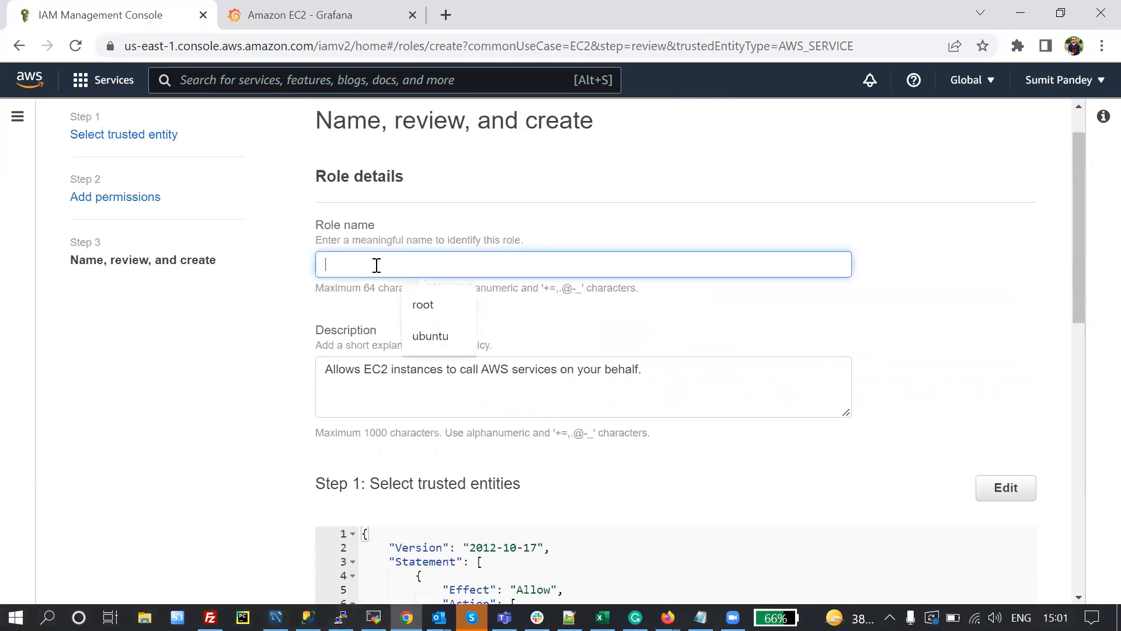
pyautogui.write('Grafana')
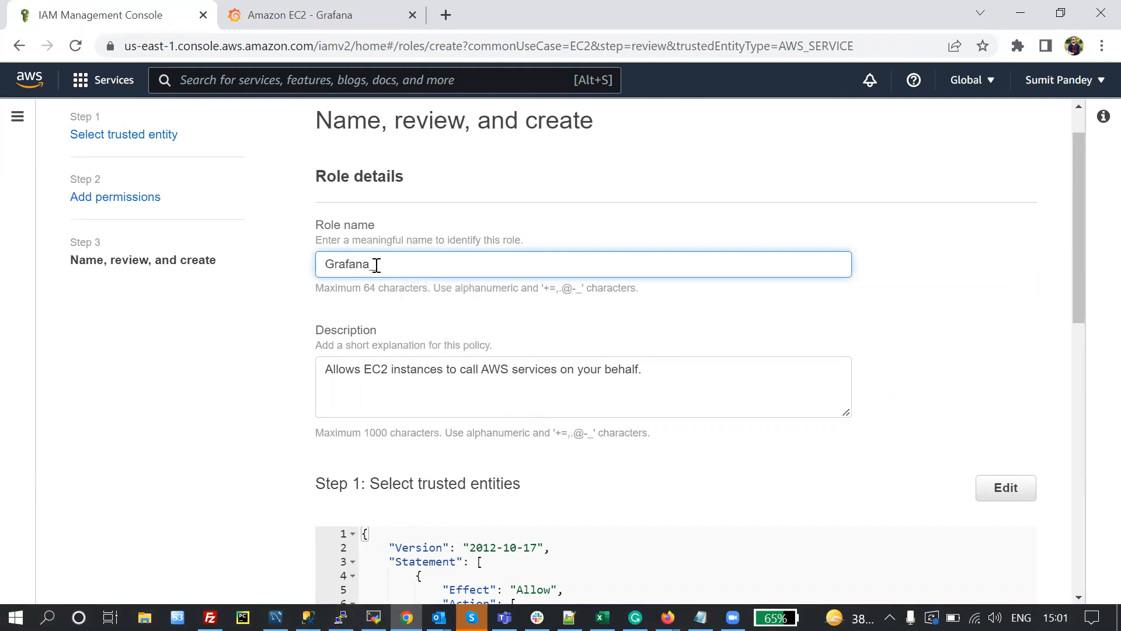
pyautogui.write('_EC2_R')
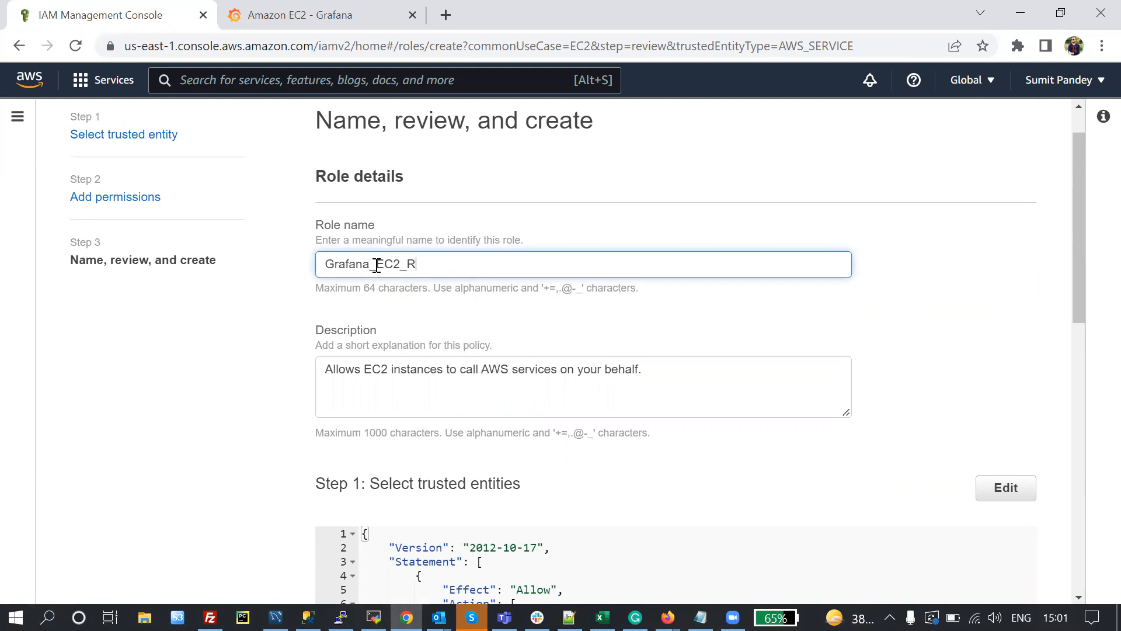
pyautogui.scroll(-3)
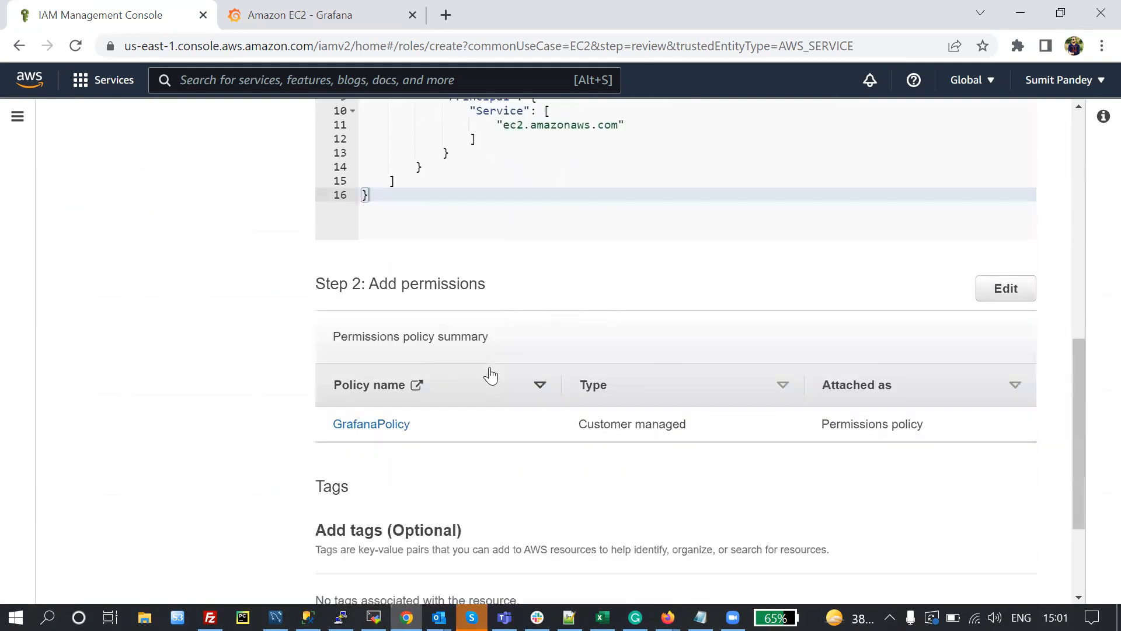
pyautogui.scroll(-3)
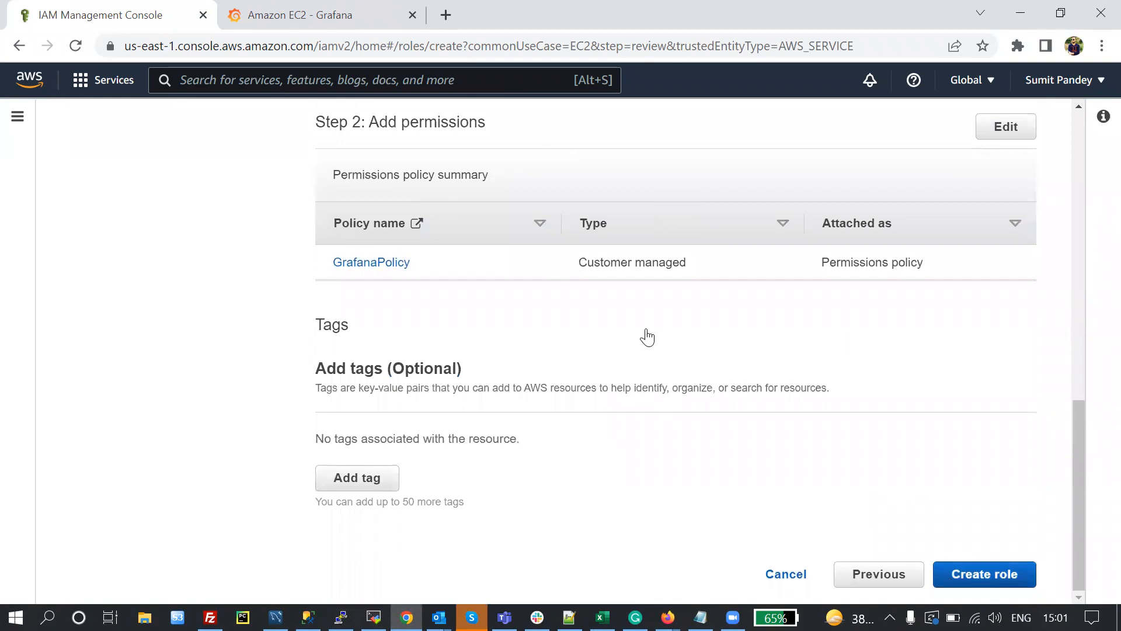
pyautogui.click(984, 573)
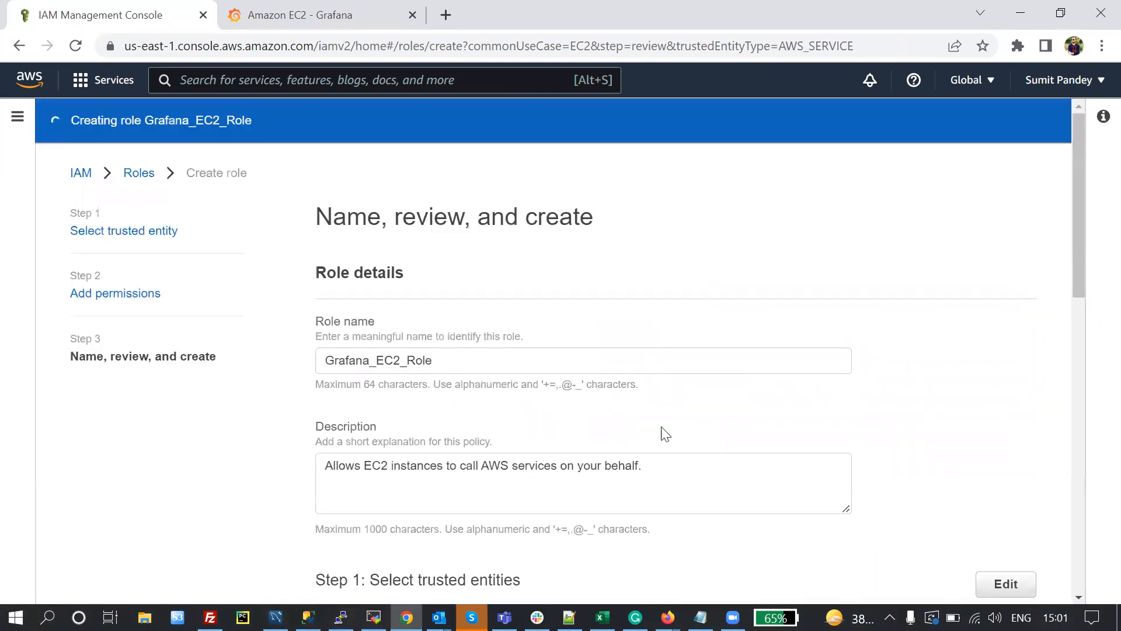
pyautogui.moveTo(212, 418)
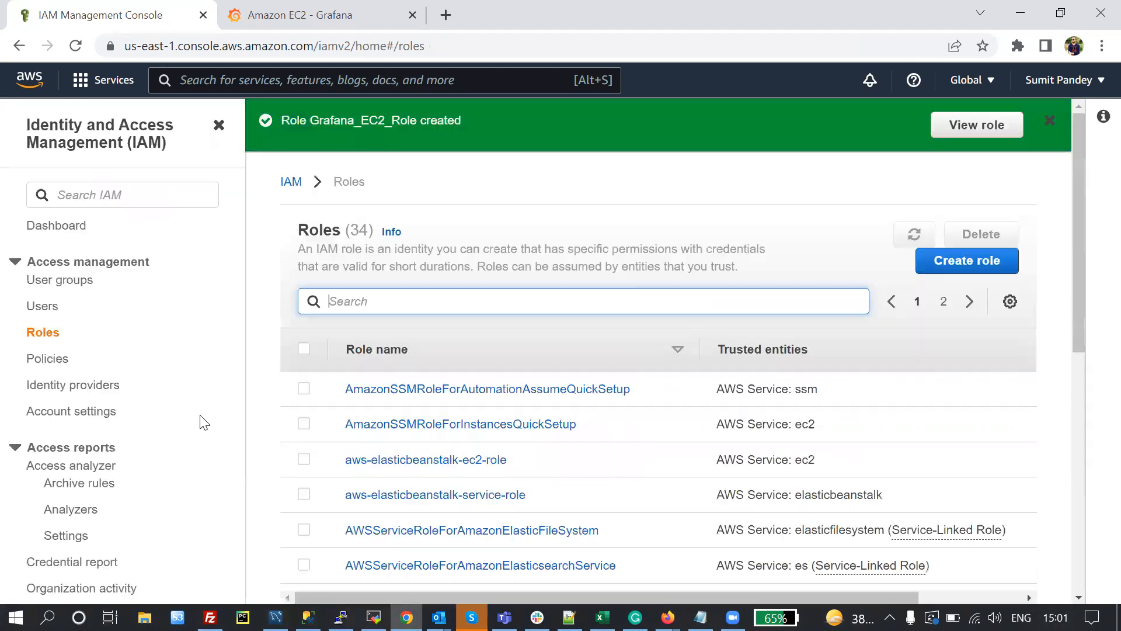
# - Glance at the Grafana tab, then open the EC2 service from the IAM console
pyautogui.click(315, 14)
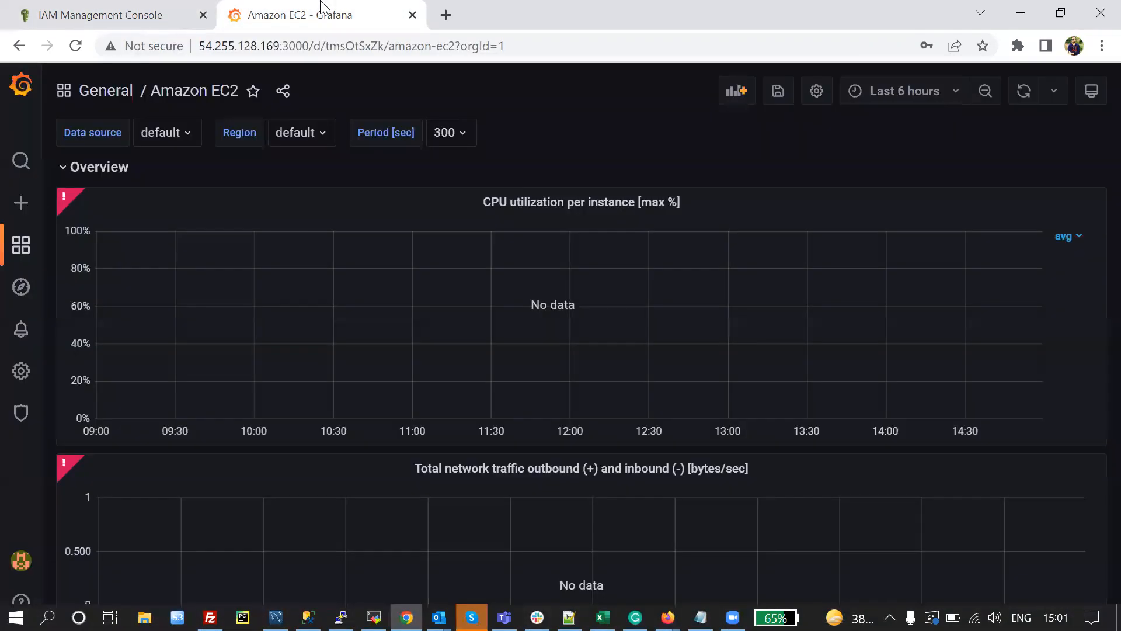
pyautogui.click(99, 14)
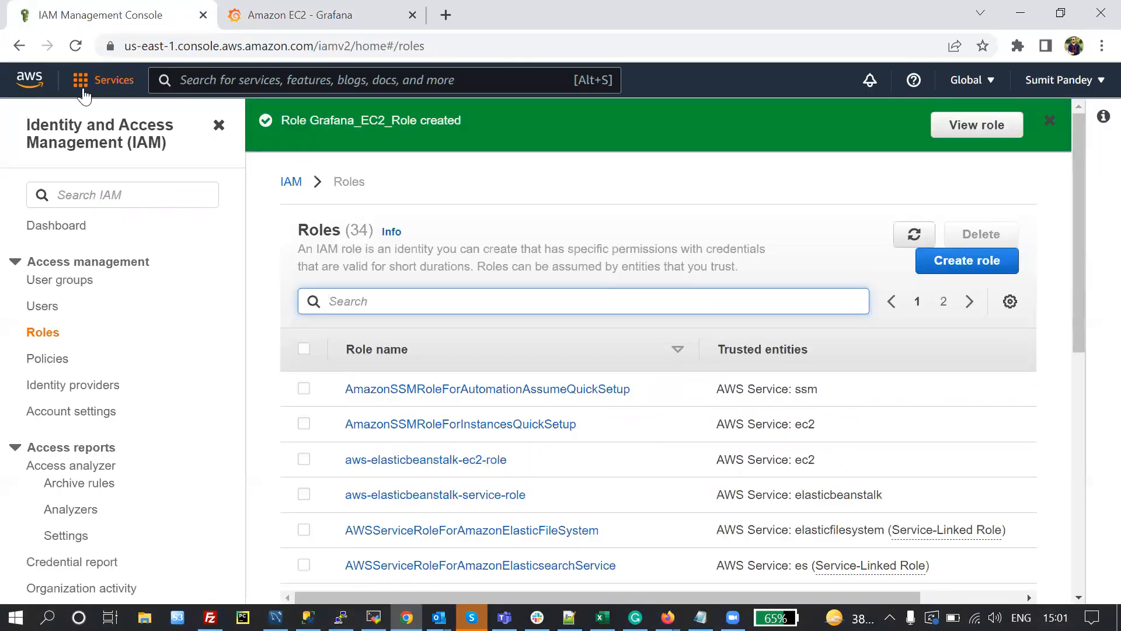
pyautogui.click(112, 79)
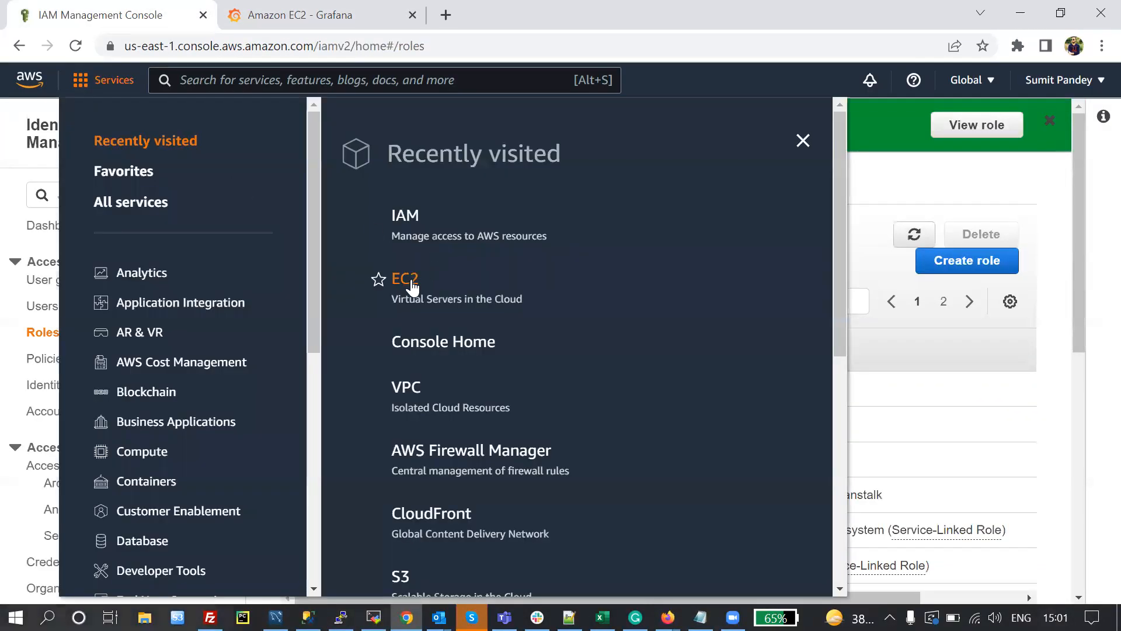
pyautogui.click(405, 279)
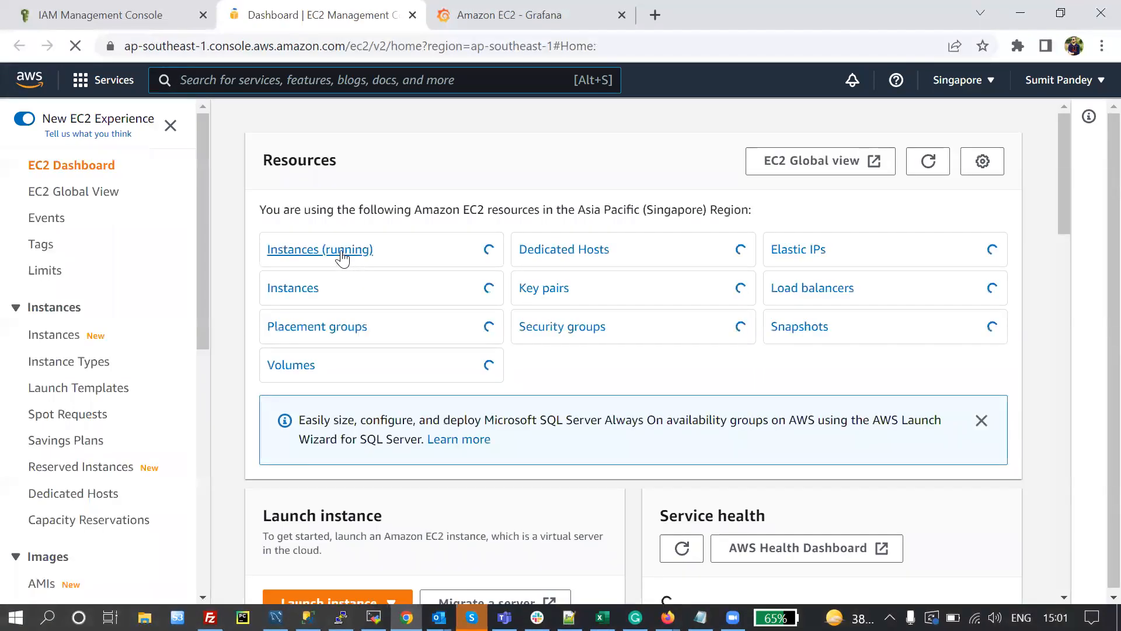
# - Select the running Grafana instance in the Instances list
pyautogui.click(319, 249)
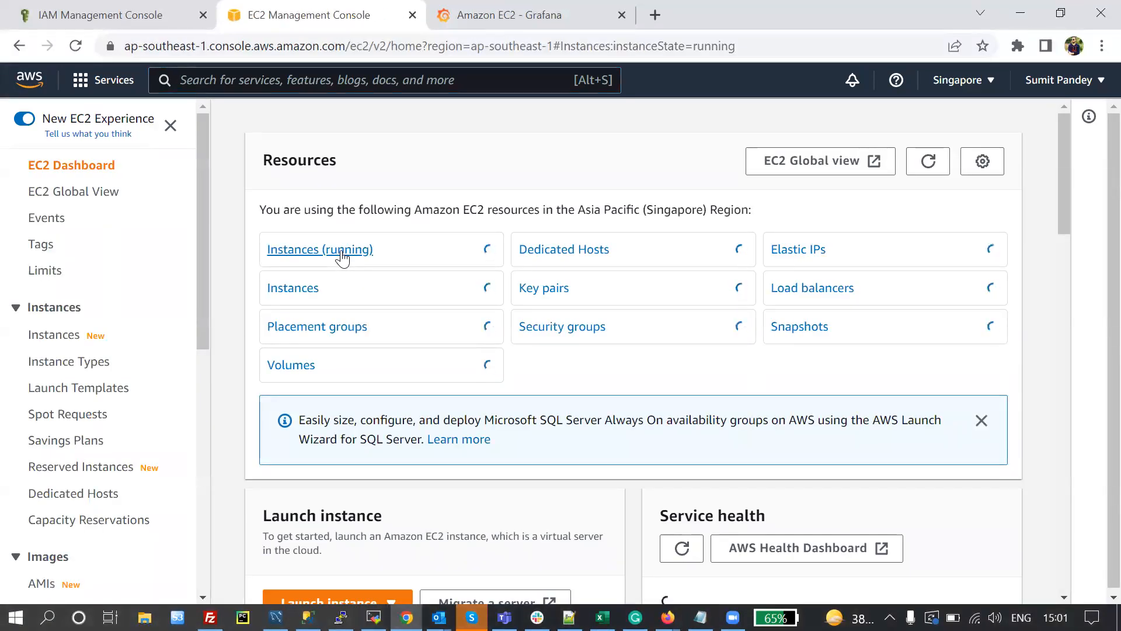
pyautogui.click(320, 249)
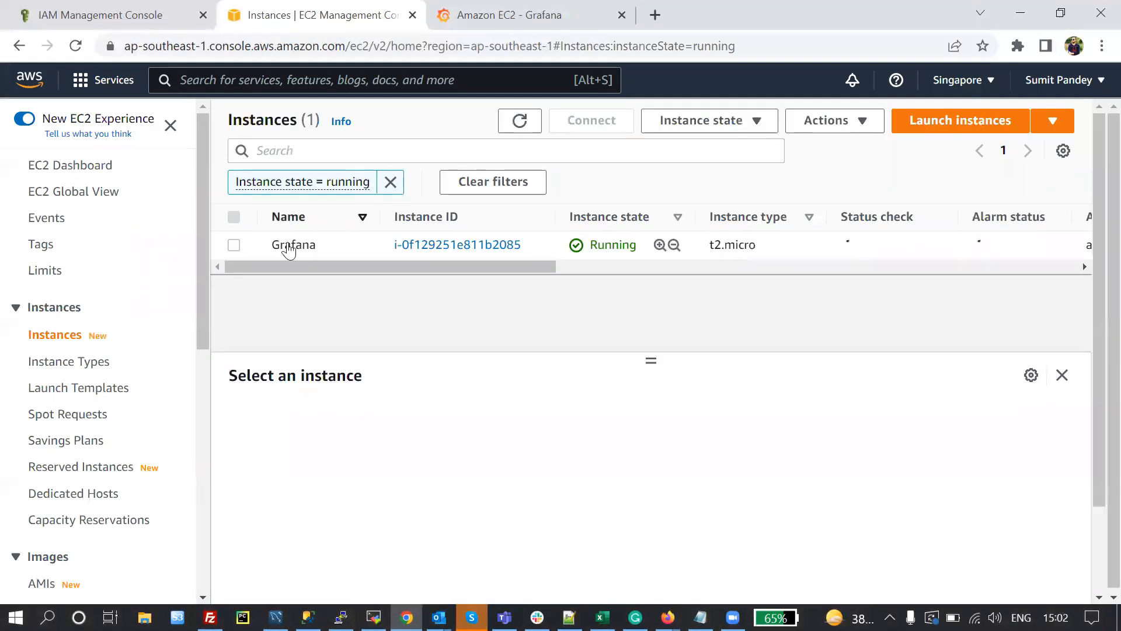
pyautogui.click(234, 245)
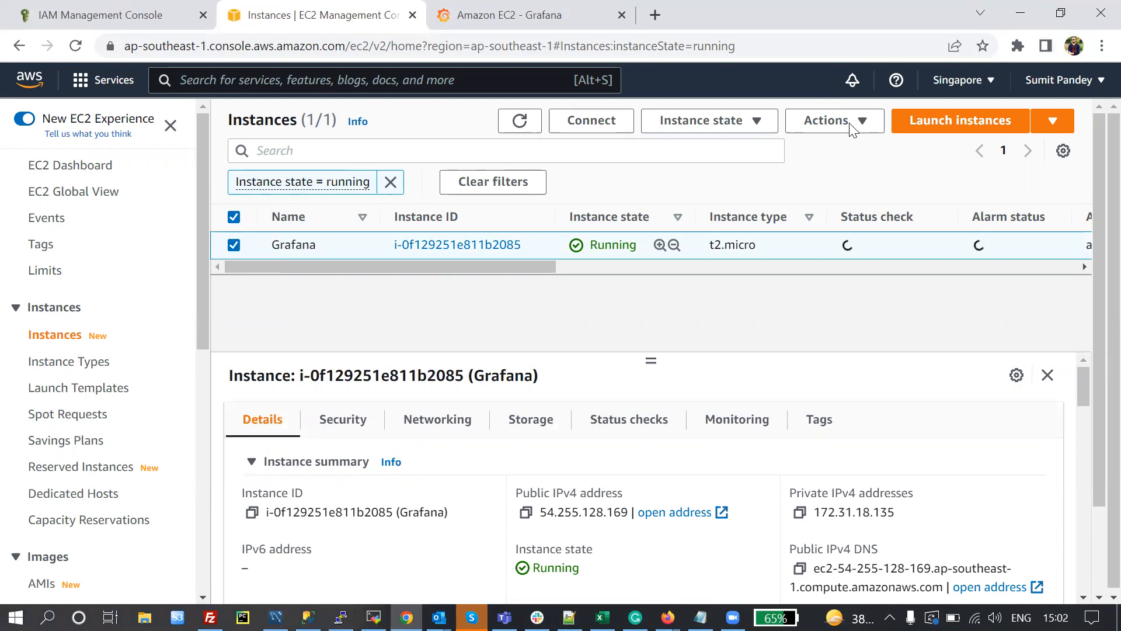
pyautogui.click(833, 120)
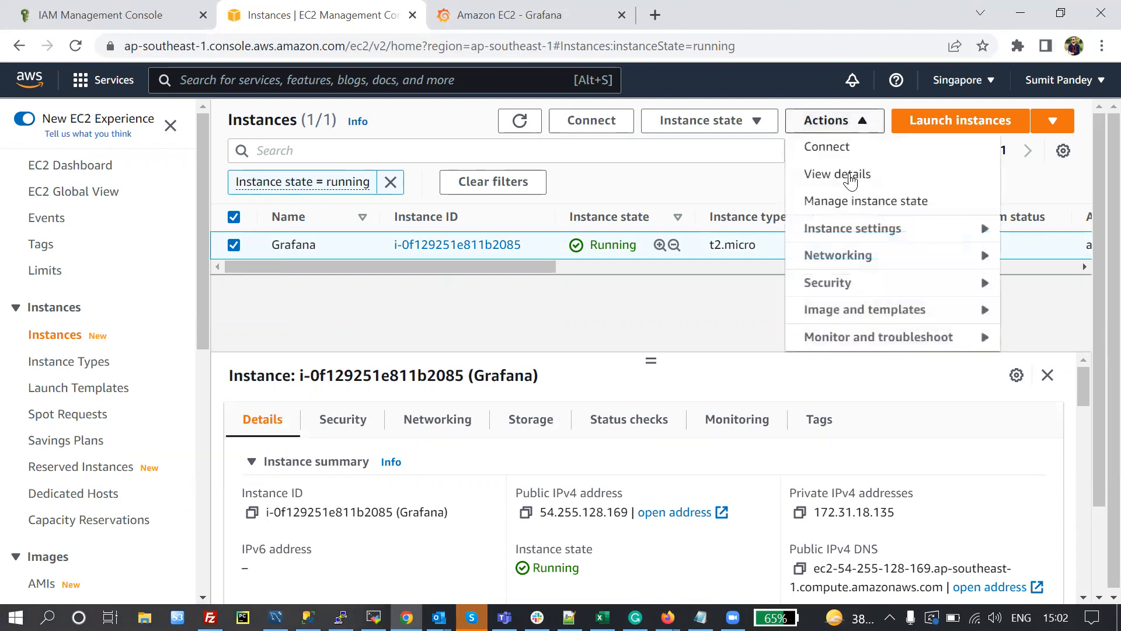
pyautogui.moveTo(827, 283)
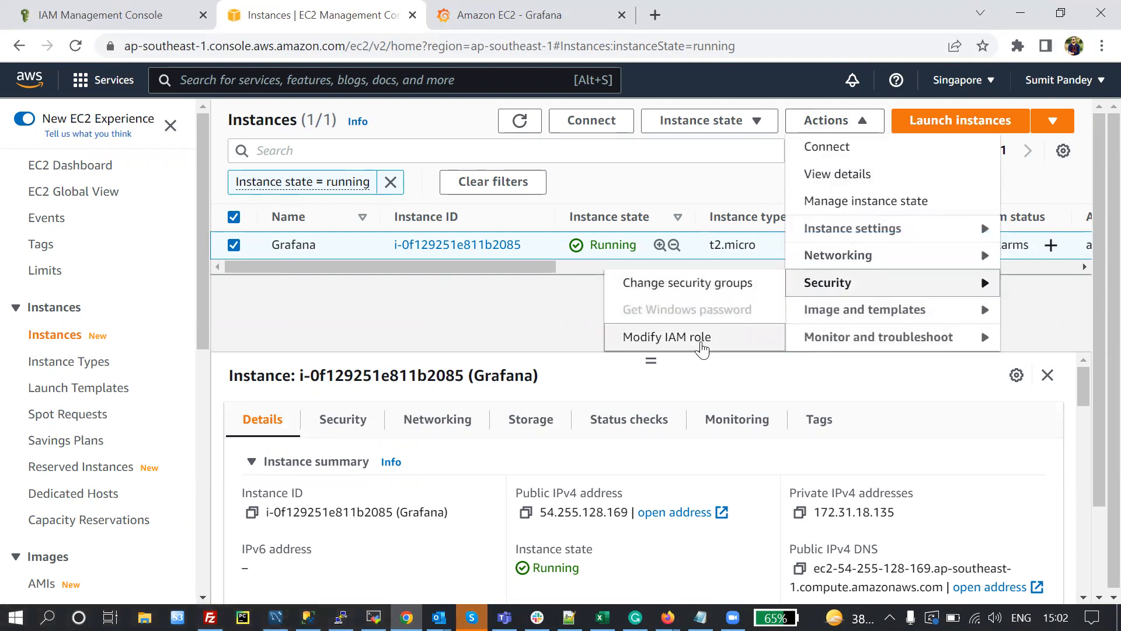
# - Attach Grafana_EC2_Role to the Grafana instance and refresh the instances list
pyautogui.click(666, 337)
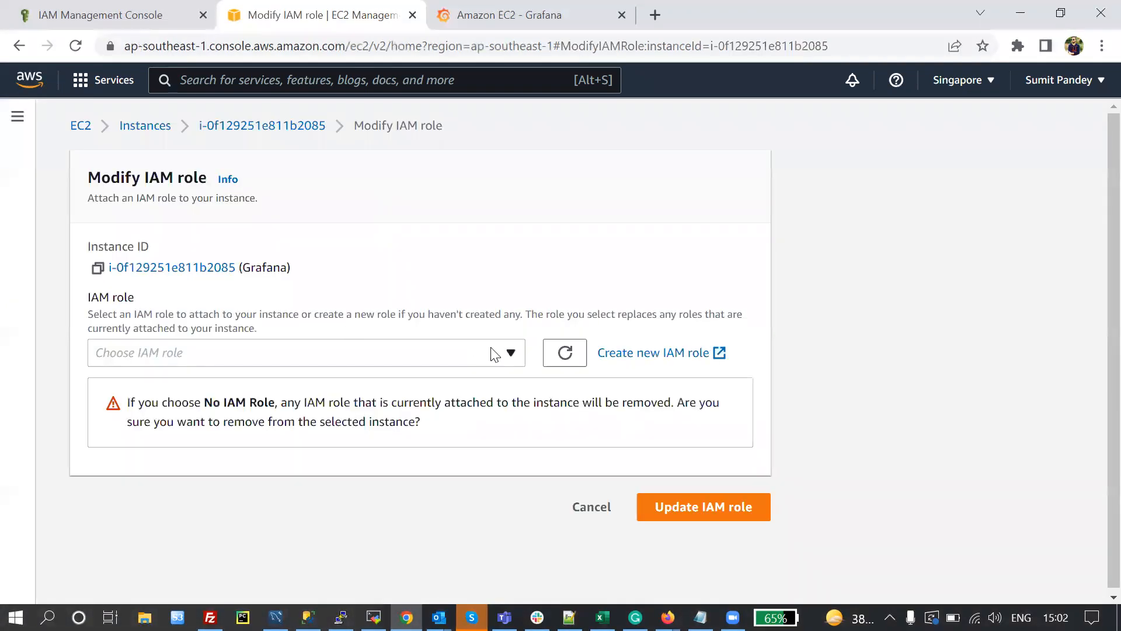
pyautogui.click(306, 353)
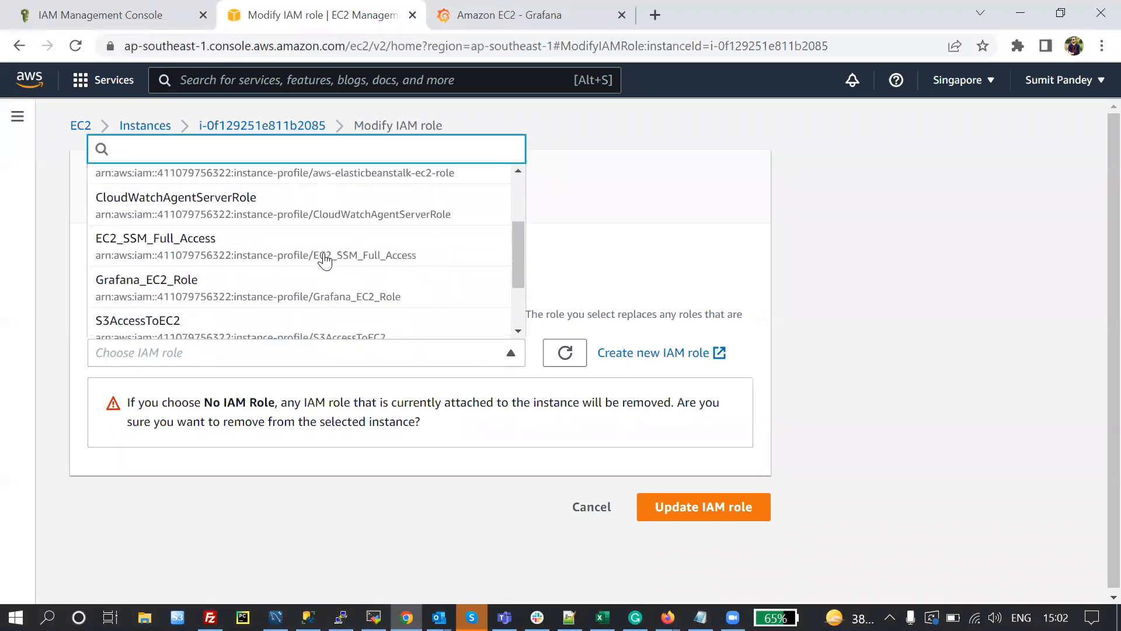
pyautogui.click(146, 280)
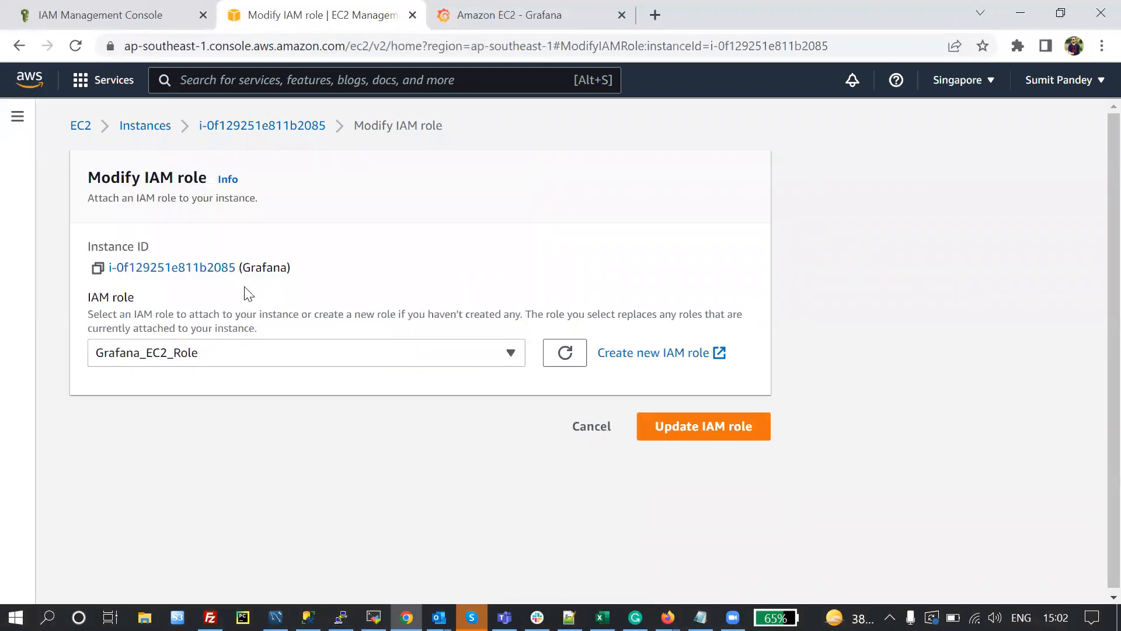
pyautogui.moveTo(479, 392)
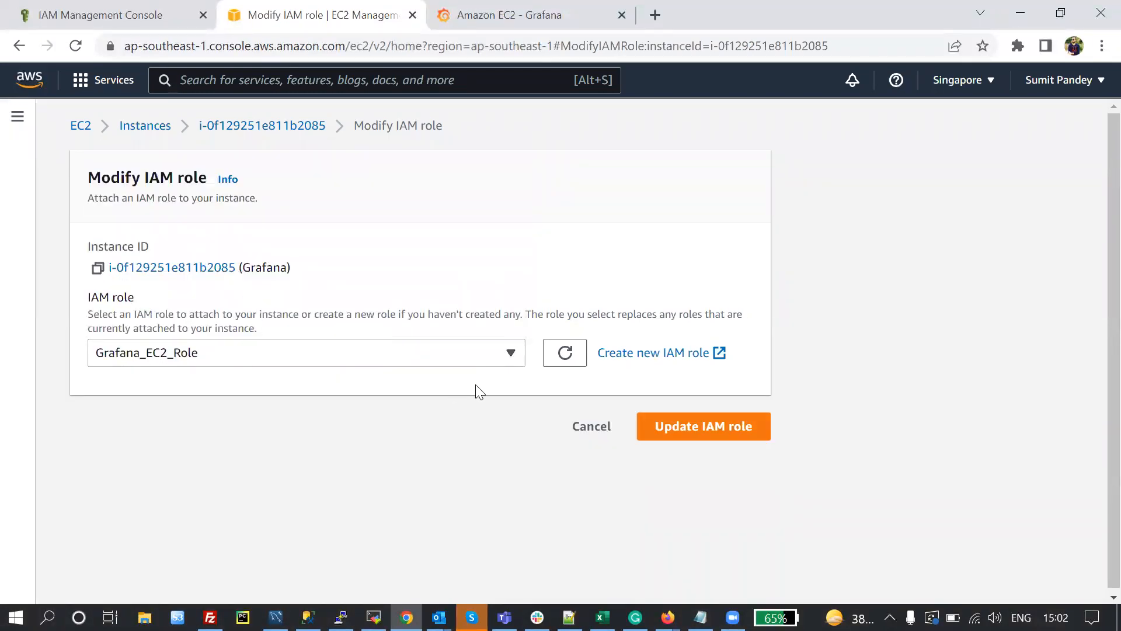
pyautogui.click(703, 426)
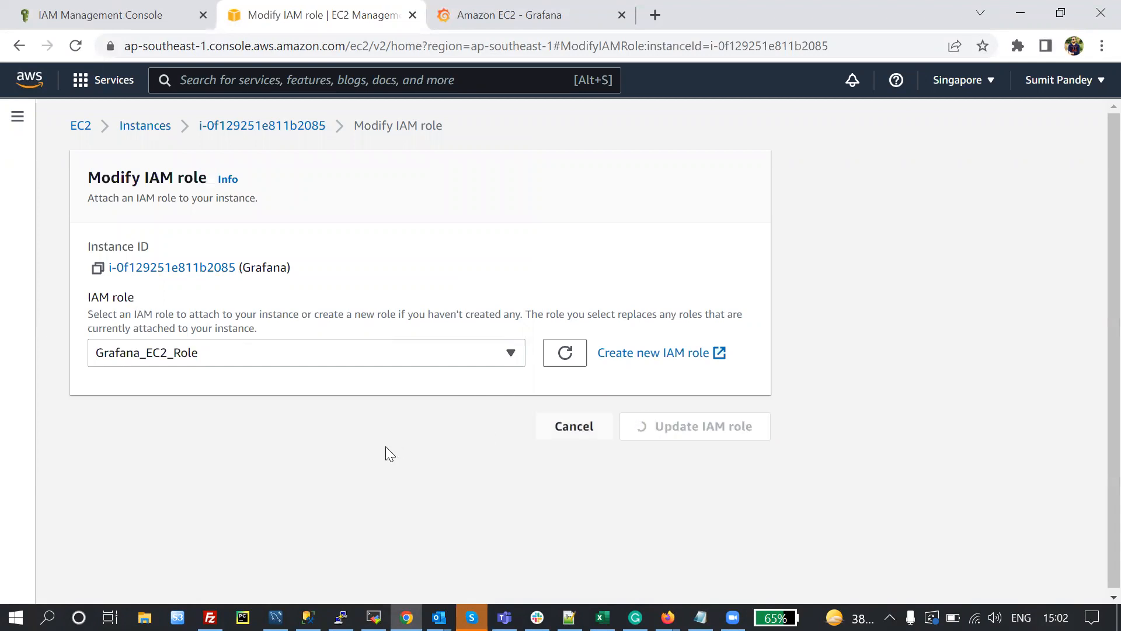
pyautogui.click(694, 425)
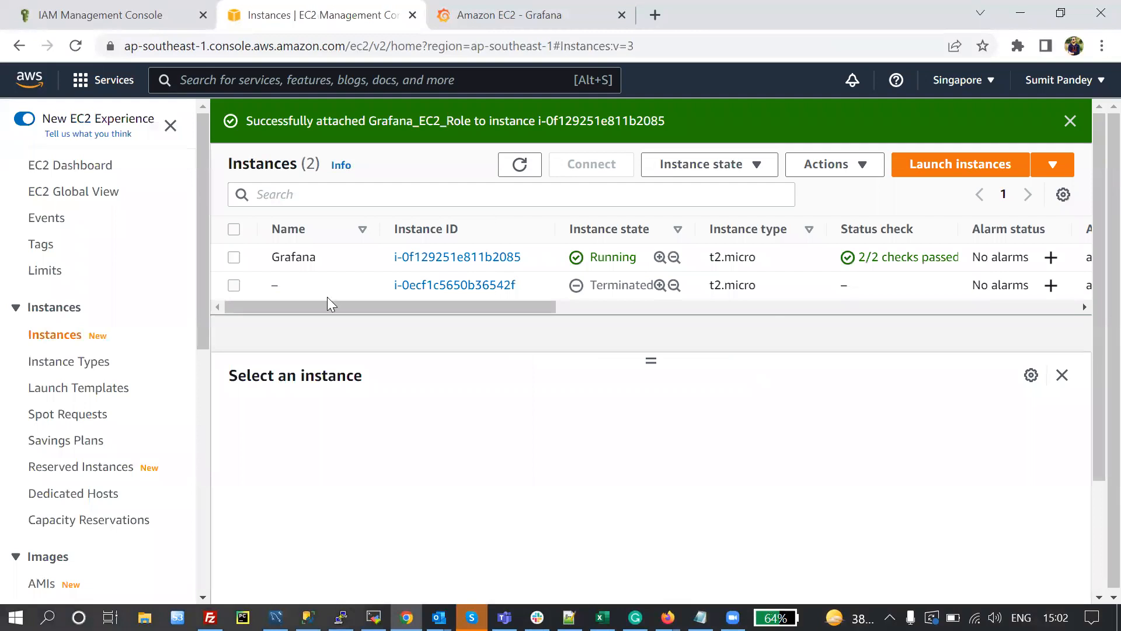
pyautogui.moveTo(424, 221)
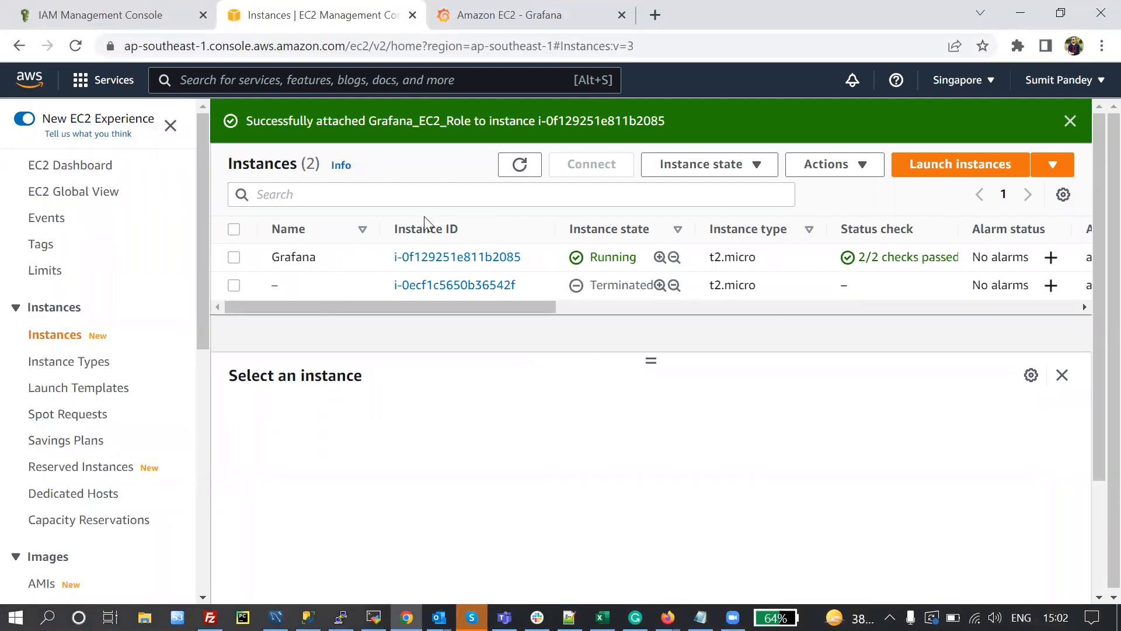
pyautogui.moveTo(423, 203)
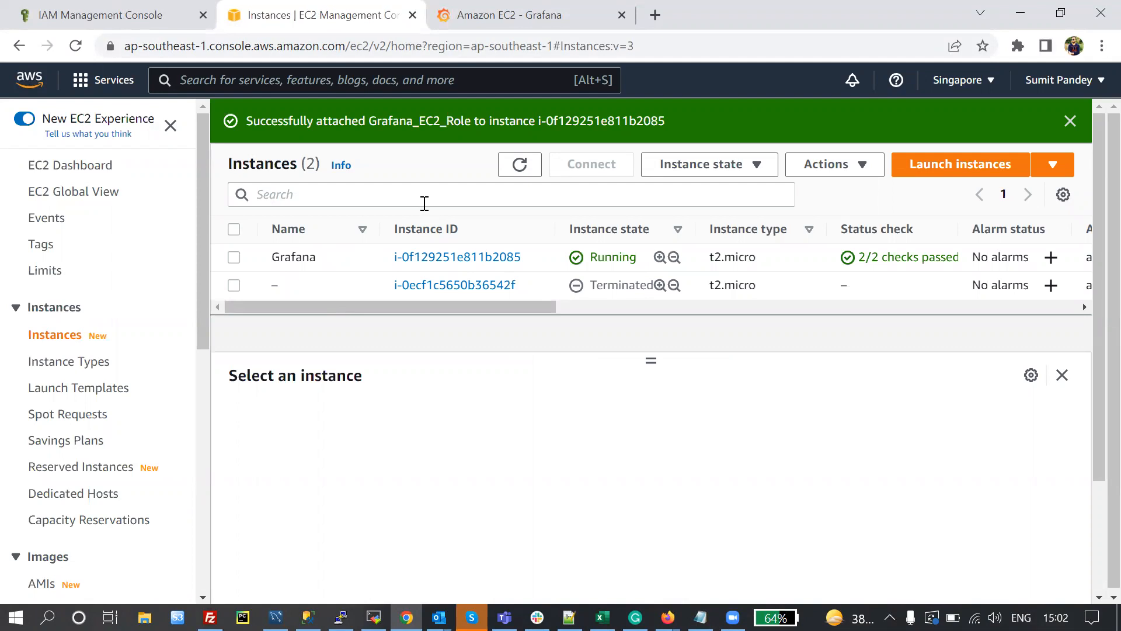
pyautogui.moveTo(493, 178)
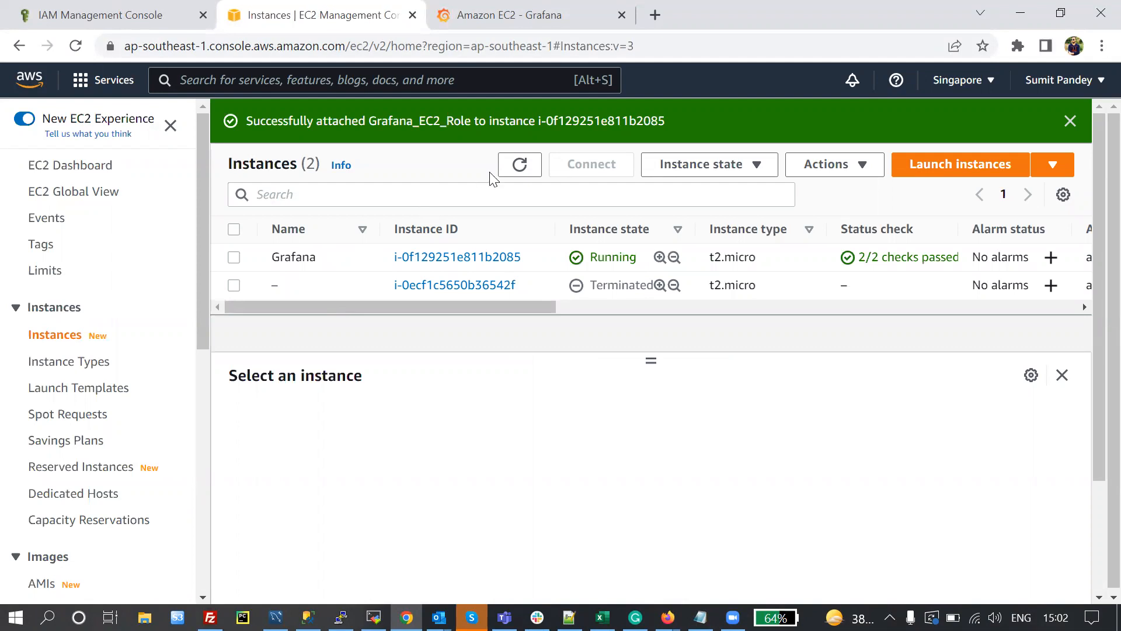
pyautogui.click(519, 164)
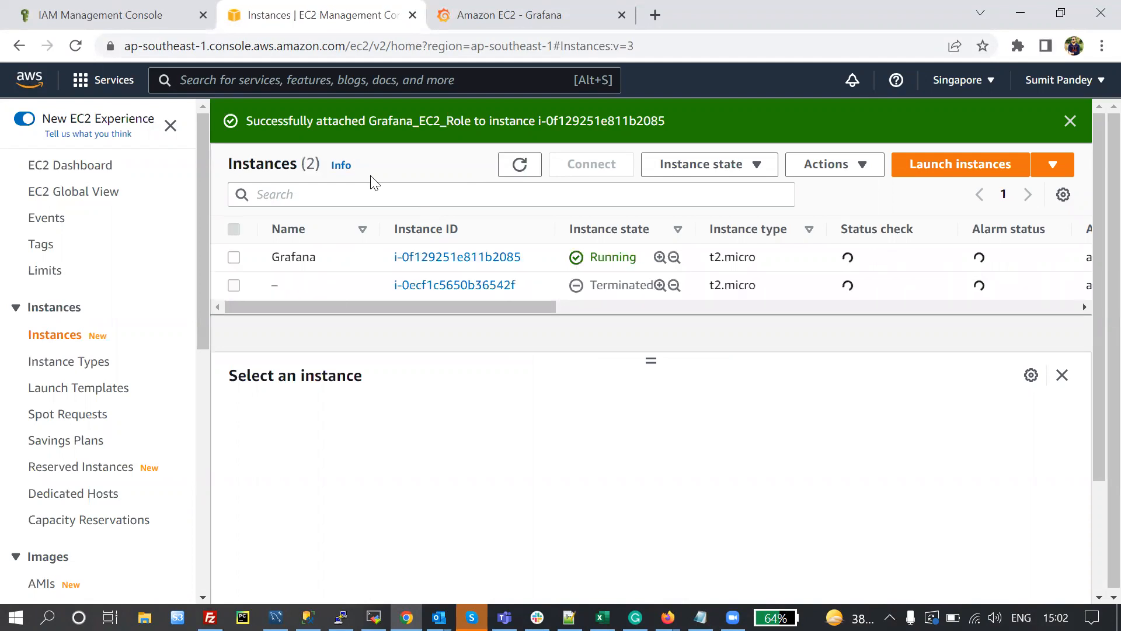
pyautogui.click(529, 15)
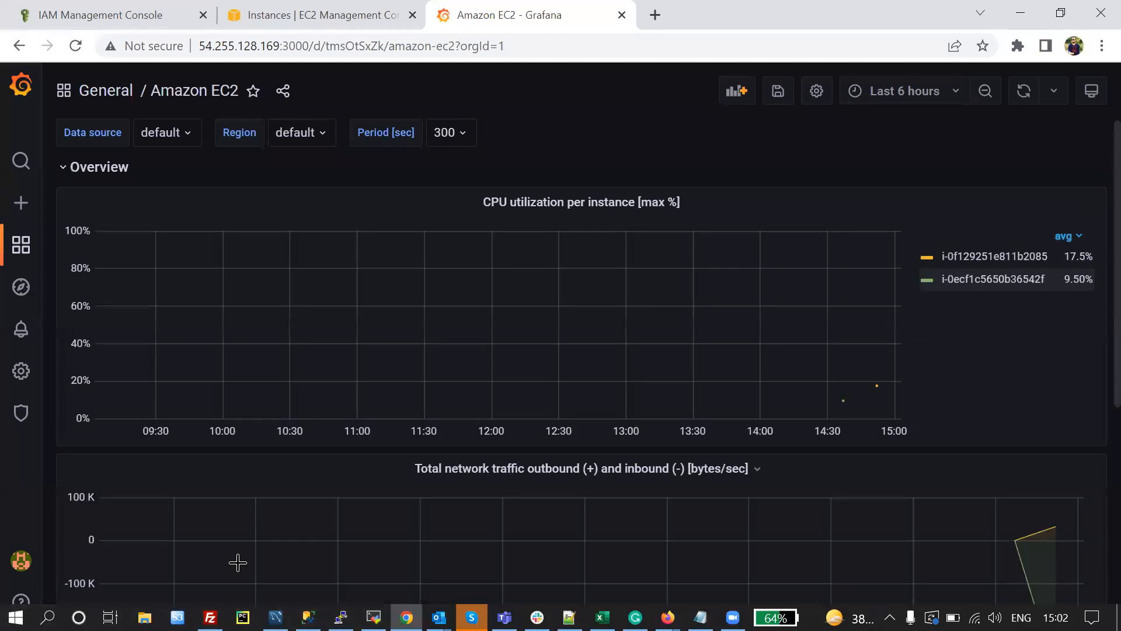
pyautogui.moveTo(323, 522)
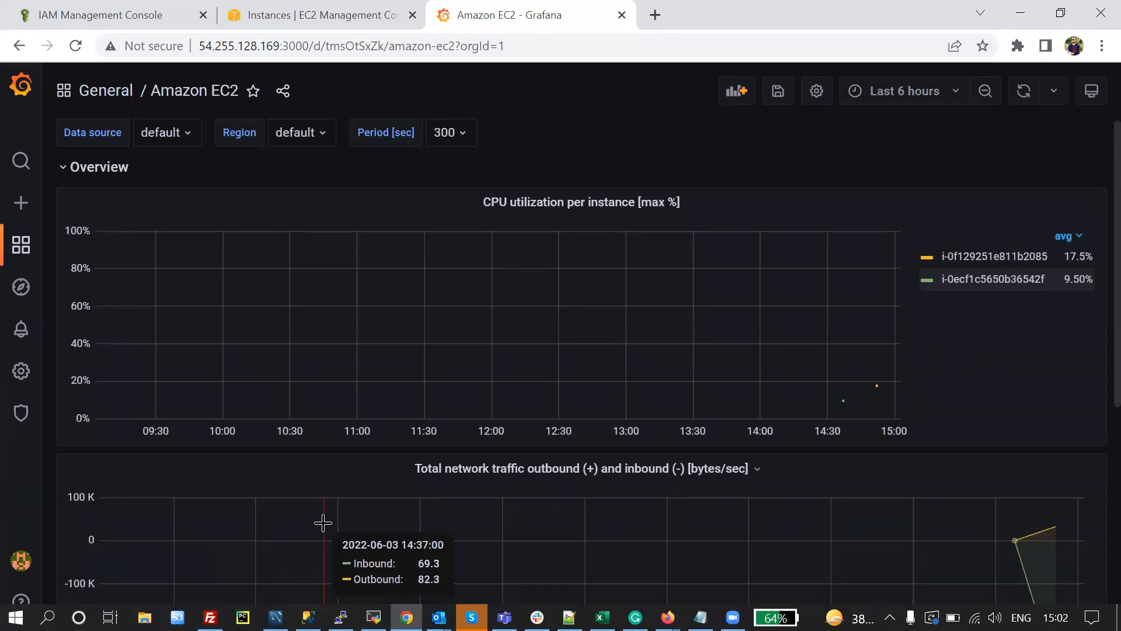
# - Scroll through the EC2 network, disk and status check panels, then back to Overview
pyautogui.scroll(-3)
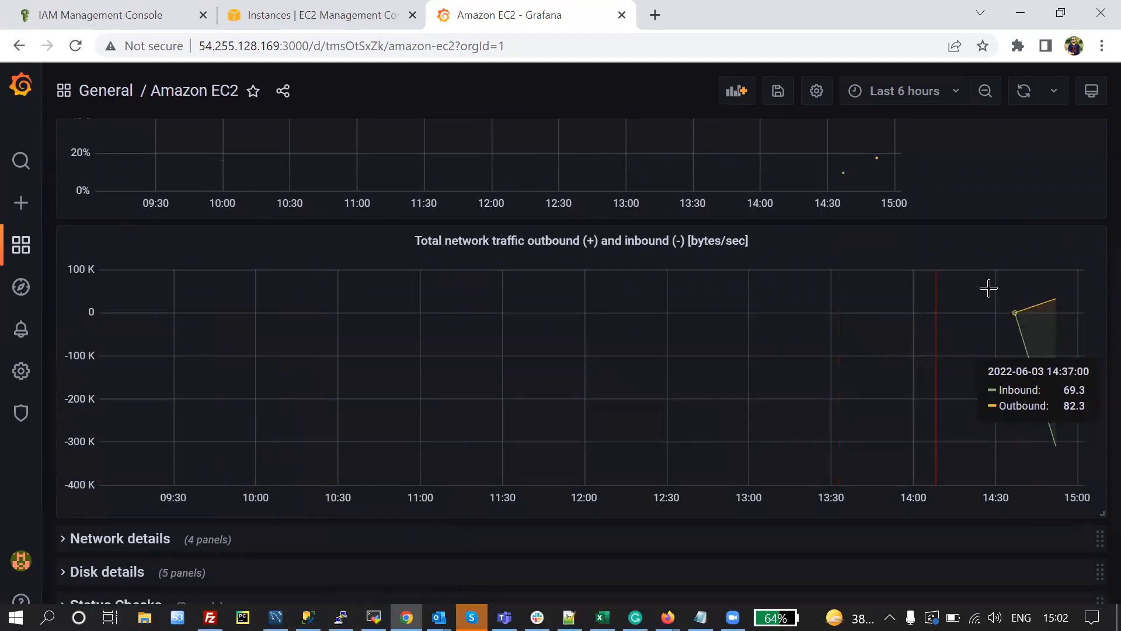
pyautogui.moveTo(989, 292)
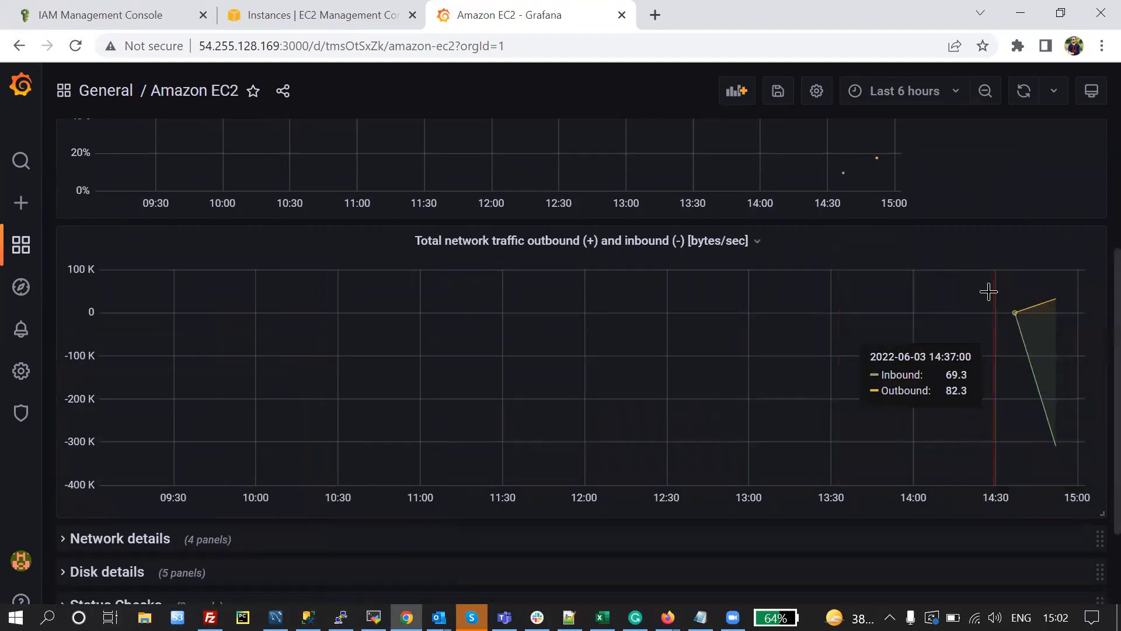
pyautogui.scroll(-3)
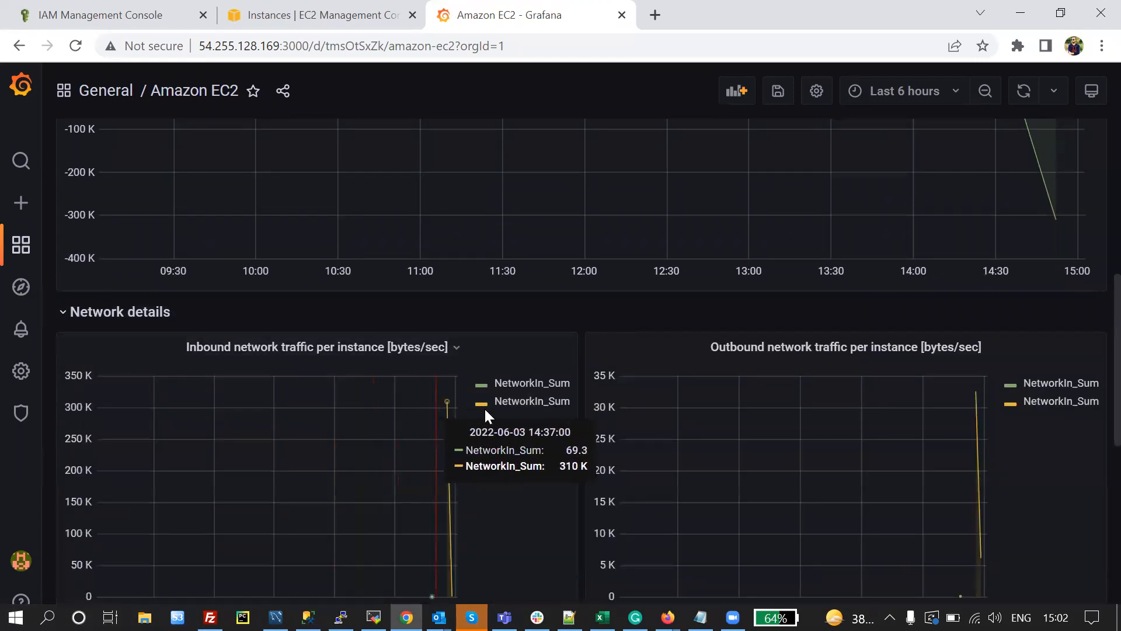
pyautogui.scroll(-3)
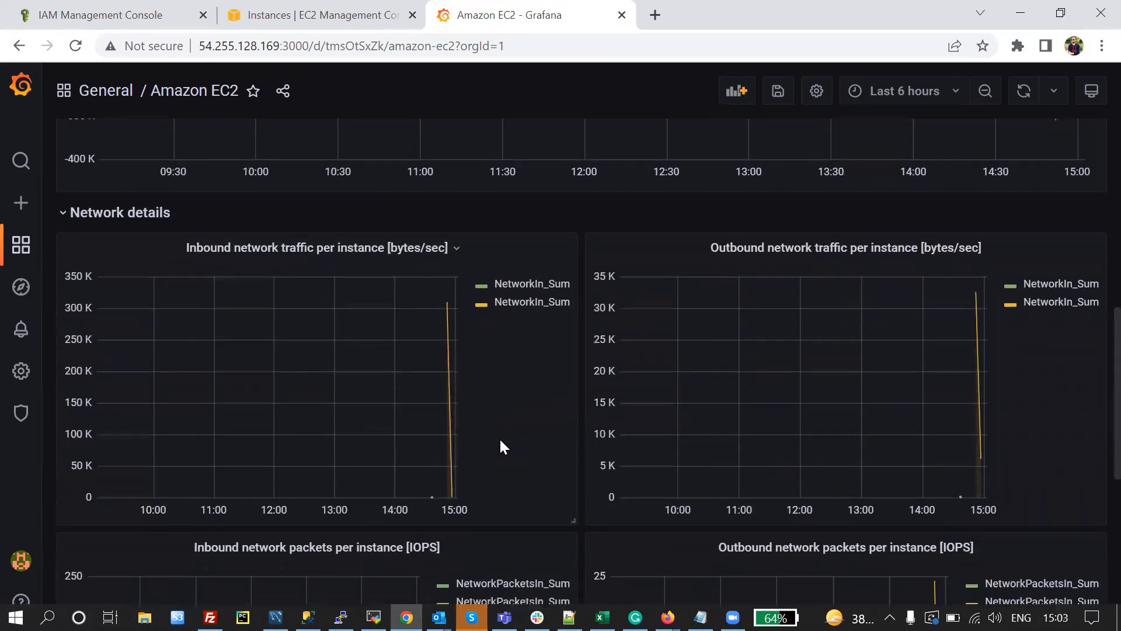
pyautogui.scroll(-3)
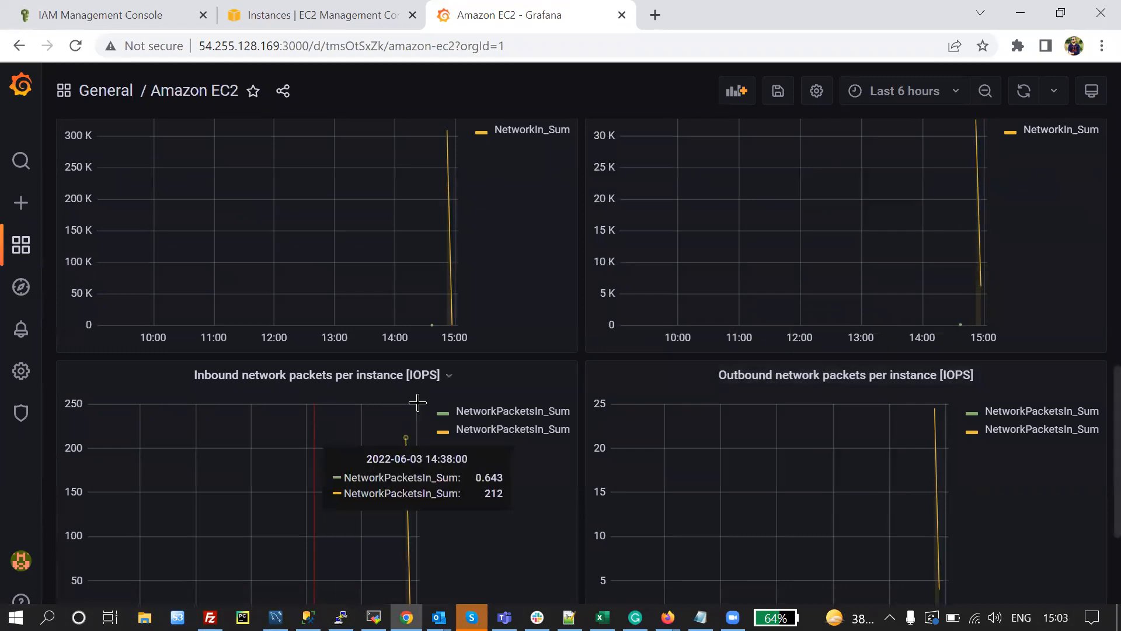
pyautogui.scroll(-3)
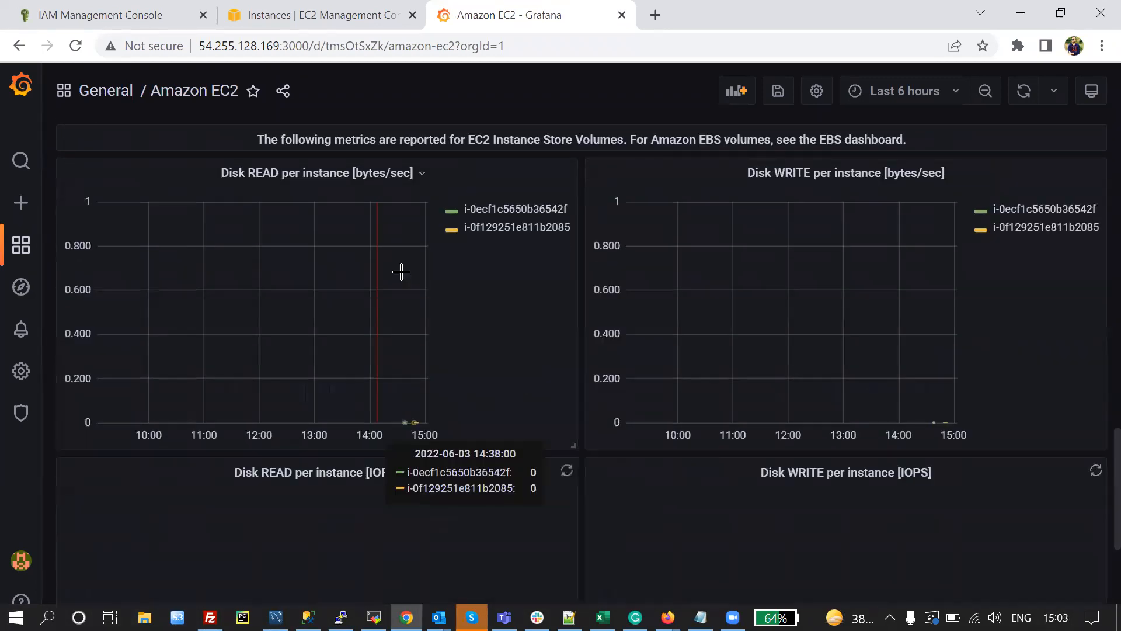
pyautogui.scroll(-3)
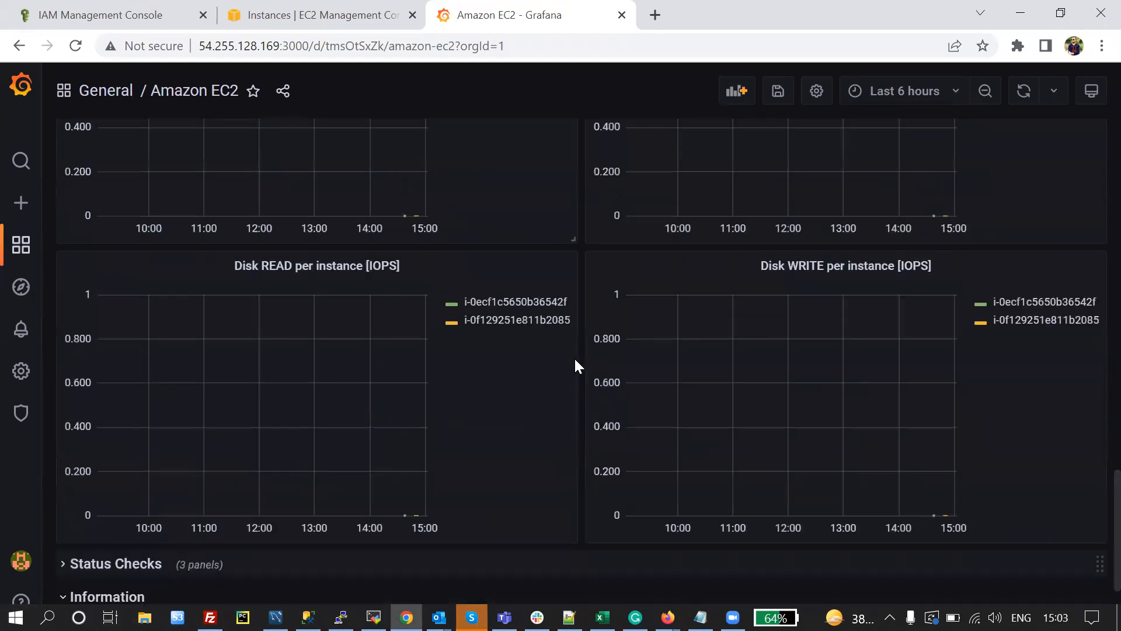
pyautogui.scroll(-3)
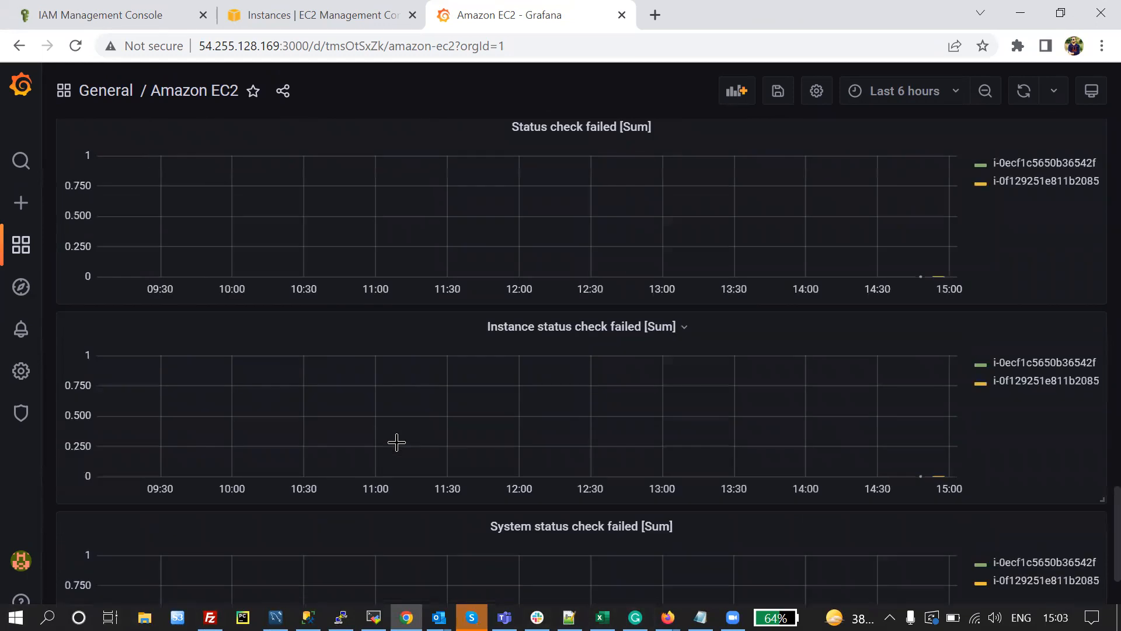
pyautogui.scroll(-3)
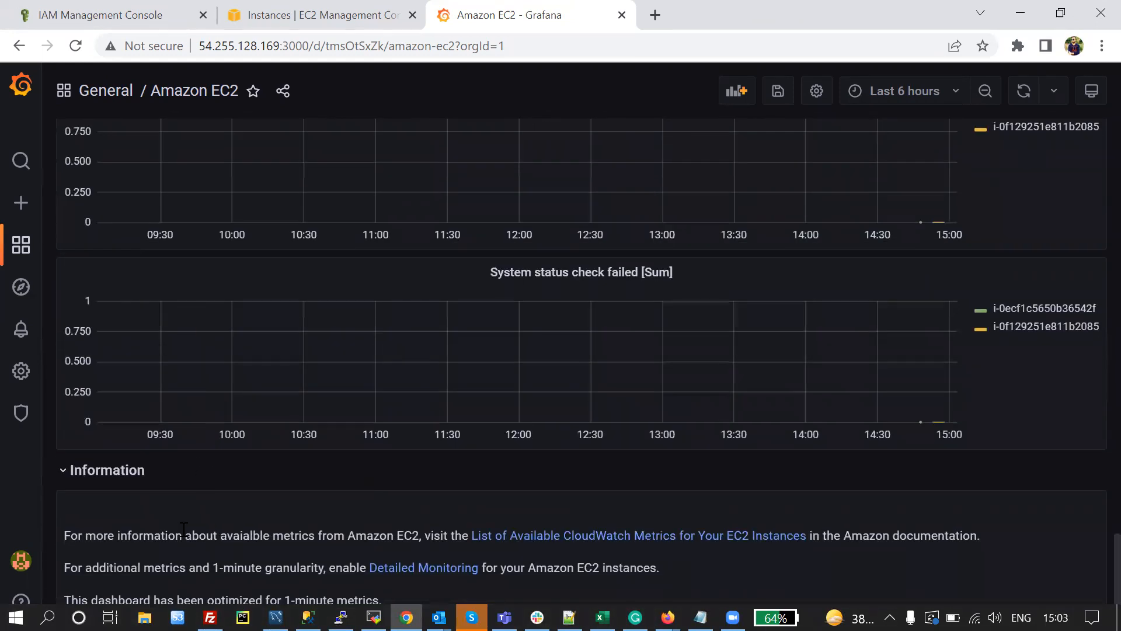
pyautogui.scroll(3)
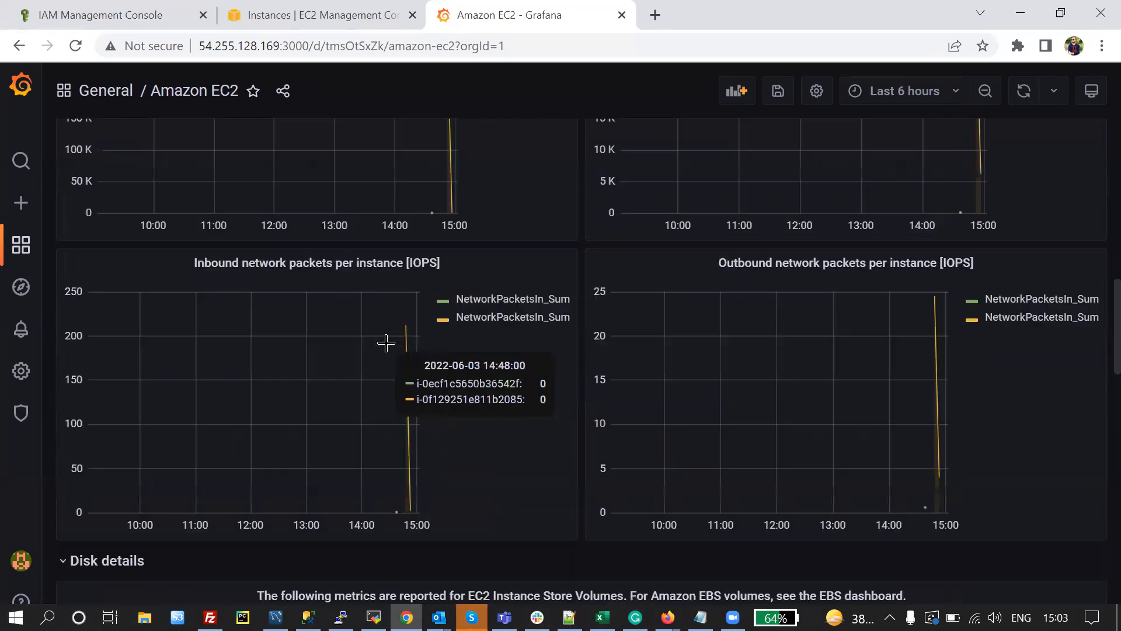
pyautogui.scroll(3)
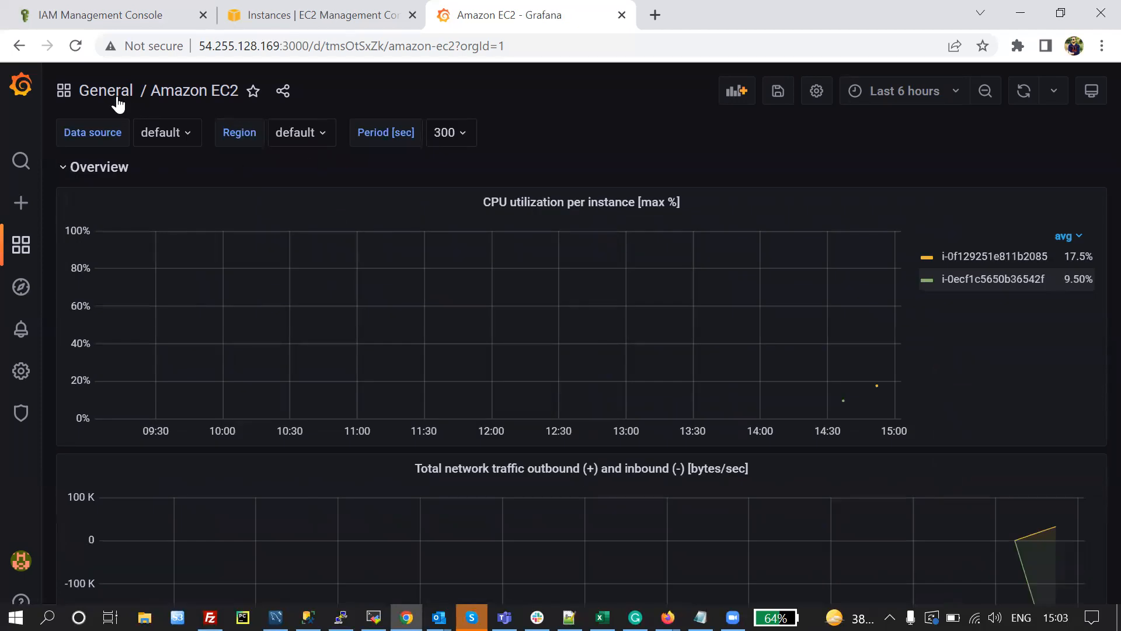
# - Discard changes and open the Amazon CloudWatch Logs dashboard, showing No data
pyautogui.click(21, 162)
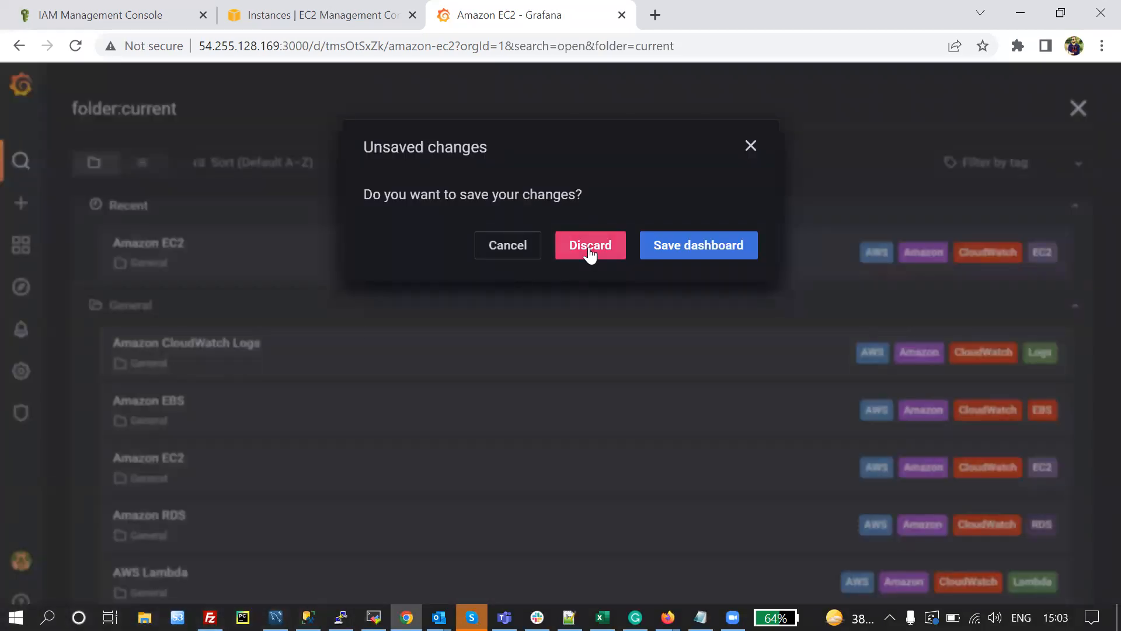
pyautogui.click(590, 245)
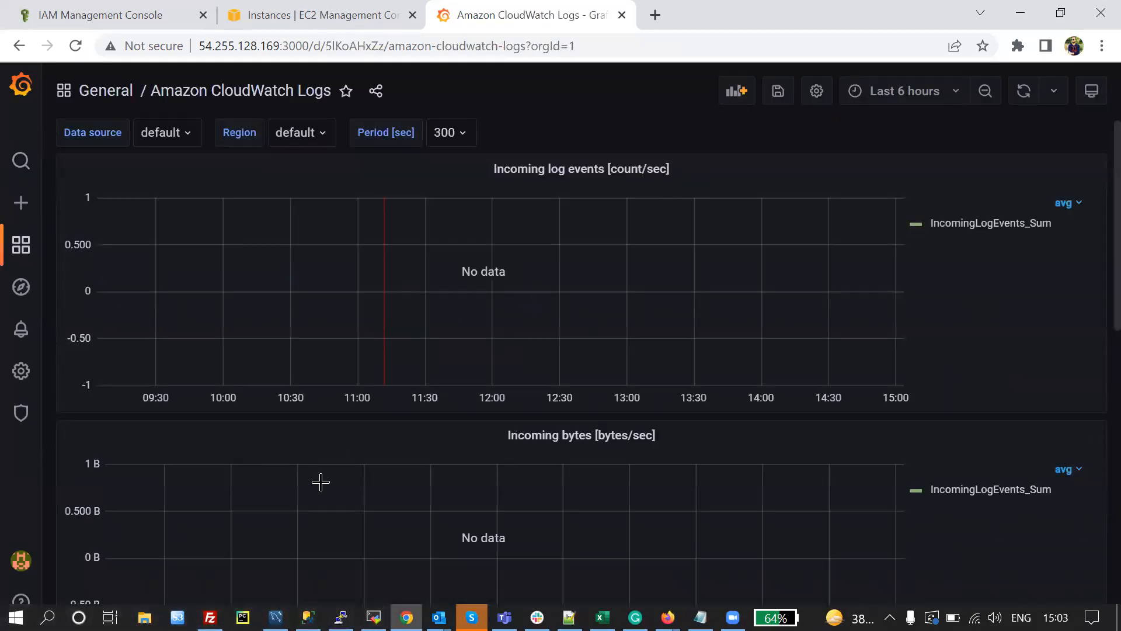
pyautogui.moveTo(304, 497)
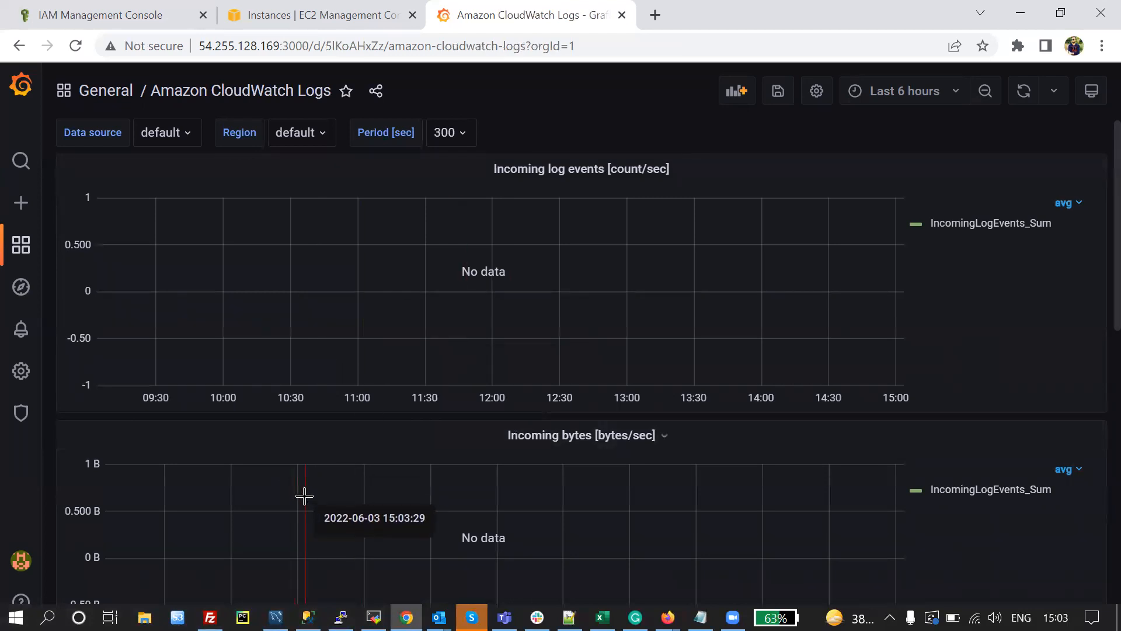
pyautogui.scroll(-3)
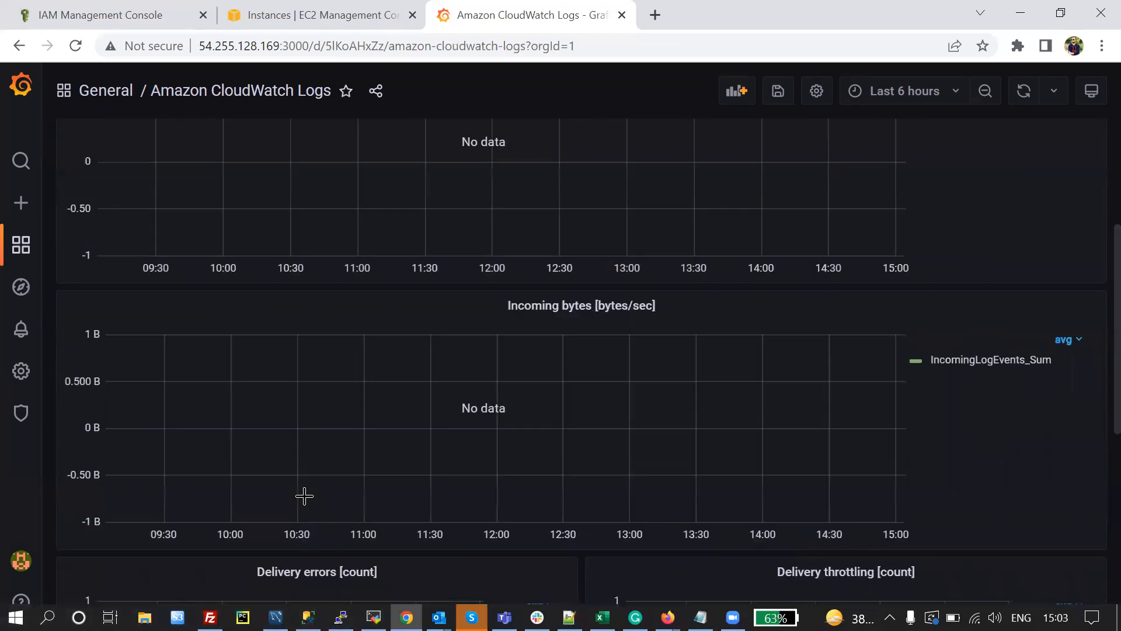
# - Discard changes and open the Amazon RDS dashboard, also showing No data
pyautogui.click(21, 160)
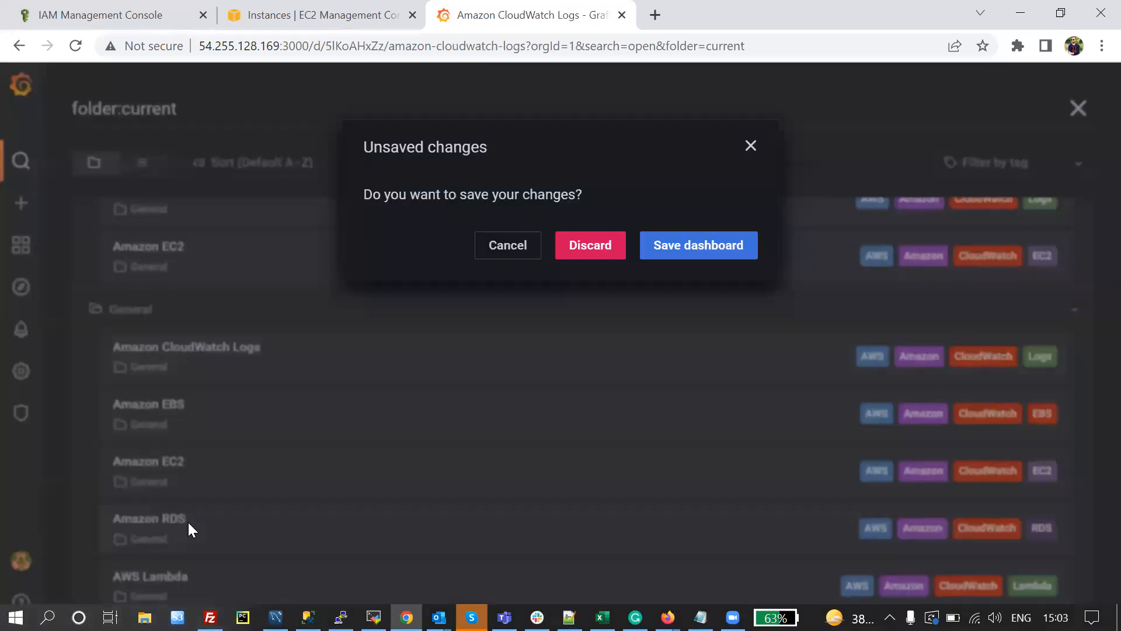
pyautogui.click(590, 245)
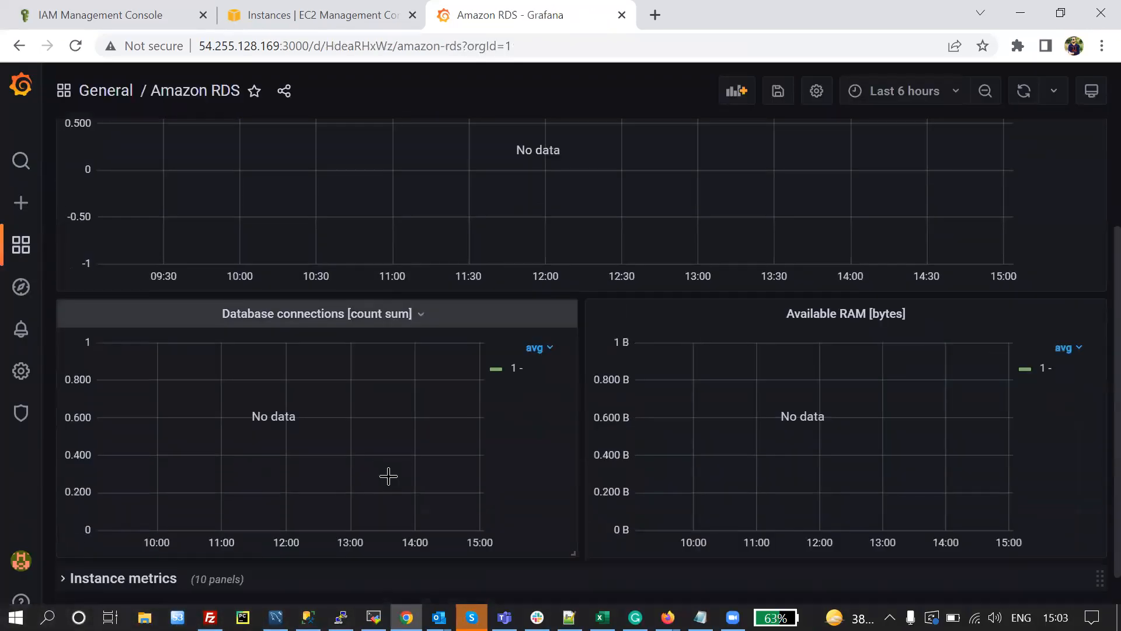
pyautogui.scroll(-3)
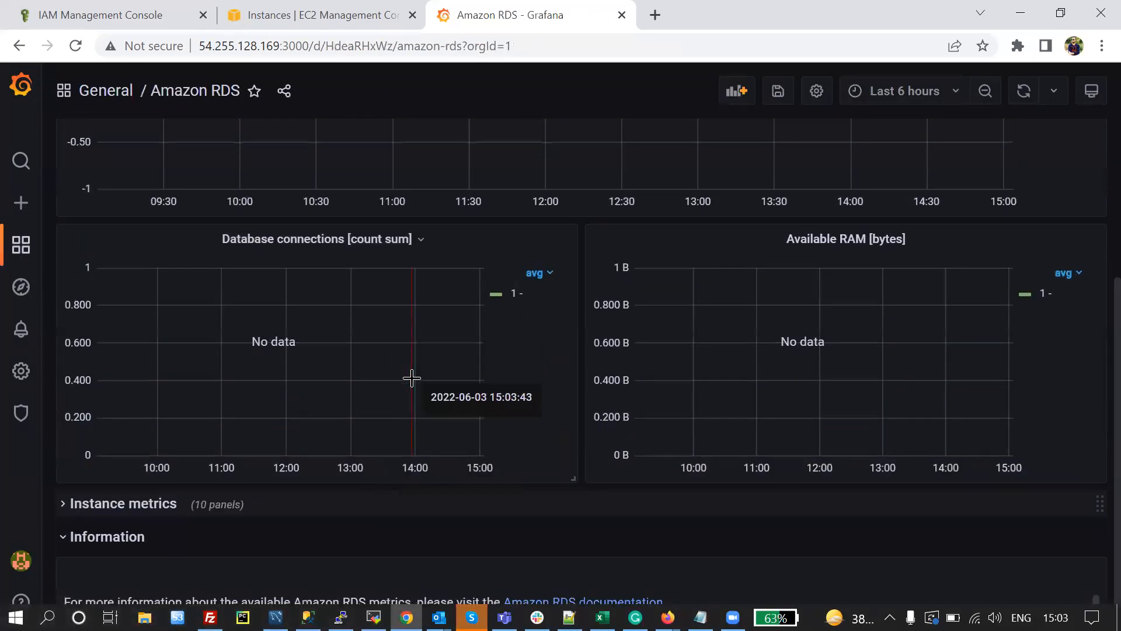
pyautogui.scroll(3)
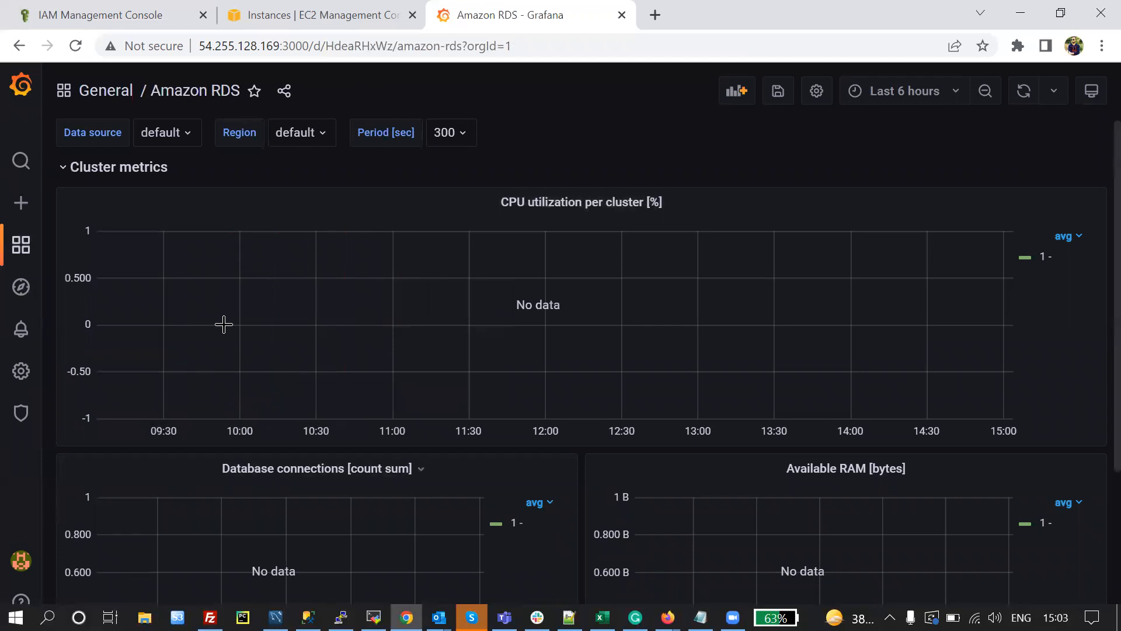
pyautogui.moveTo(236, 297)
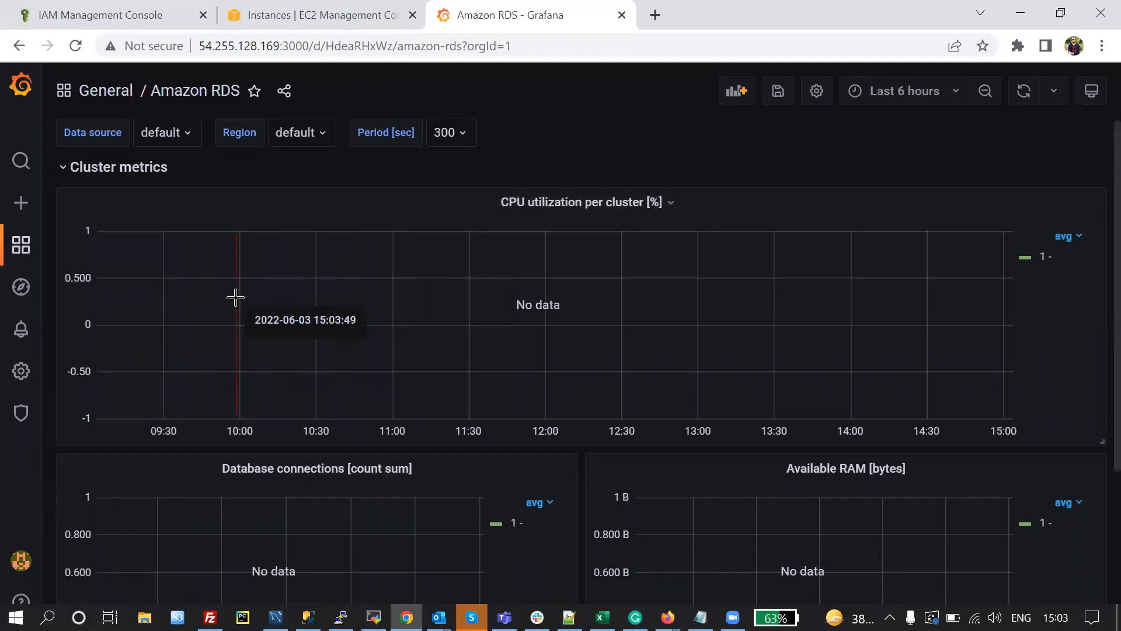
pyautogui.moveTo(277, 230)
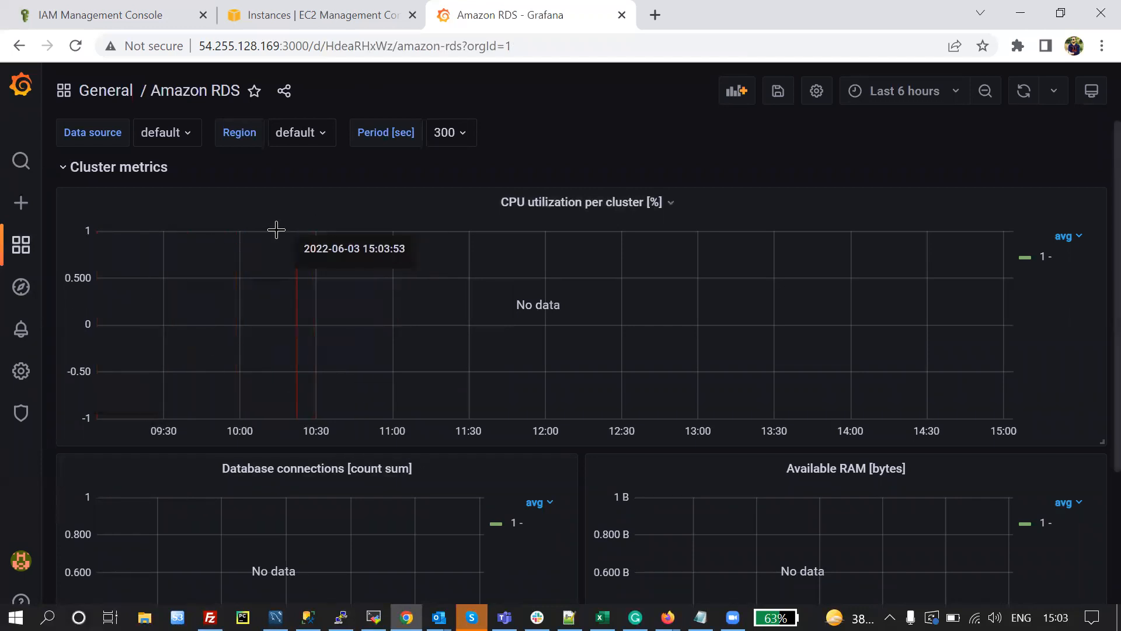
pyautogui.moveTo(87, 90)
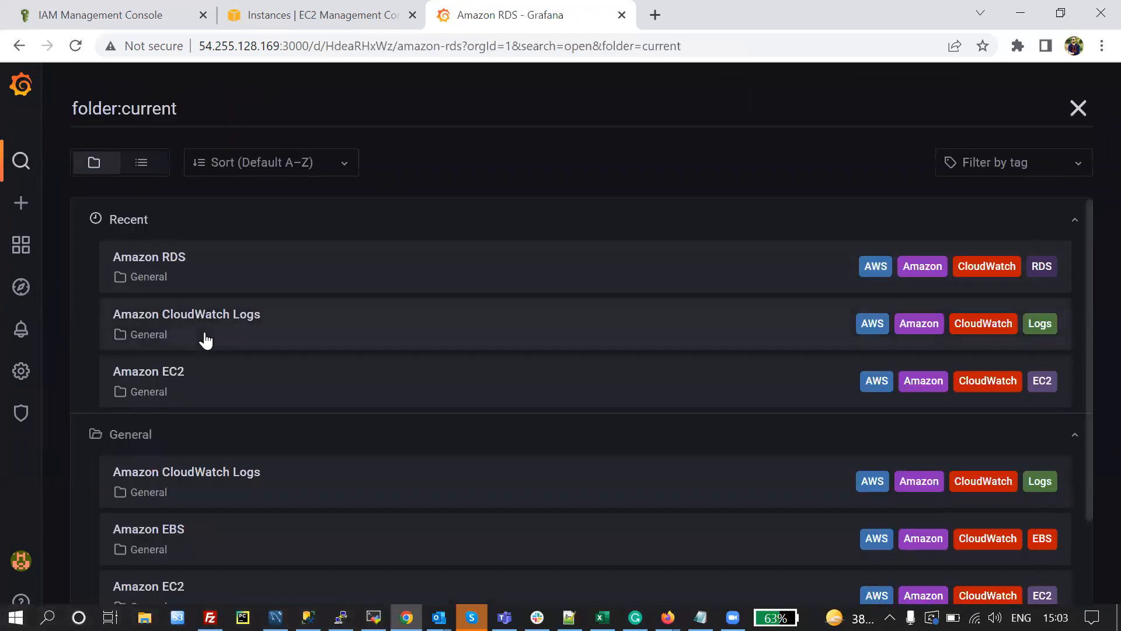
# - Reopen Amazon EC2 from Recent and review CPU and network graphs for both instances
pyautogui.click(149, 372)
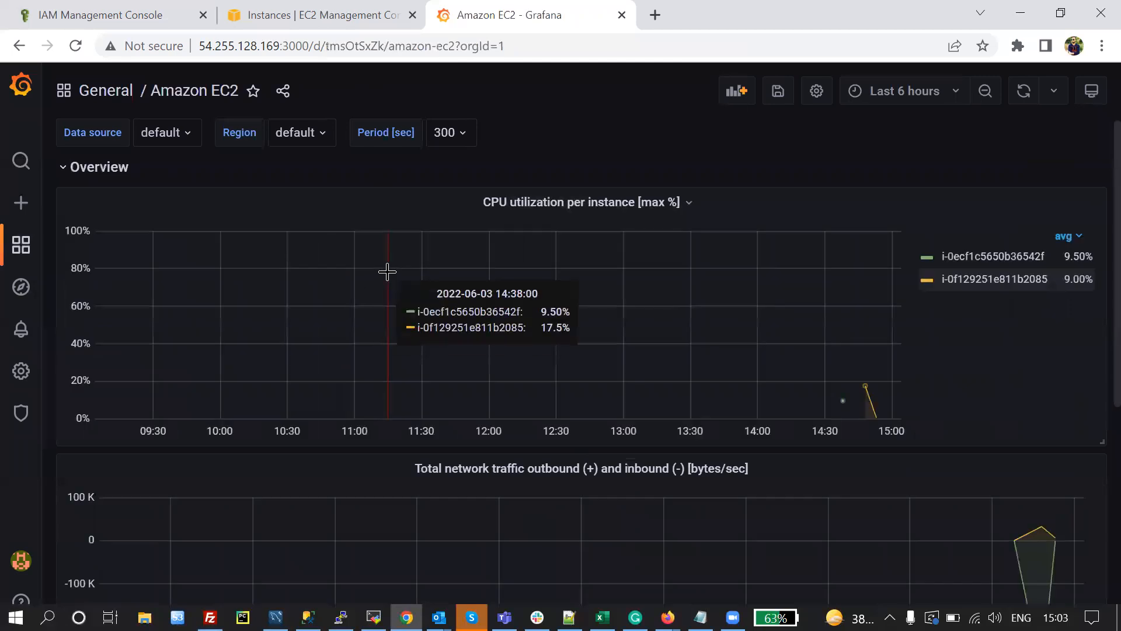
pyautogui.moveTo(608, 120)
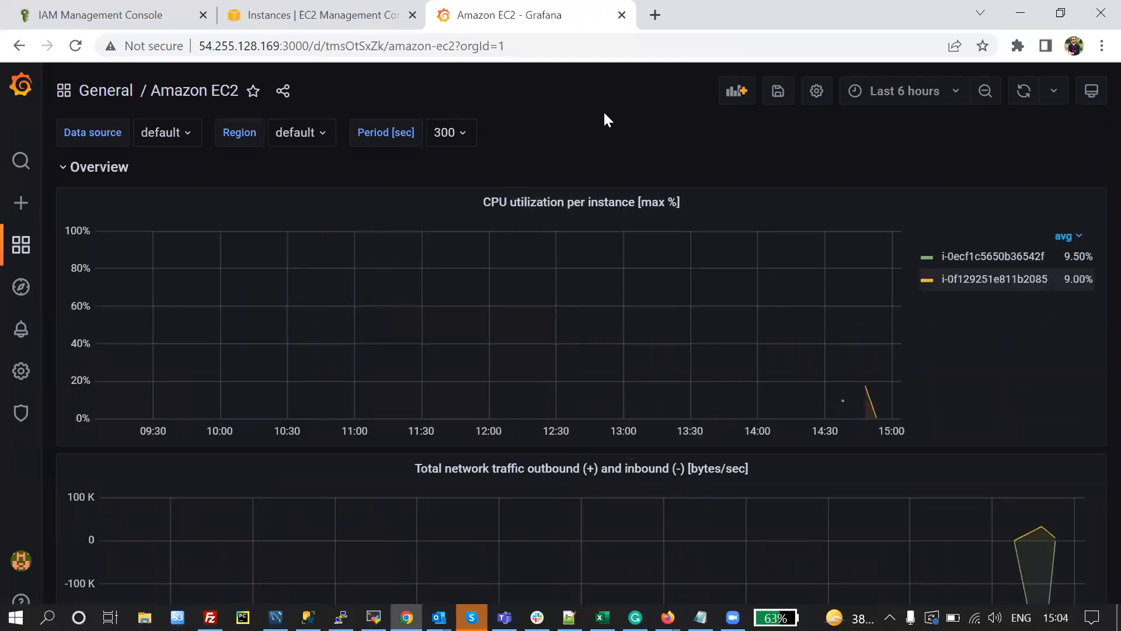
pyautogui.scroll(-3)
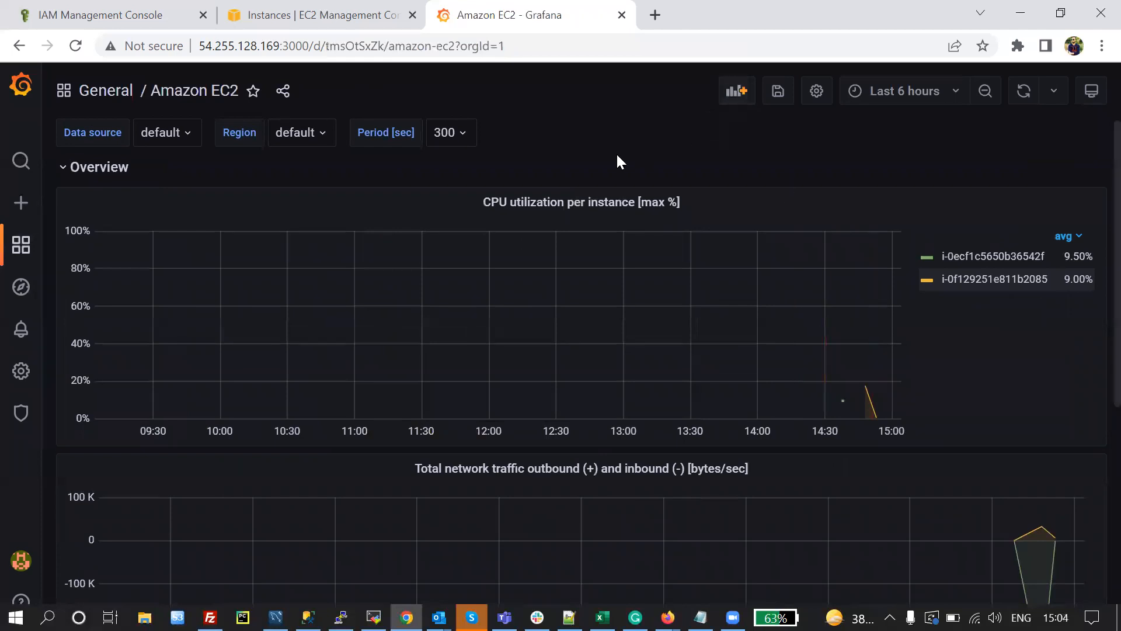
pyautogui.moveTo(868, 385)
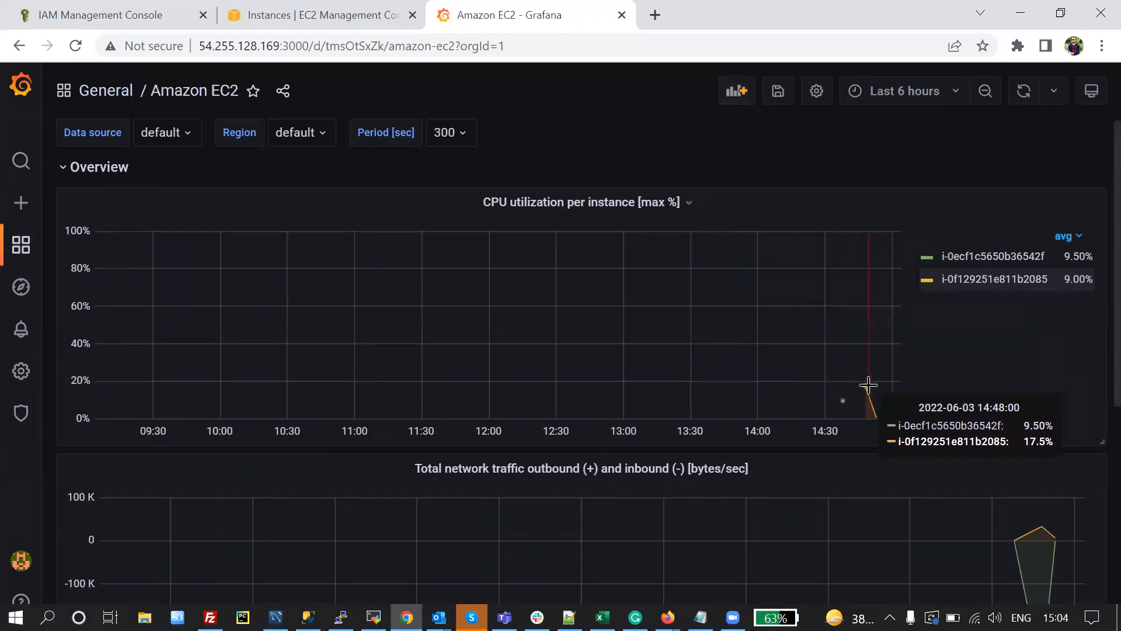
pyautogui.moveTo(1002, 332)
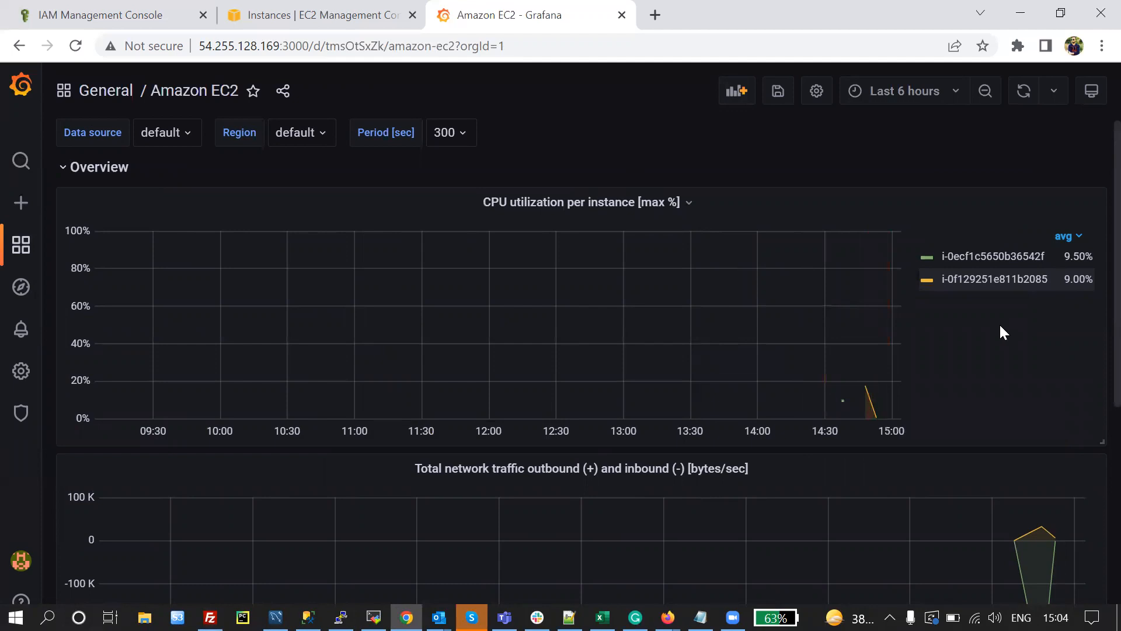
pyautogui.moveTo(869, 386)
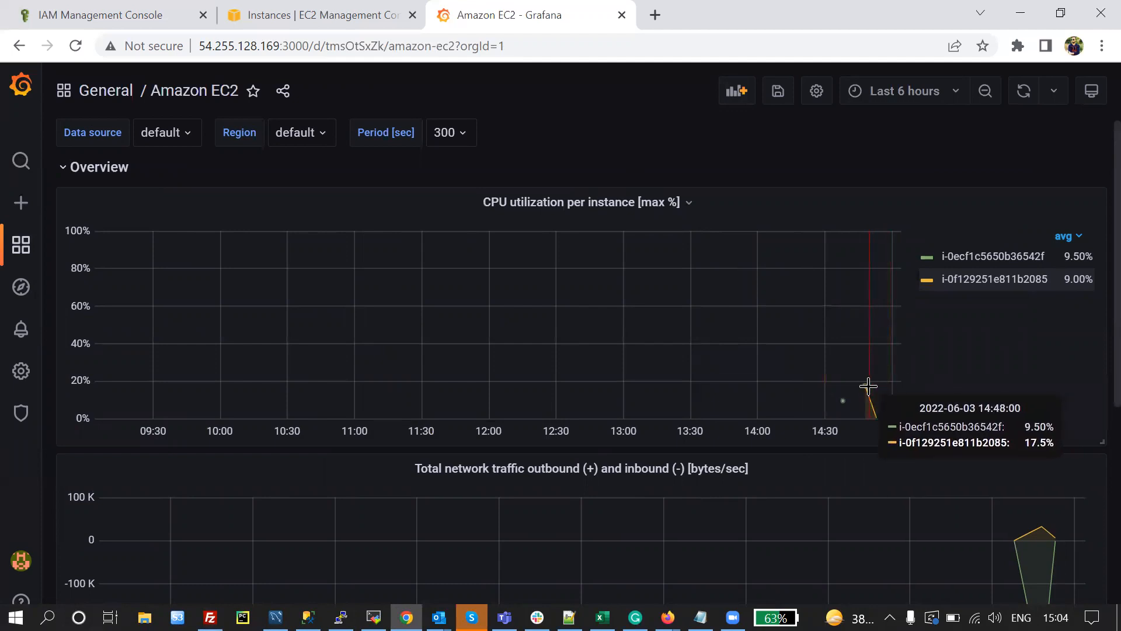
pyautogui.moveTo(627, 249)
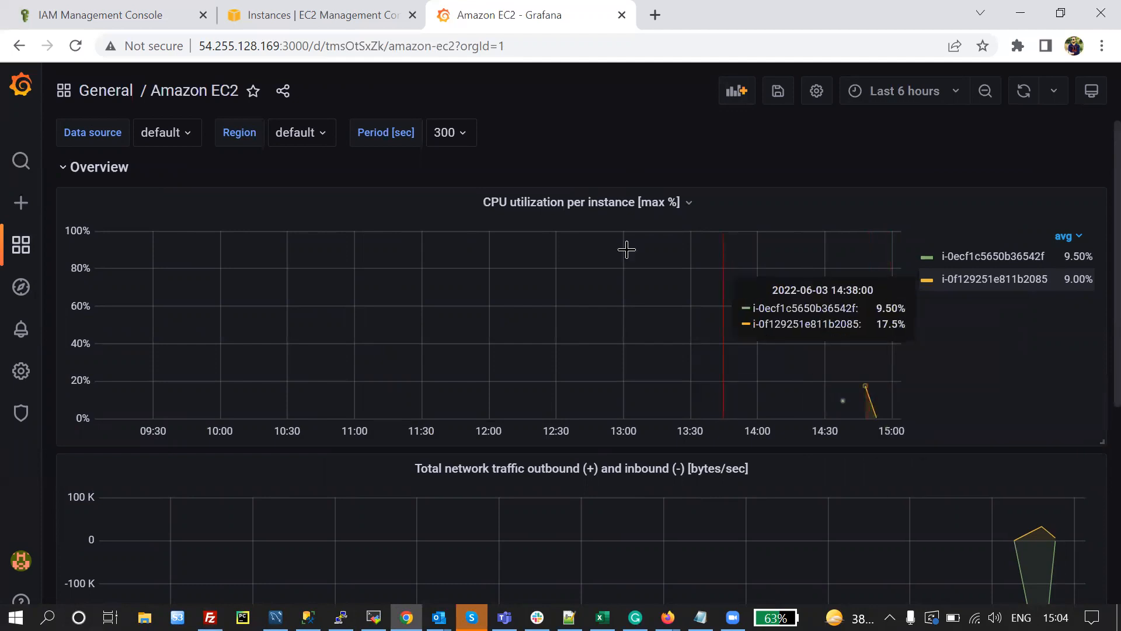
pyautogui.moveTo(796, 334)
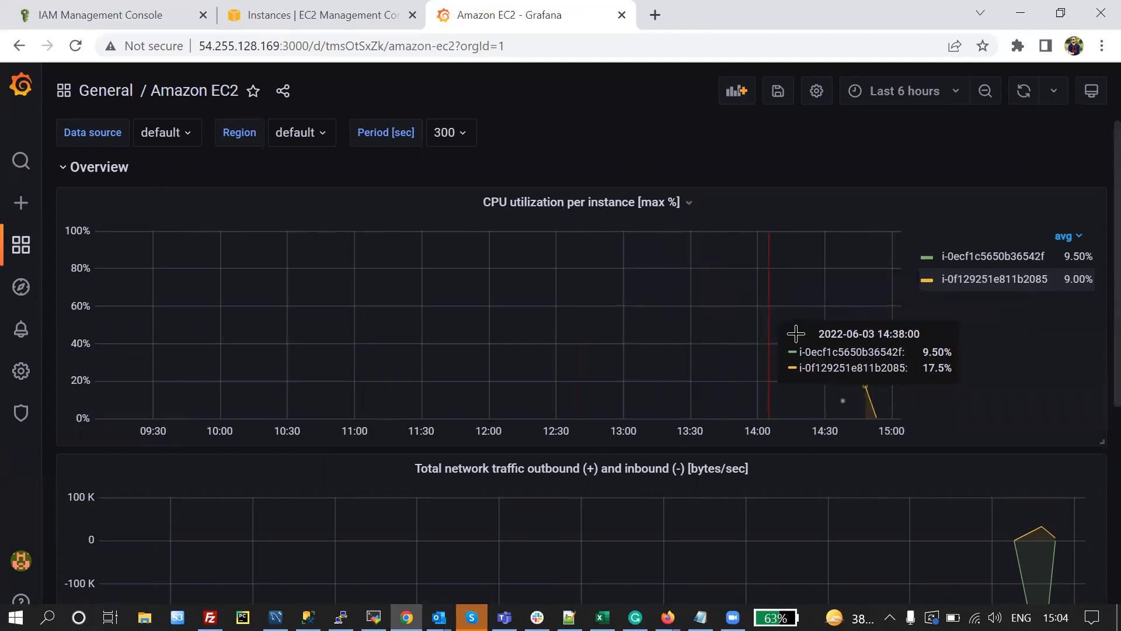
pyautogui.scroll(-3)
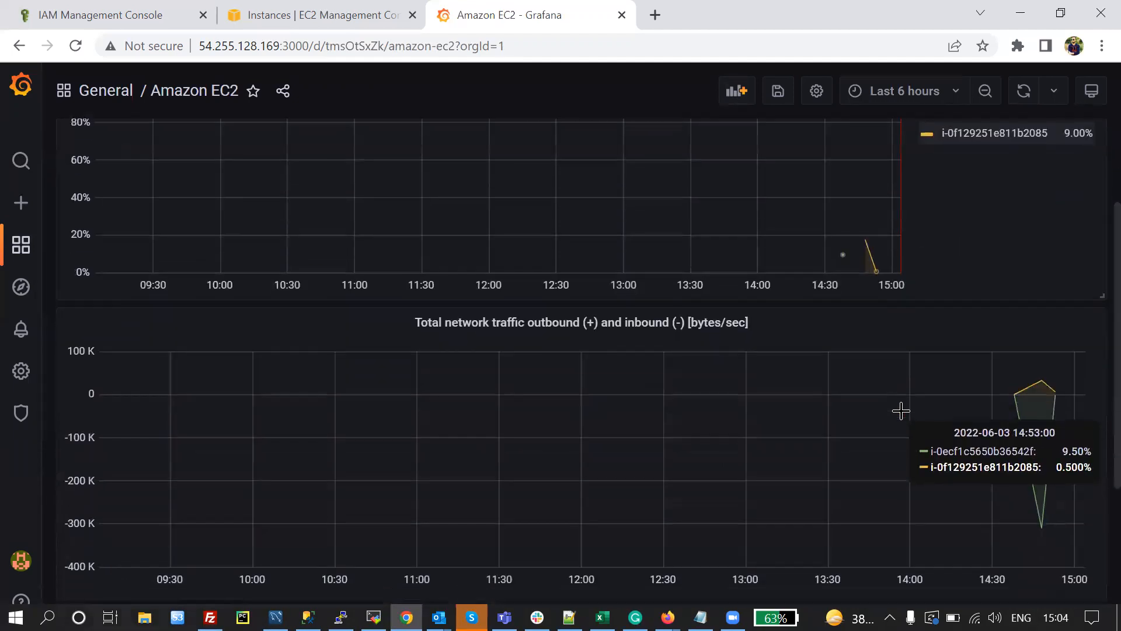
pyautogui.scroll(-3)
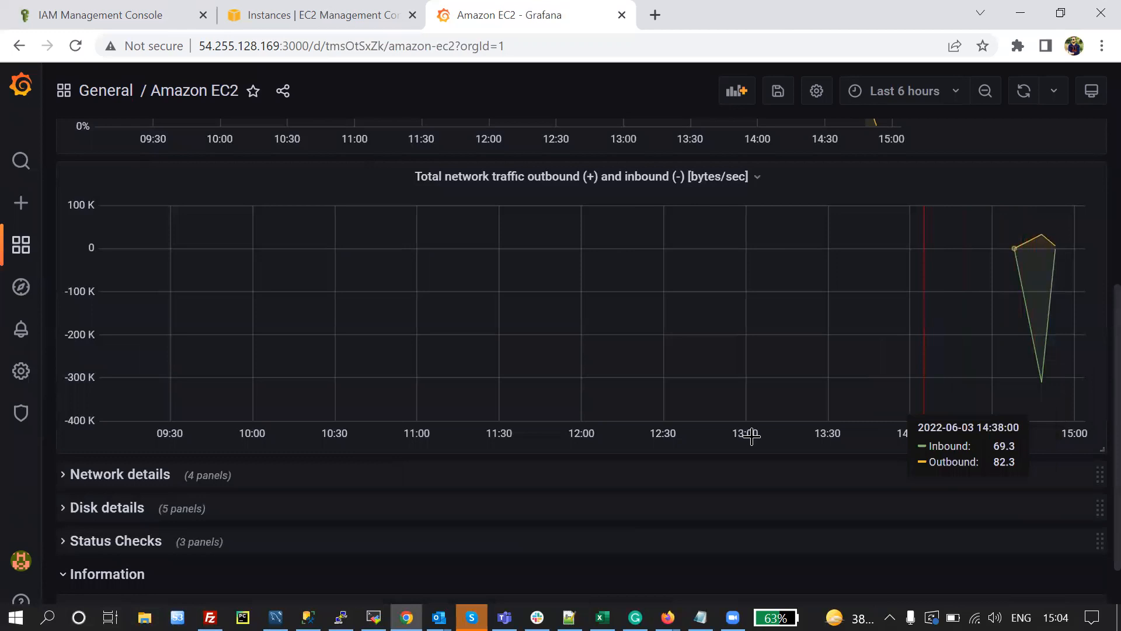
pyautogui.scroll(-3)
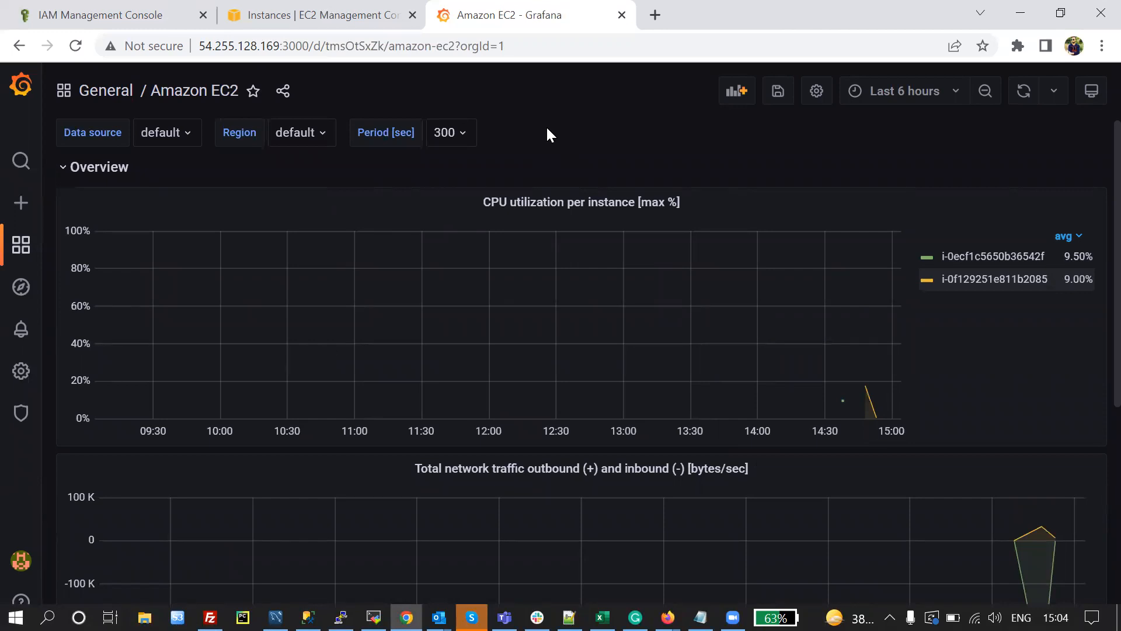
pyautogui.moveTo(368, 225)
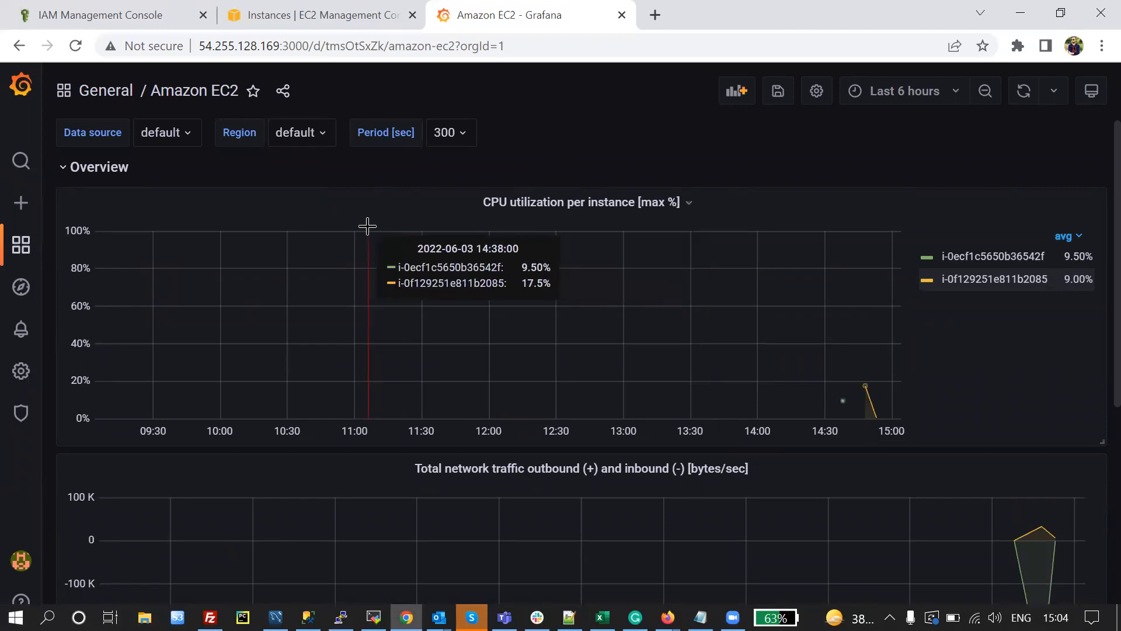
pyautogui.moveTo(627, 128)
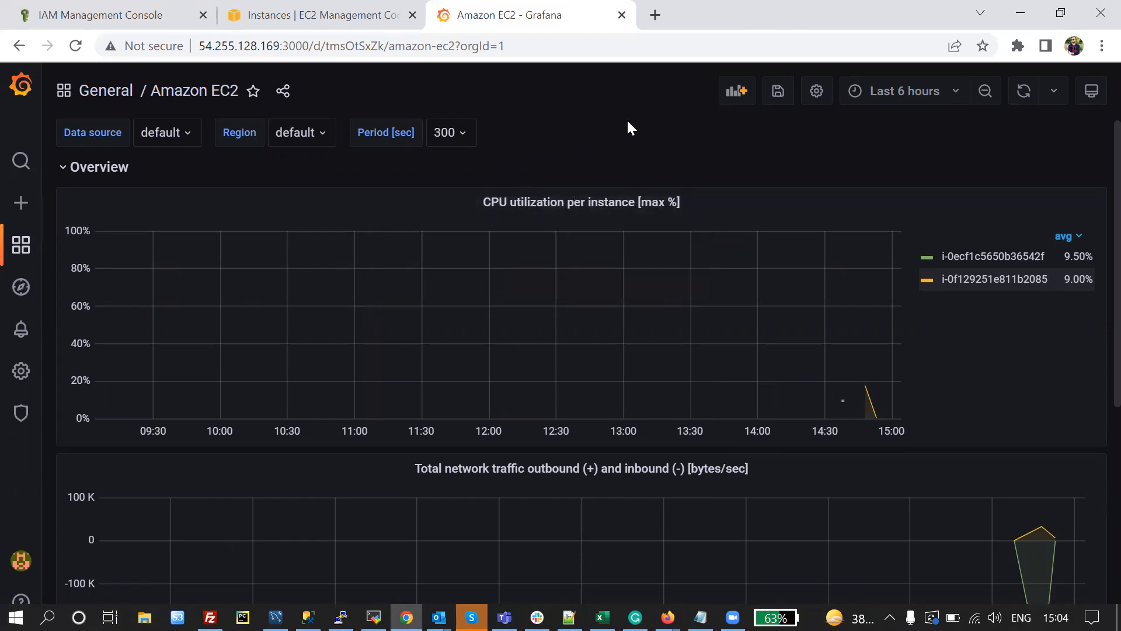
pyautogui.moveTo(499, 570)
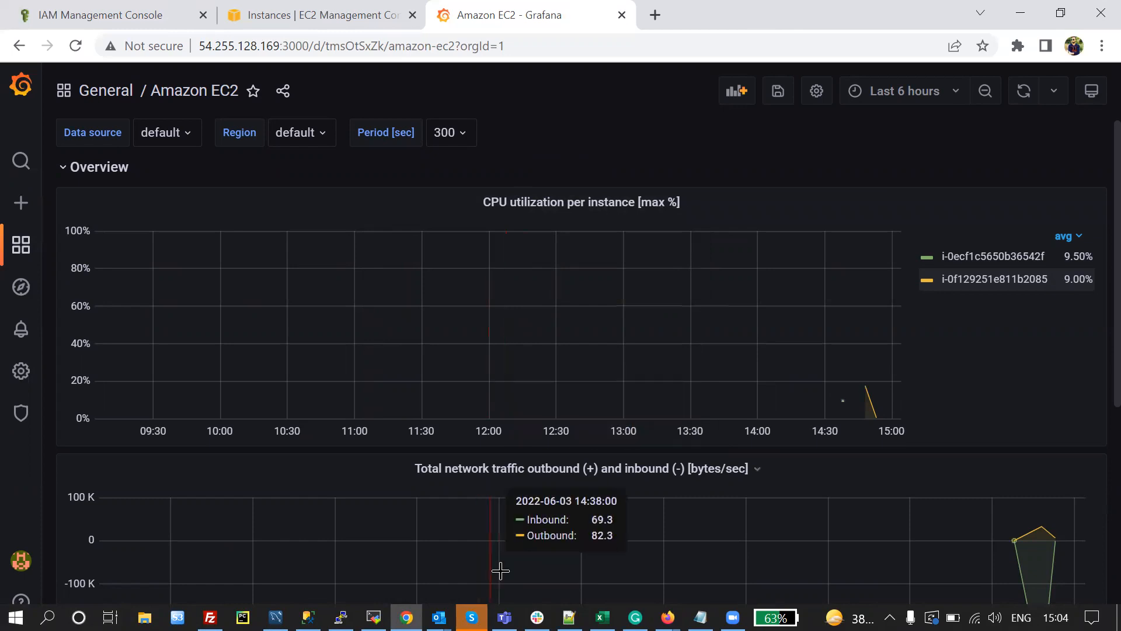